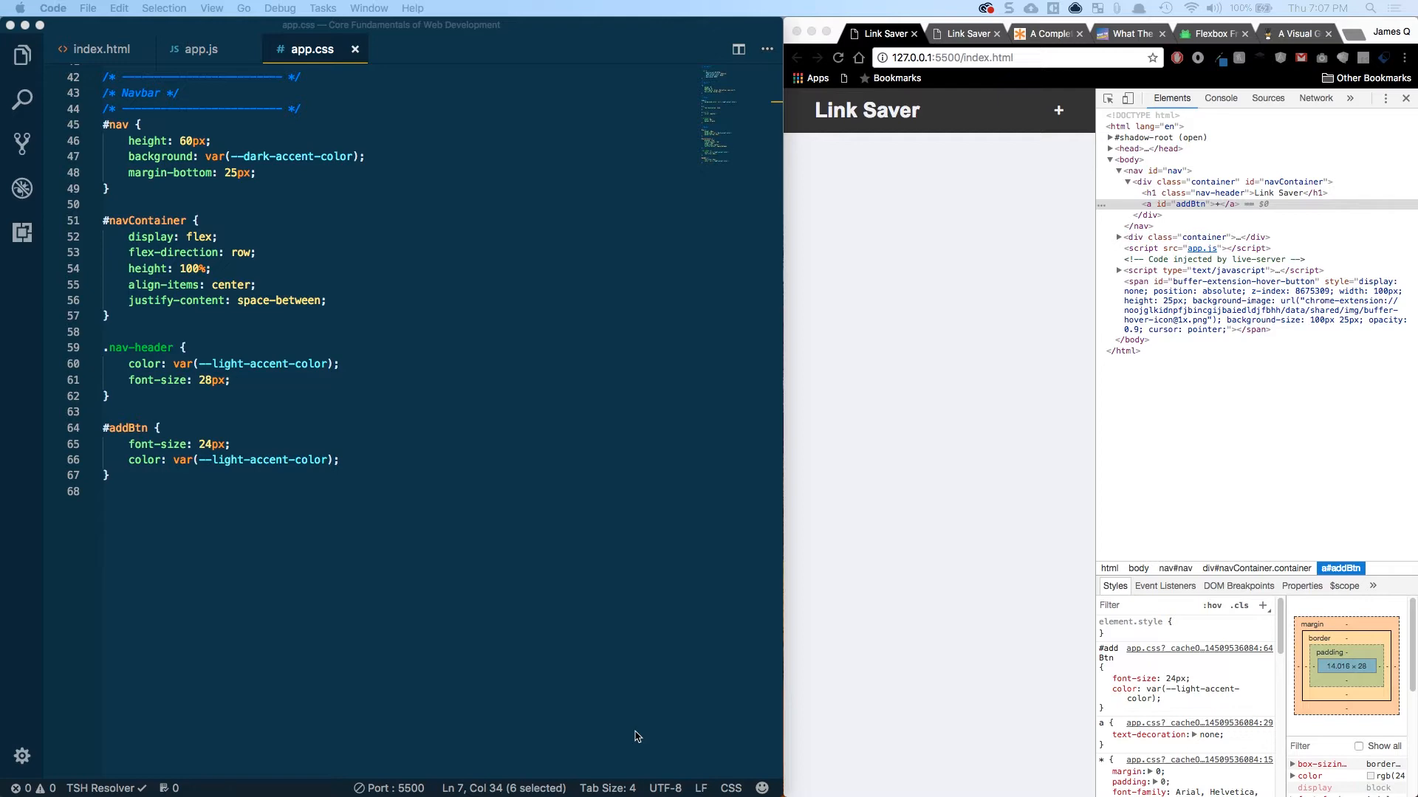
pyautogui.moveTo(924, 7)
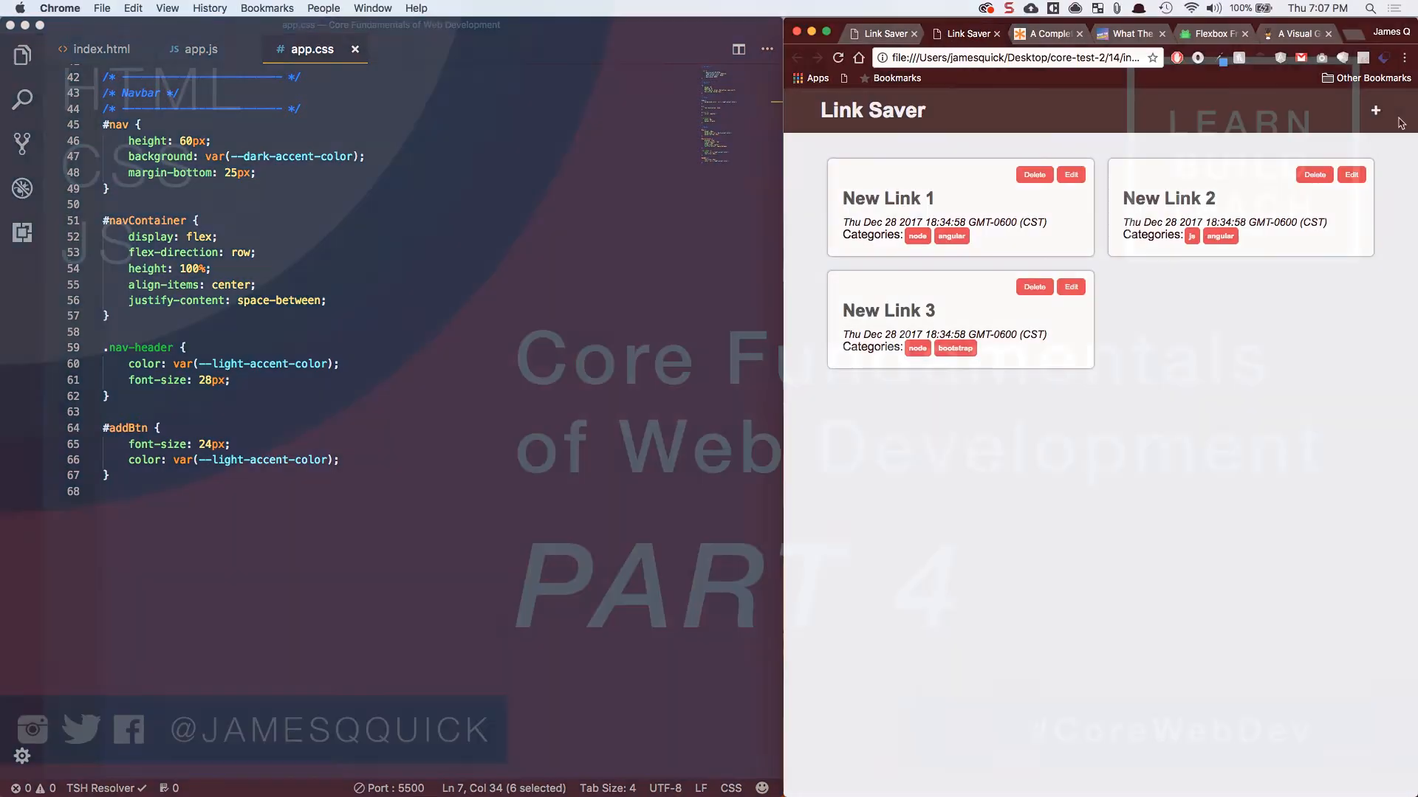
# Step: Open the finished Link Saver demo's Add Link form with the navbar + button
pyautogui.click(1375, 110)
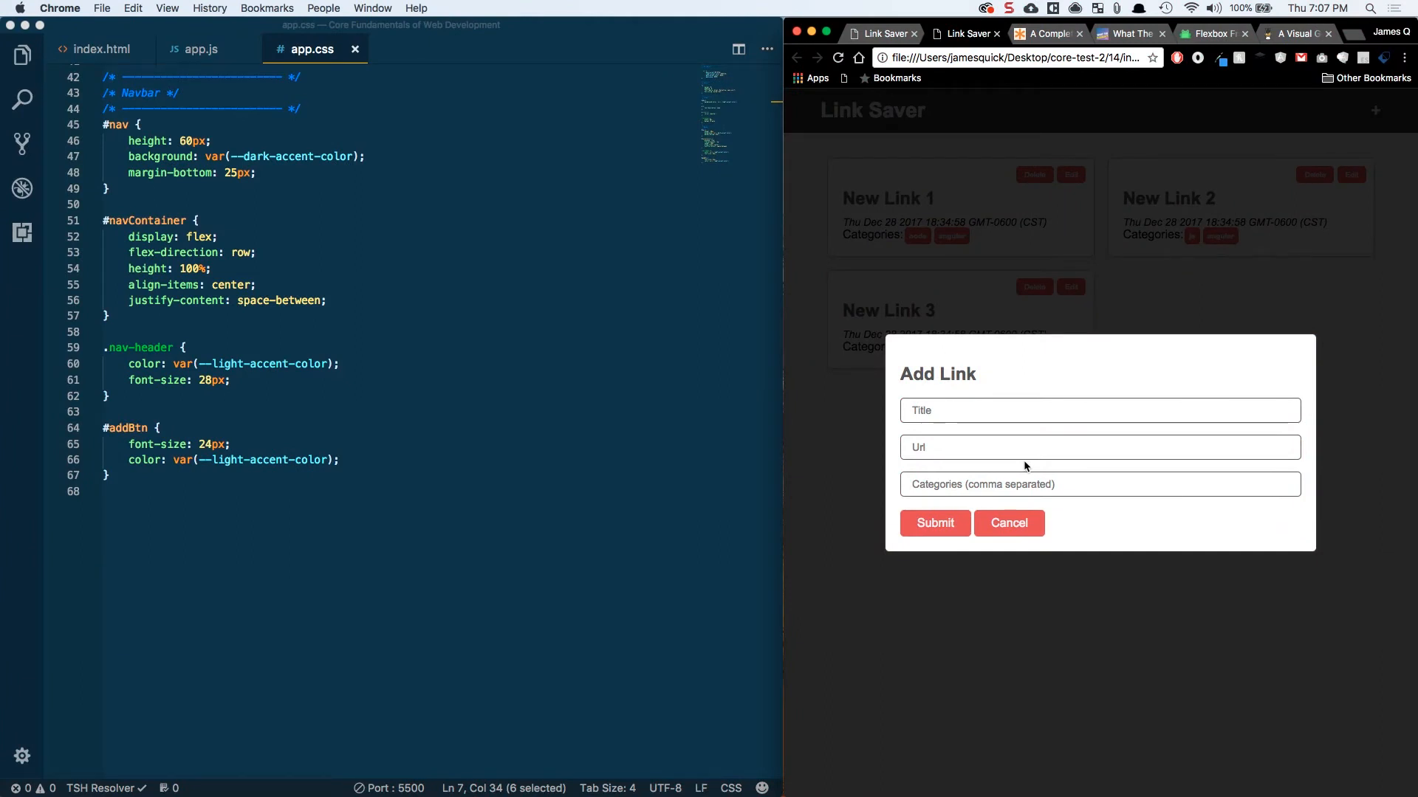
pyautogui.moveTo(1026, 380)
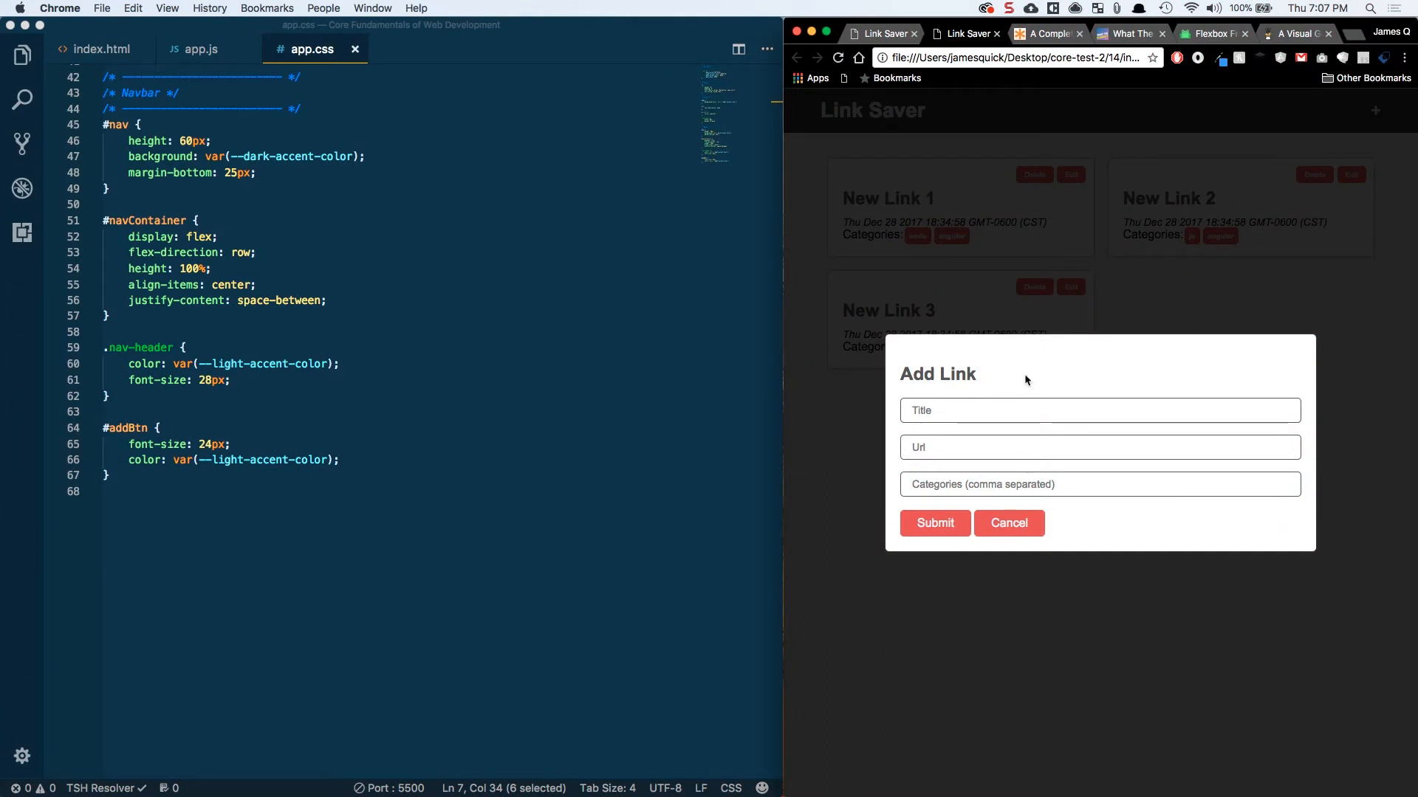
# Step: Inspect the demo's Add Link heading, Title and Url inputs, then return to the in-progress page
pyautogui.doubleClick(938, 374)
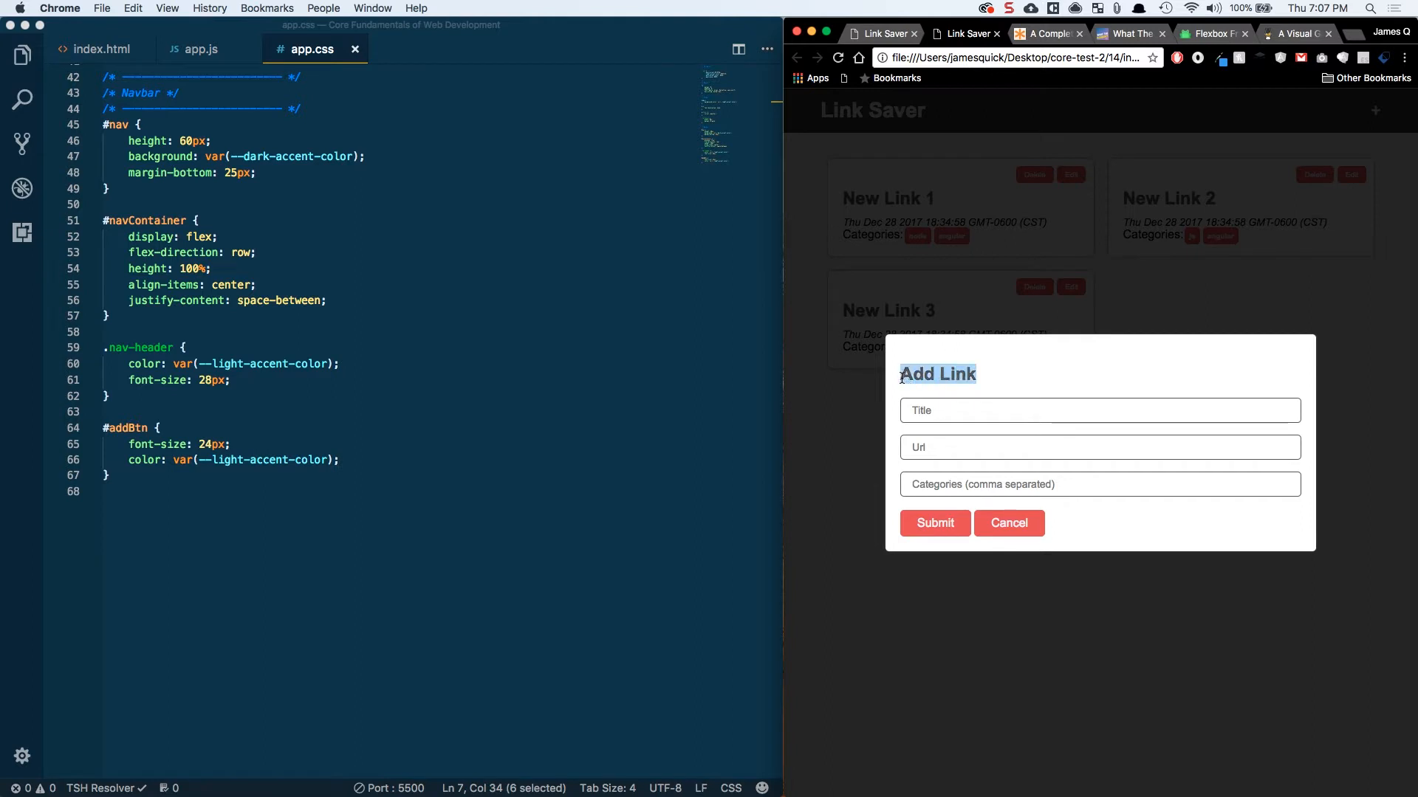
pyautogui.click(1099, 410)
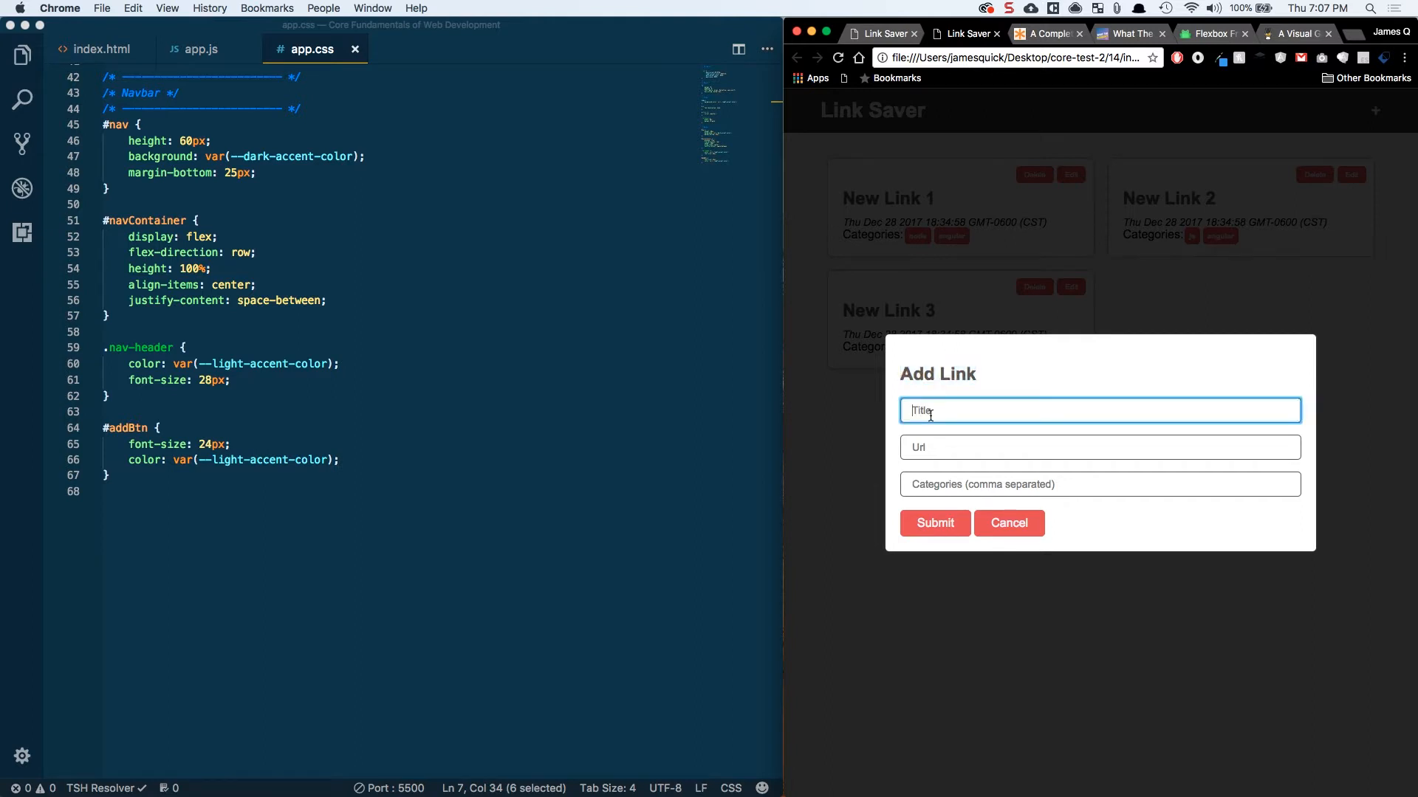
pyautogui.click(1099, 447)
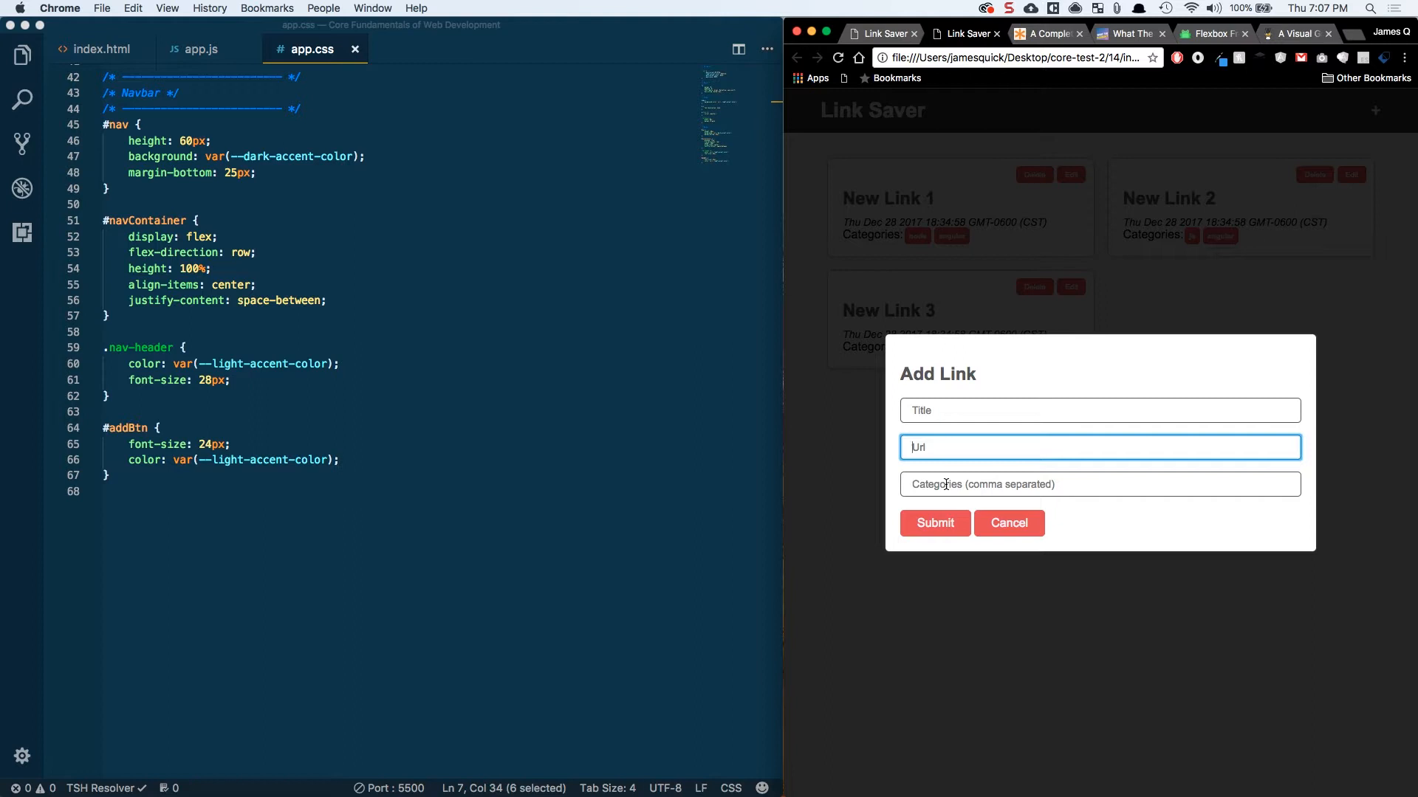
pyautogui.moveTo(1009, 523)
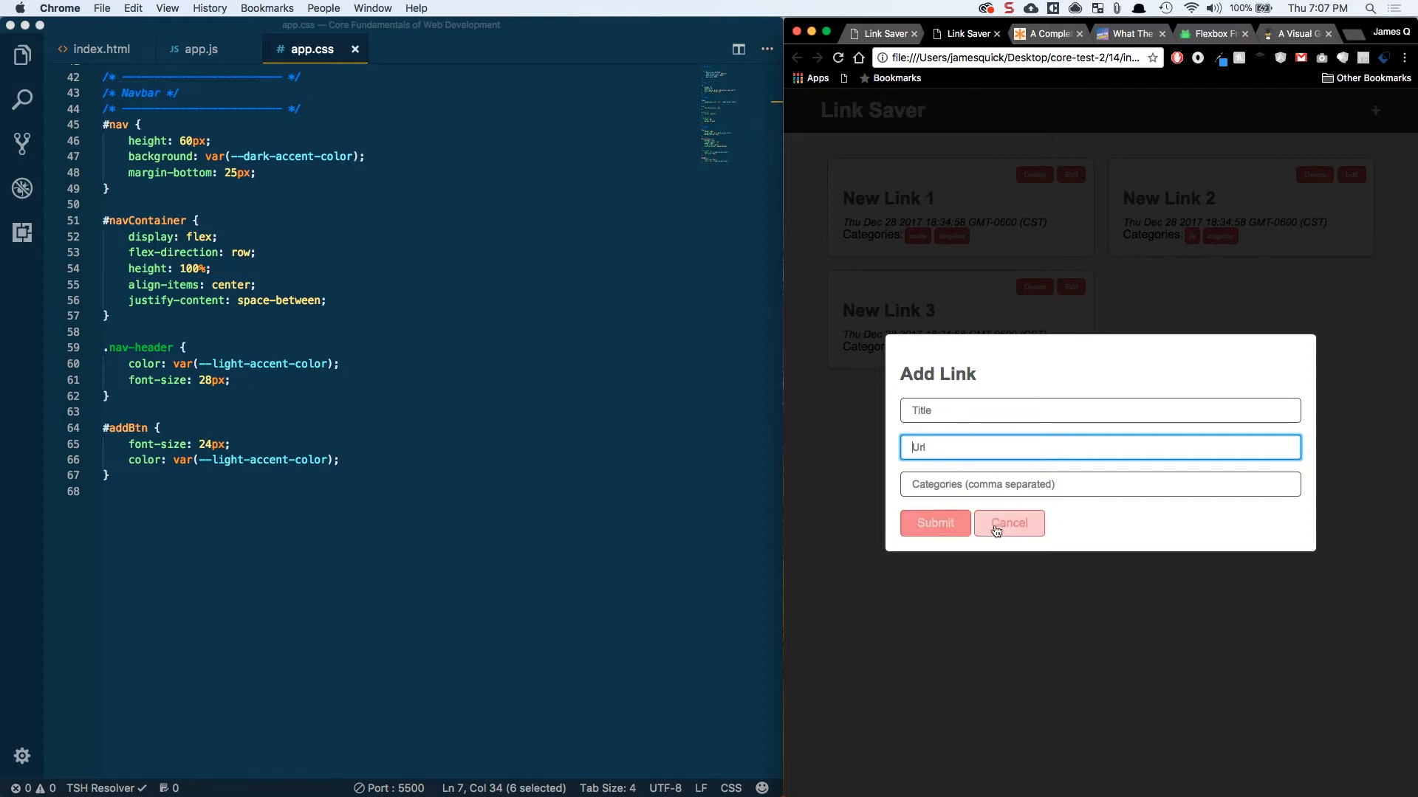
pyautogui.moveTo(935, 523)
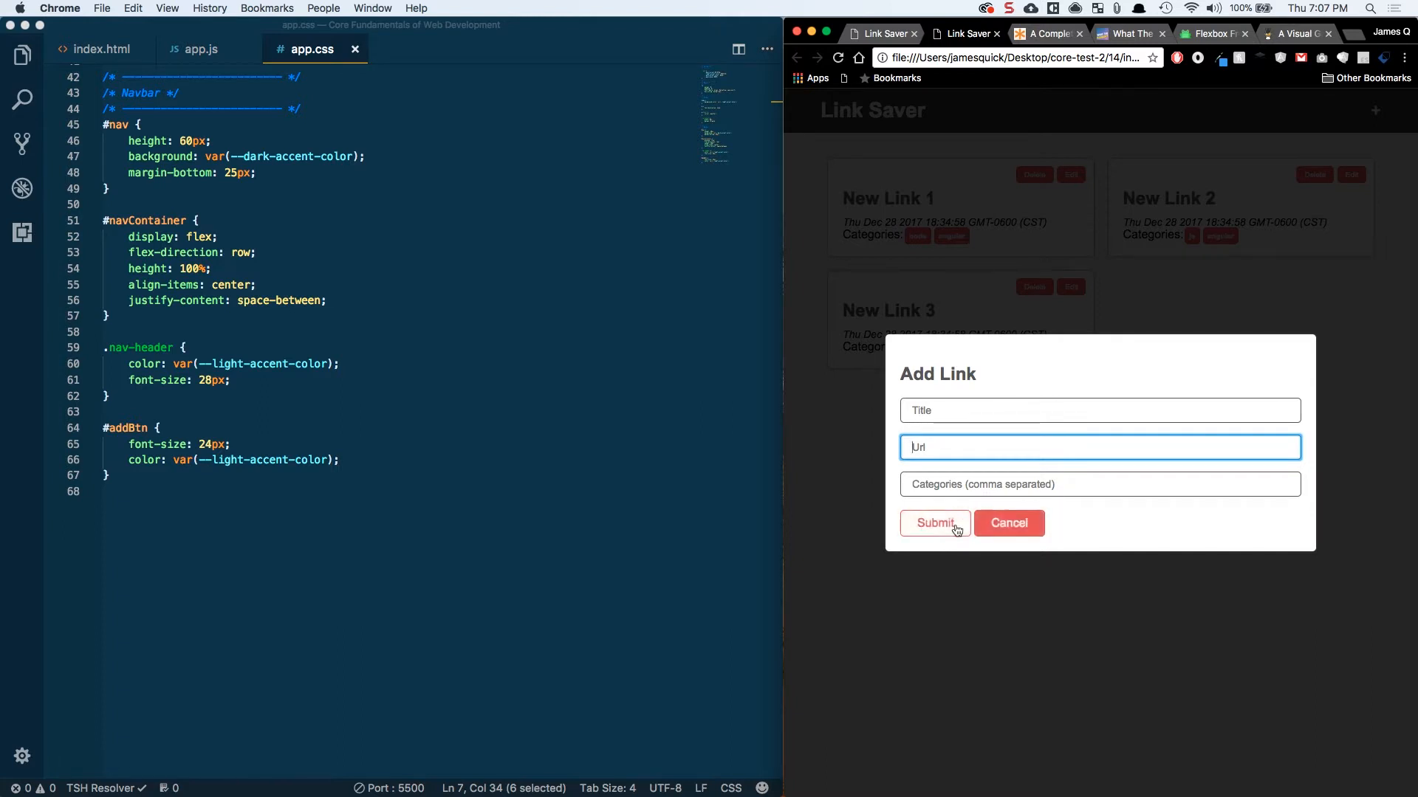
pyautogui.moveTo(1008, 524)
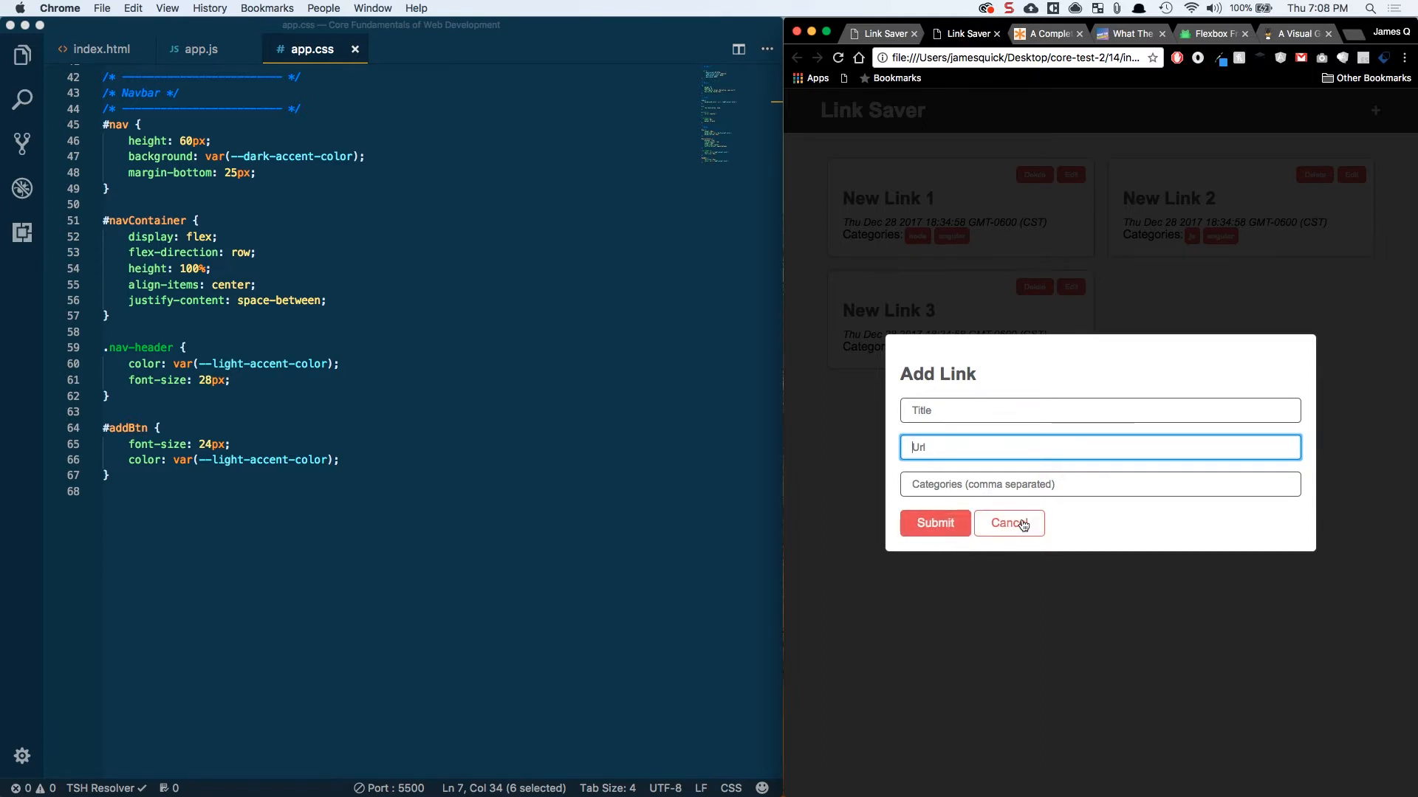
pyautogui.moveTo(1100, 303)
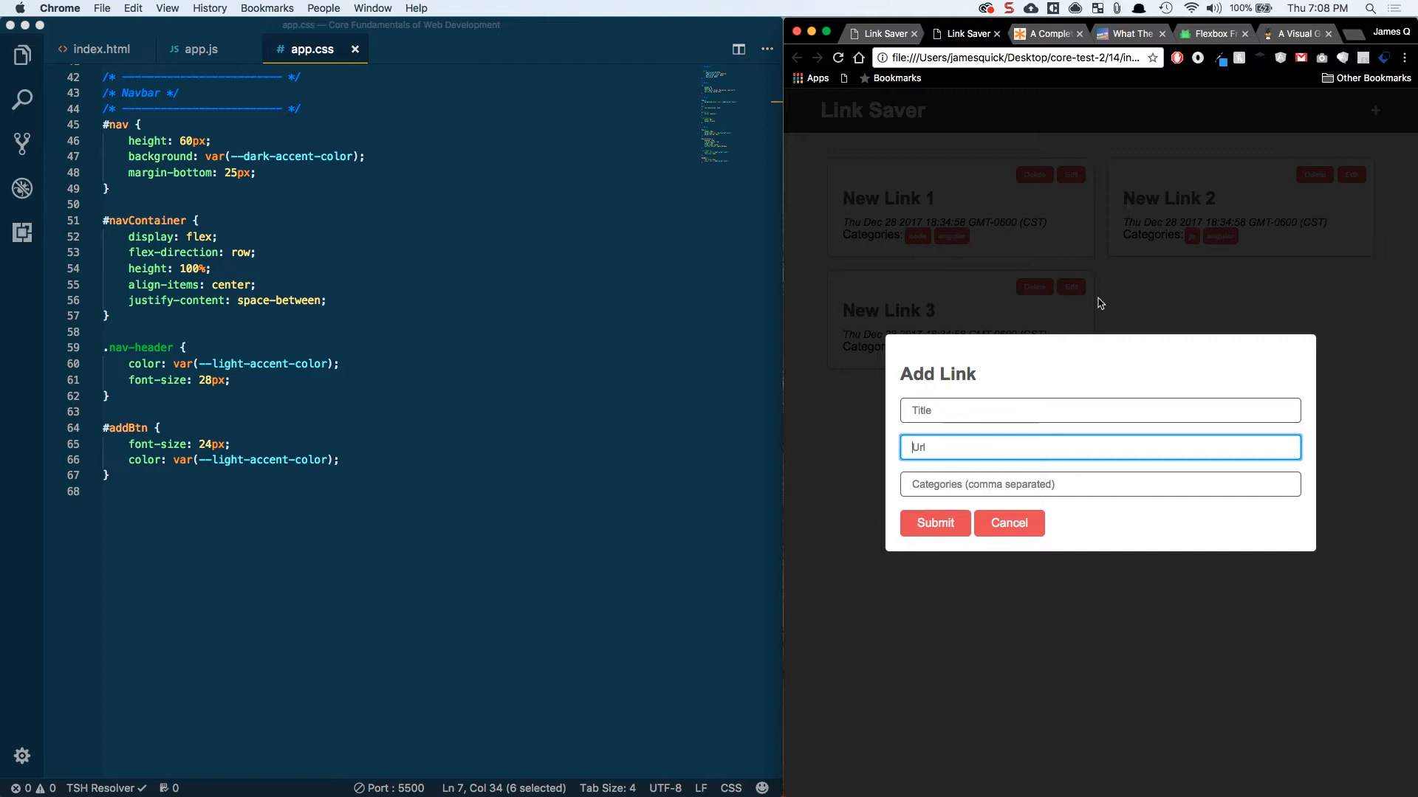
pyautogui.moveTo(1316, 161)
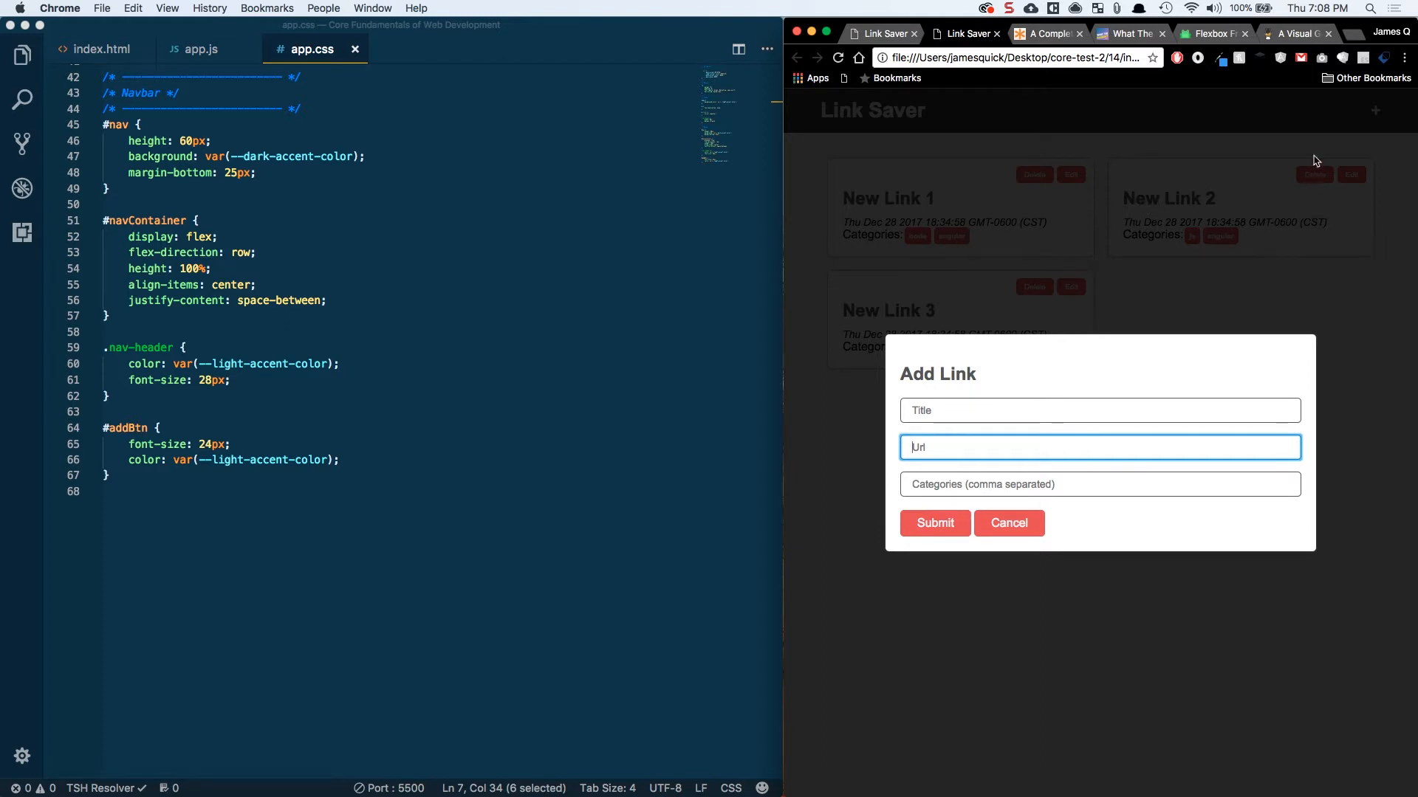
pyautogui.click(1008, 523)
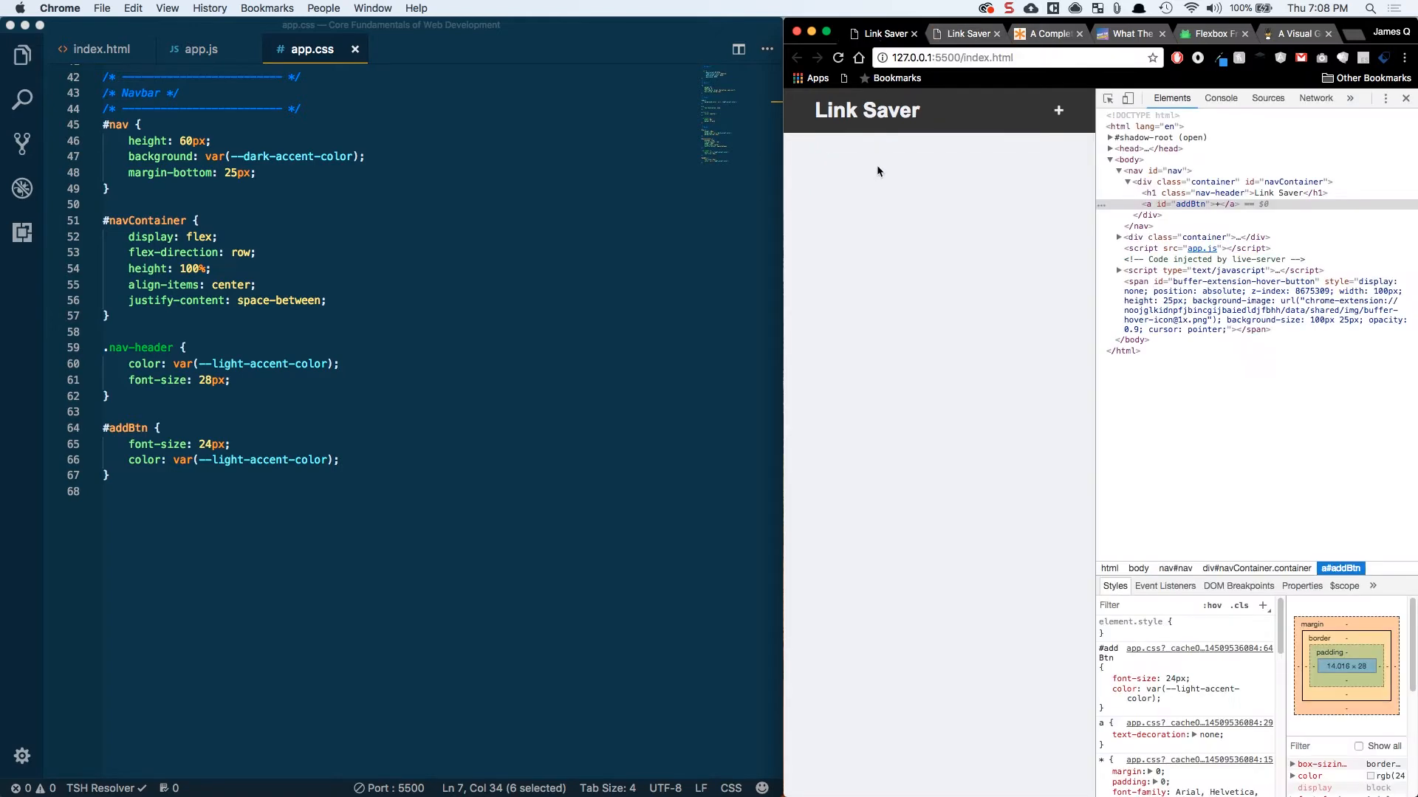
# Step: Open the w3schools CSS Forms tab and reach MDN Web Docs through a Google search for mdn
pyautogui.click(100, 49)
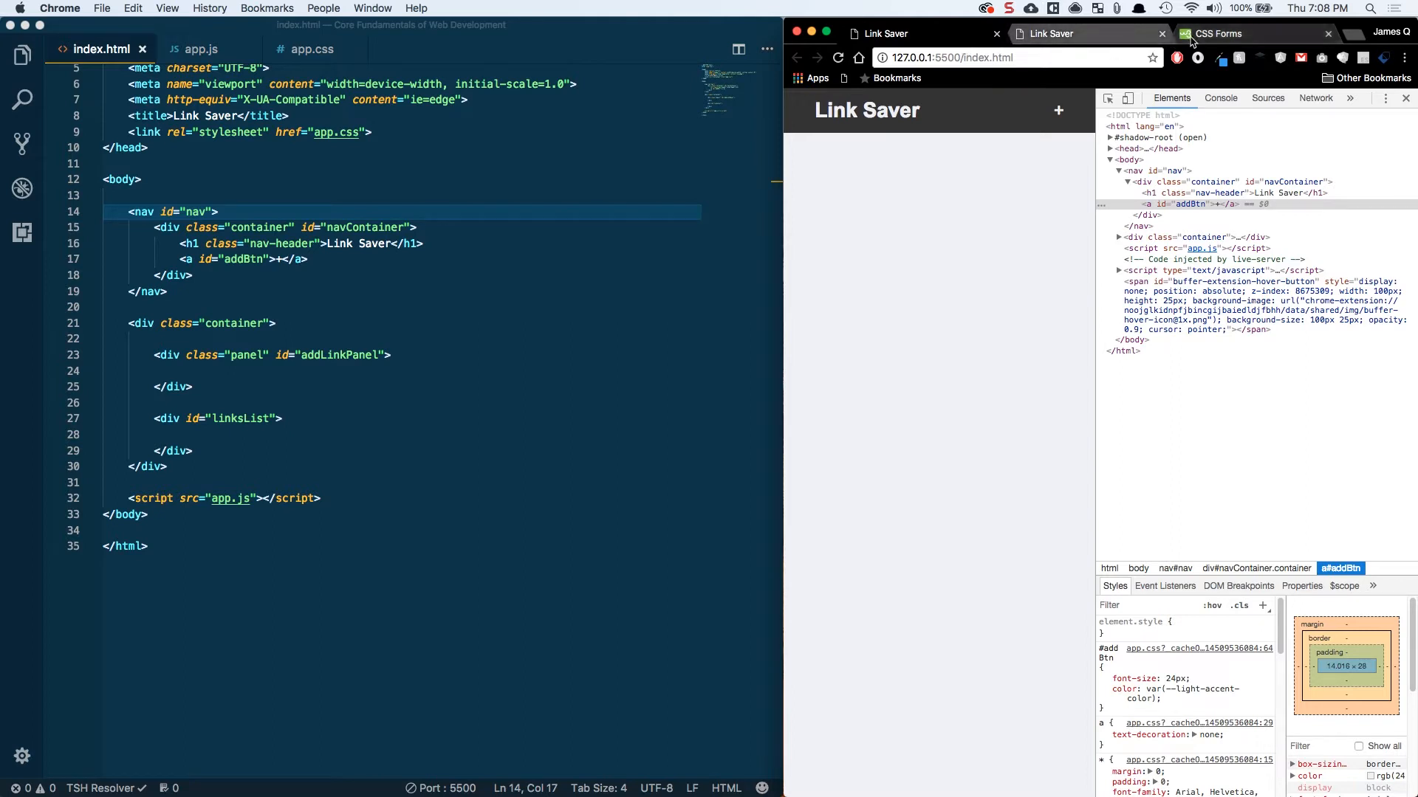
pyautogui.click(1221, 33)
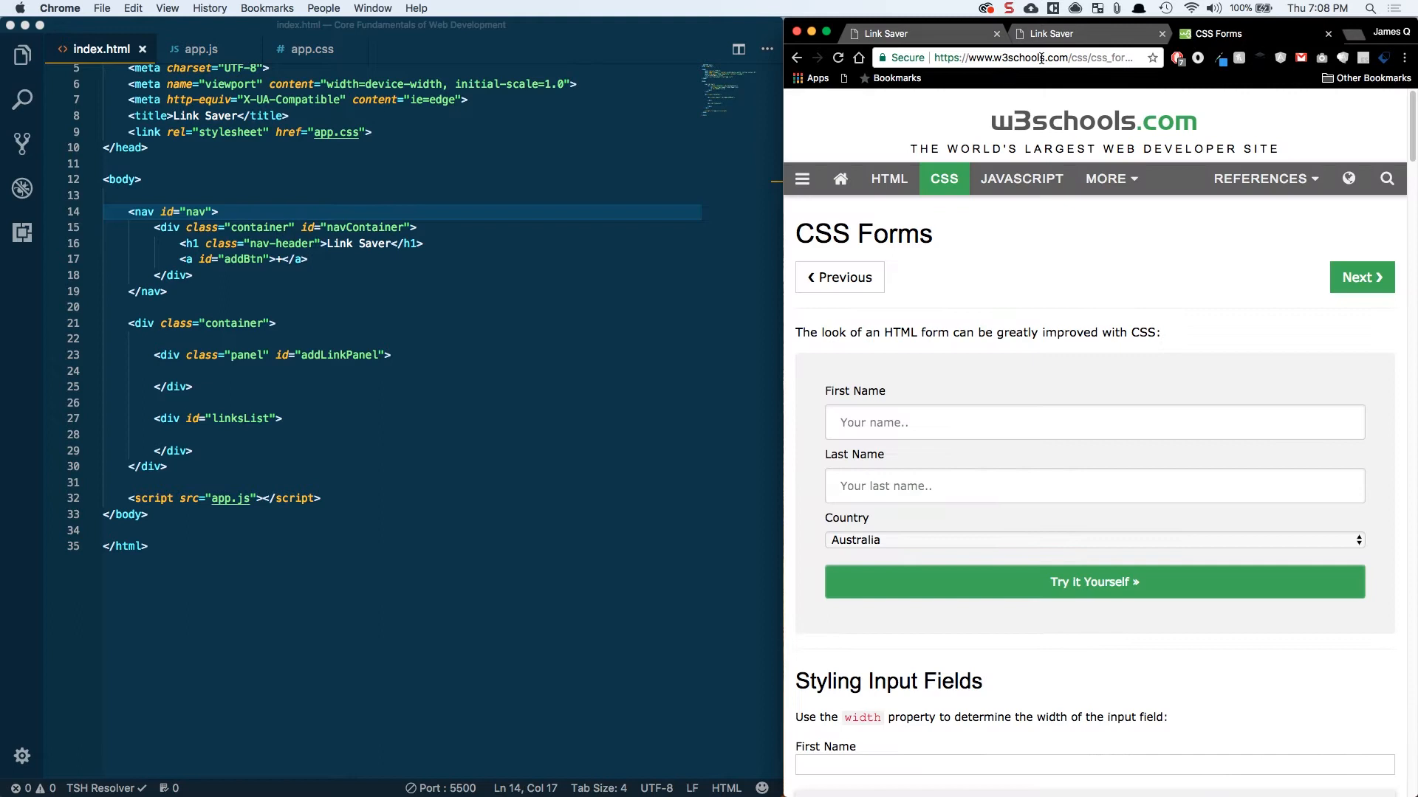
pyautogui.click(1030, 57)
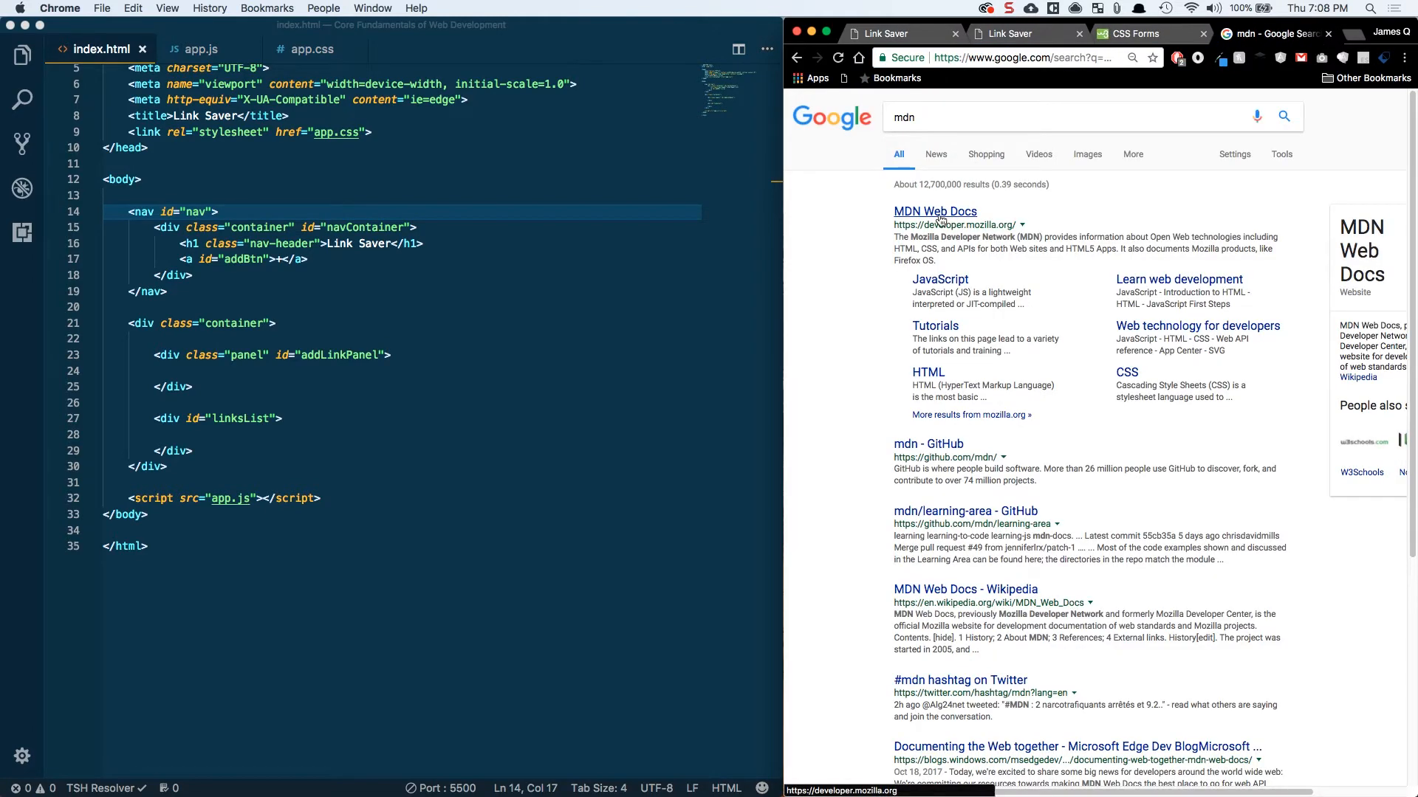
pyautogui.click(935, 210)
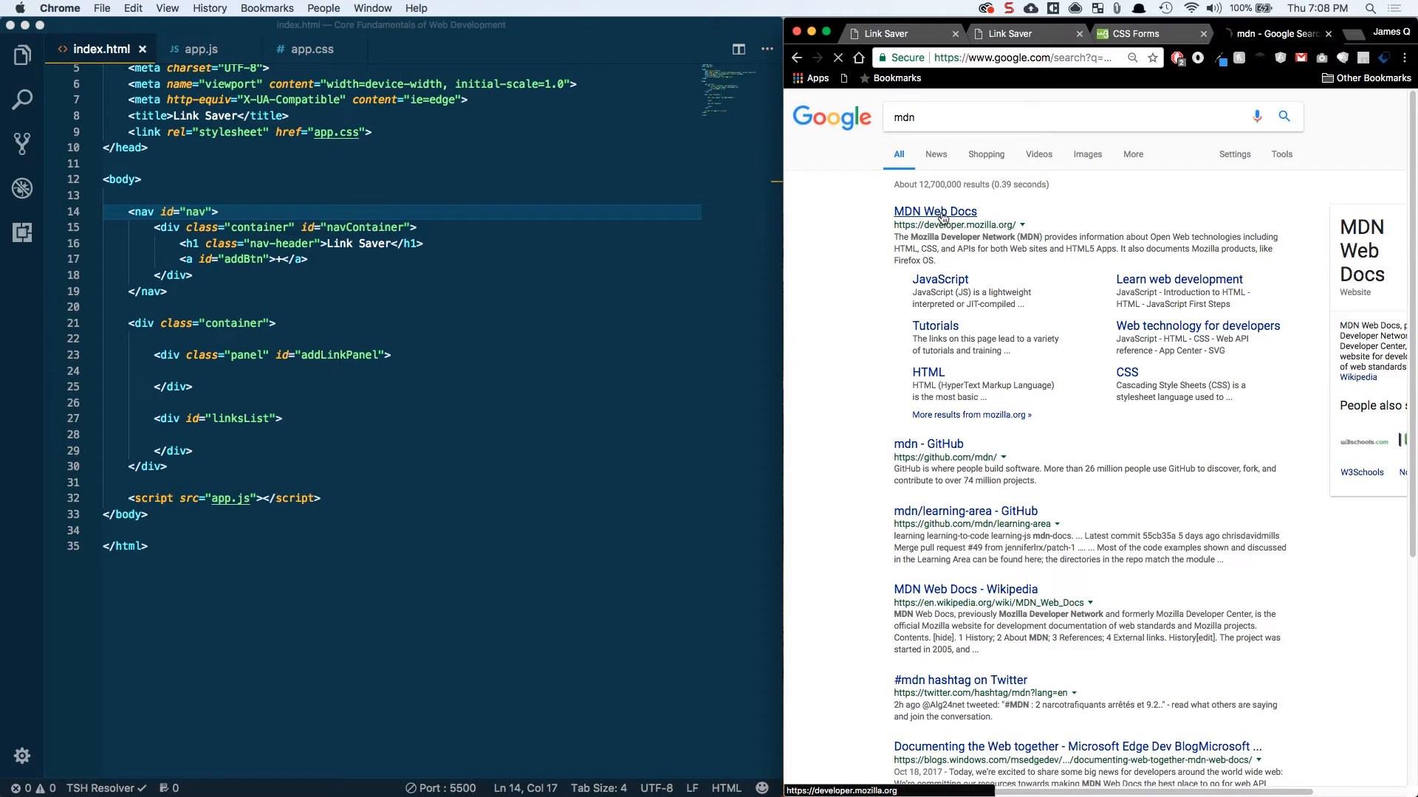
pyautogui.click(935, 210)
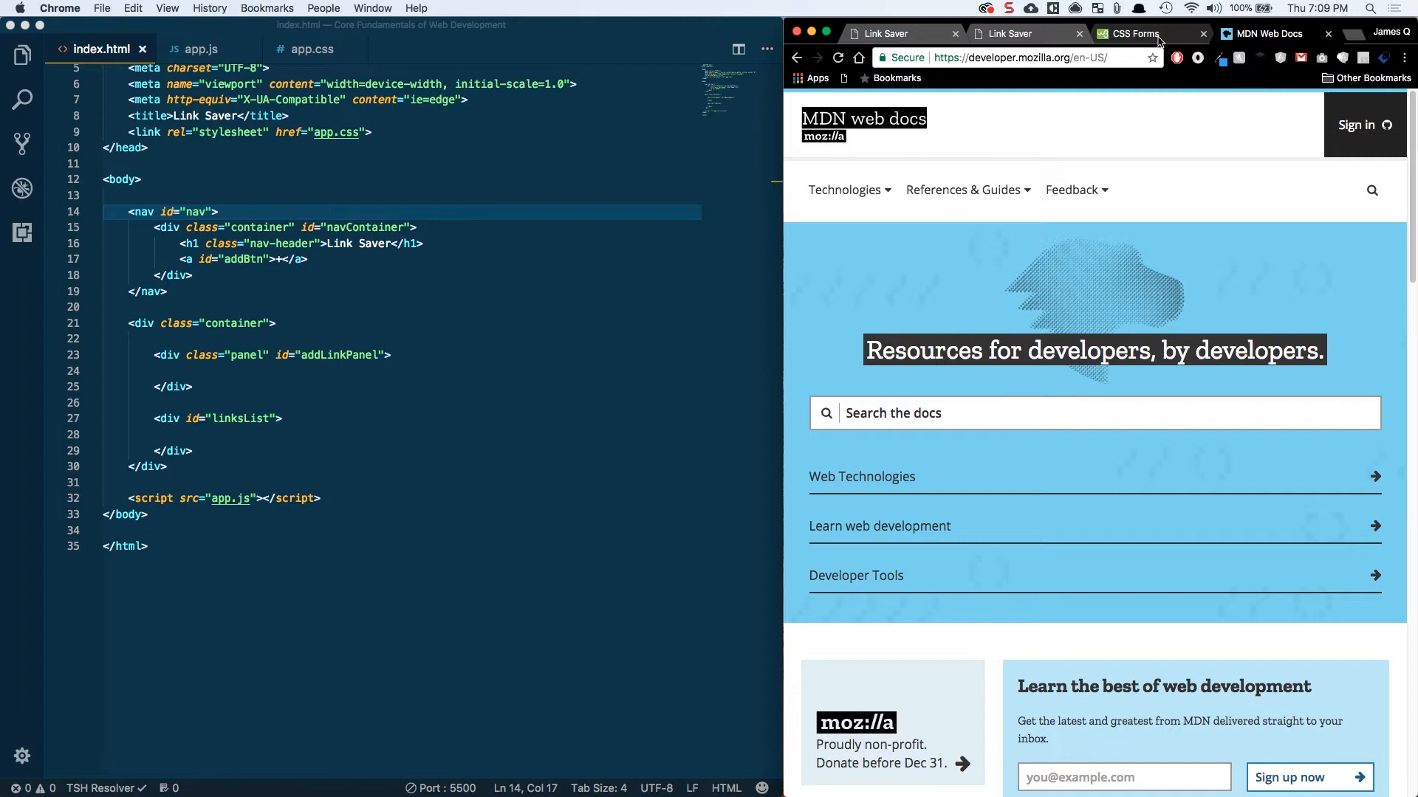
# Step: Skim the CSS Forms tutorial for input styling, then return to the Link Saver page
pyautogui.click(1132, 33)
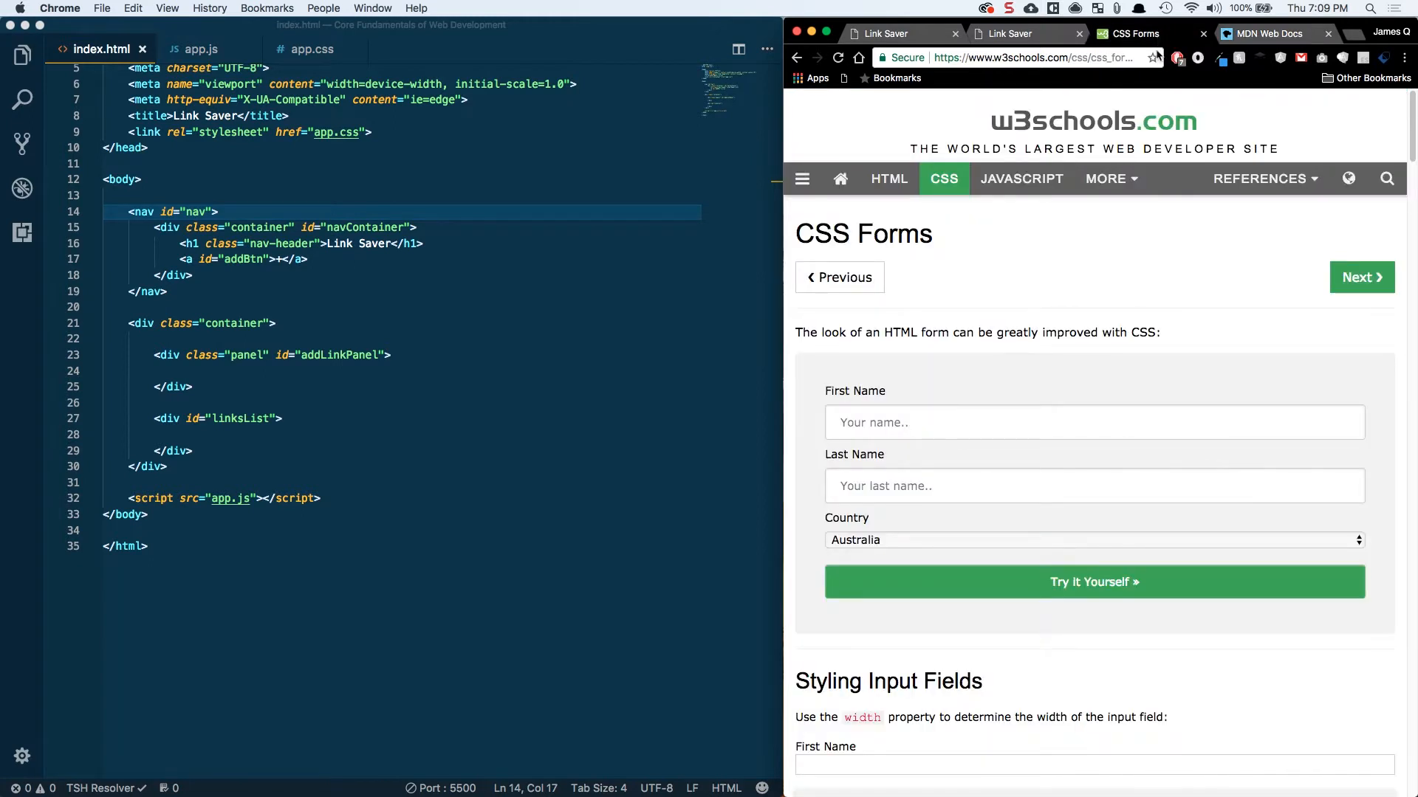
pyautogui.moveTo(1037, 72)
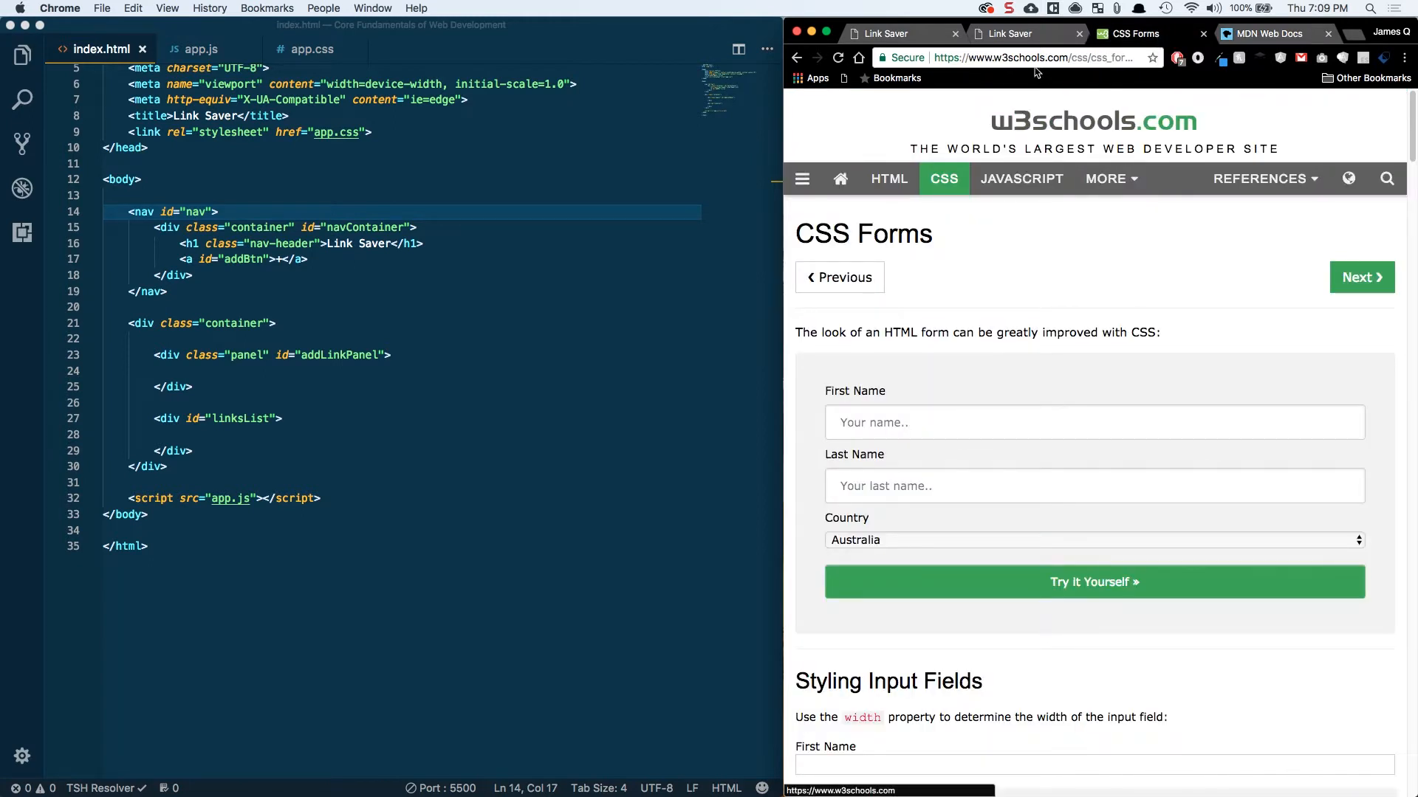
pyautogui.moveTo(1012, 348)
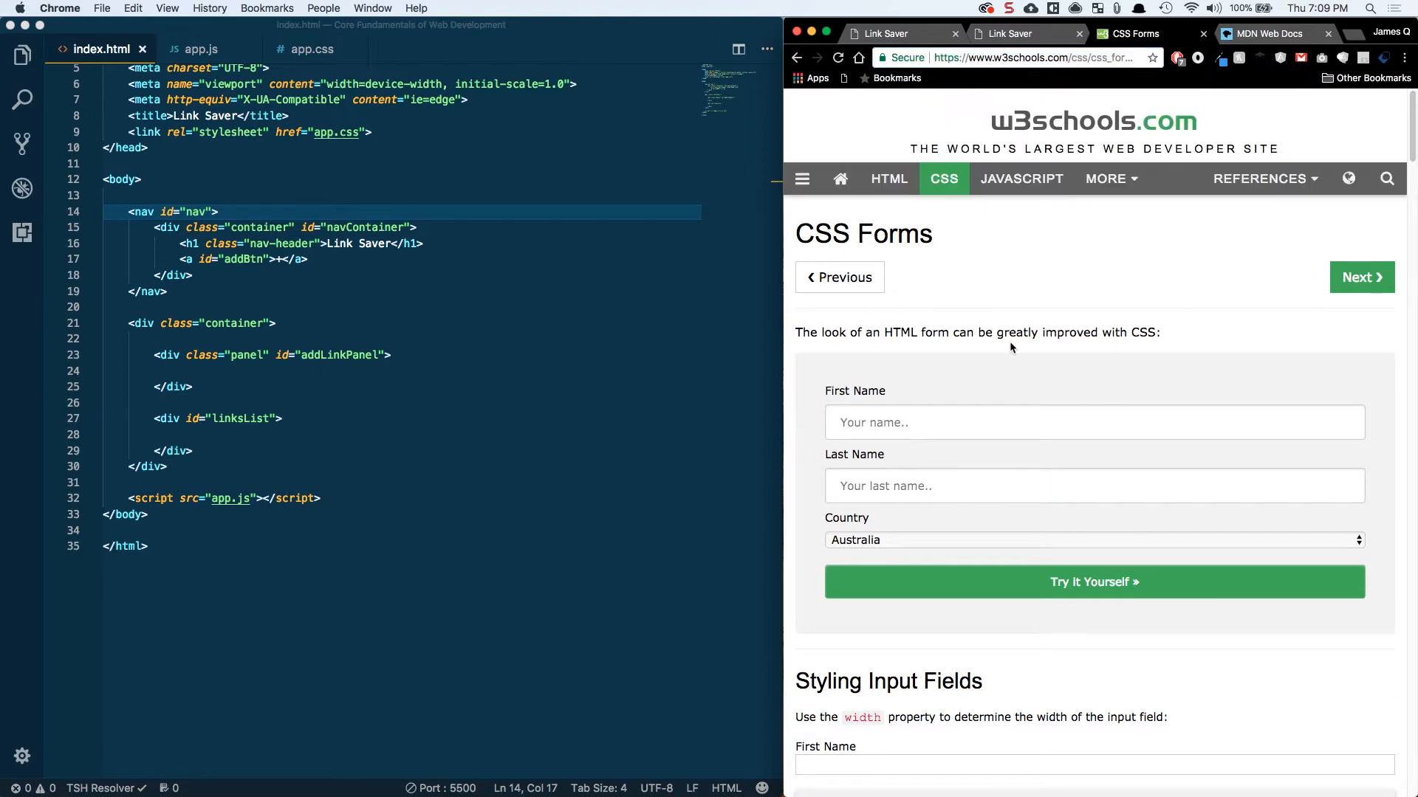
pyautogui.click(1031, 57)
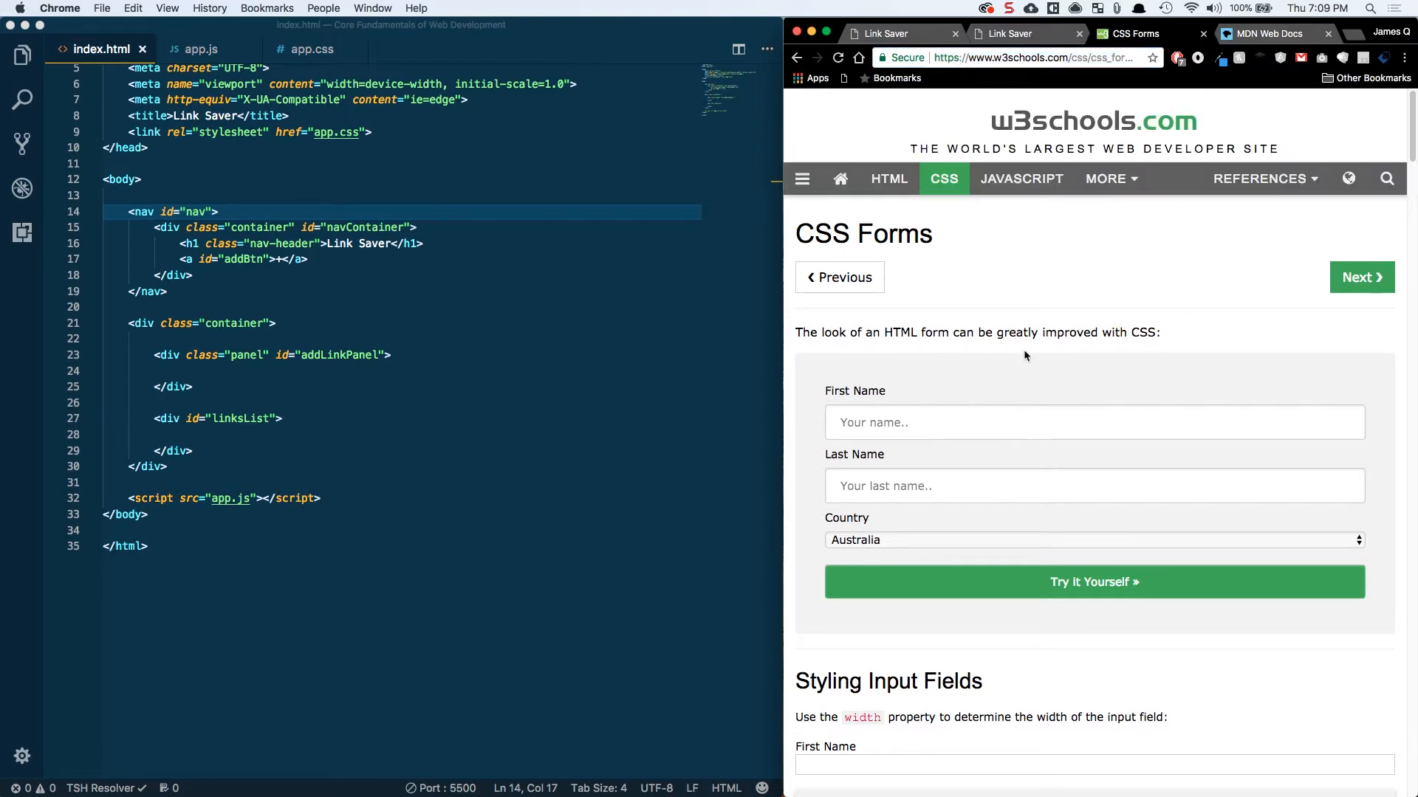
pyautogui.scroll(-3)
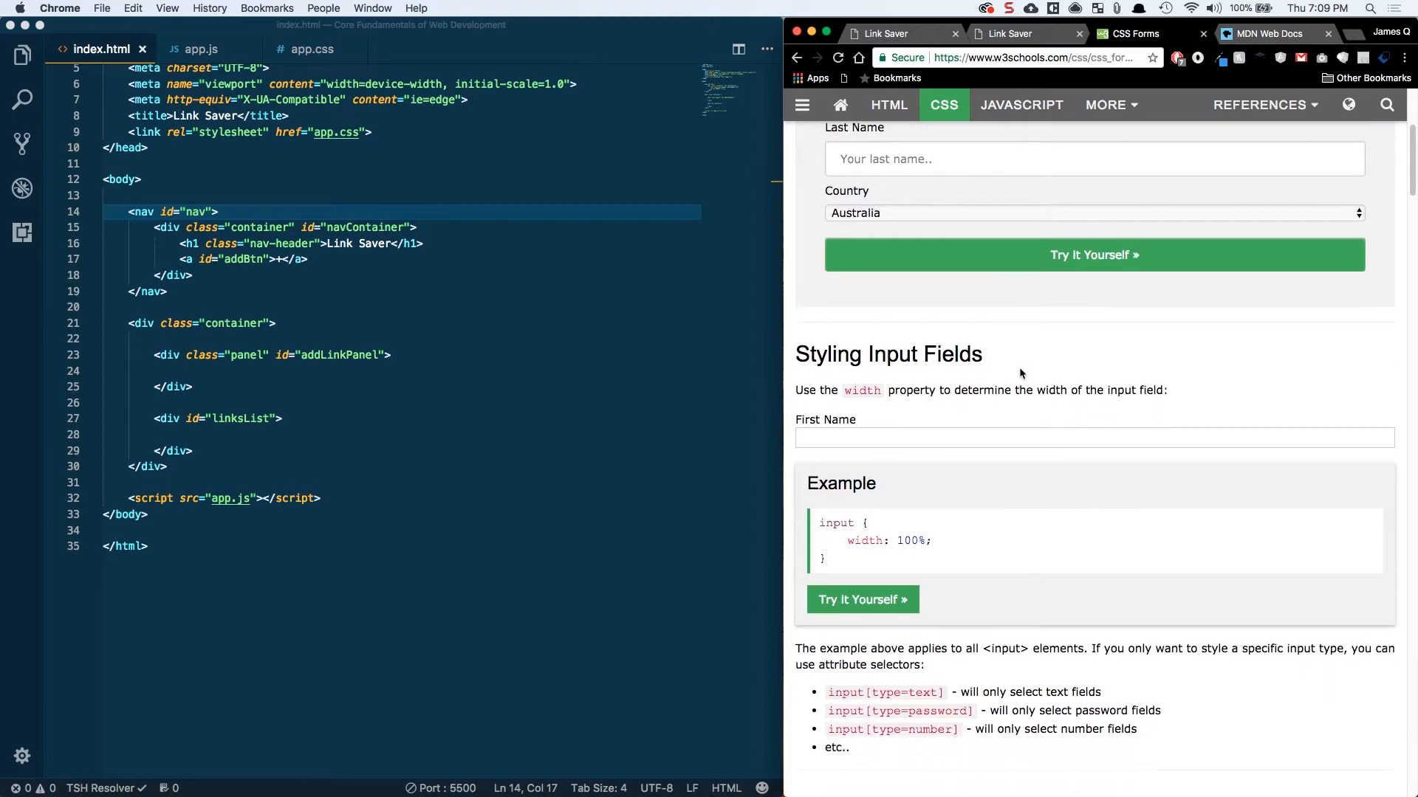
pyautogui.scroll(-3)
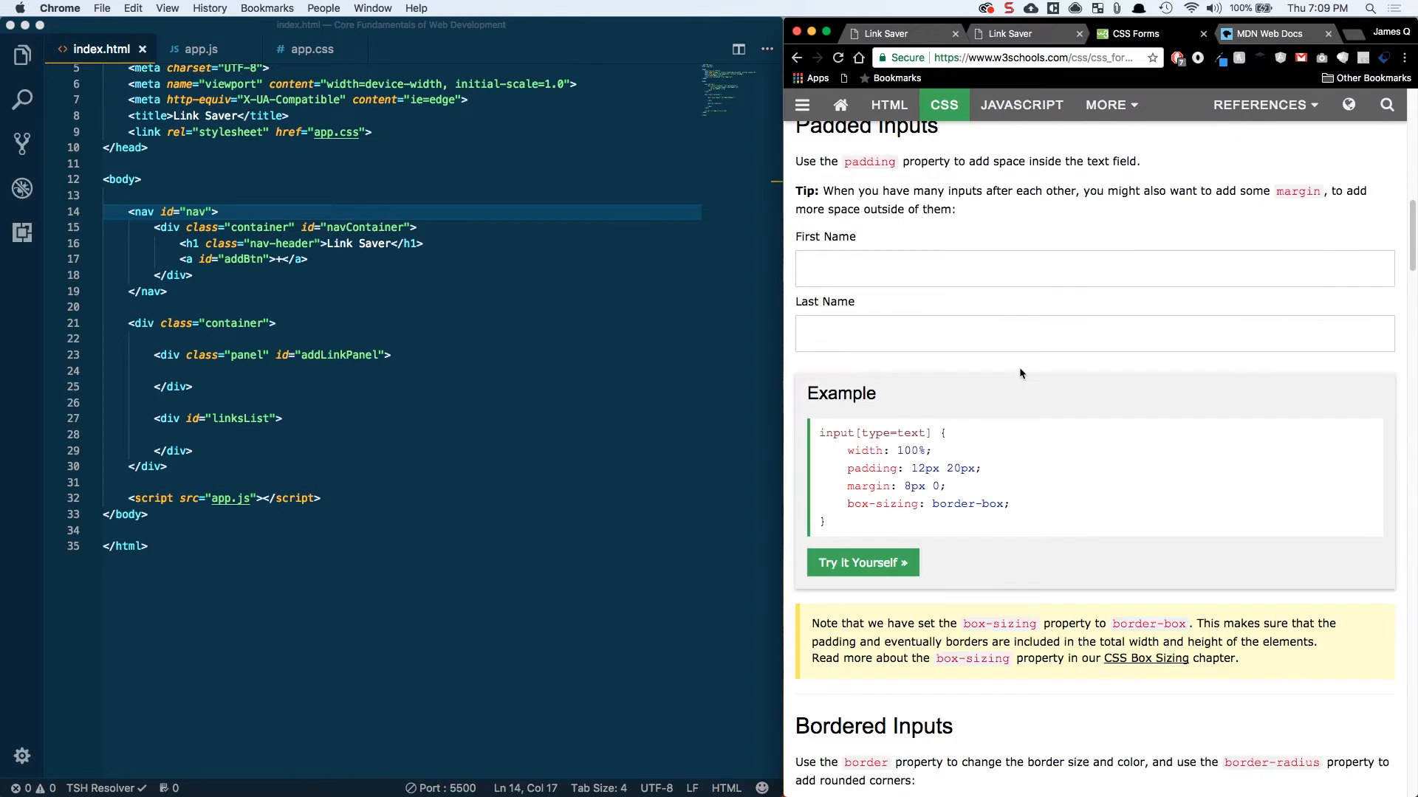
pyautogui.scroll(-3)
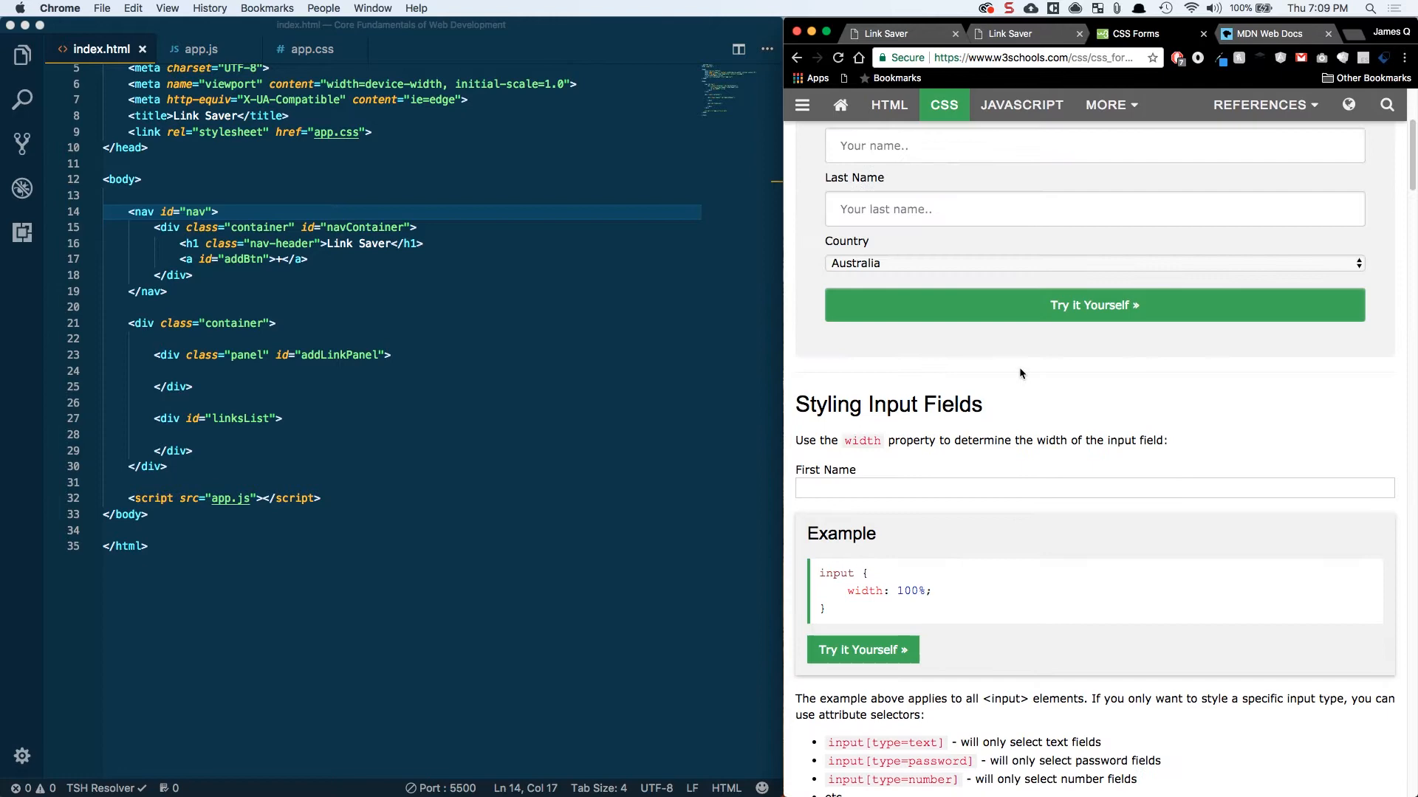
pyautogui.click(902, 33)
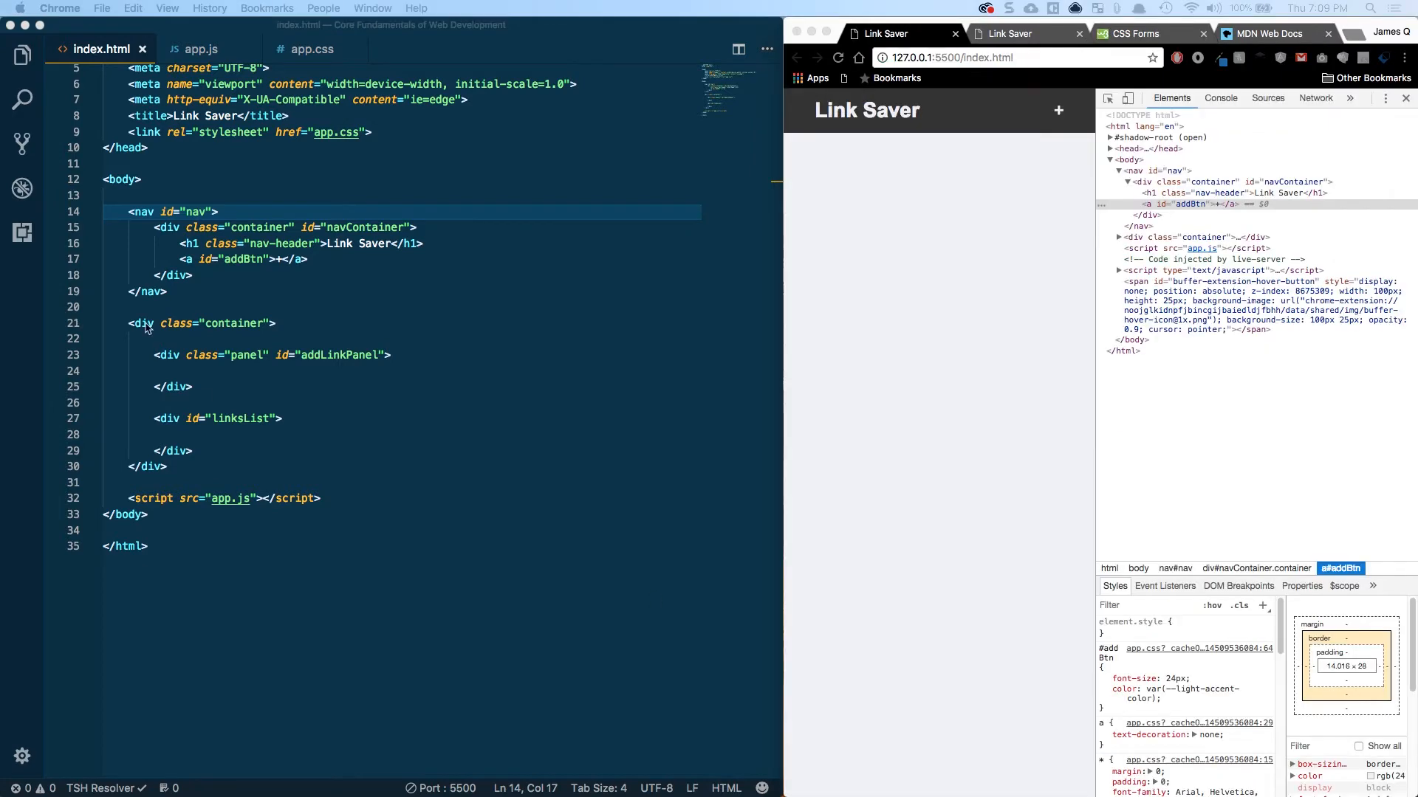
# Step: Set the addLinkPanel div's class to panel and open a blank line inside it
pyautogui.click(193, 387)
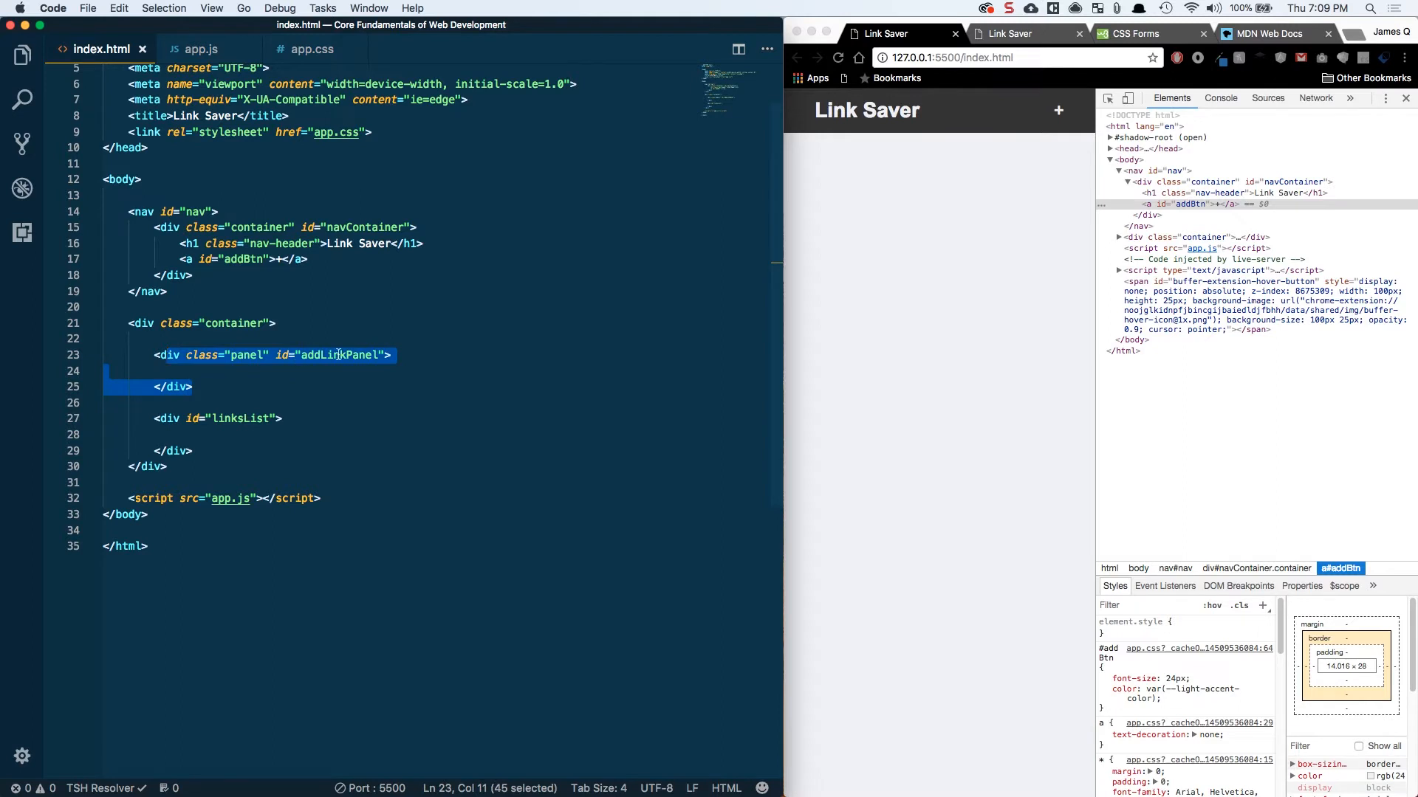
pyautogui.doubleClick(245, 355)
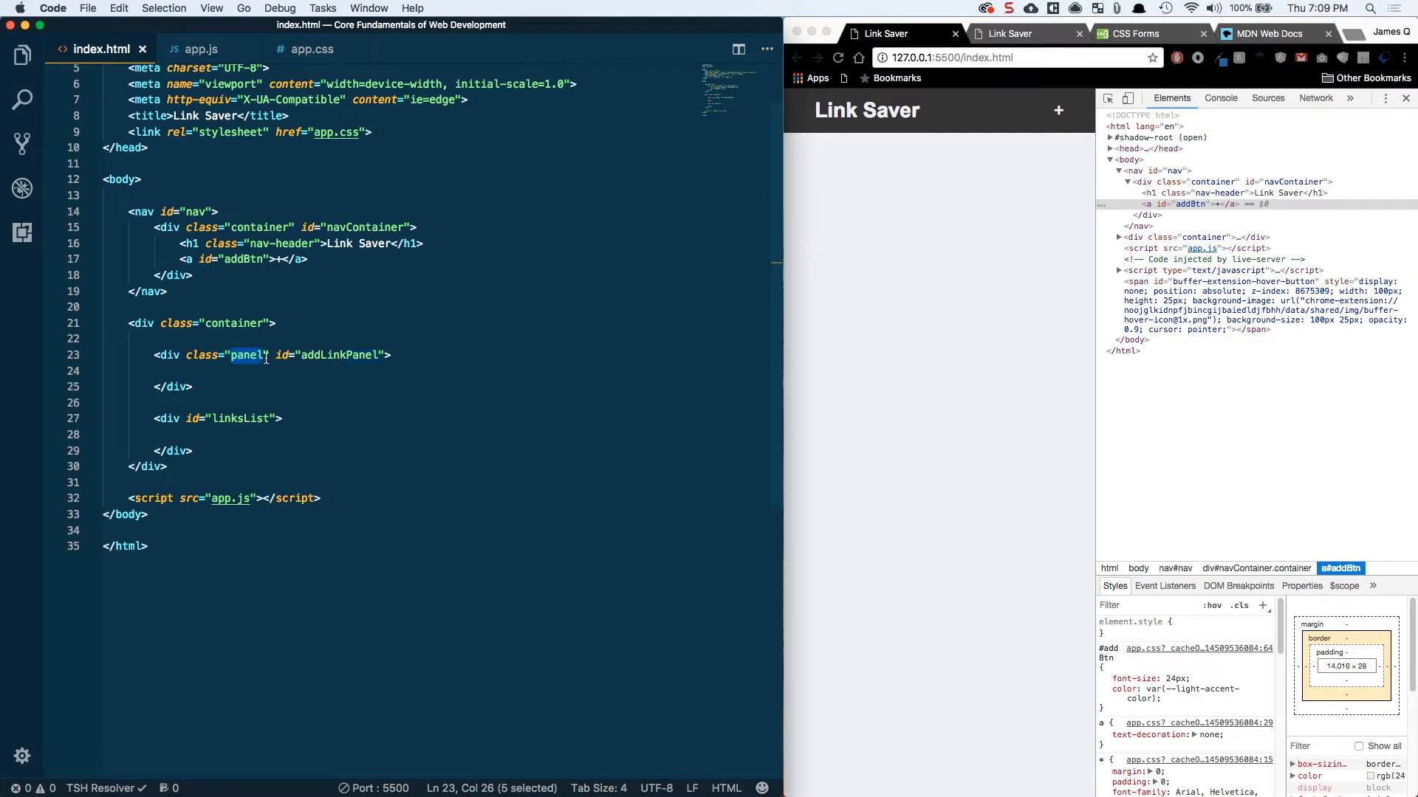
pyautogui.click(231, 370)
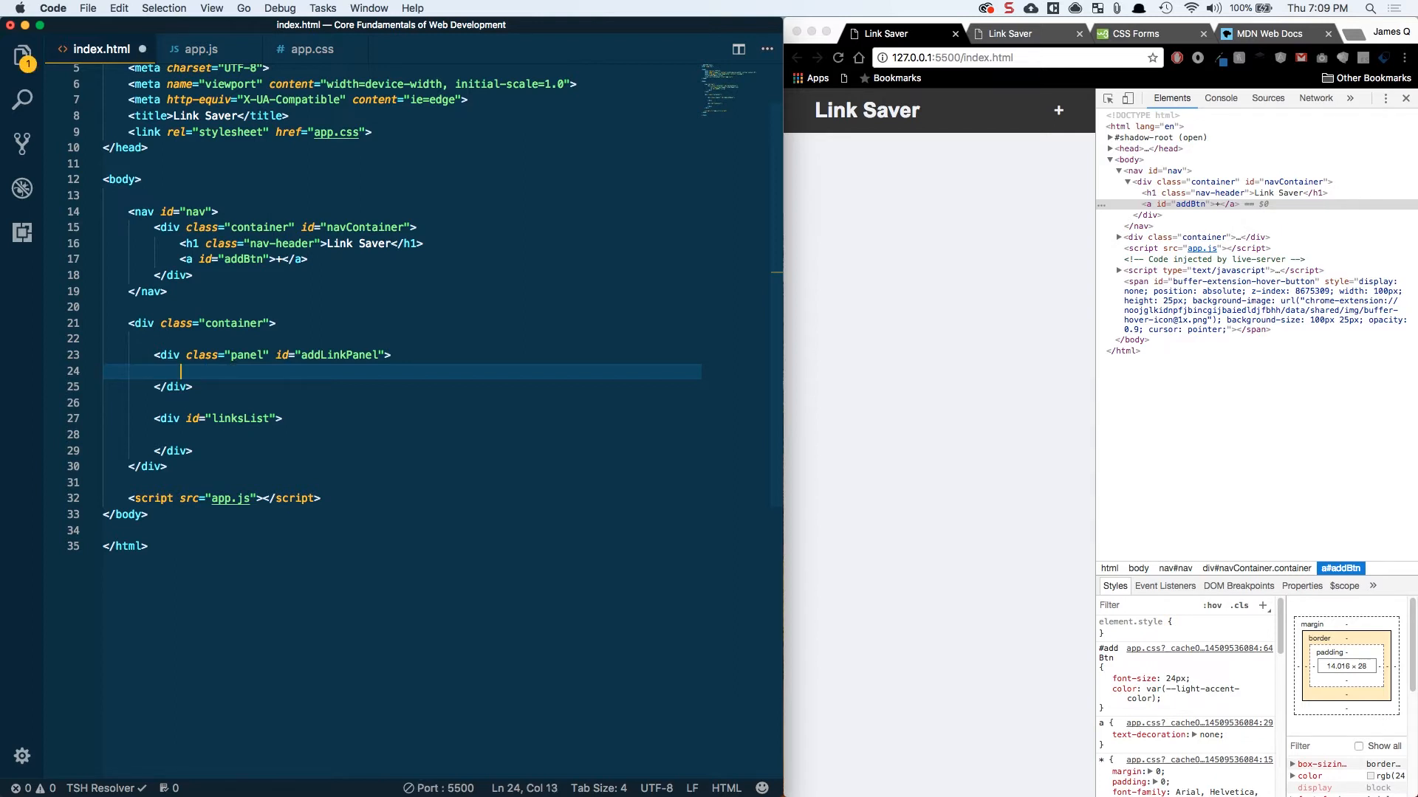
# Step: Add an h3 with class panel-heading reading 'Add Link' inside the panel
pyautogui.write('h3></h3>')
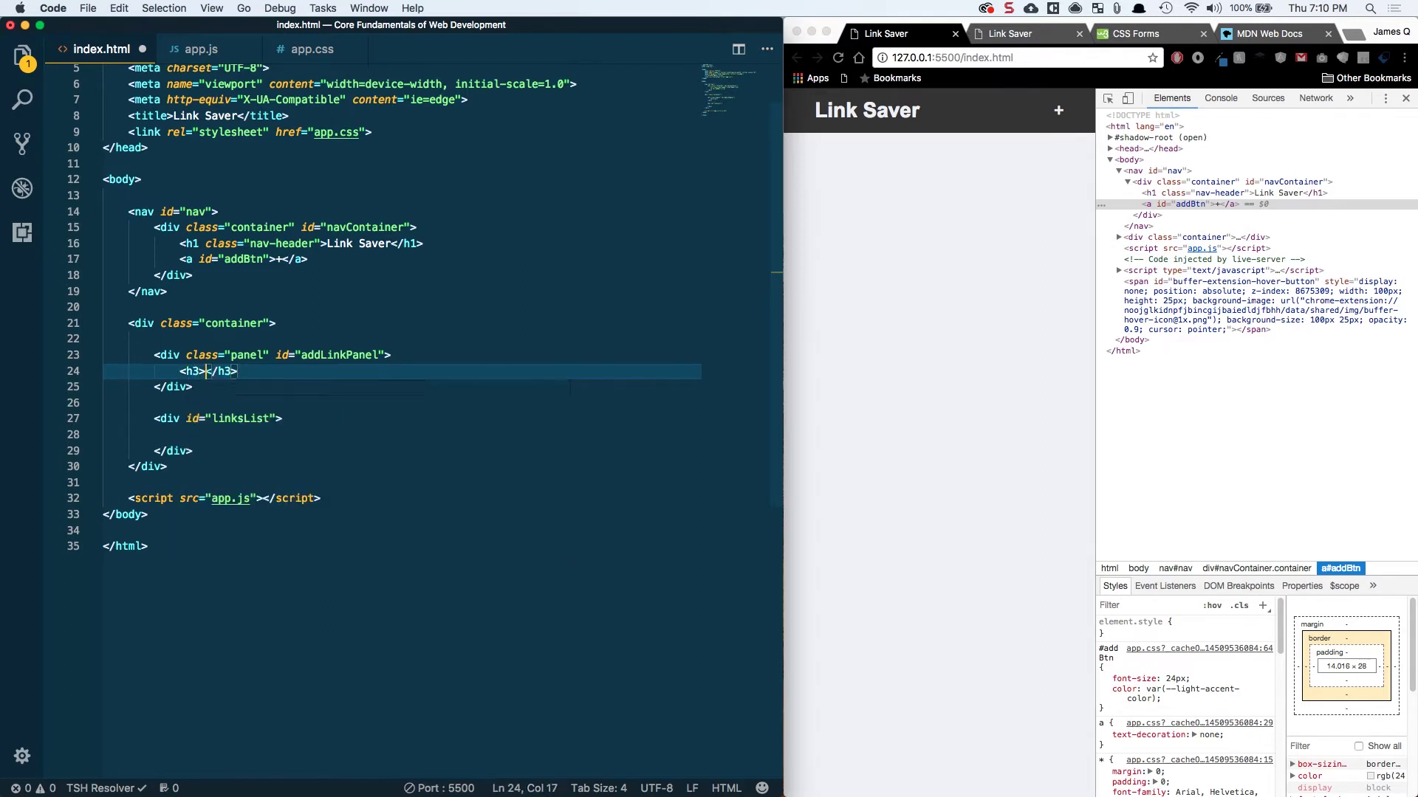
pyautogui.write('class="panel-heading')
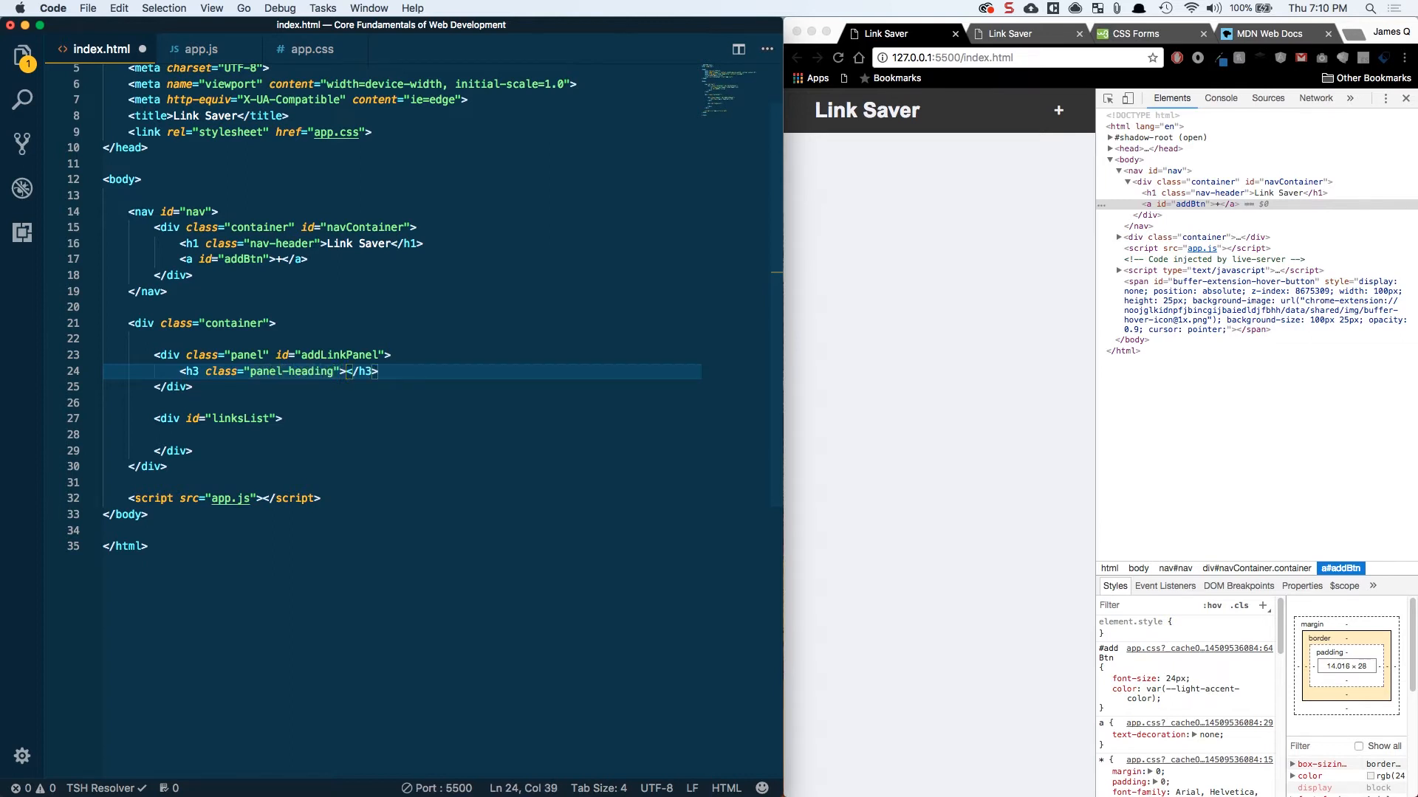
pyautogui.write('Add Link')
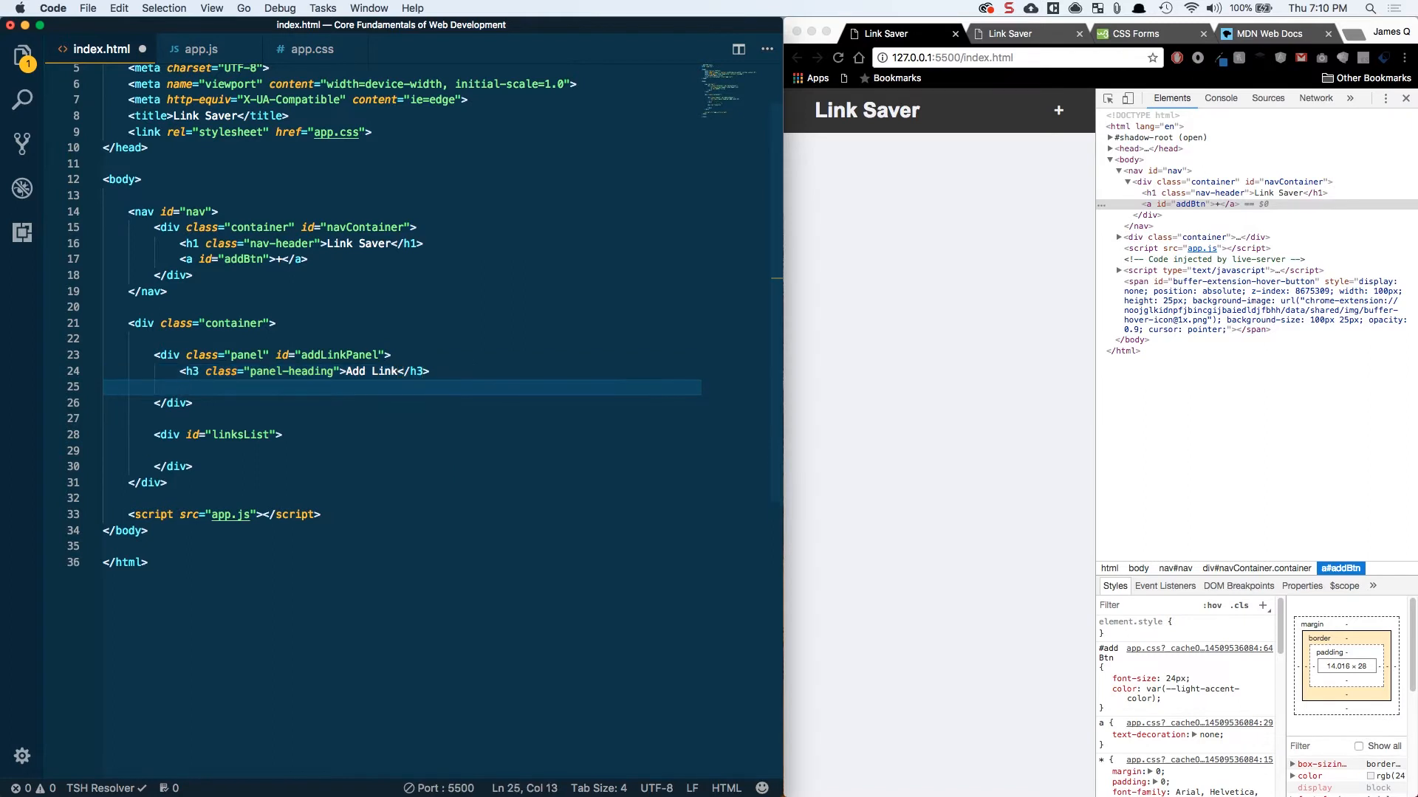
# Step: Add a form with id addLinkForm using Emmet and remove its empty action attribute
pyautogui.write('form')
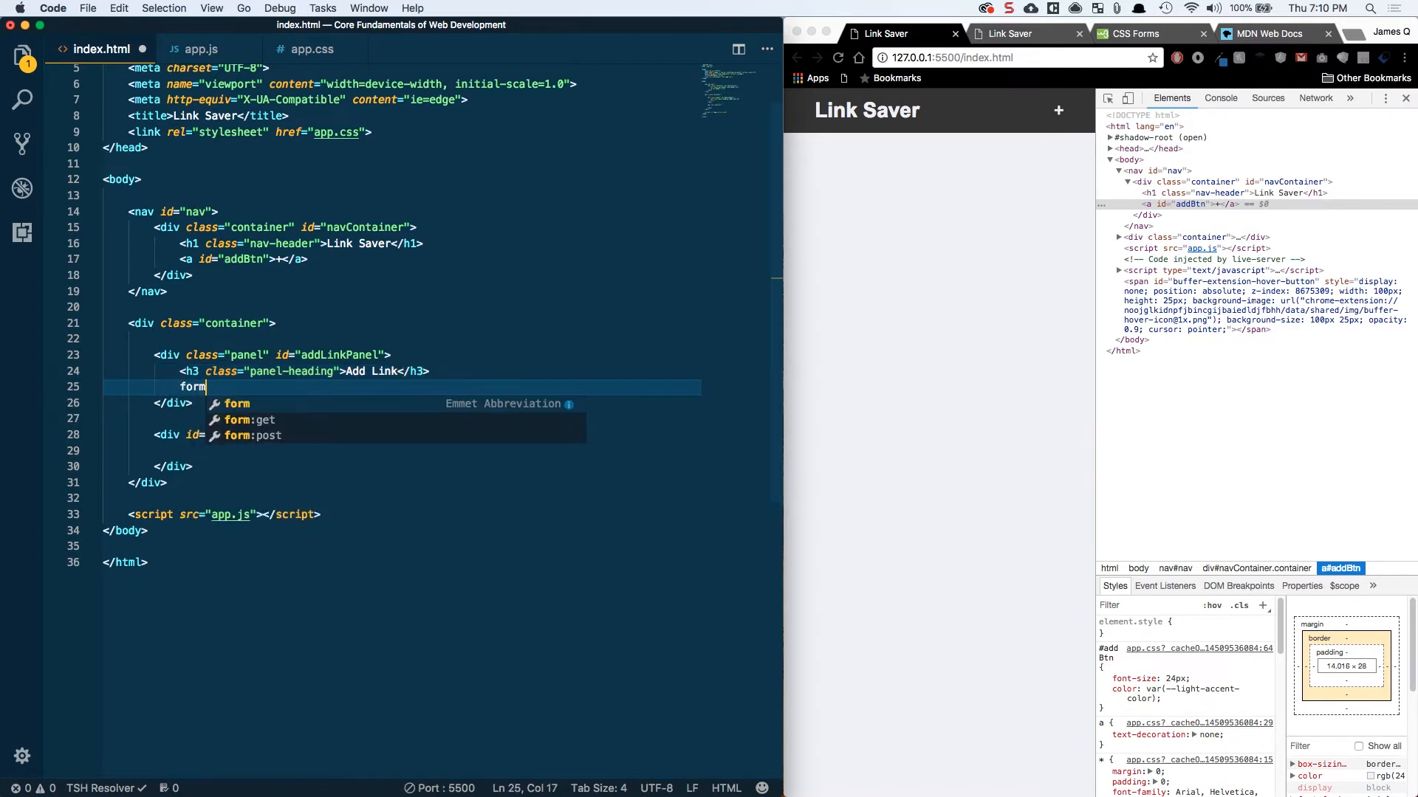
pyautogui.write('#addLin')
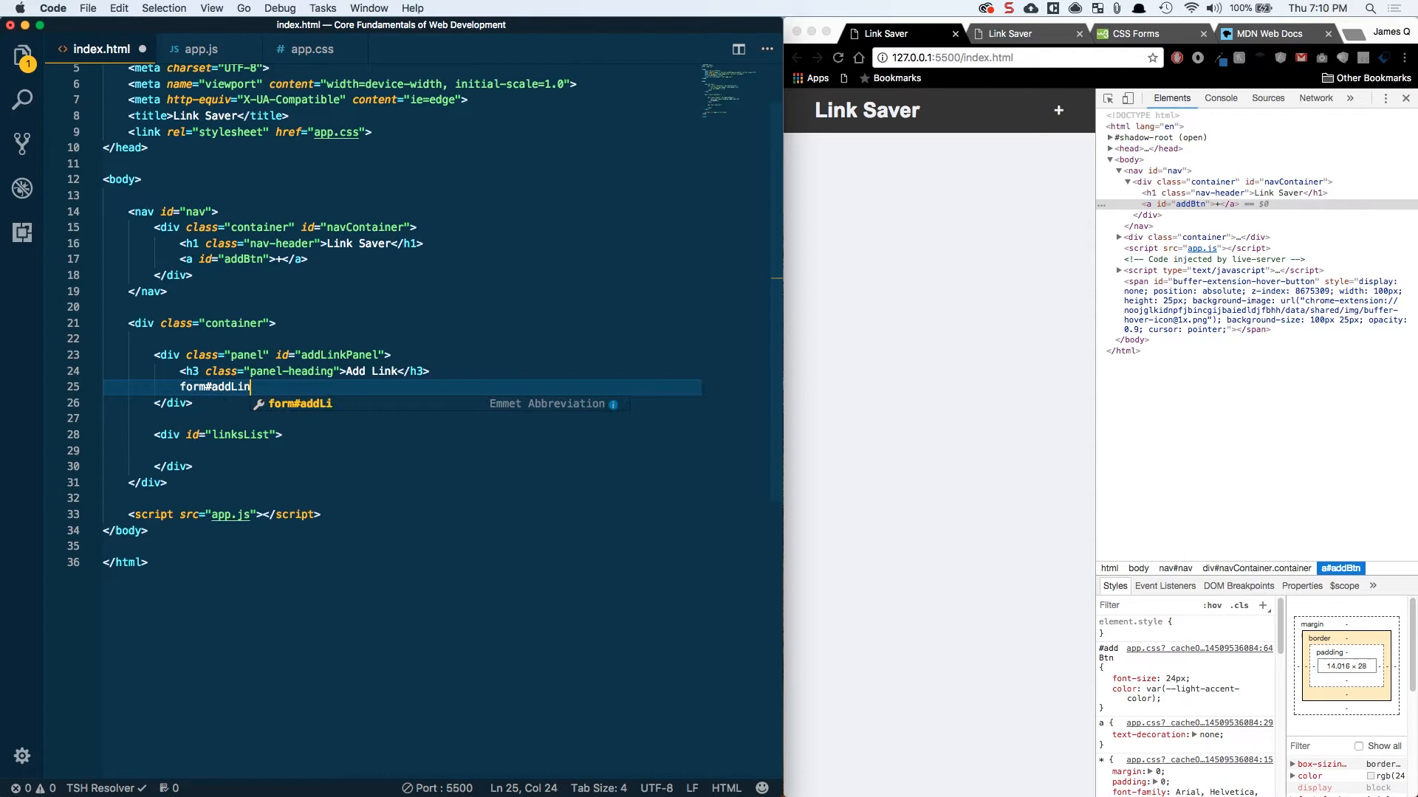
pyautogui.write('kForm"></form>')
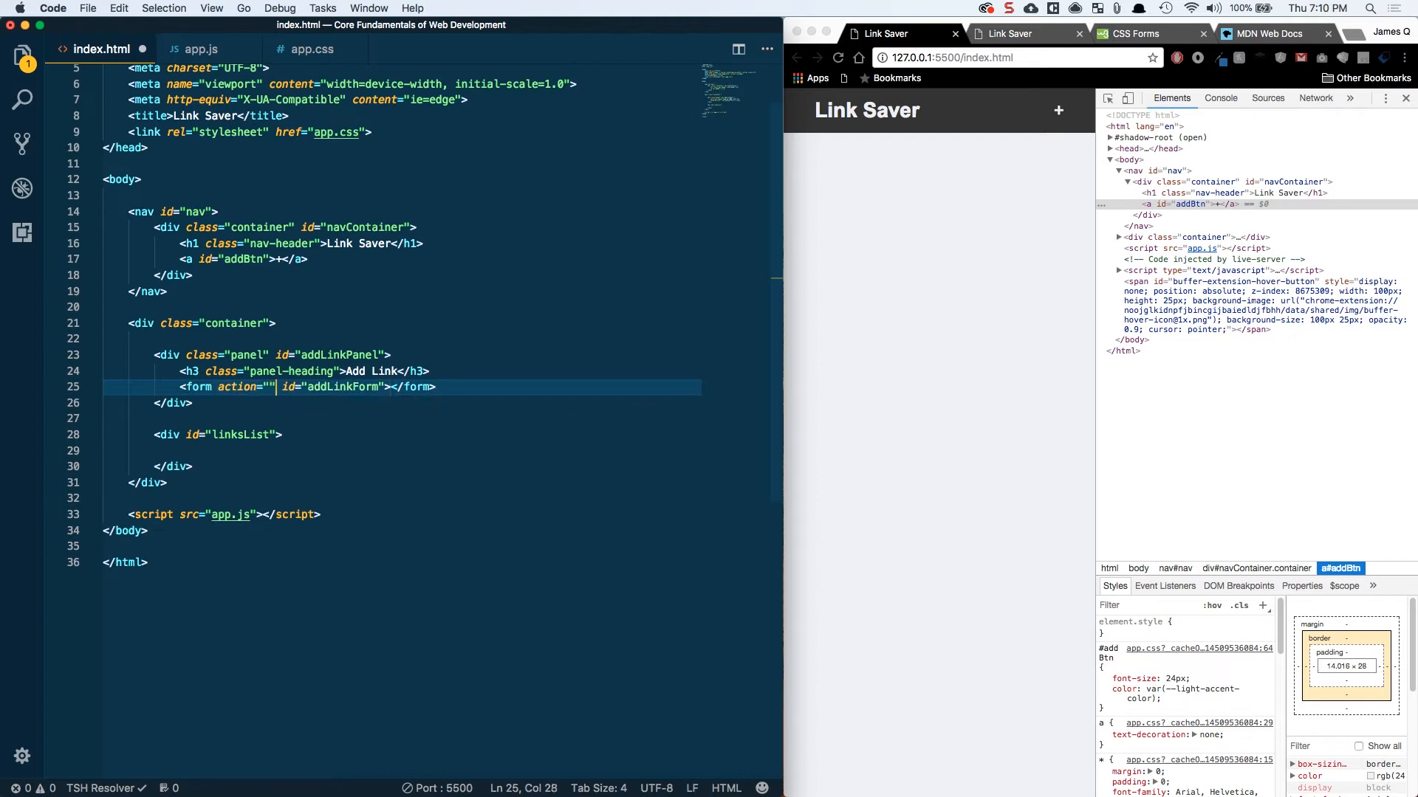
pyautogui.press('Backspace')
pyautogui.write('<input type="text')
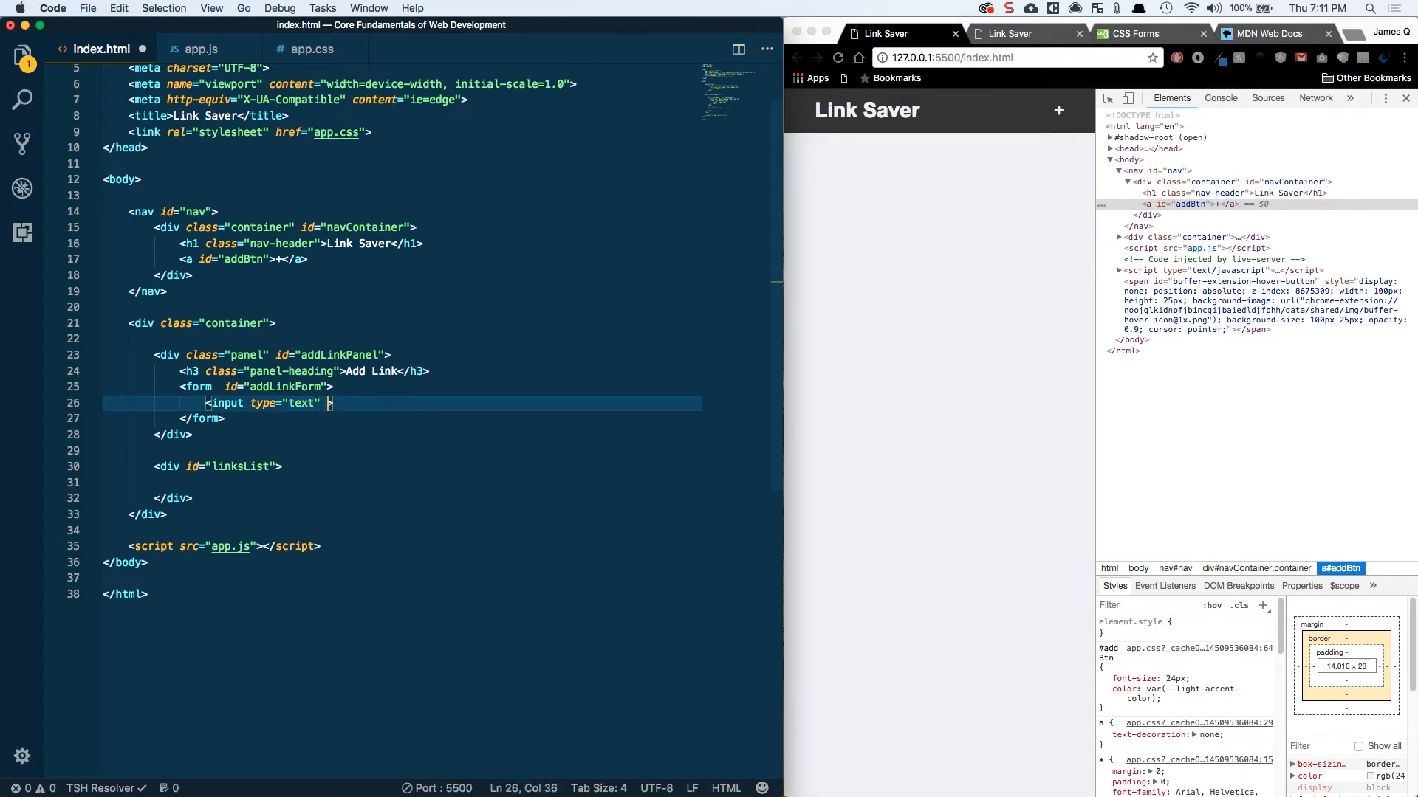
# Step: Add a text input named title, id linkTitle, class form-control, placeholder 'Title'
pyautogui.write('name="title" id="')
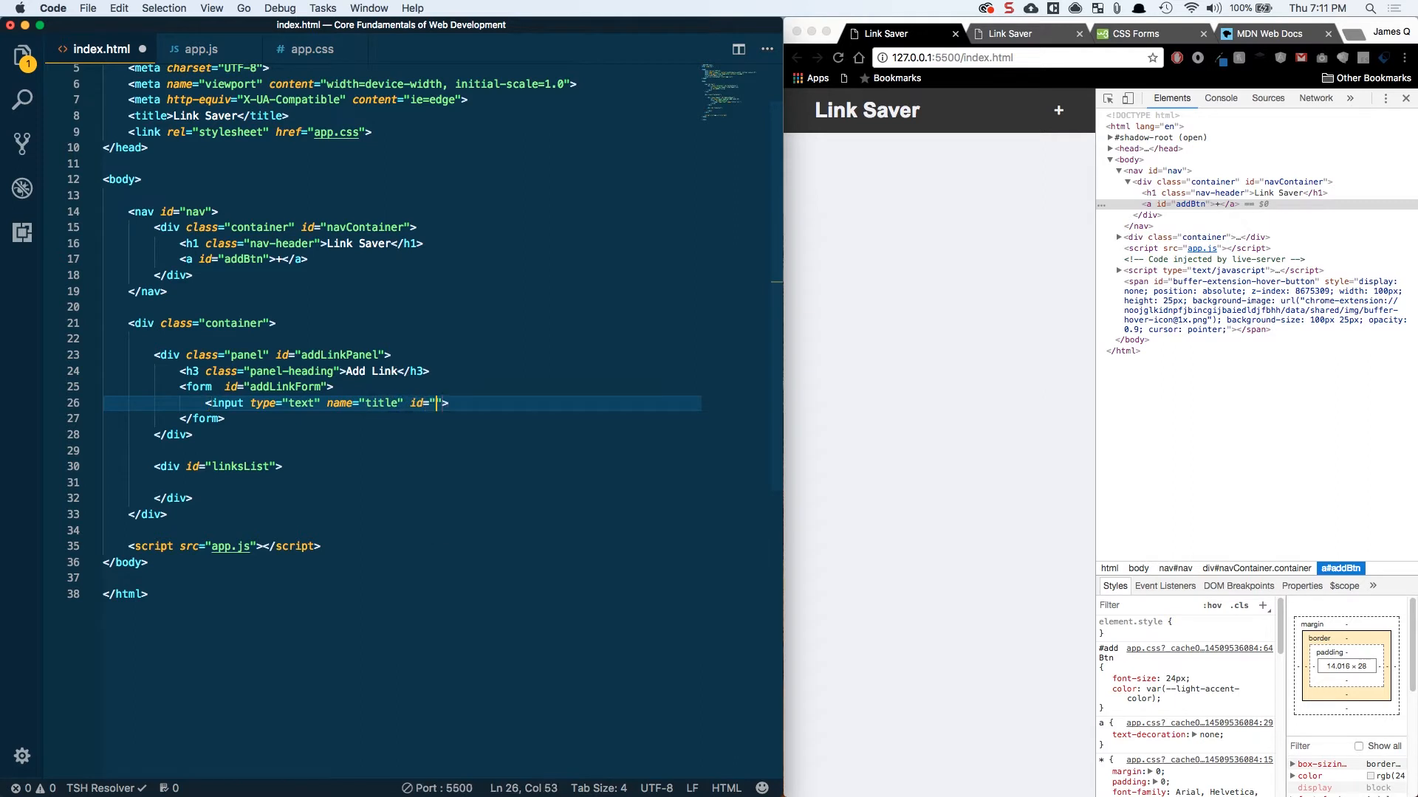
pyautogui.write('linkTitle')
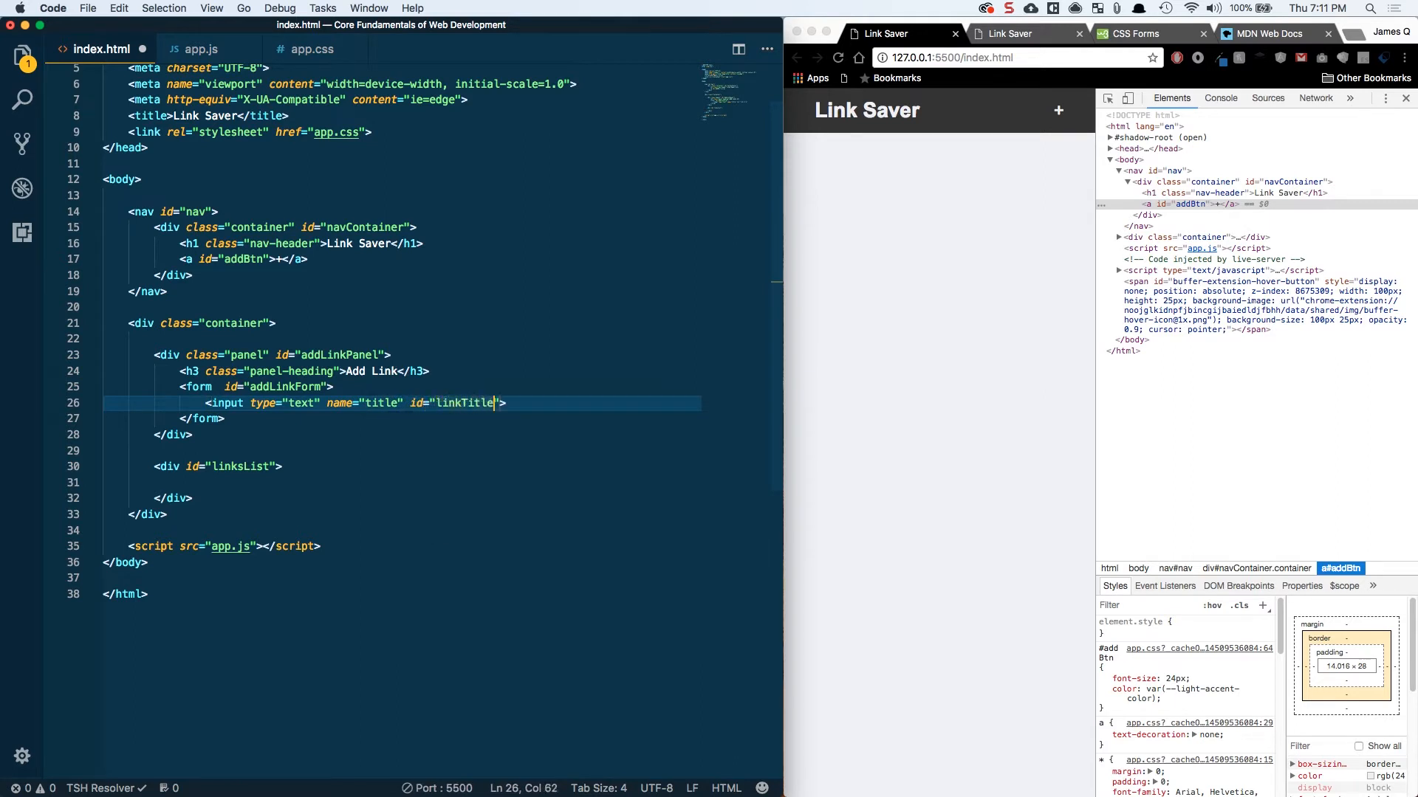
pyautogui.write('class="for"')
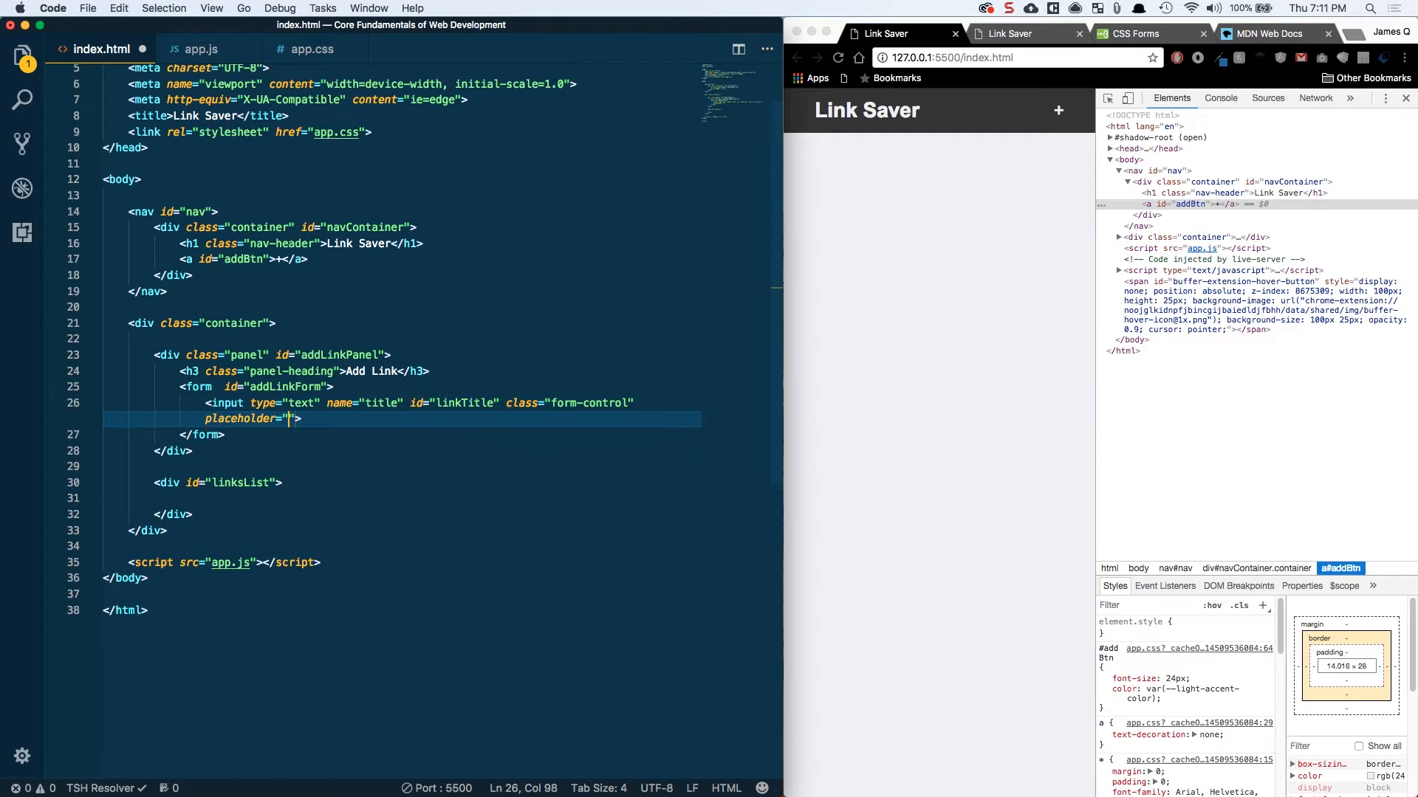
pyautogui.write('Title')
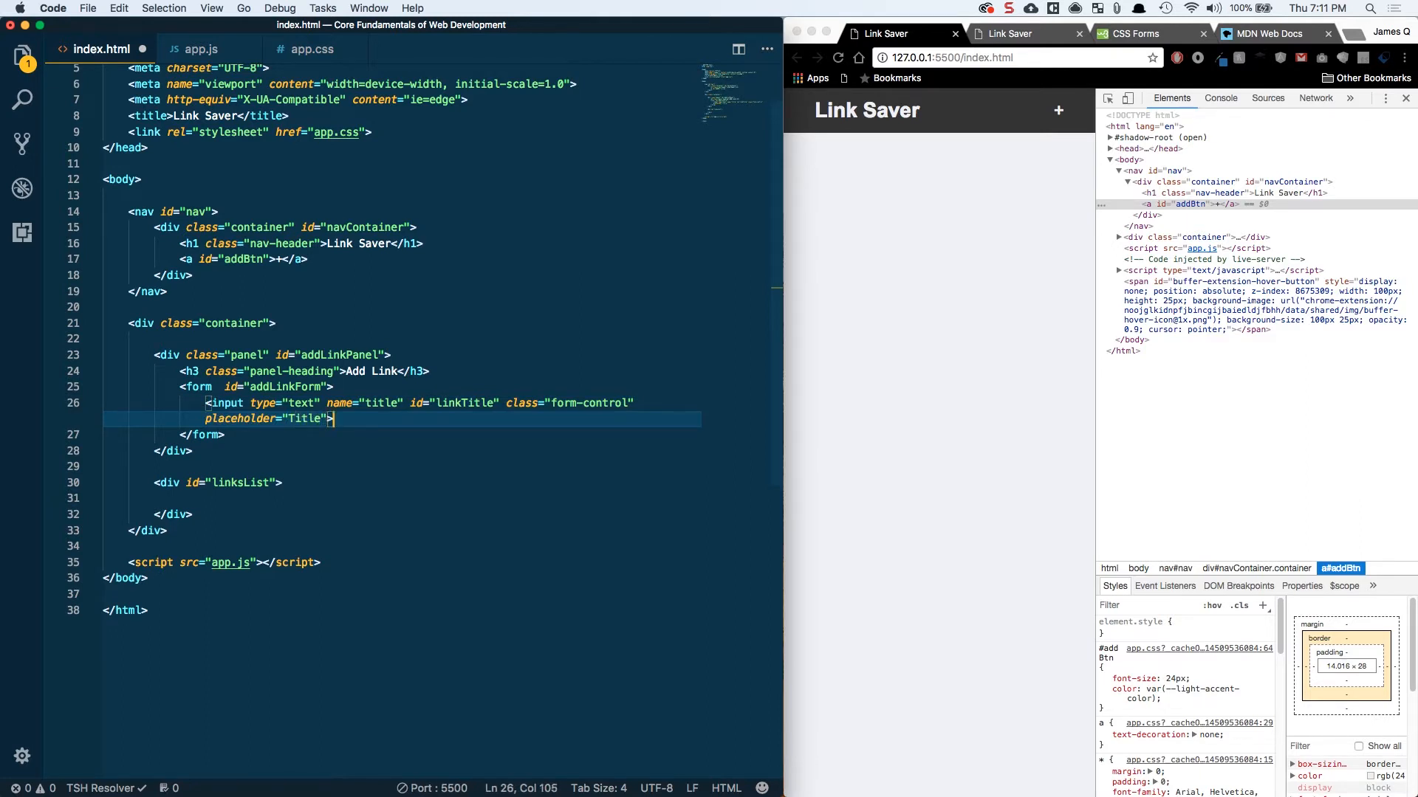
# Step: Reload localhost:5500 to test the Title field, then add URL and Categories inputs
pyautogui.click(837, 57)
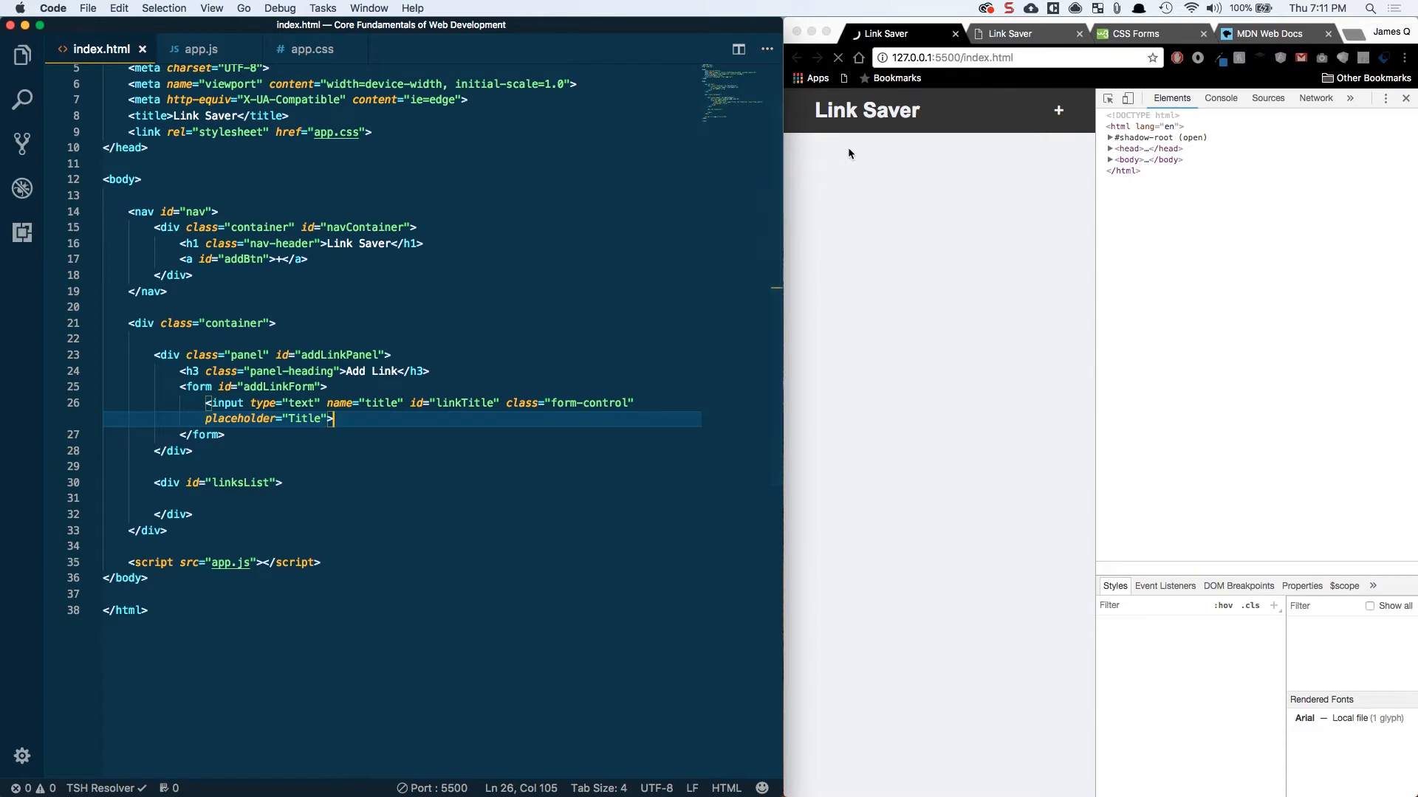
pyautogui.click(1058, 110)
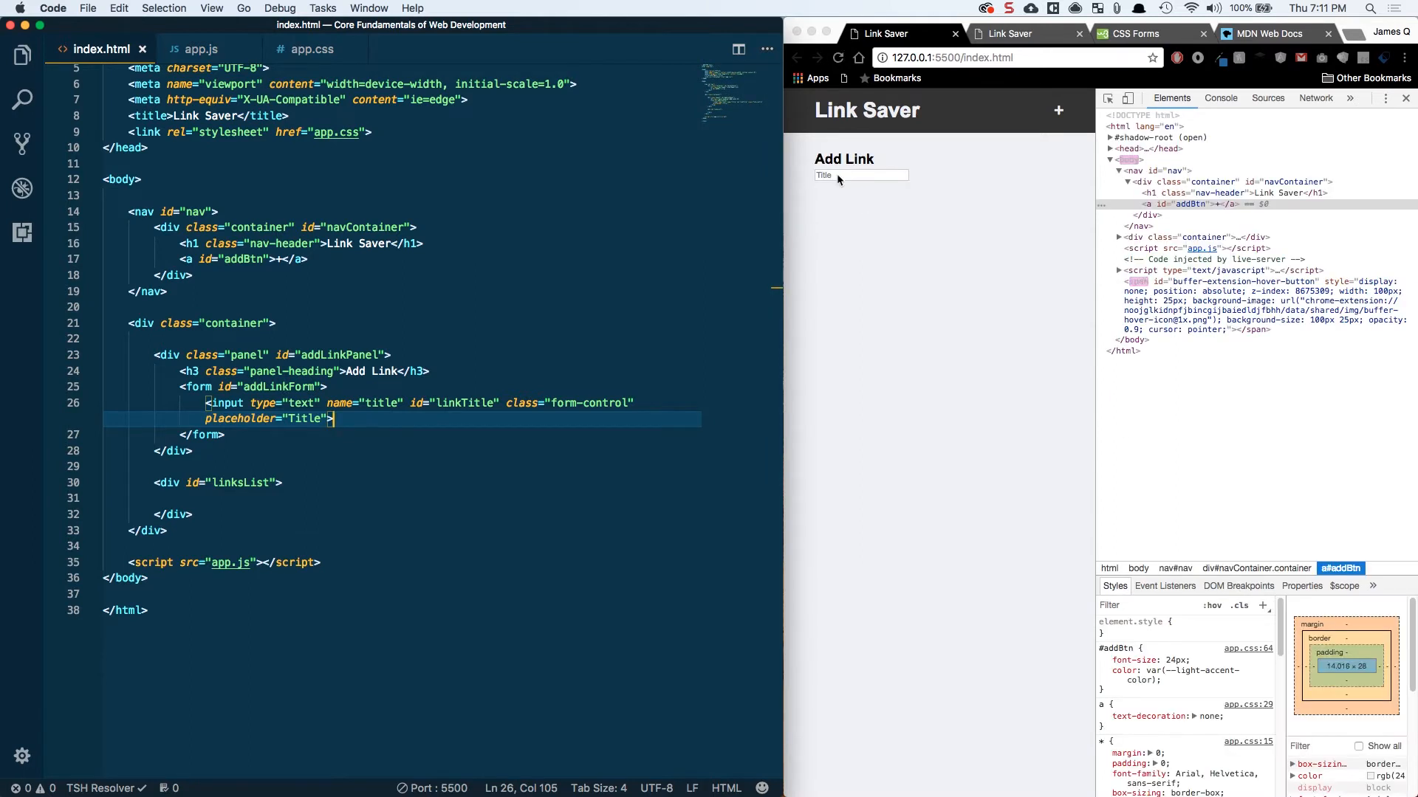
pyautogui.click(859, 174)
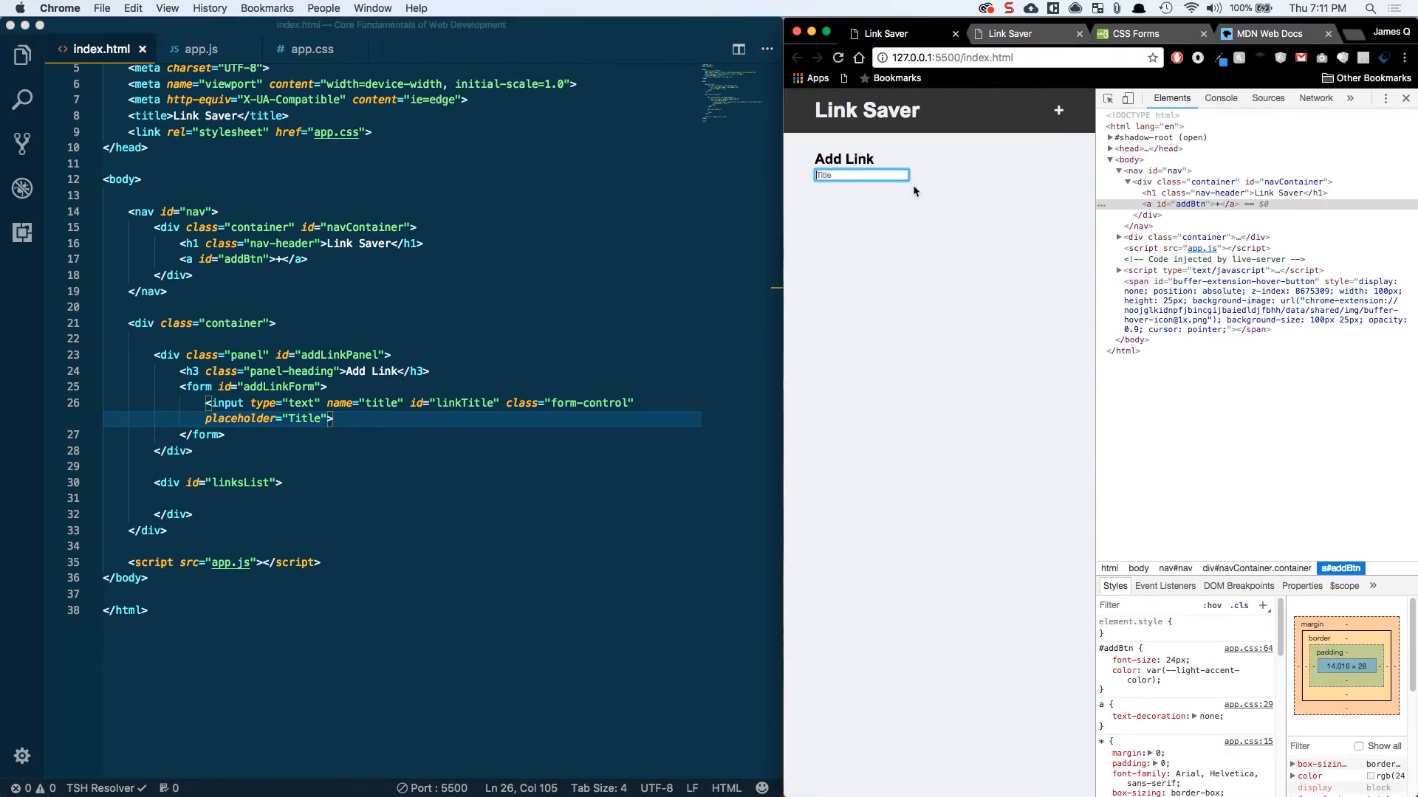
pyautogui.write('asdas')
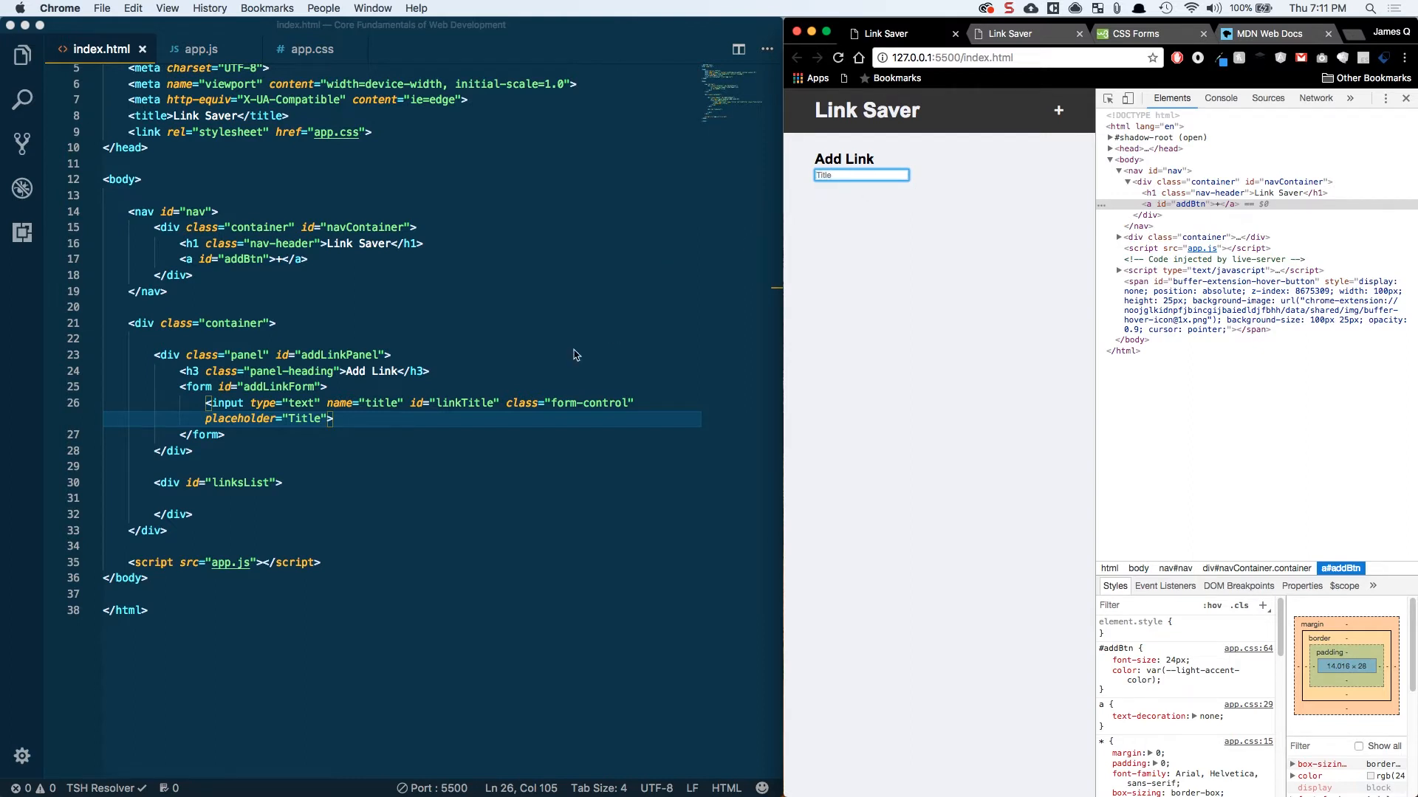
pyautogui.click(339, 418)
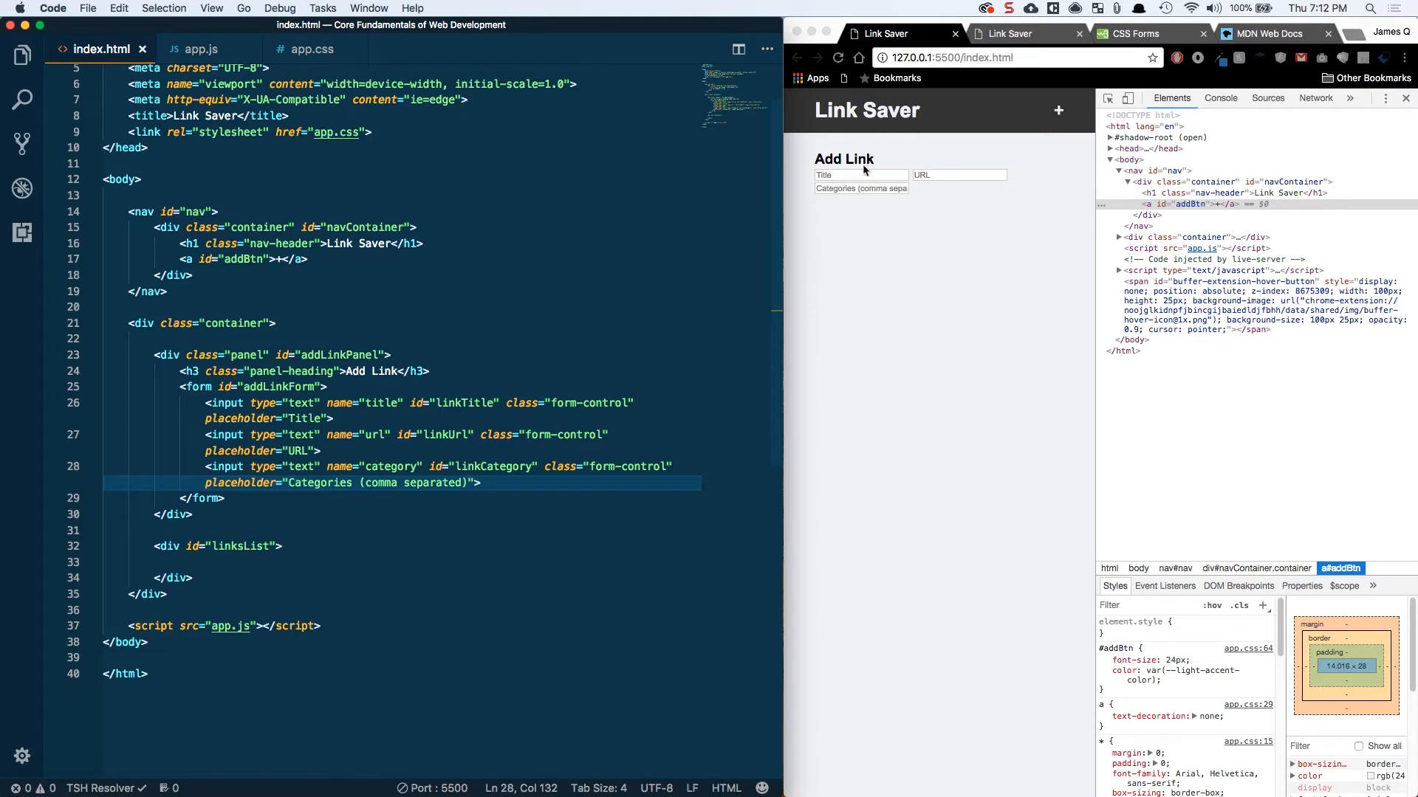
pyautogui.click(861, 188)
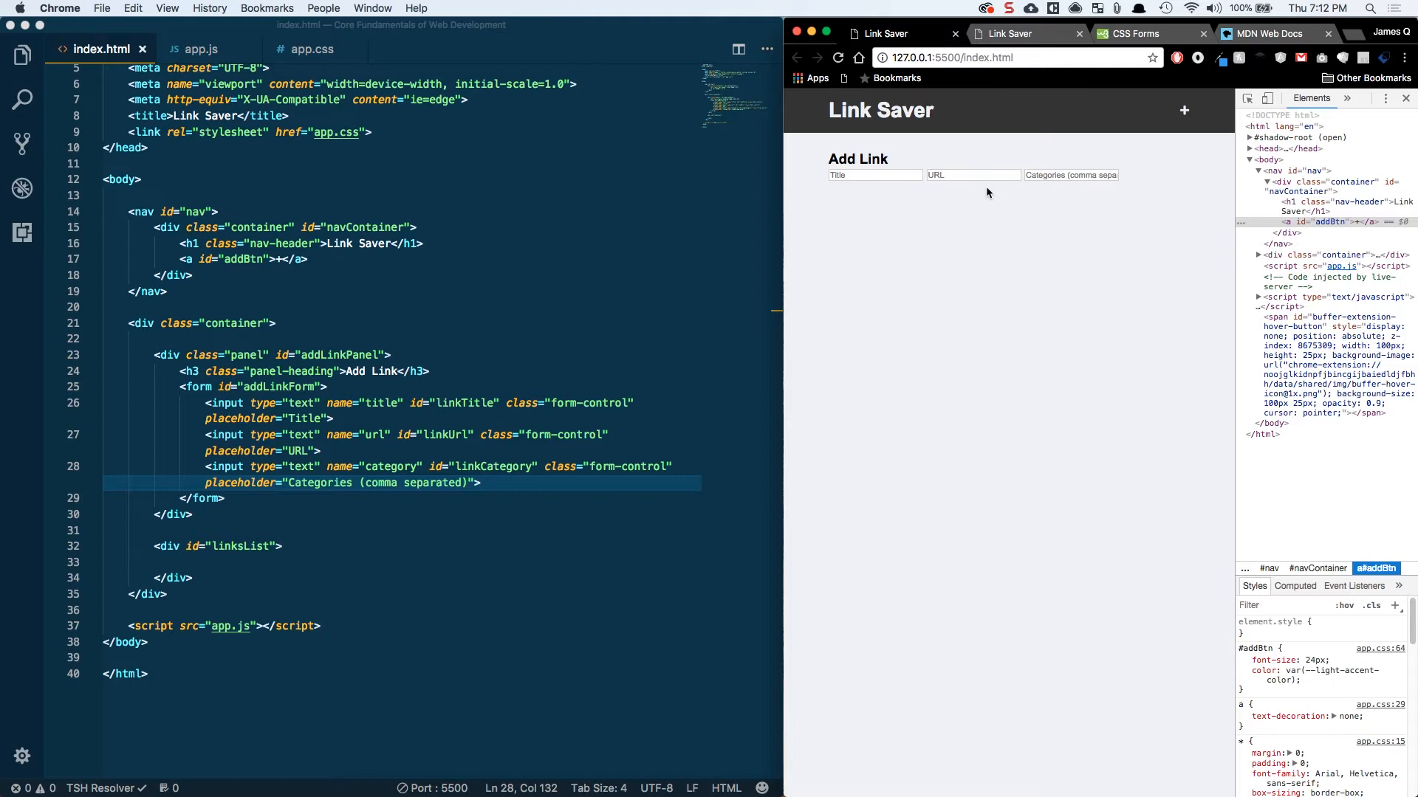
pyautogui.moveTo(937, 205)
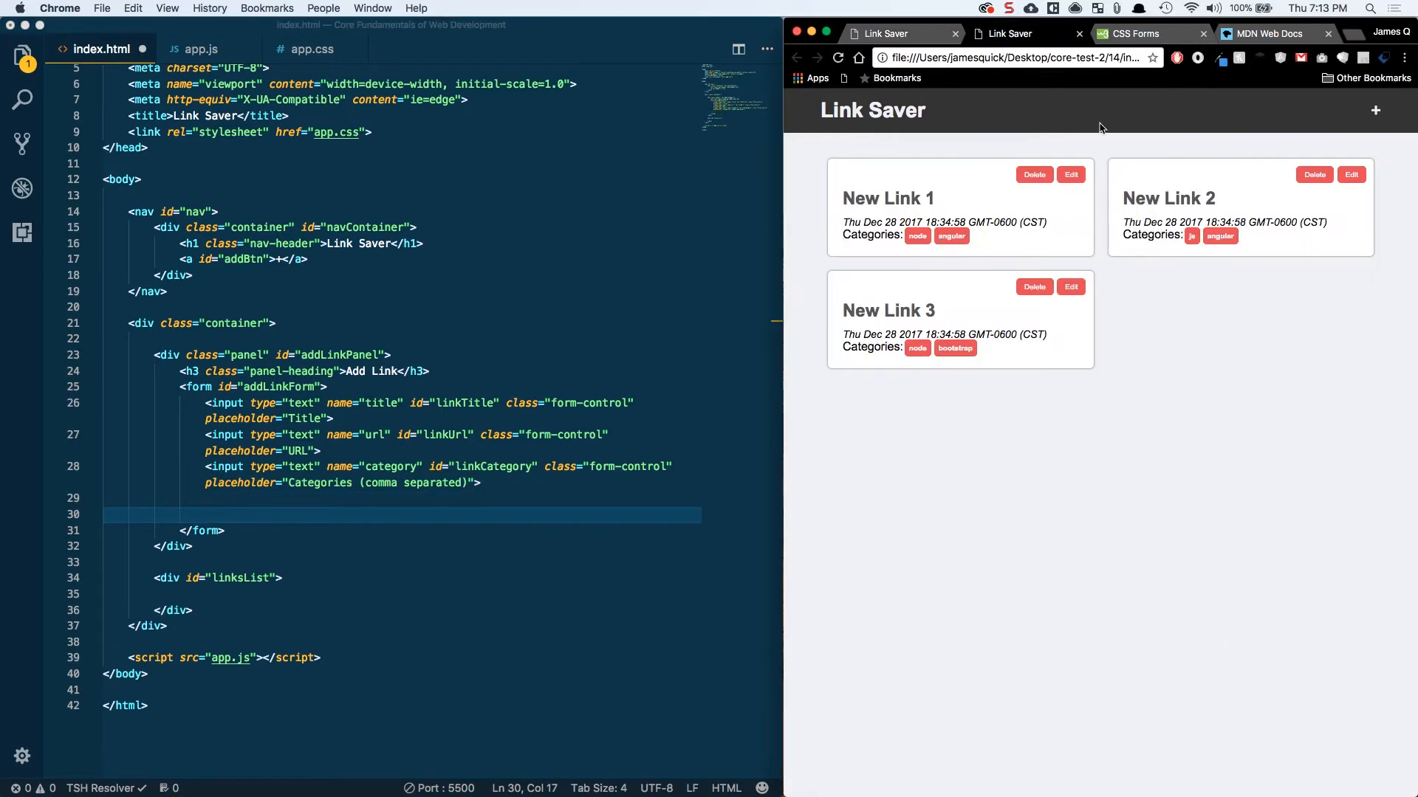
# Step: Create a category tag in the finished app's Add Link panel, then cancel it
pyautogui.click(1374, 110)
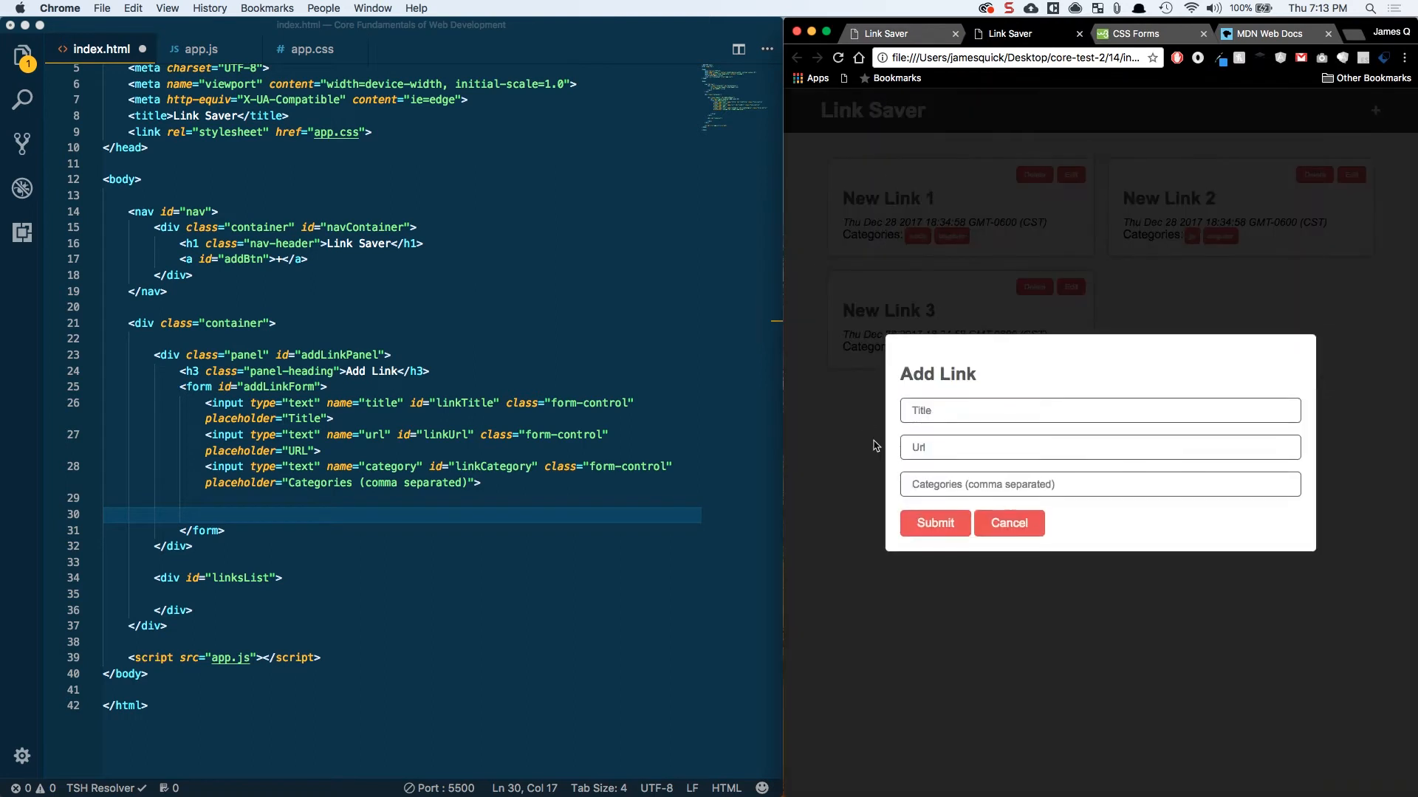
pyautogui.write('asdas')
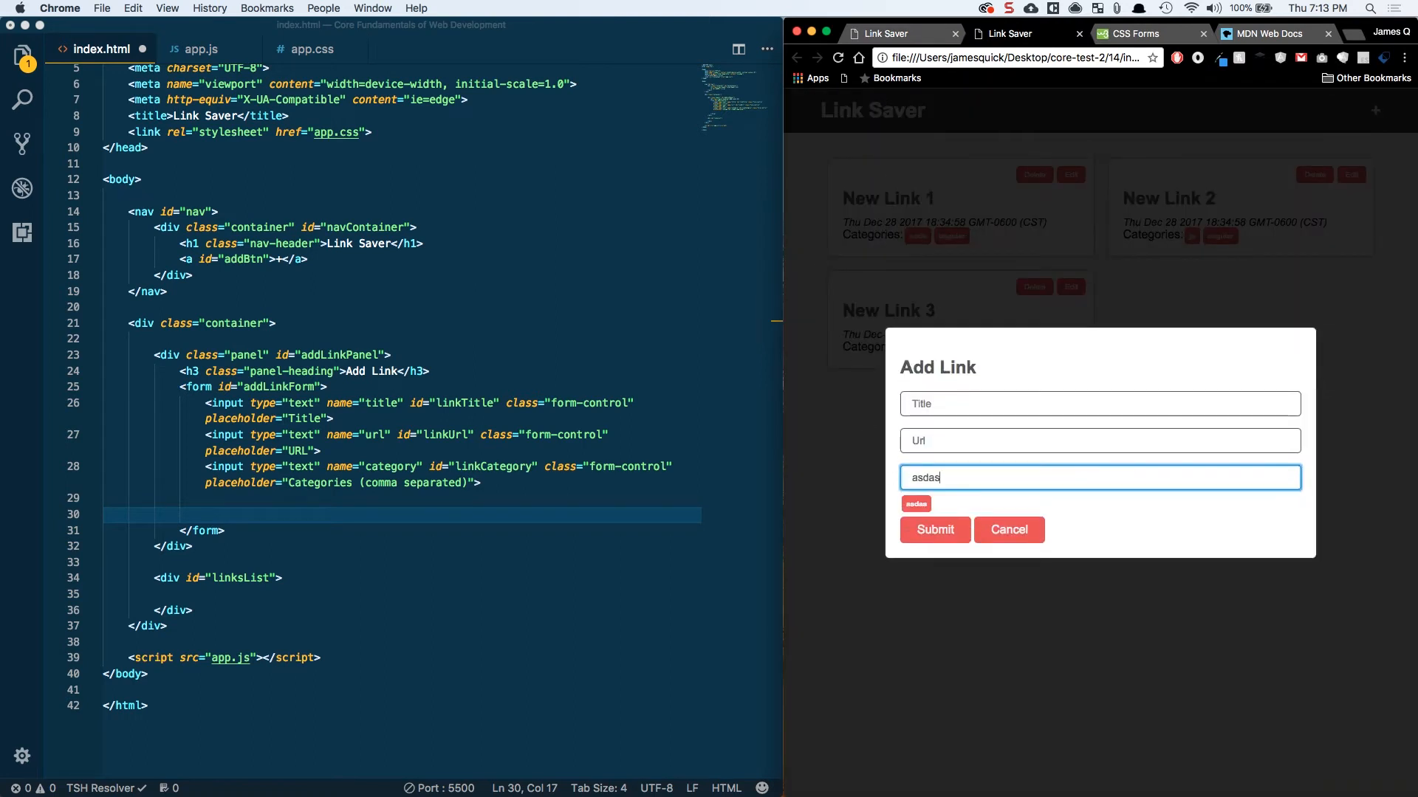
pyautogui.press('enter')
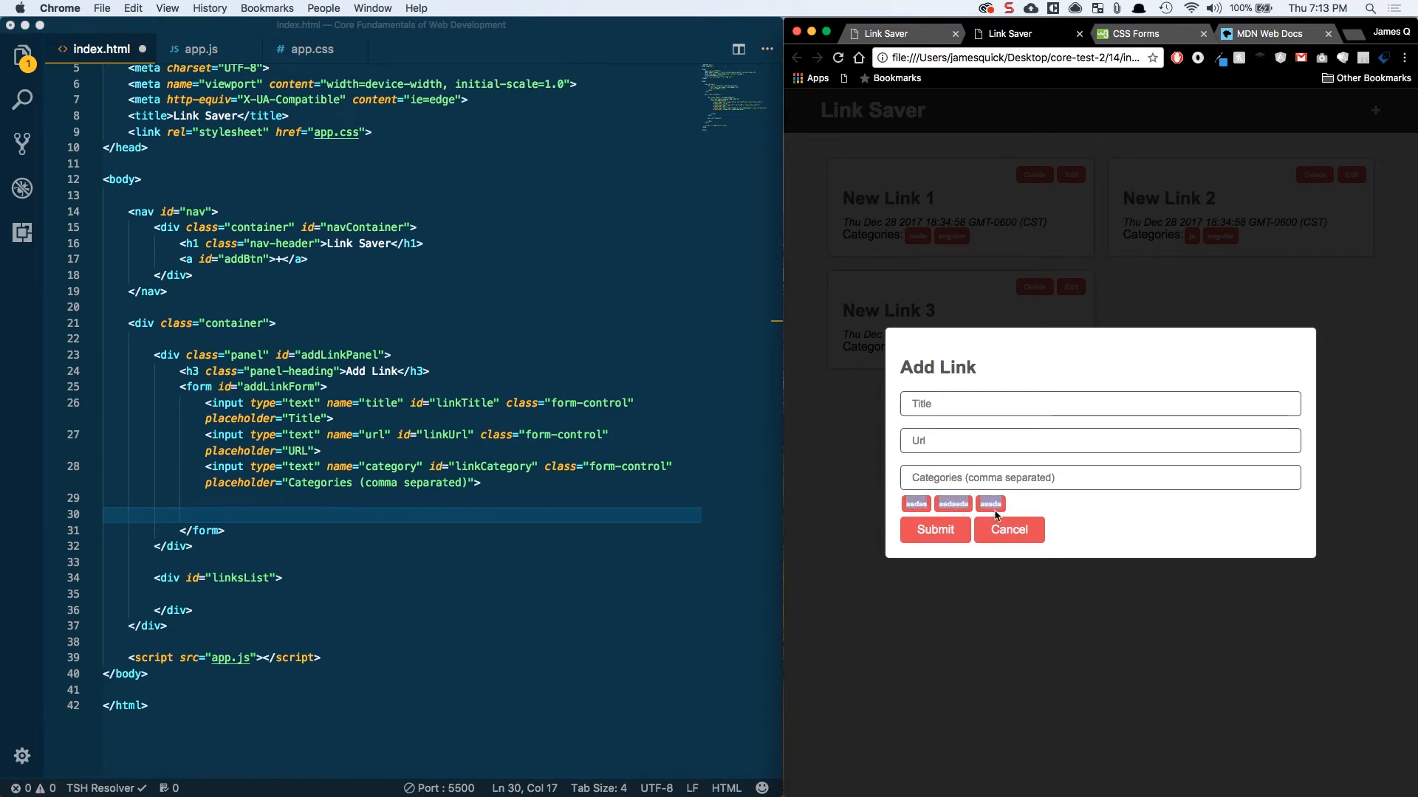
pyautogui.click(1008, 530)
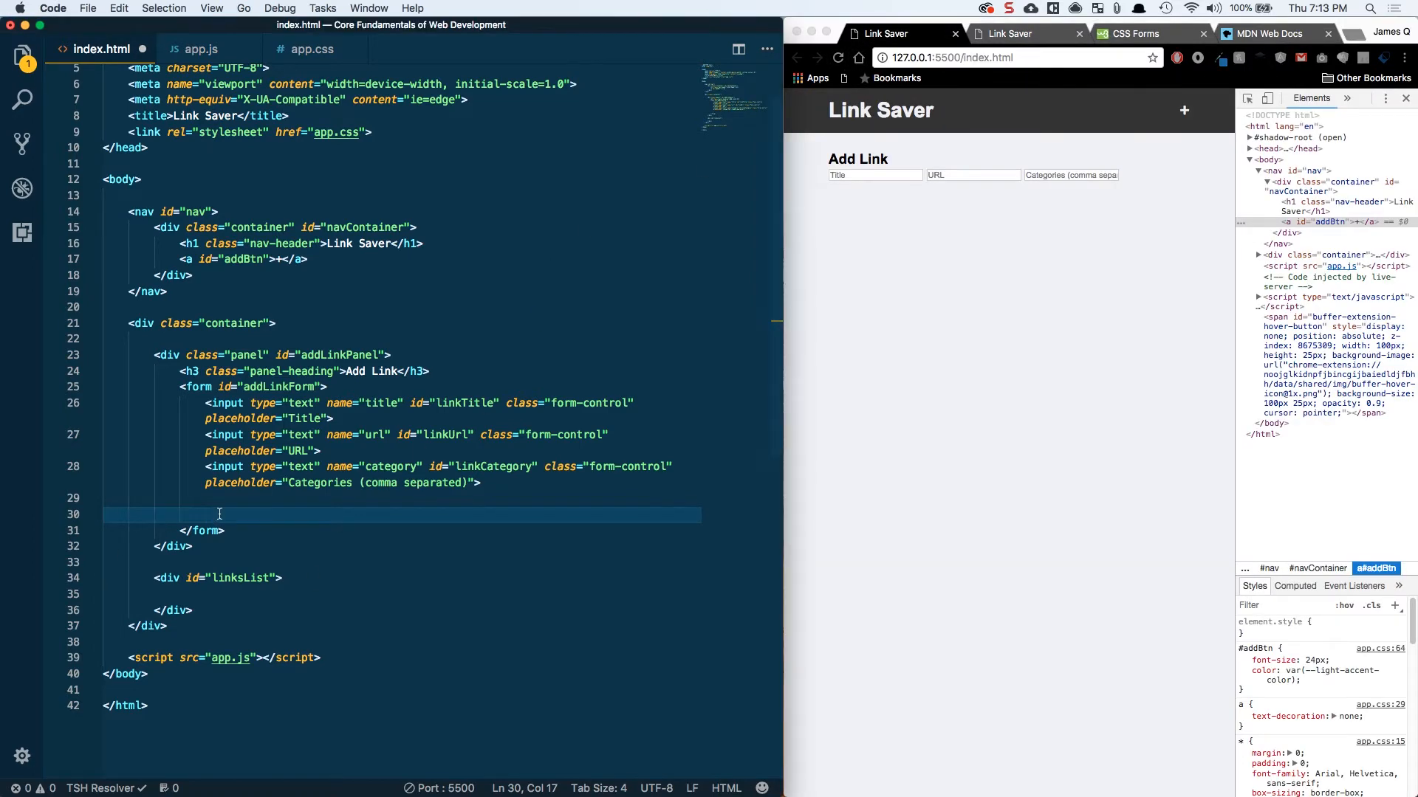
# Step: Add a div with id addedCategories inside the form
pyautogui.write('#')
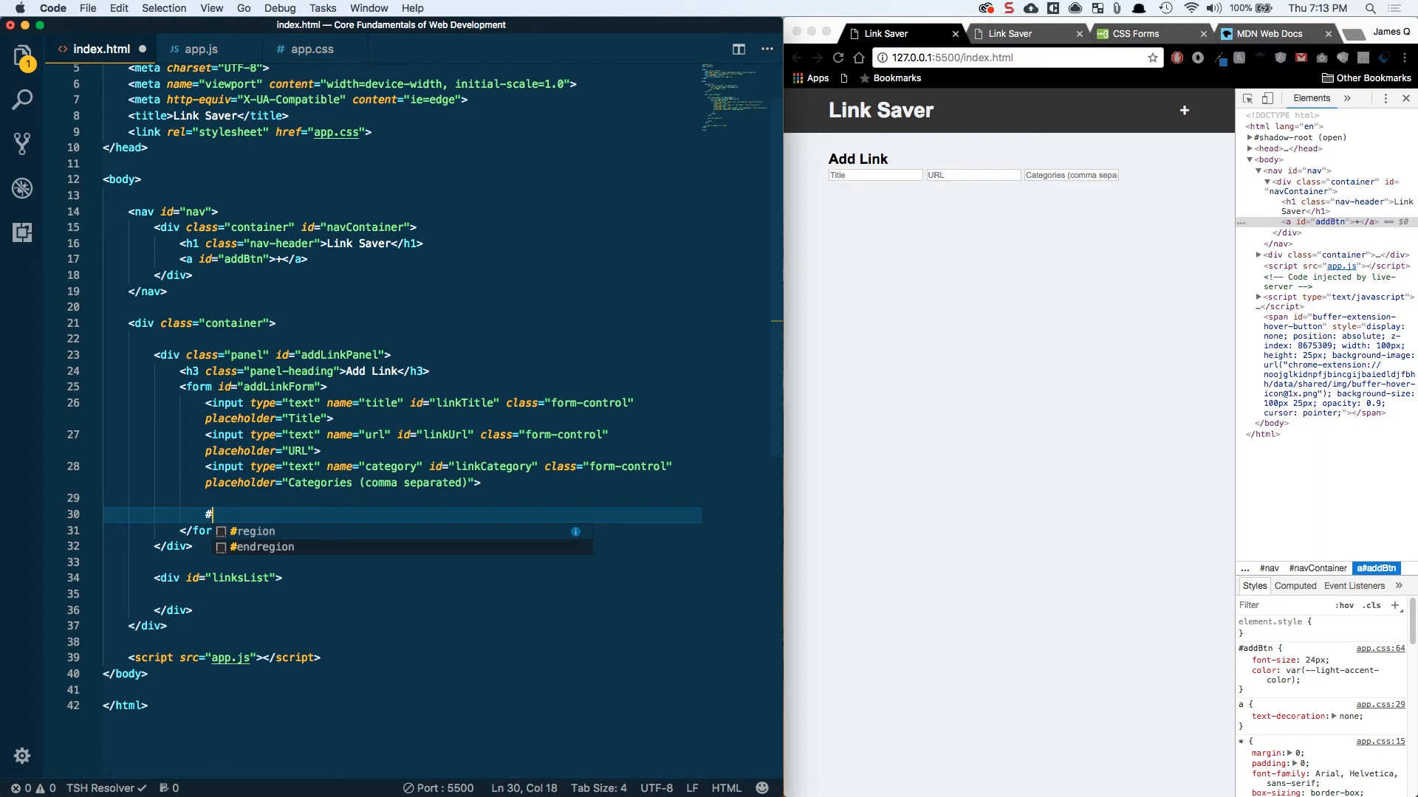
pyautogui.write('addedCa')
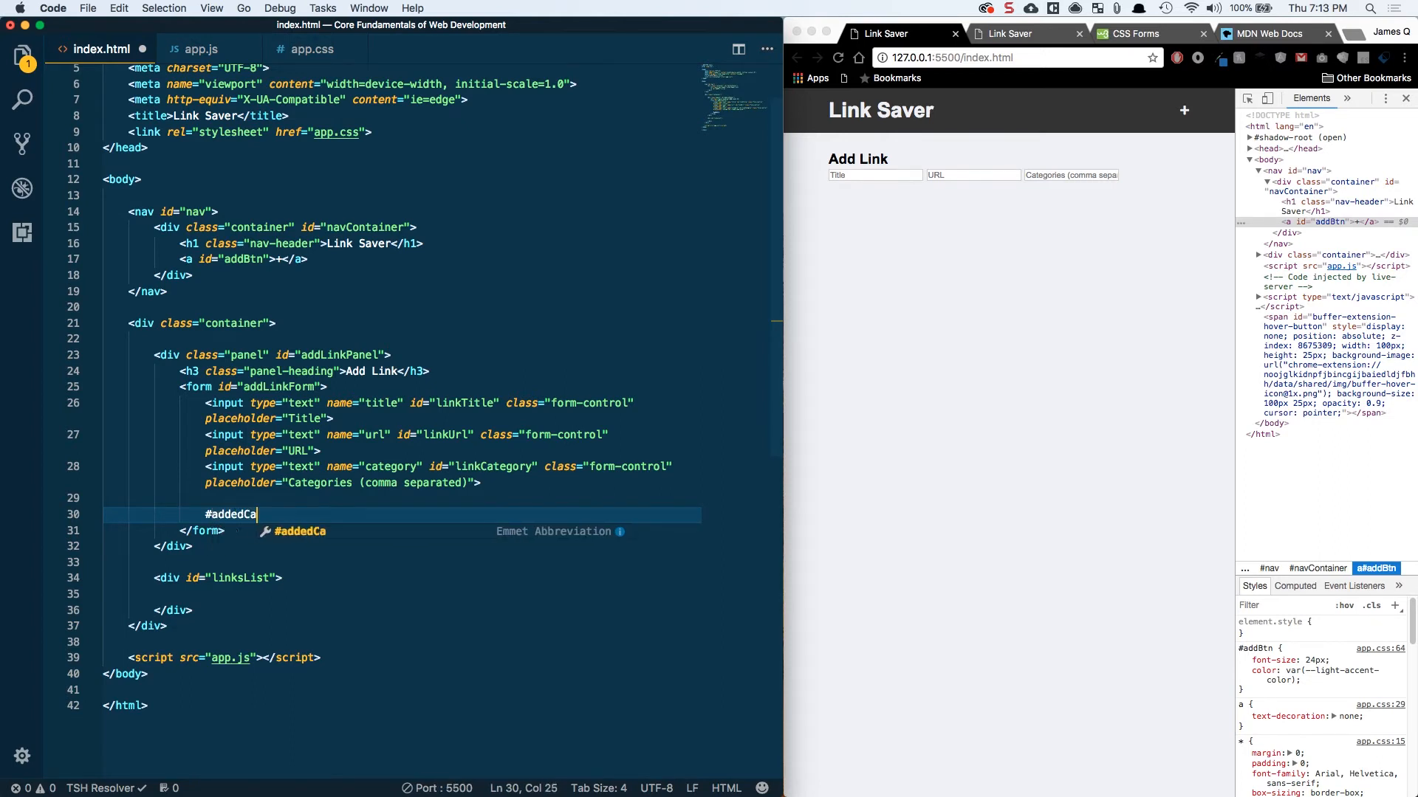
pyautogui.write('tegories">')
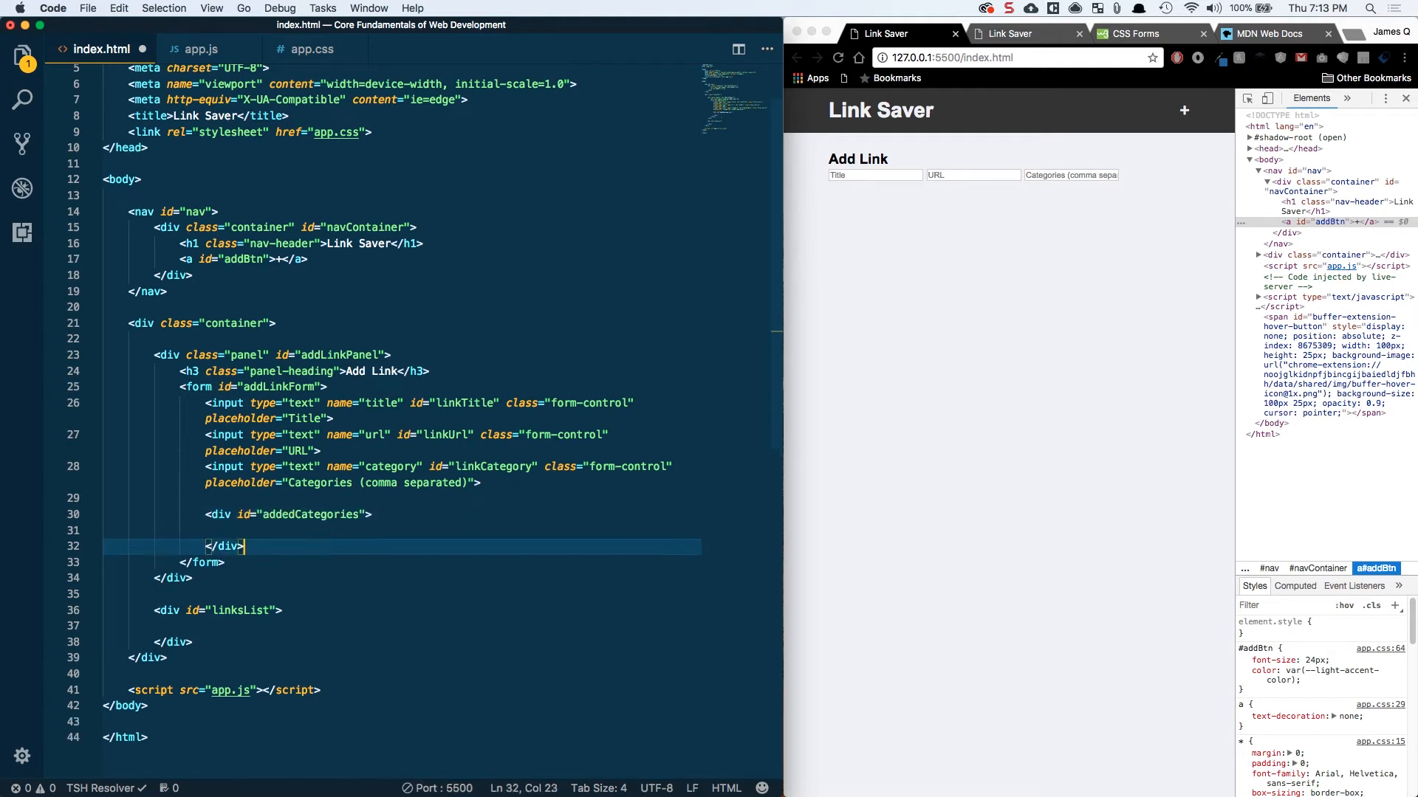
# Step: Add submit inputs submitButton ('Submit') and cancelButton ('Cancel') to the form
pyautogui.write('input')
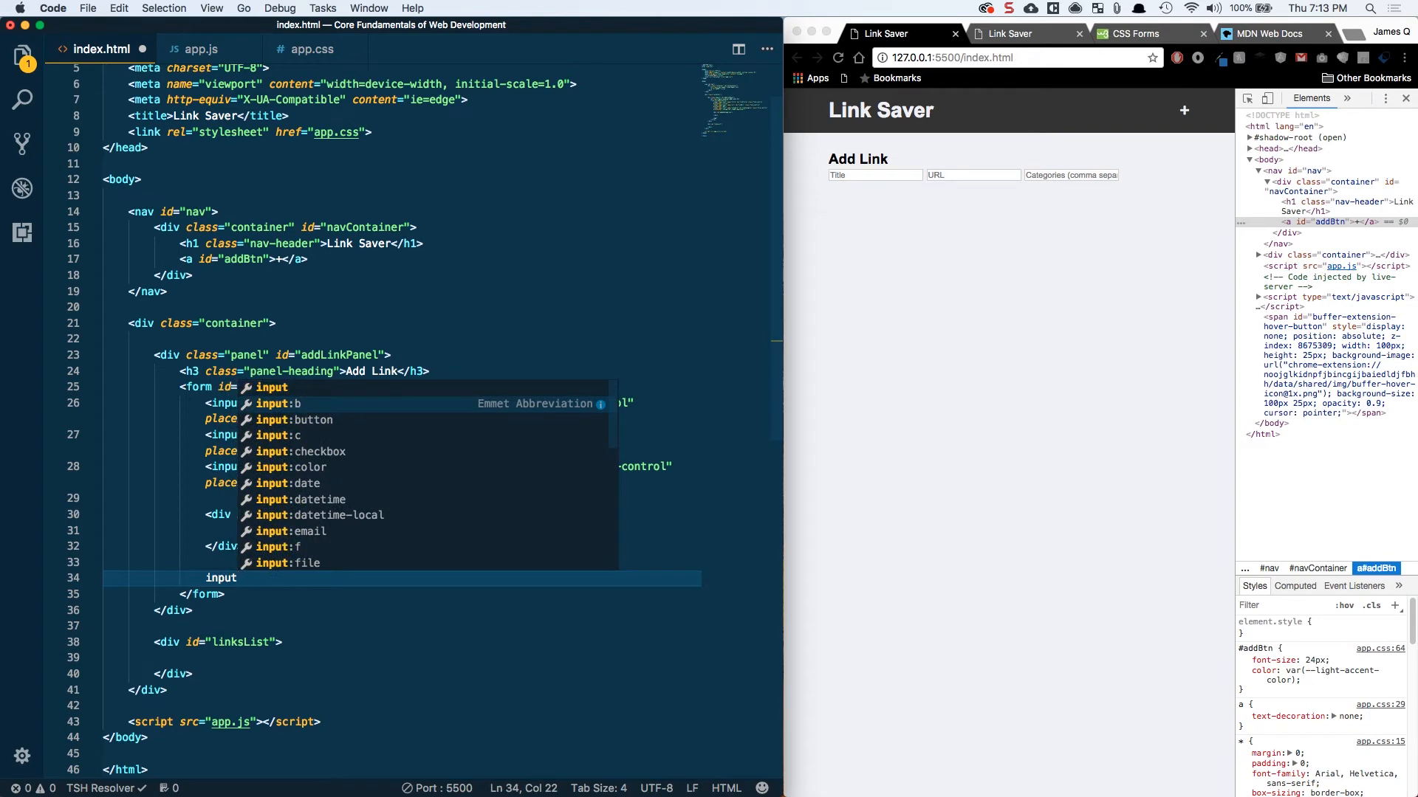
pyautogui.write('input')
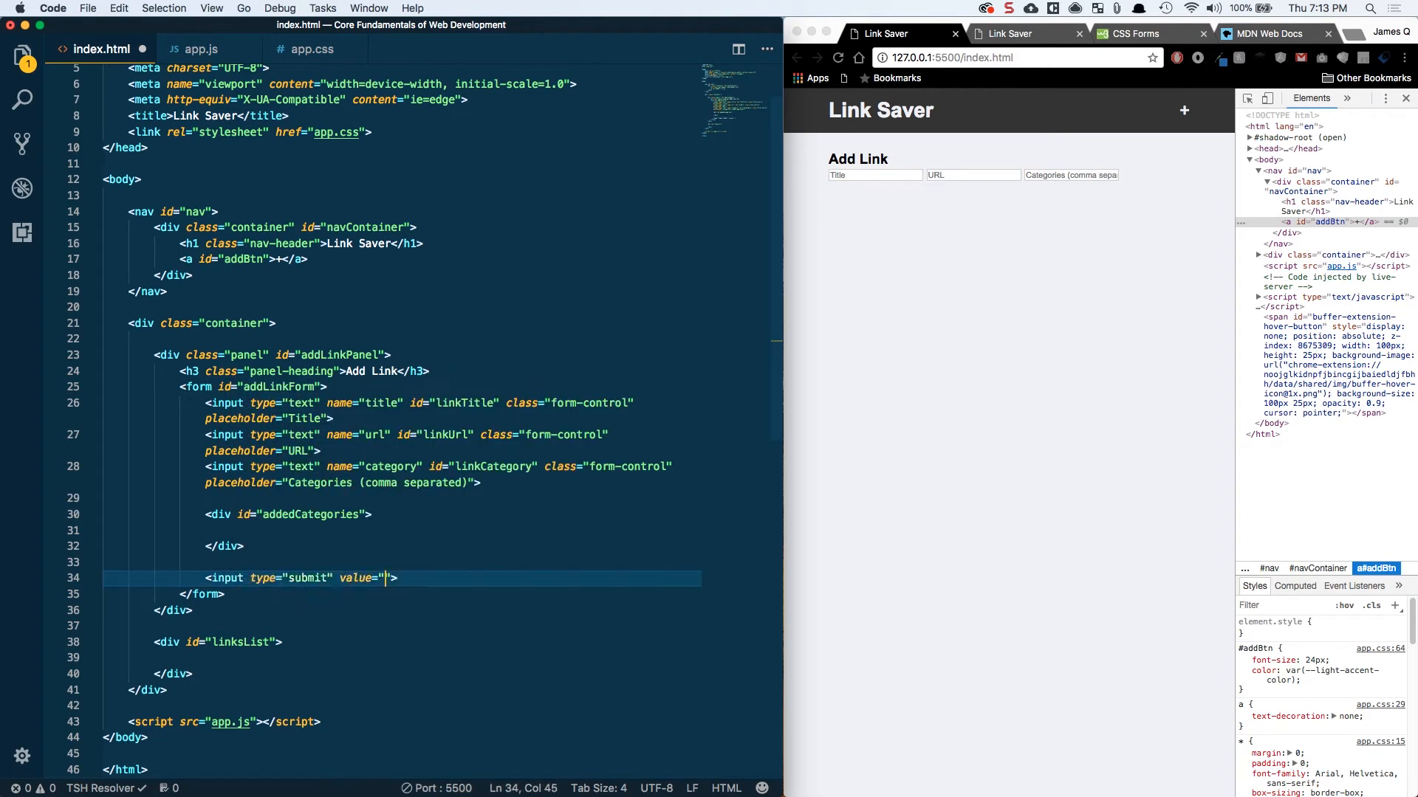
pyautogui.write('Submit')
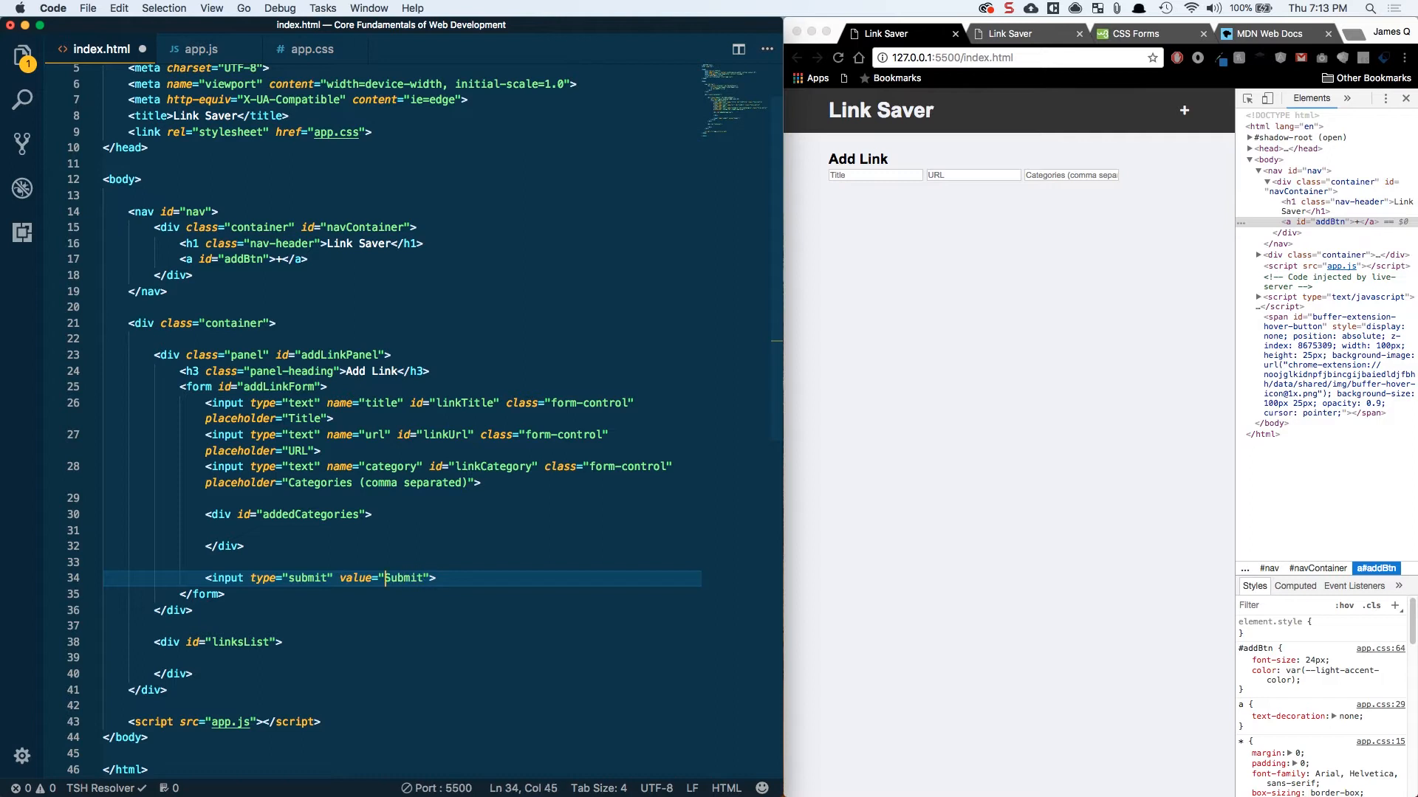
pyautogui.write('id="submitButton')
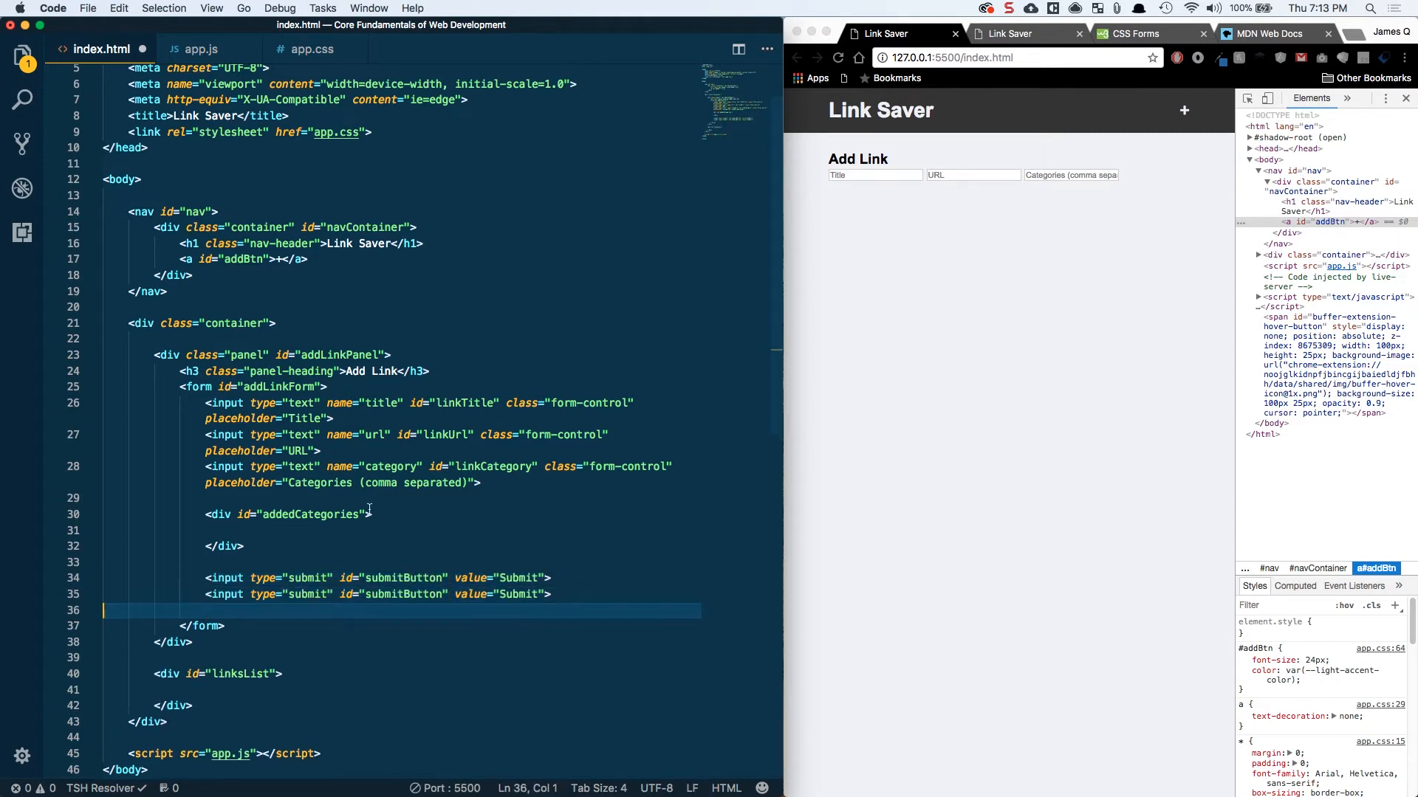
pyautogui.write('cancel')
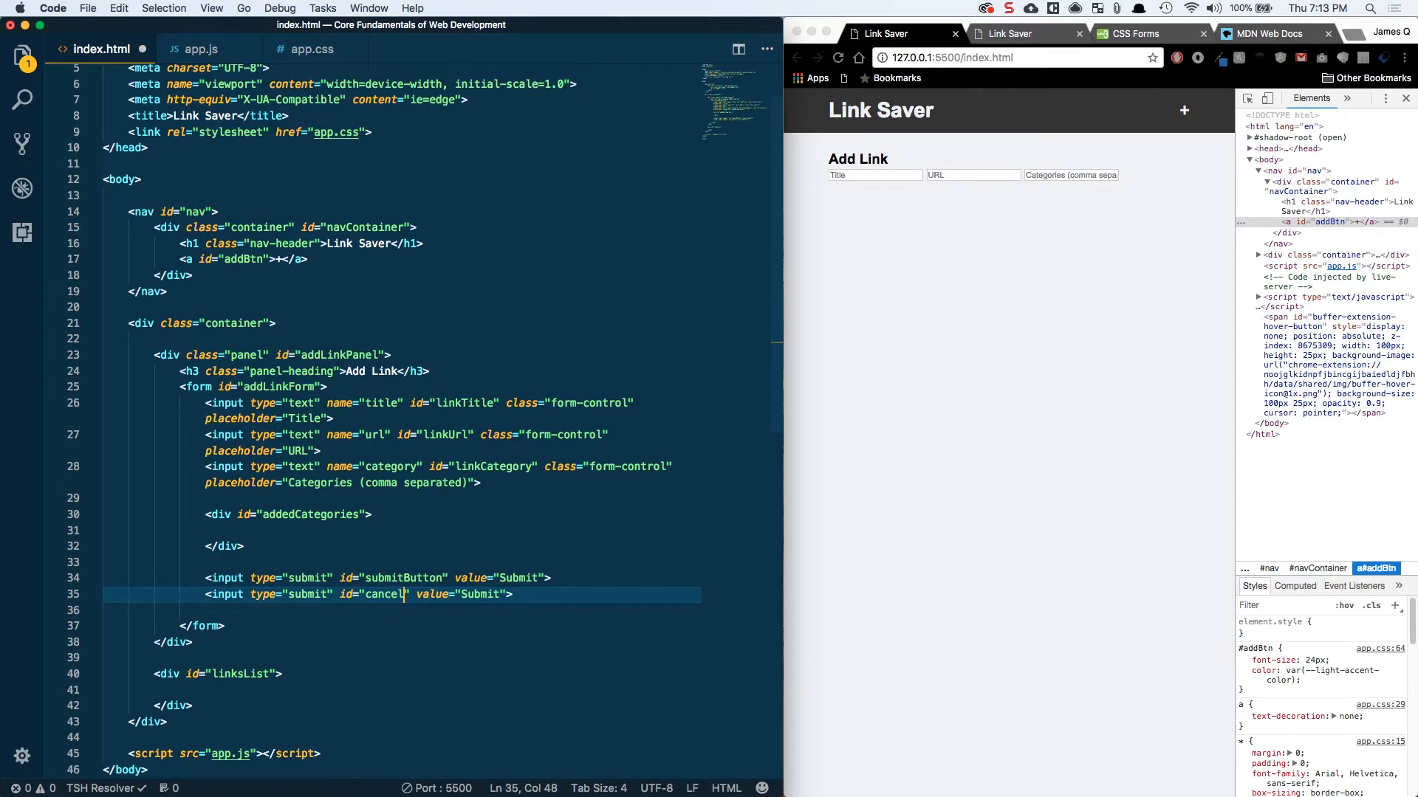
pyautogui.write('Button')
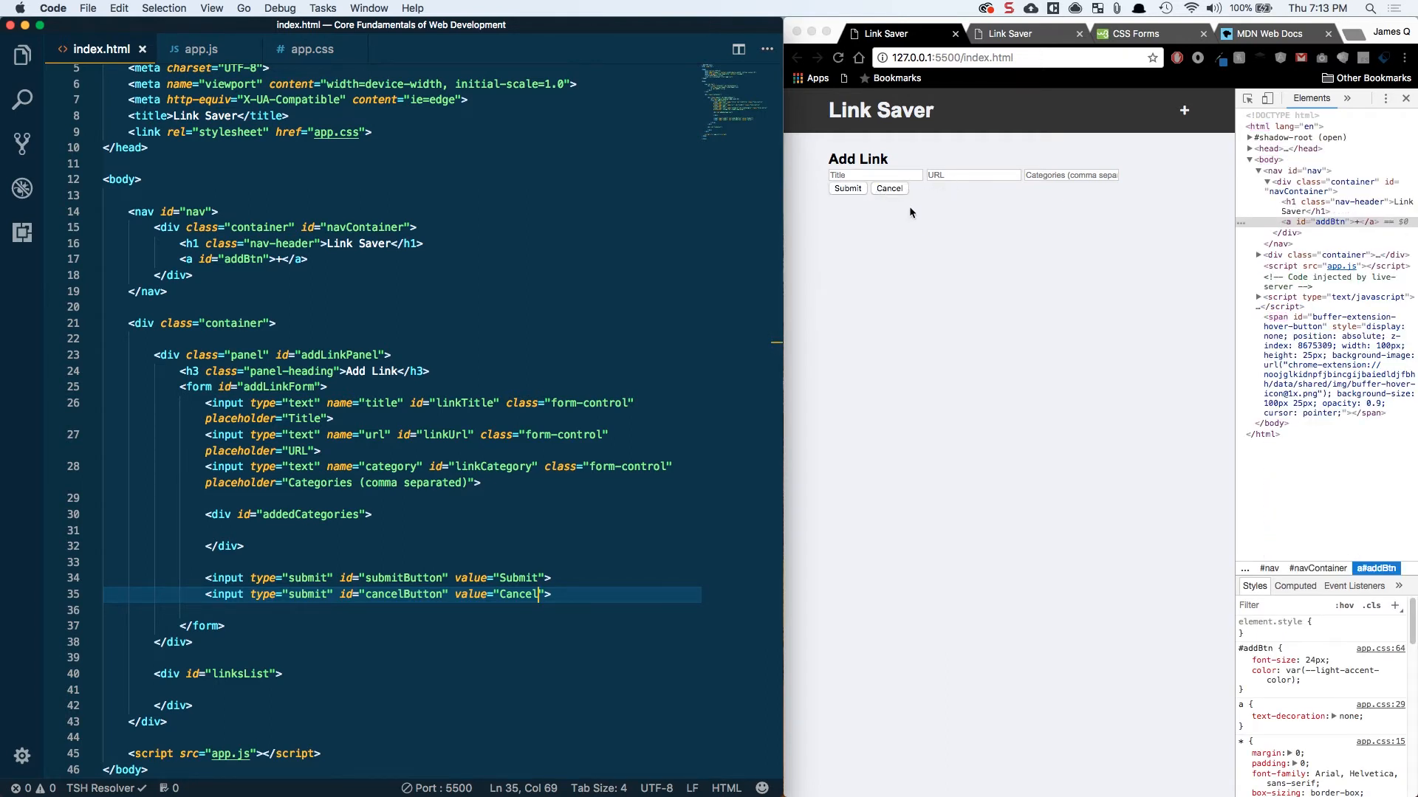
pyautogui.moveTo(403, 552)
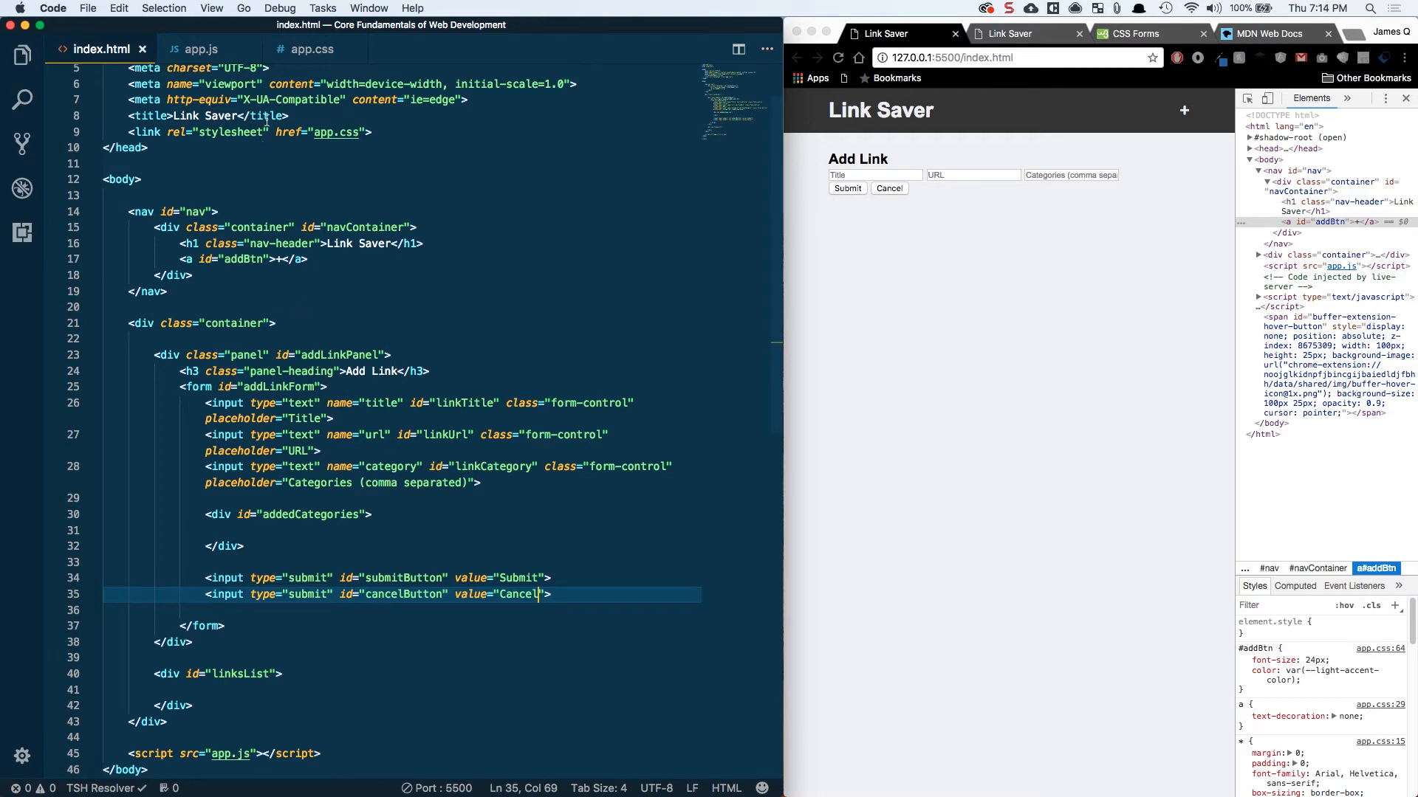
# Step: In app.css, add a /* Panel */ header and a .panel rule with white background
pyautogui.click(311, 48)
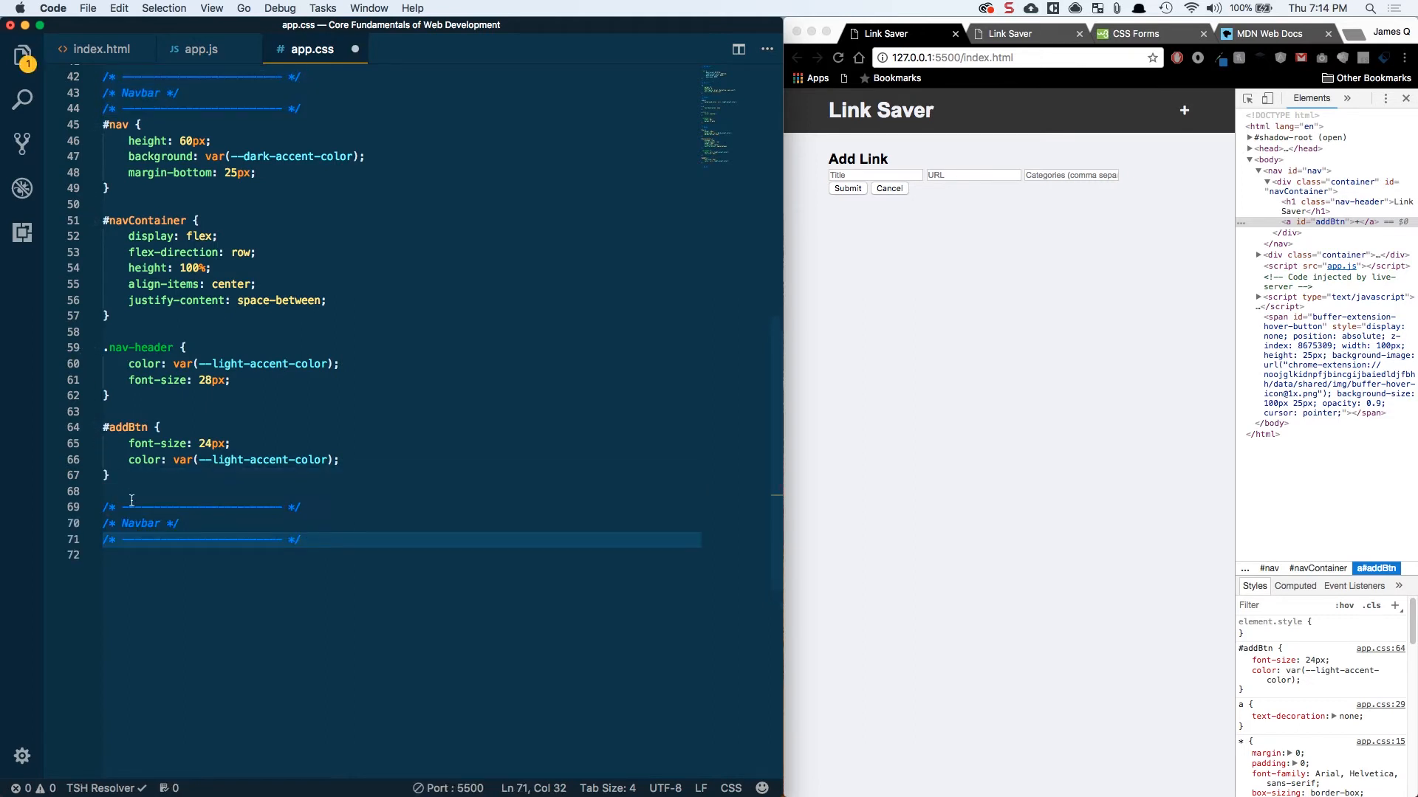
pyautogui.write('Panel')
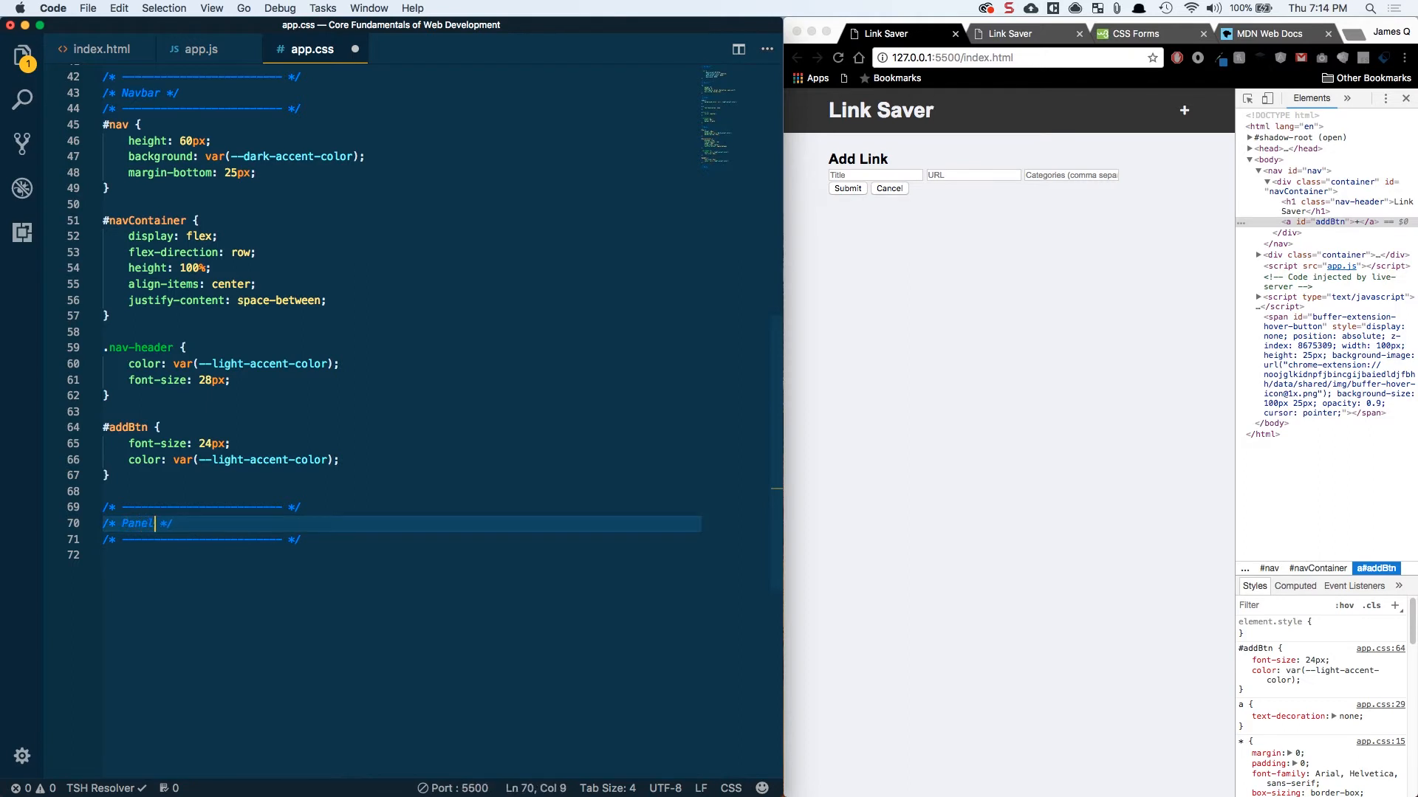
pyautogui.write('.panel {')
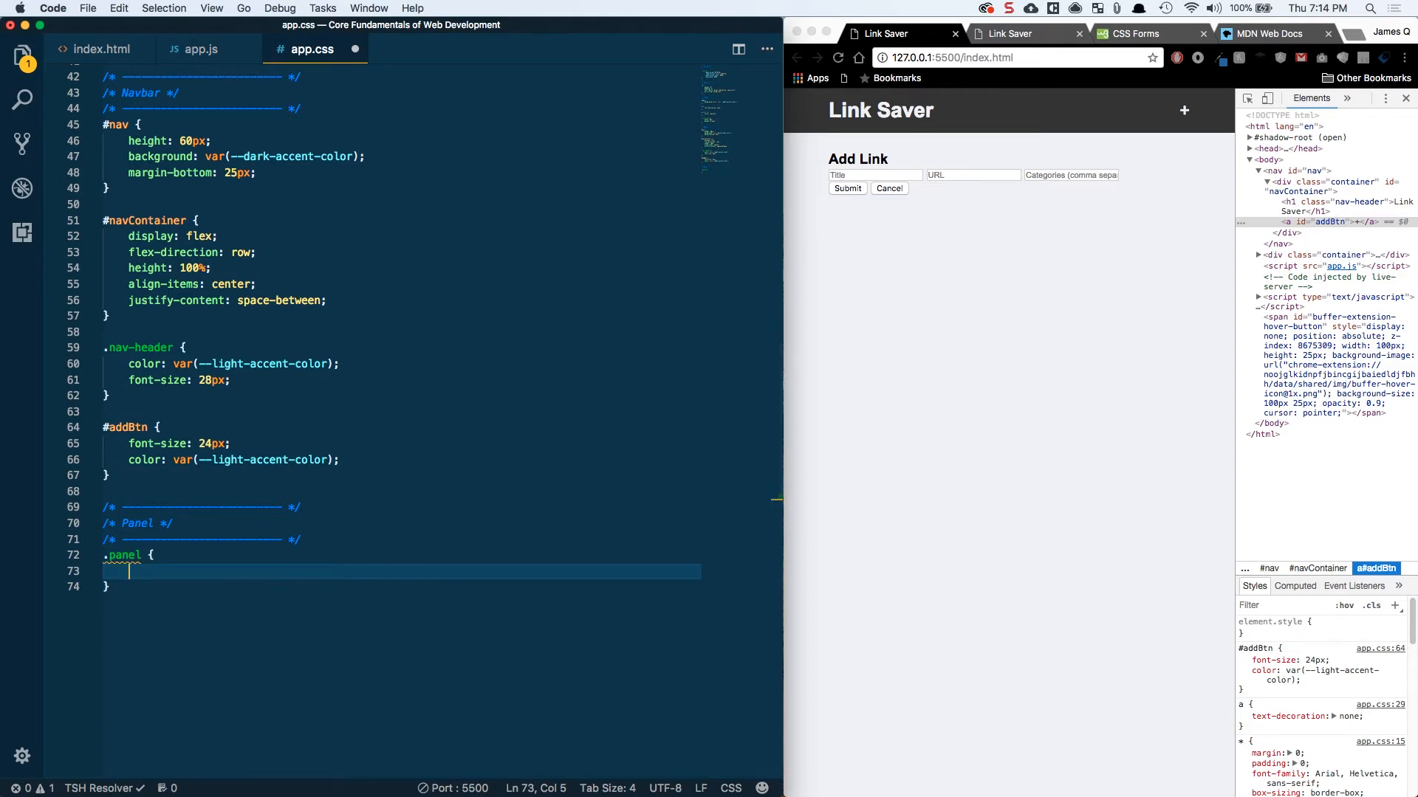
pyautogui.write('bac')
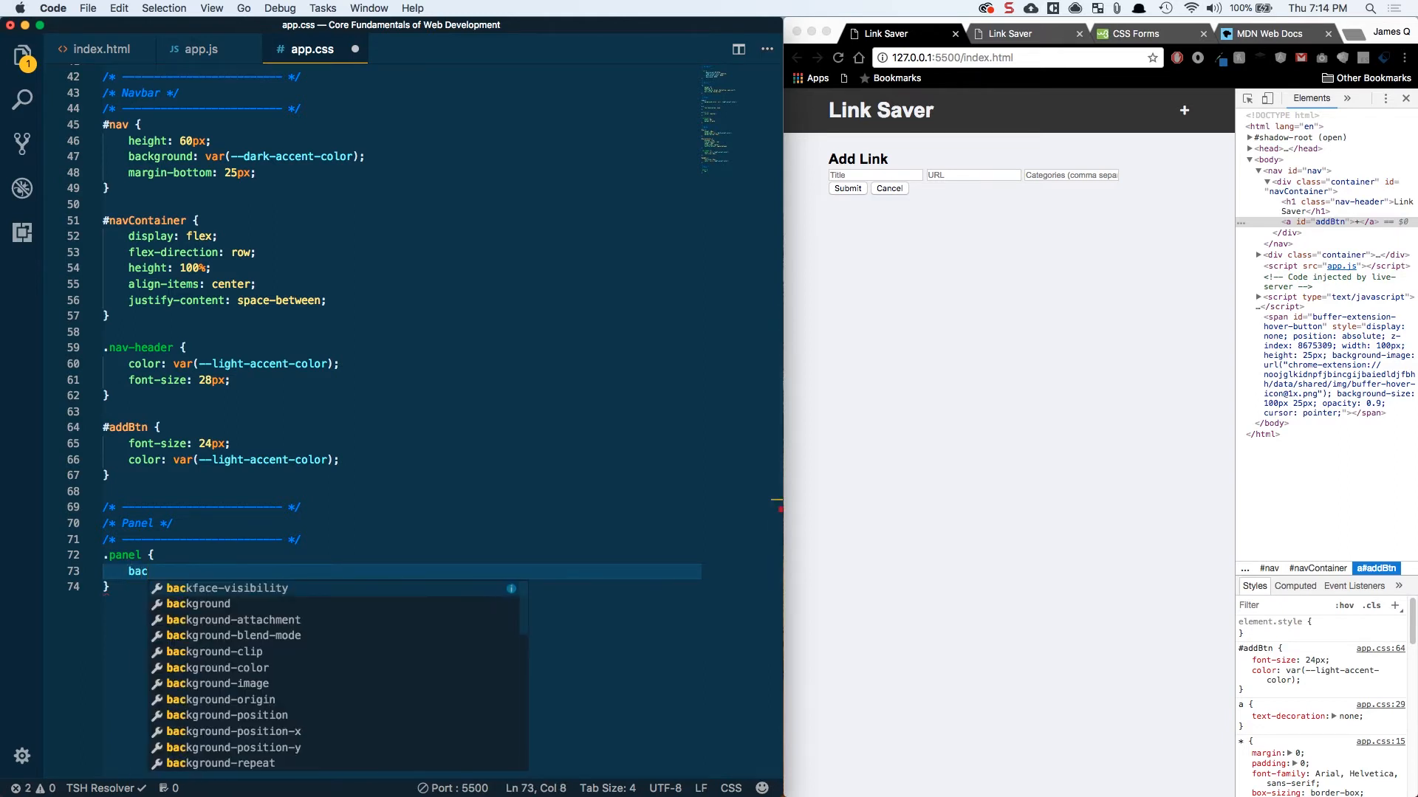
pyautogui.write('ground: white;')
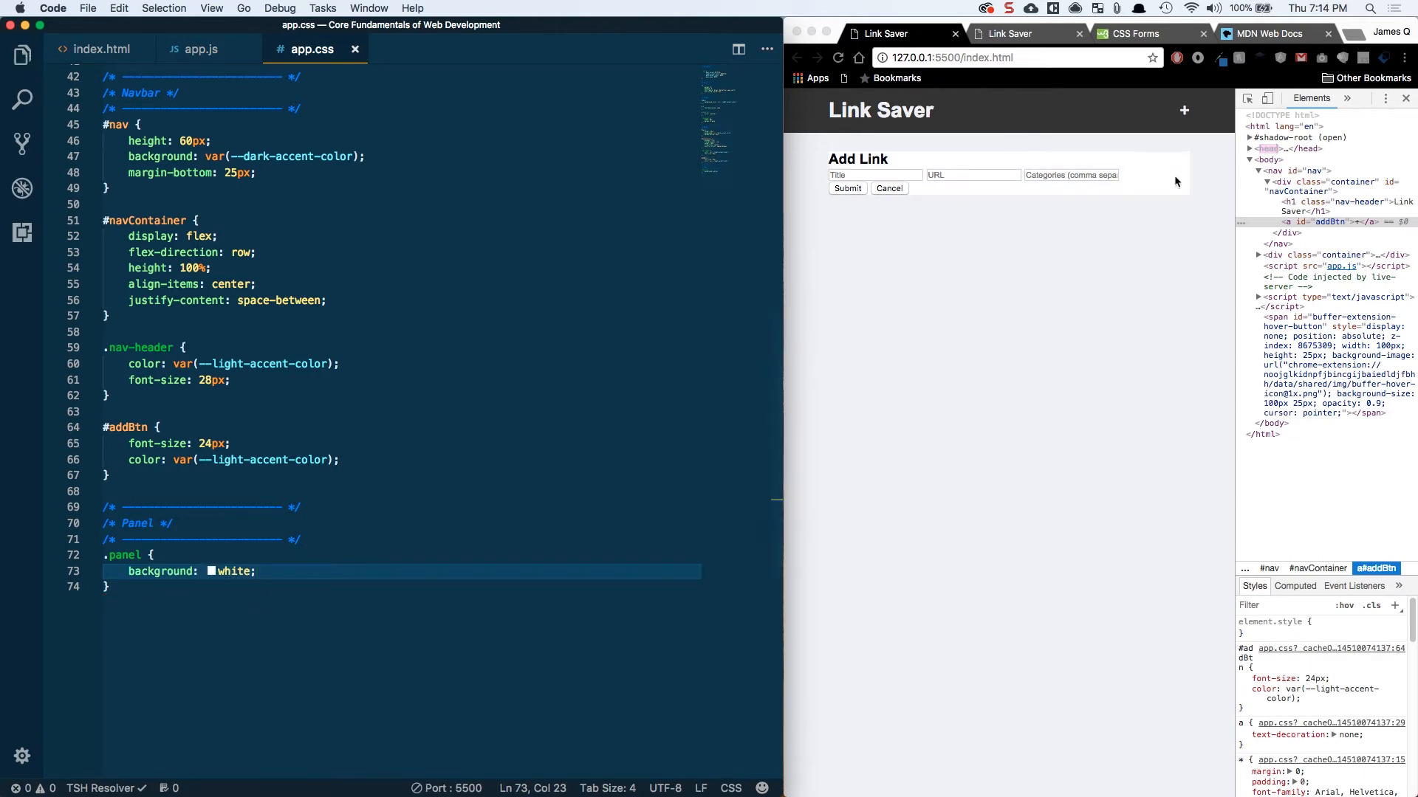
pyautogui.press('Return')
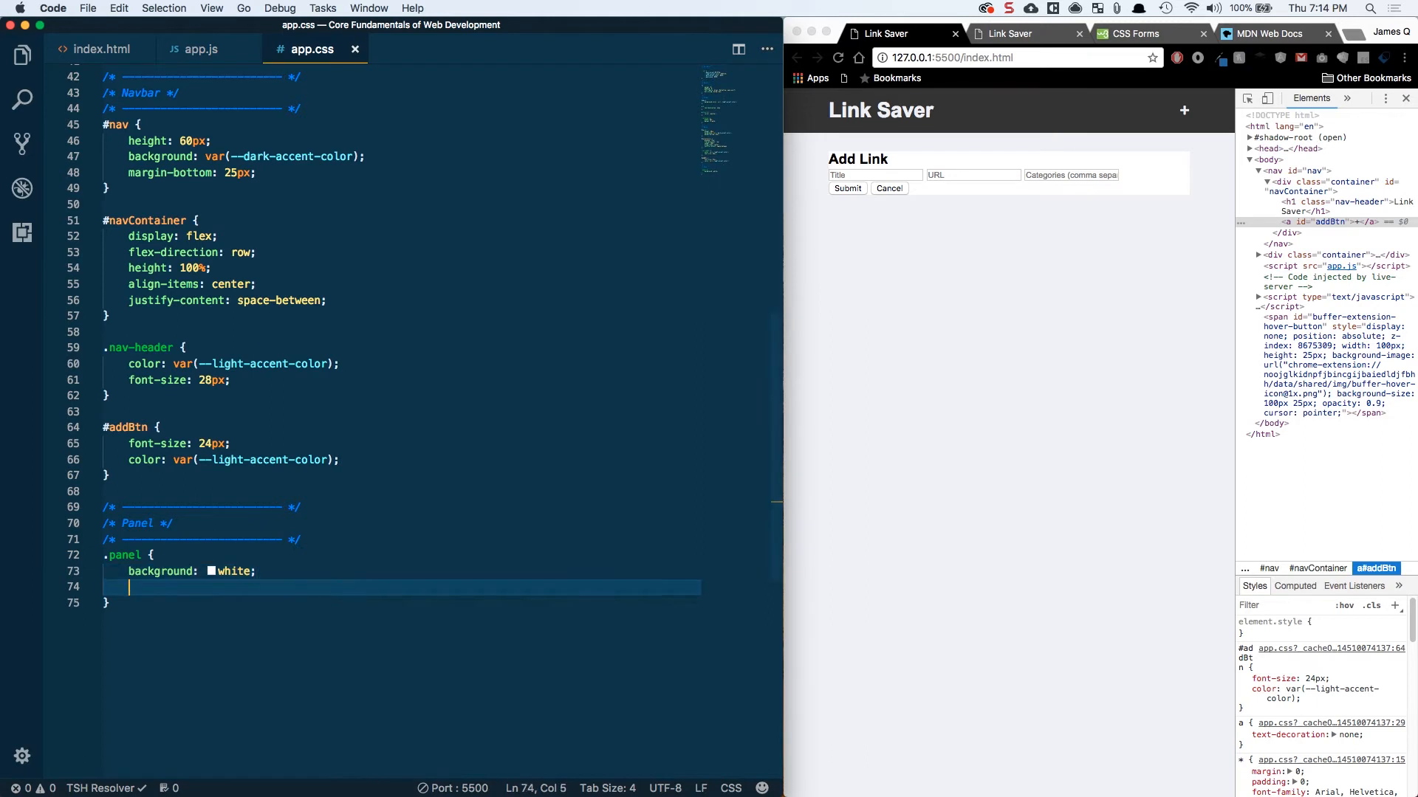
# Step: Give .panel border-radius 5px and box-shadow 0px 0px 3px var(--main-grey)
pyautogui.write('border-radius: 5px;')
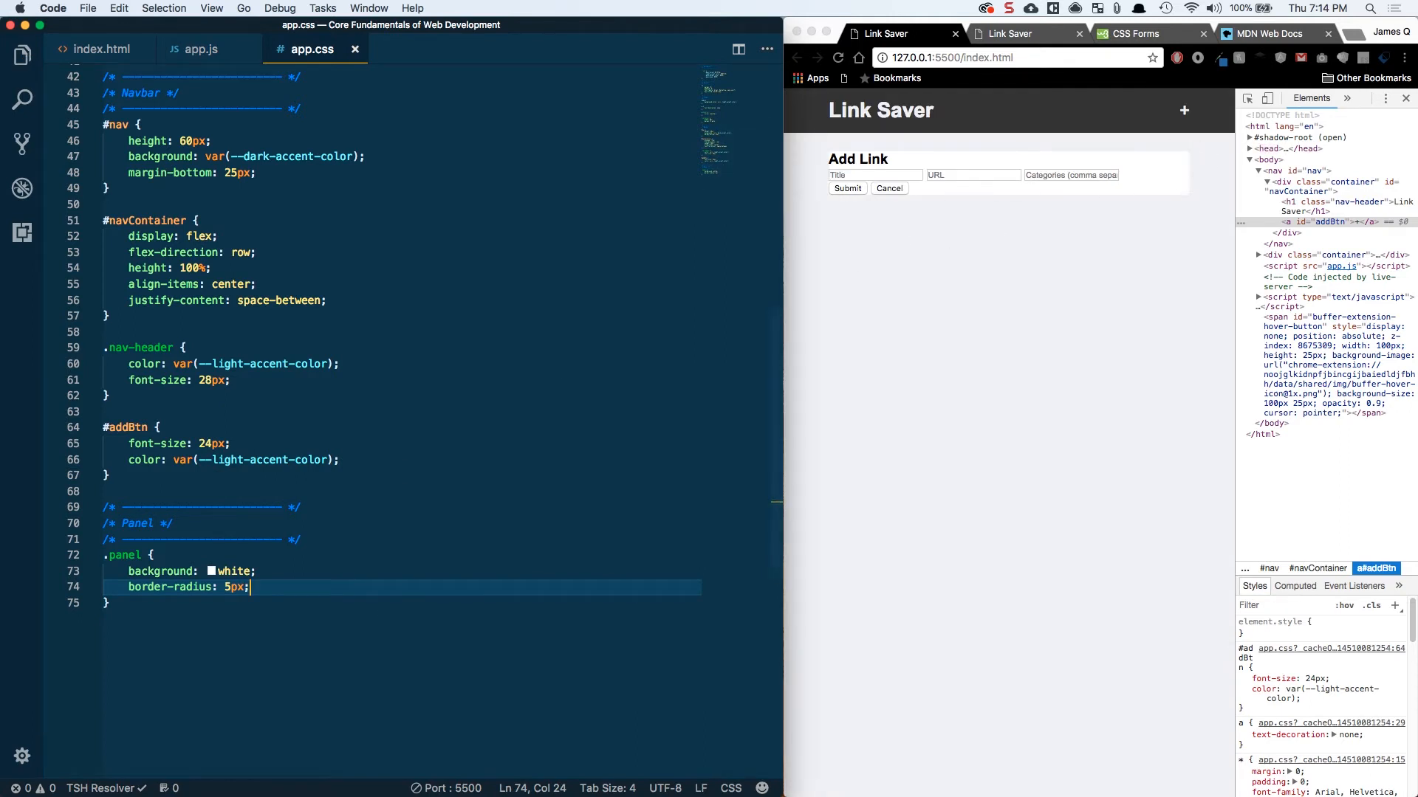
pyautogui.write('box-shadow:')
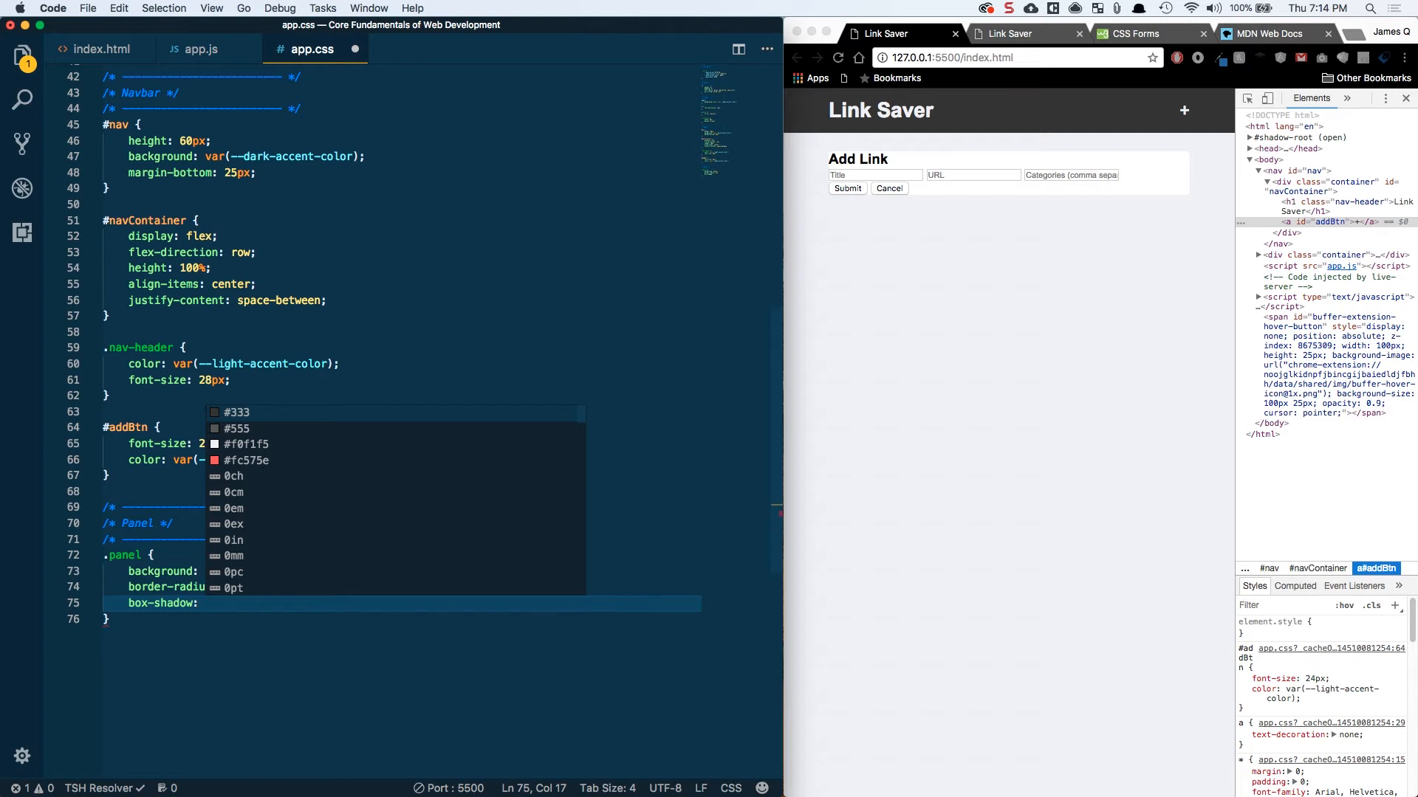
pyautogui.write('0px 0px')
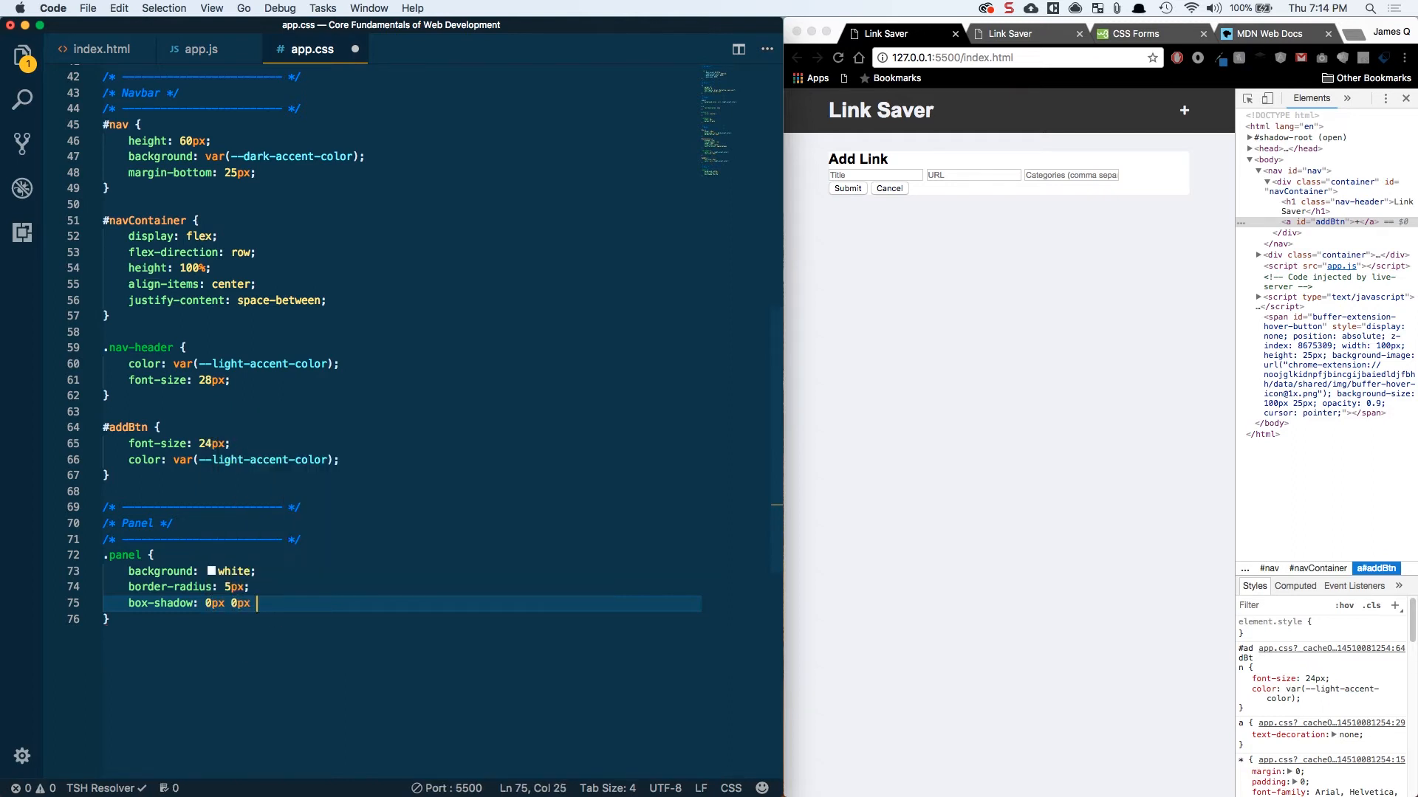
pyautogui.write('3px')
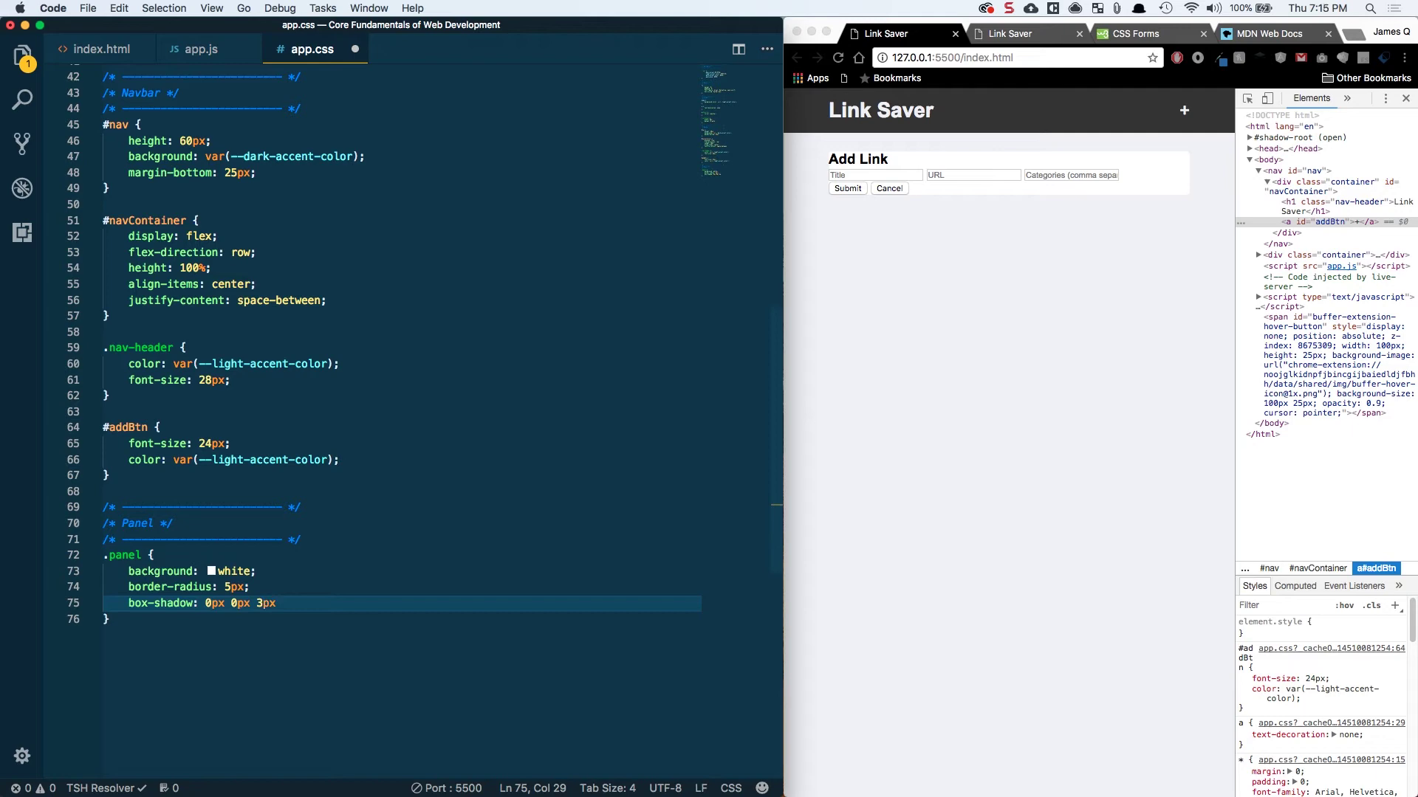
pyautogui.write('--main-grey);')
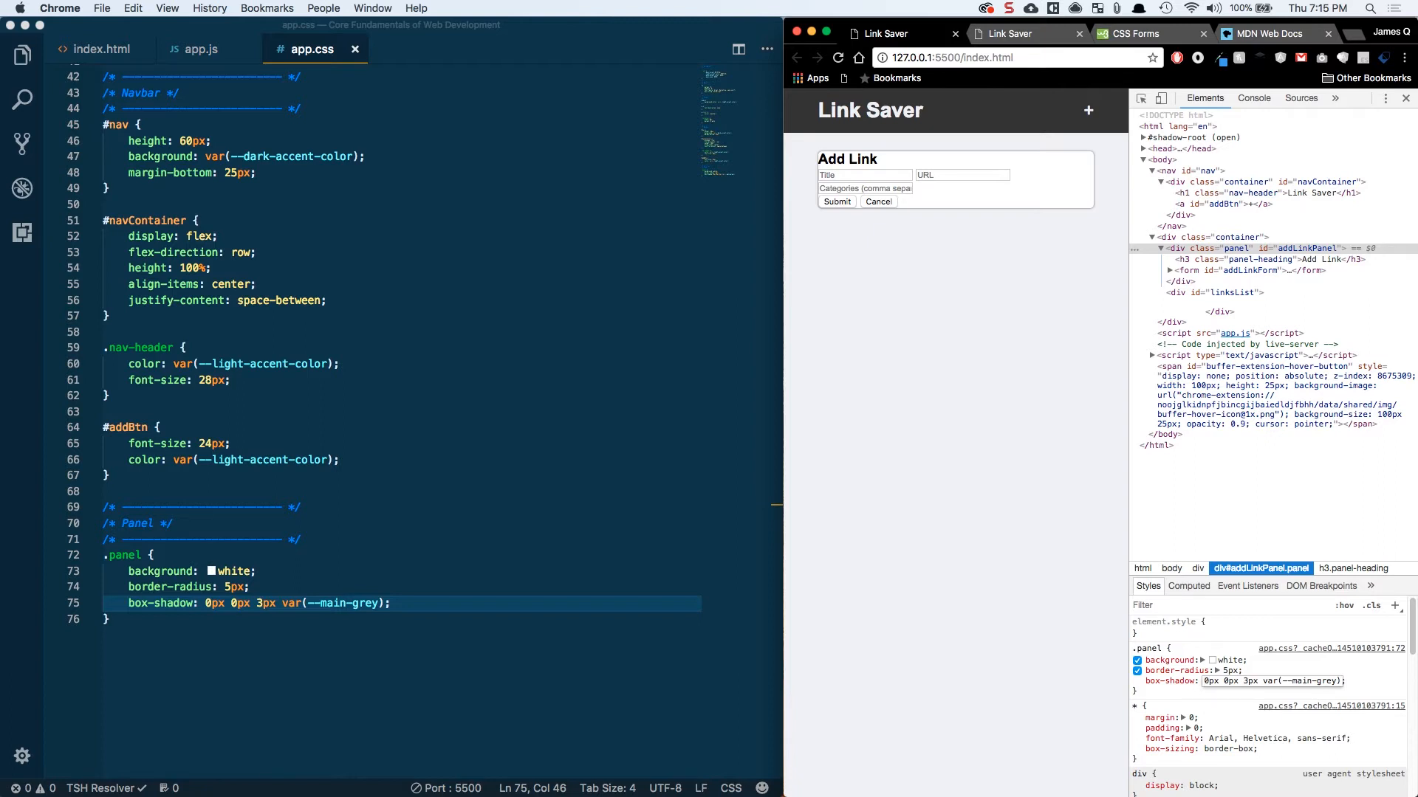
# Step: Raise the Add Link panel's box-shadow blur to 46px in the DevTools Styles pane
pyautogui.doubleClick(1212, 681)
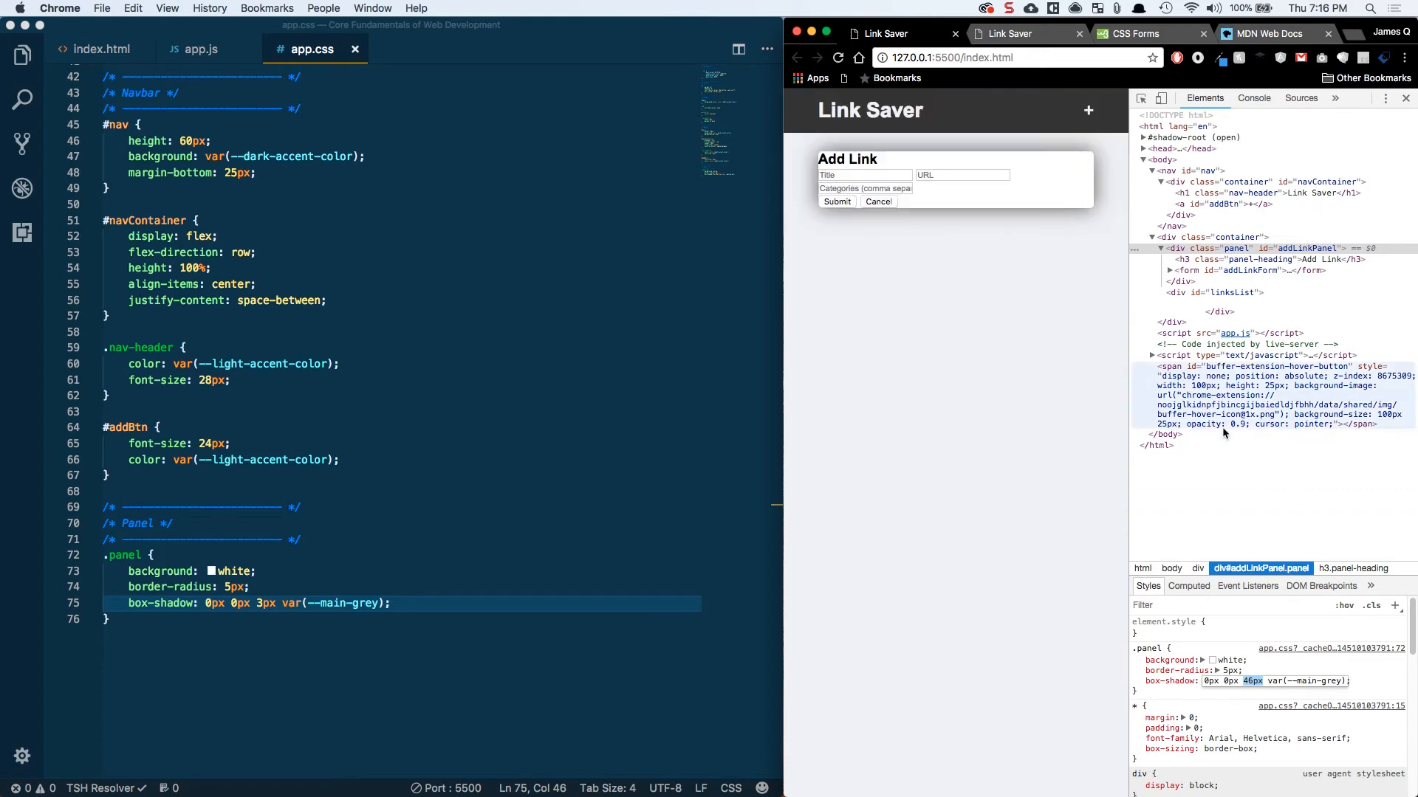
pyautogui.moveTo(1110, 271)
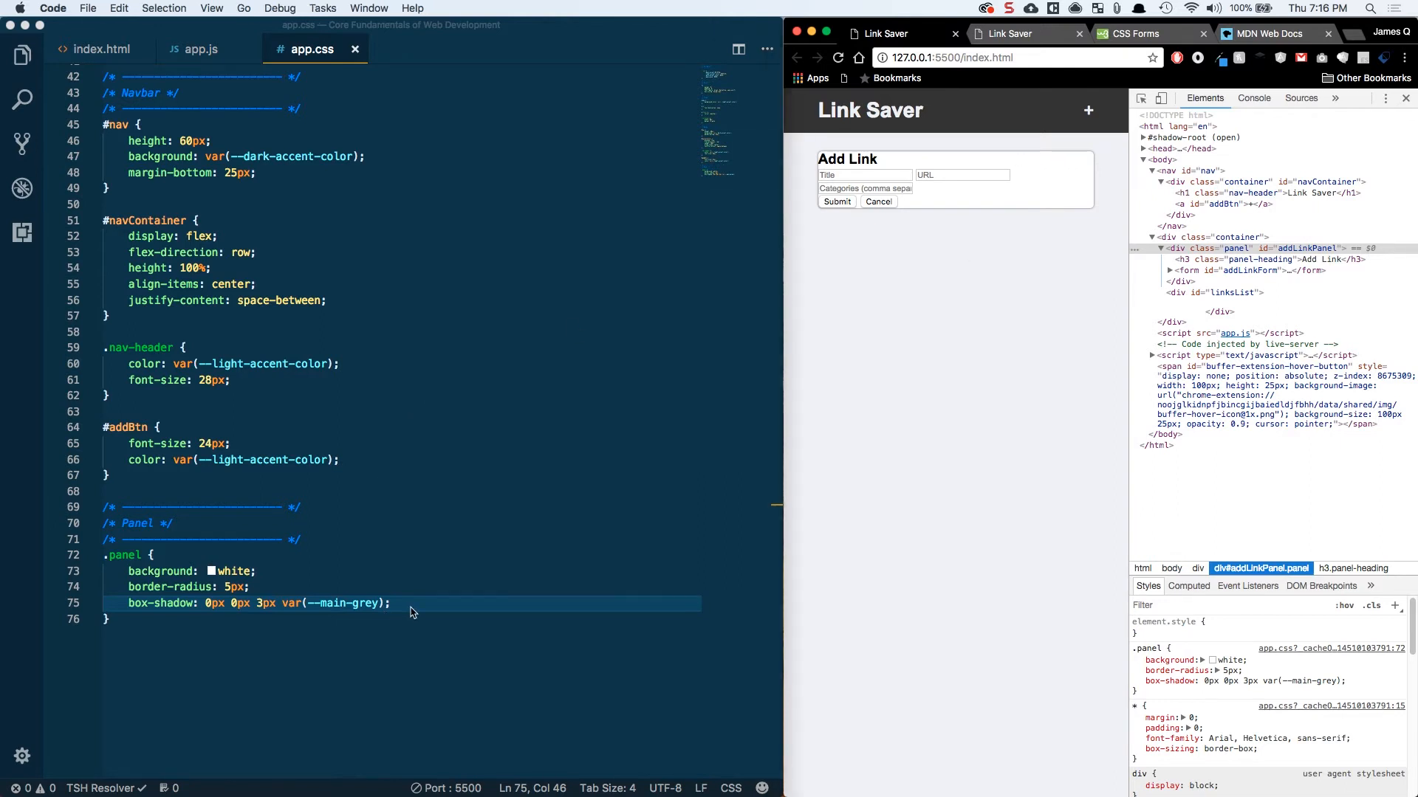
# Step: Add padding: 40px 20px 20px 20px to the .panel rule in app.css
pyautogui.press('enter')
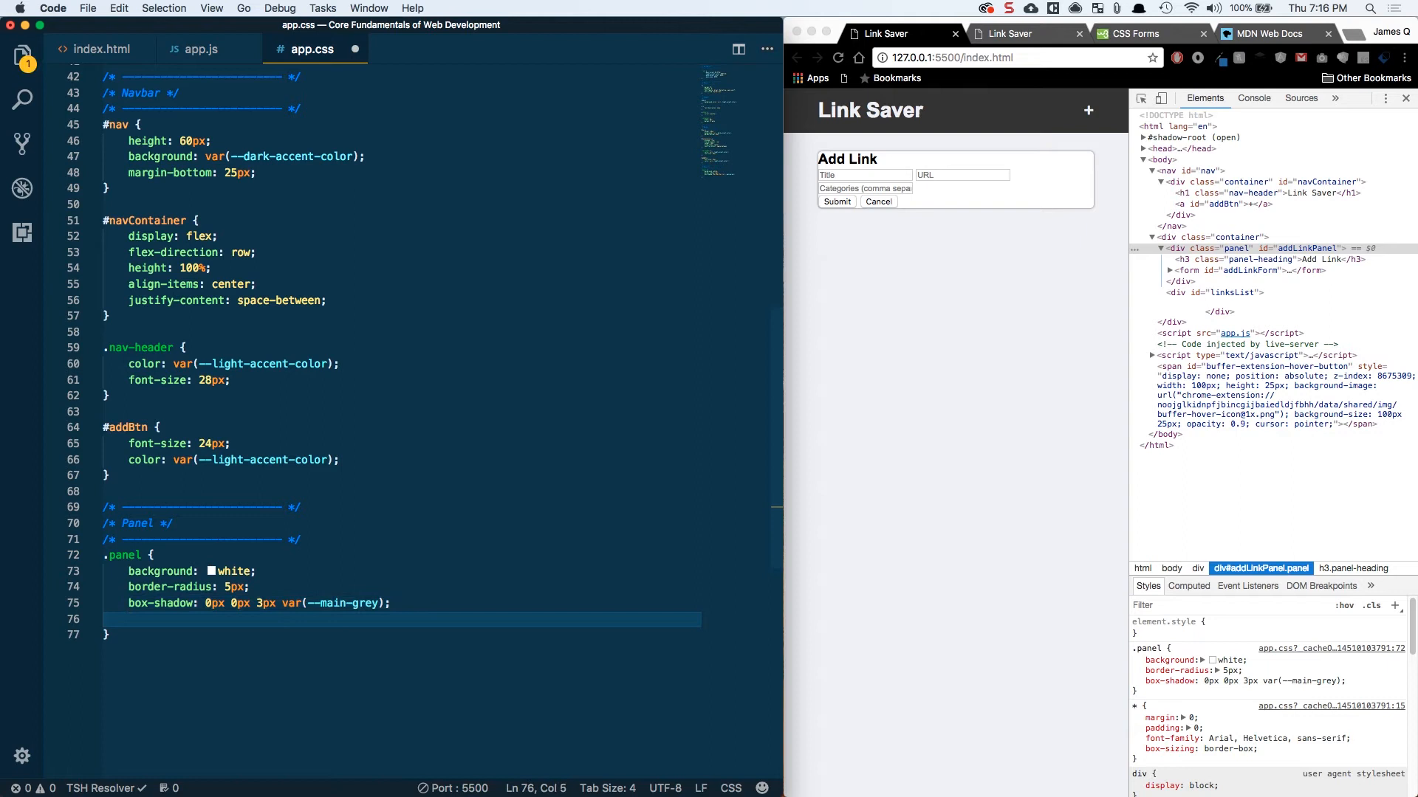
pyautogui.write('padding:')
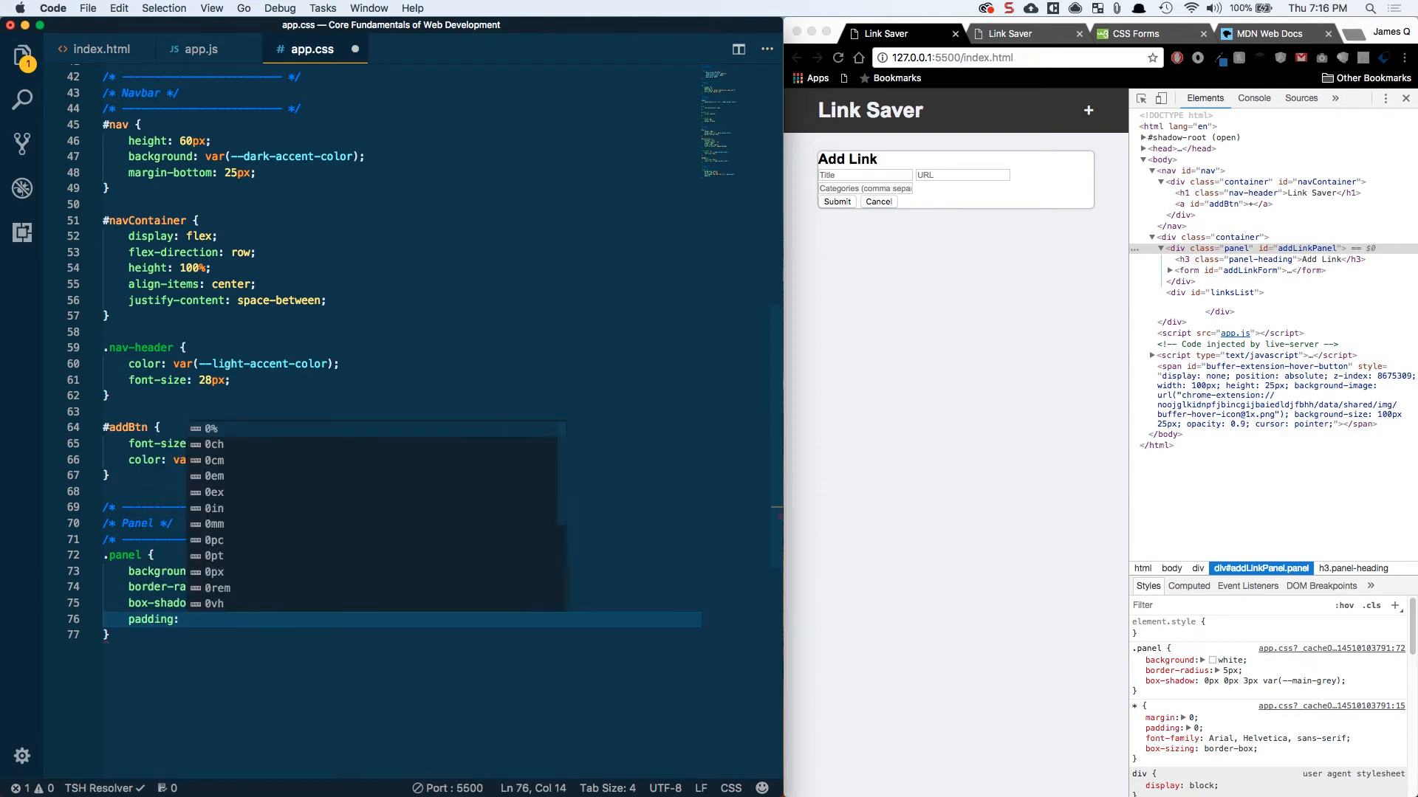
pyautogui.write('40px 20')
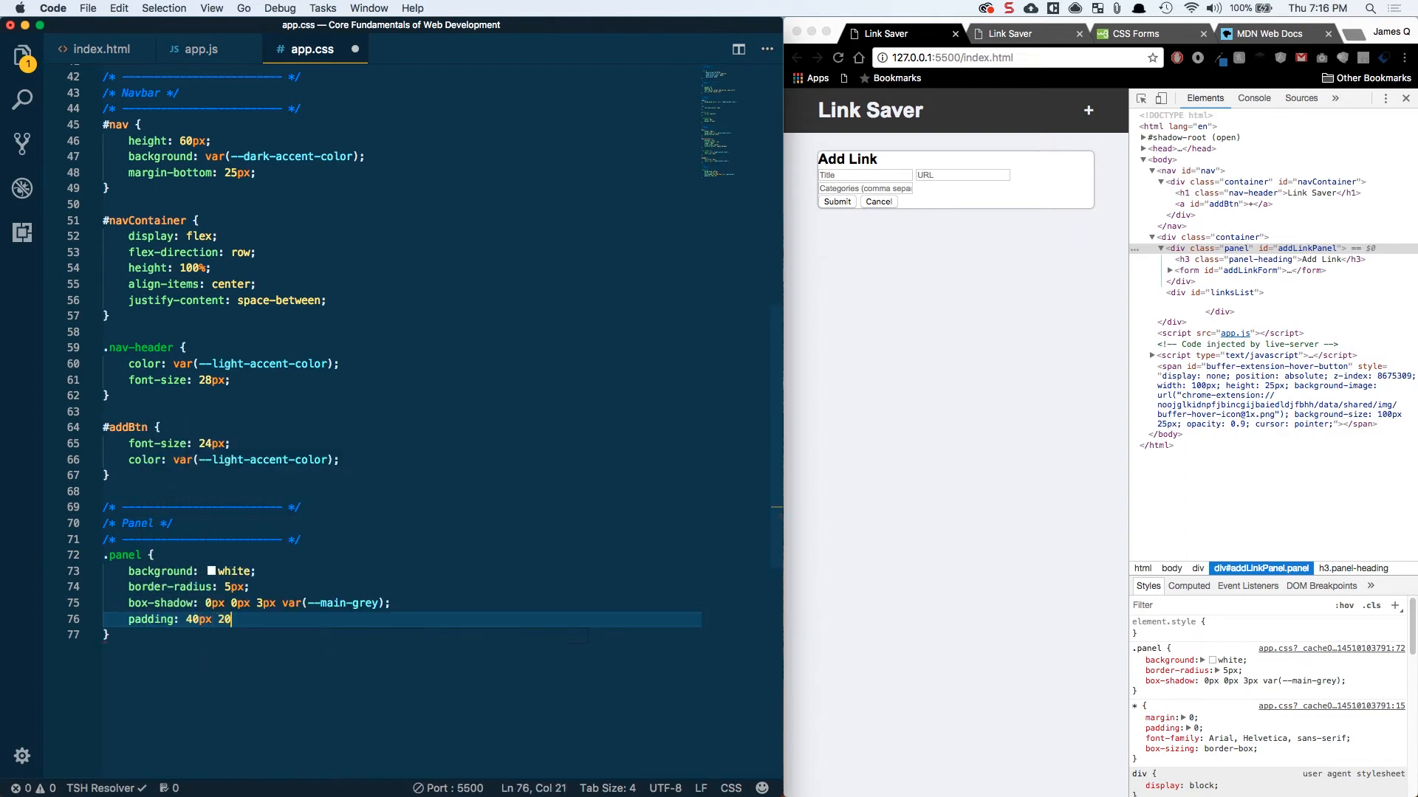
pyautogui.write('px')
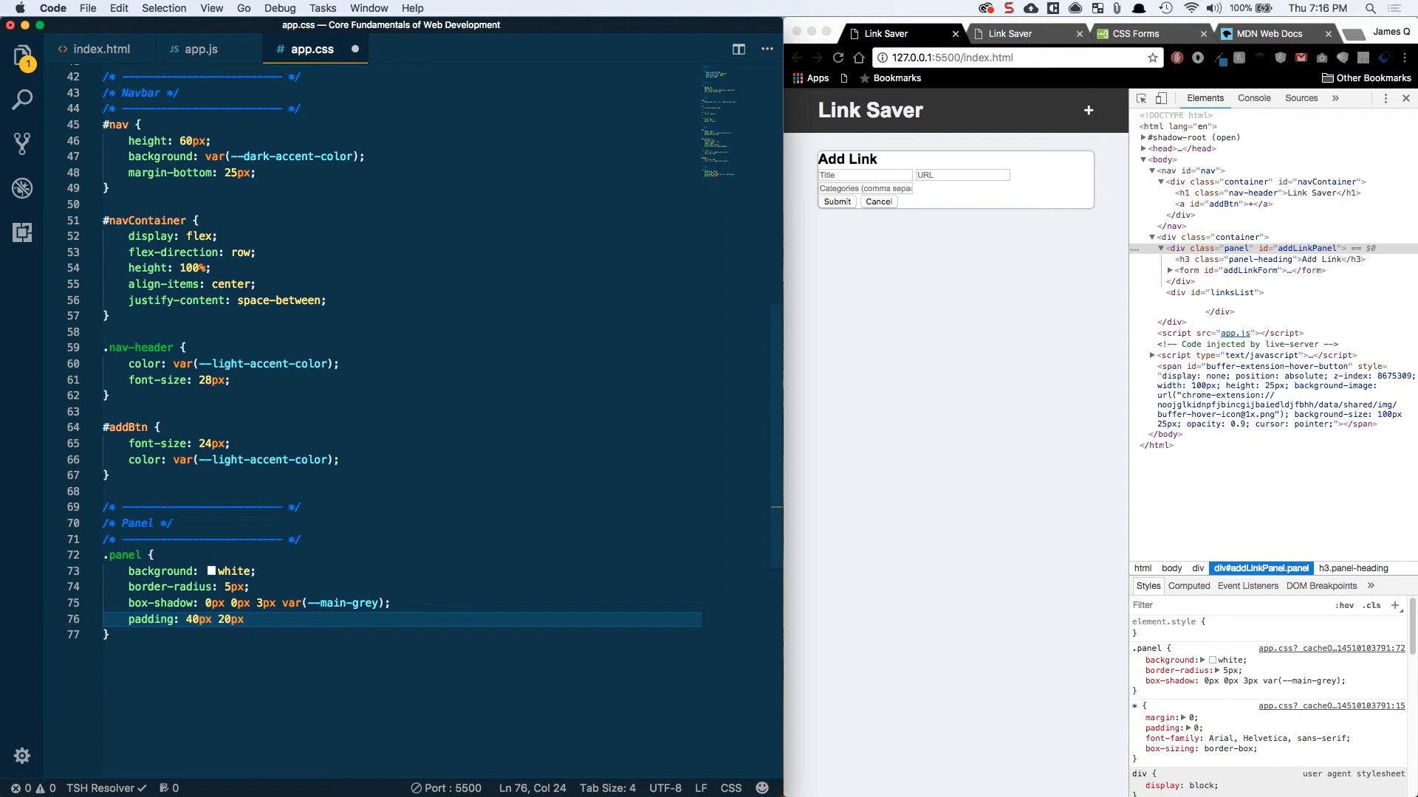
pyautogui.write('20px')
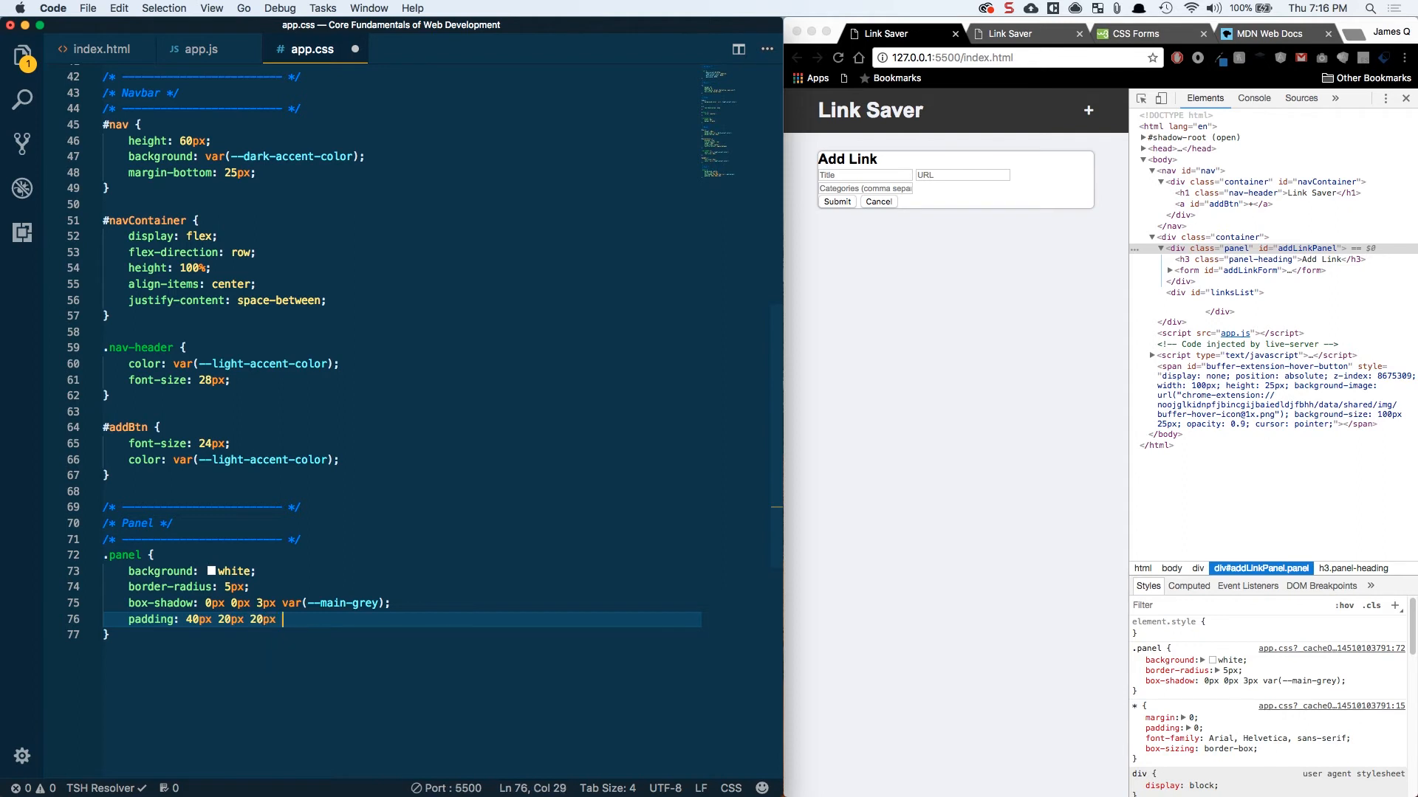
pyautogui.write('20px;')
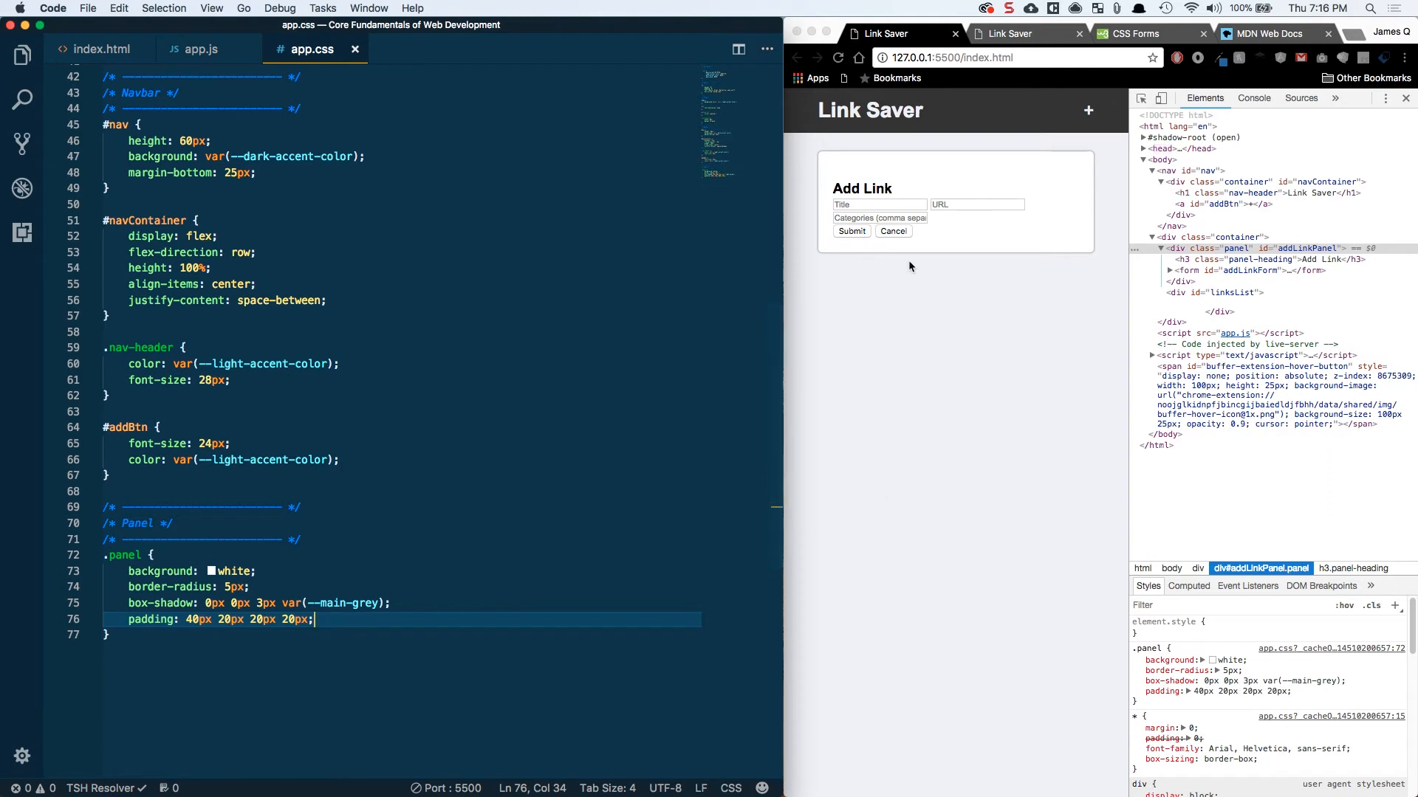
pyautogui.moveTo(904, 166)
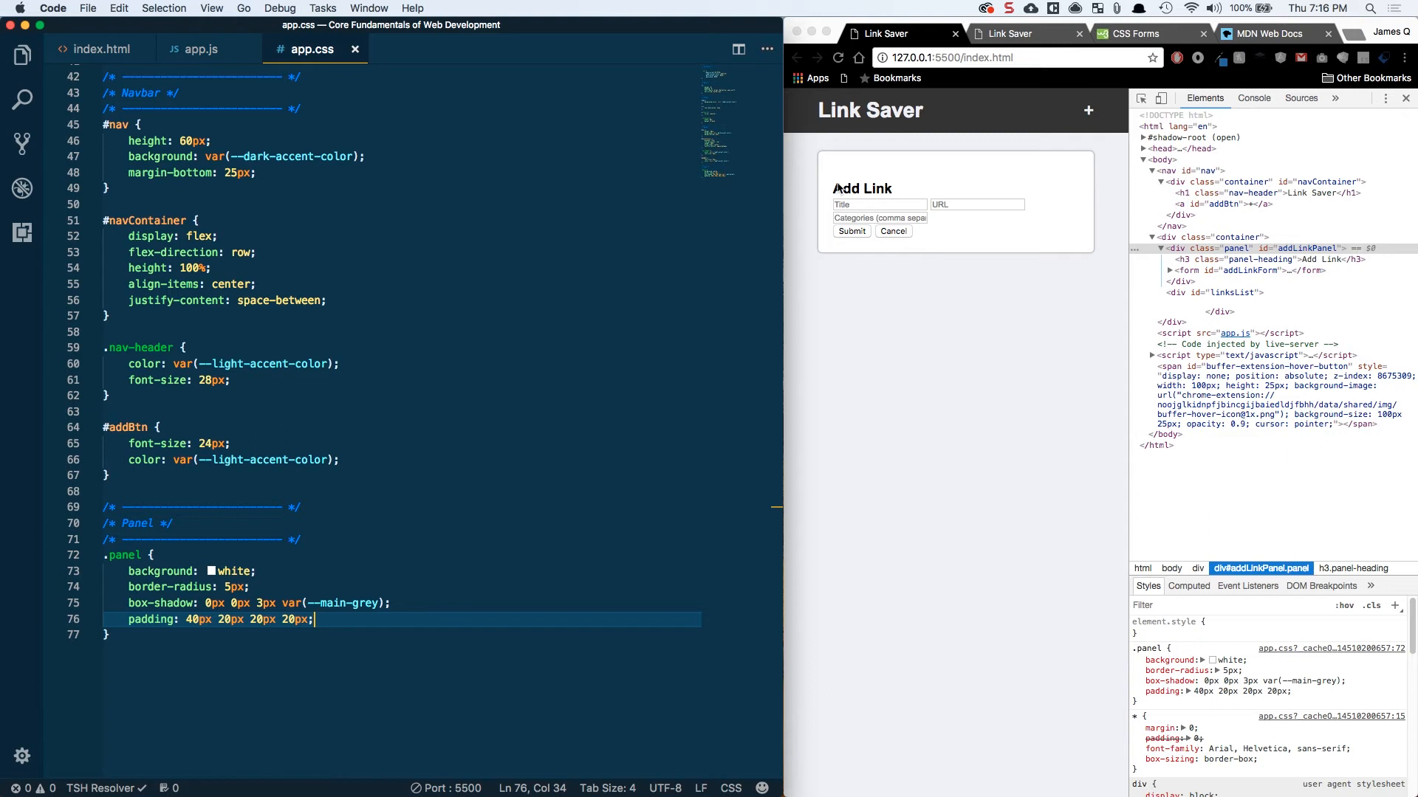
pyautogui.moveTo(810, 168)
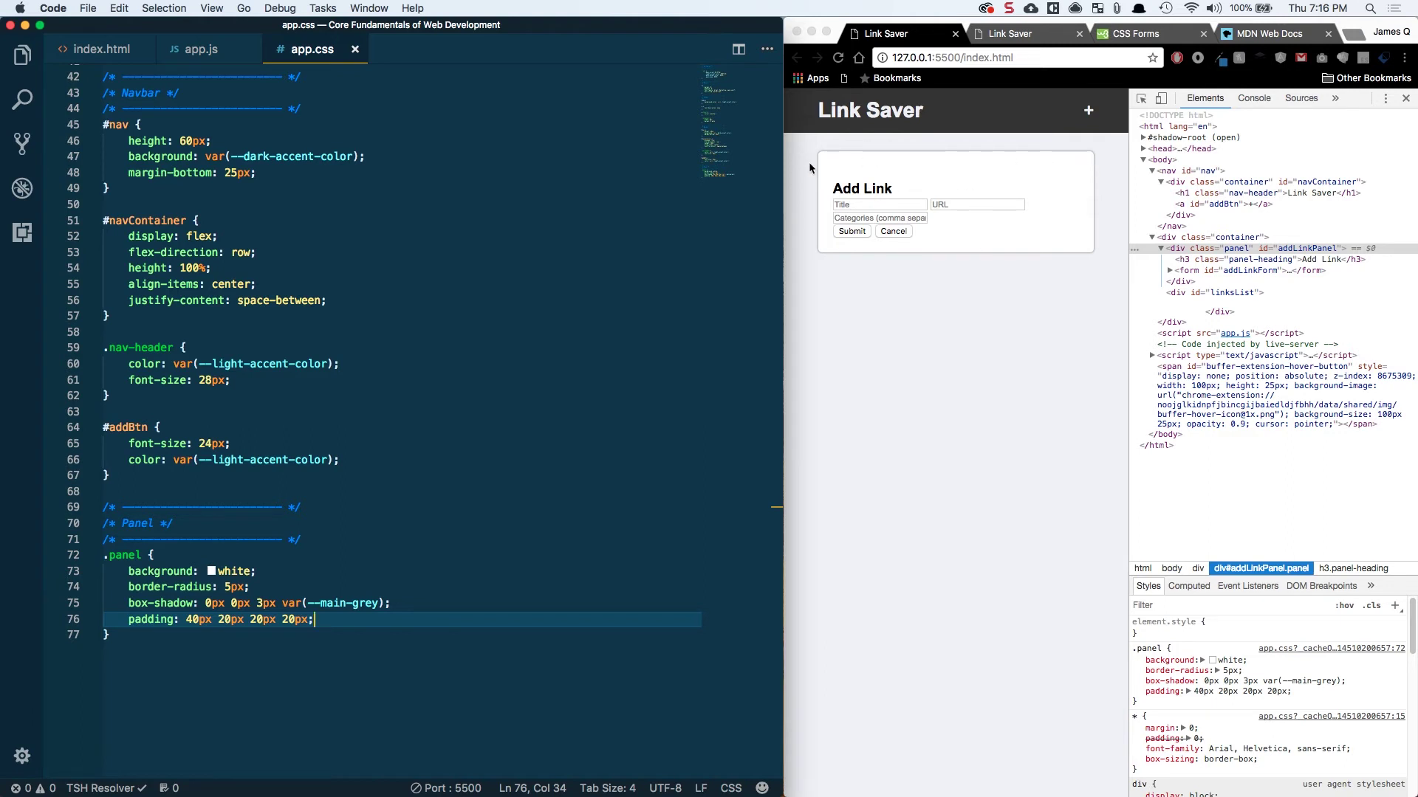
pyautogui.moveTo(901, 167)
pyautogui.write('.panel-heading {')
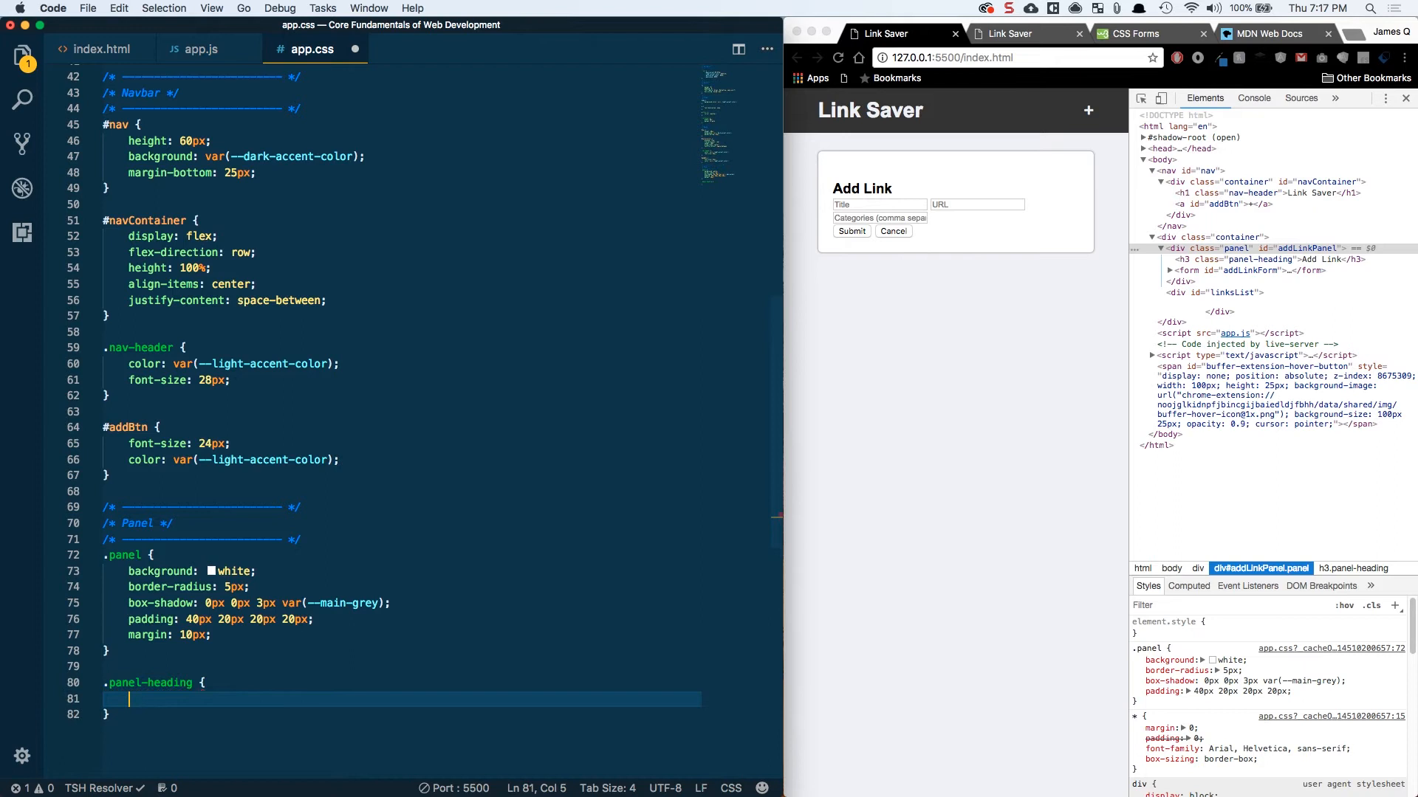
# Step: Give .panel a 10px margin and .panel-heading 24px grey text with 10px bottom margin
pyautogui.write('font-size: 24px;')
pyautogui.write('margin-bottom: 10px;')
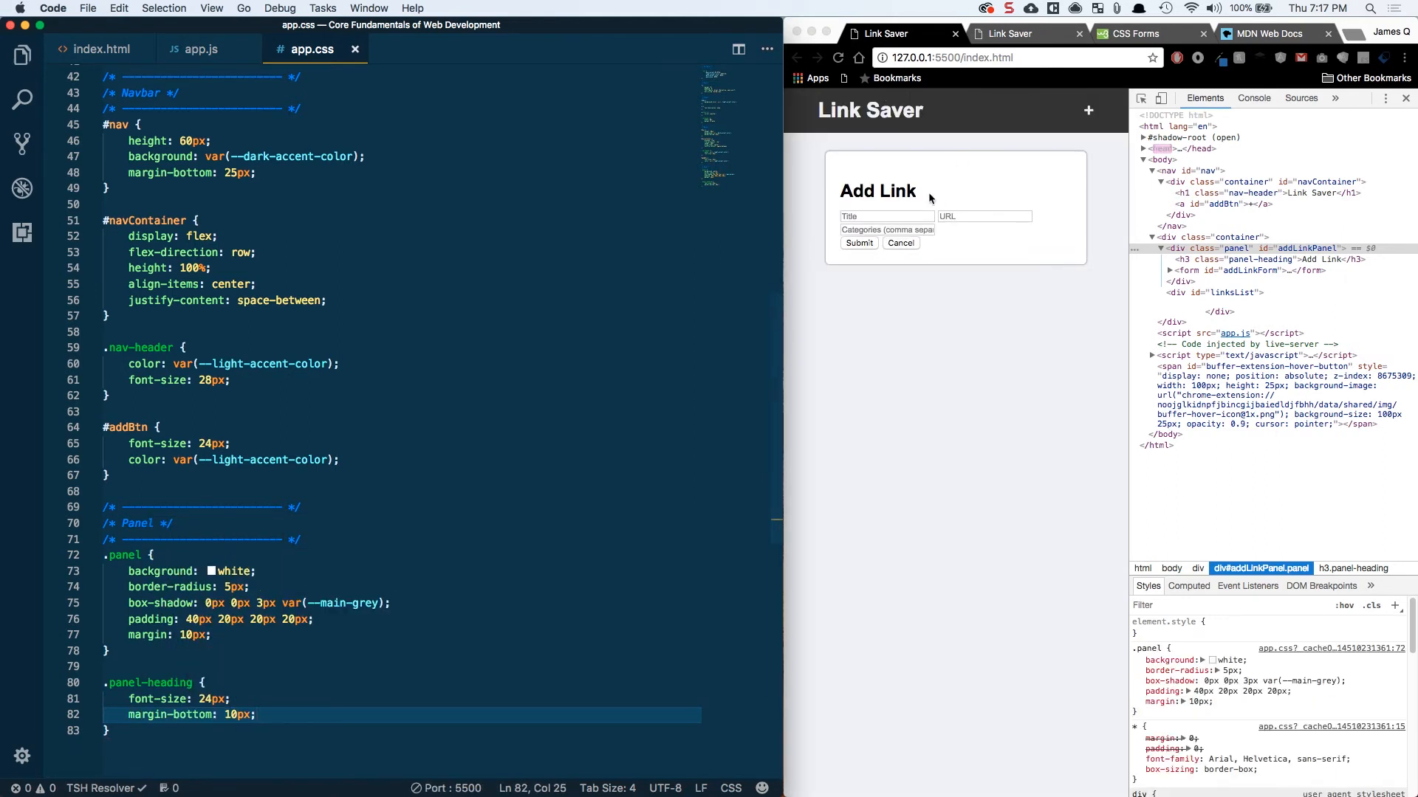
pyautogui.write('c')
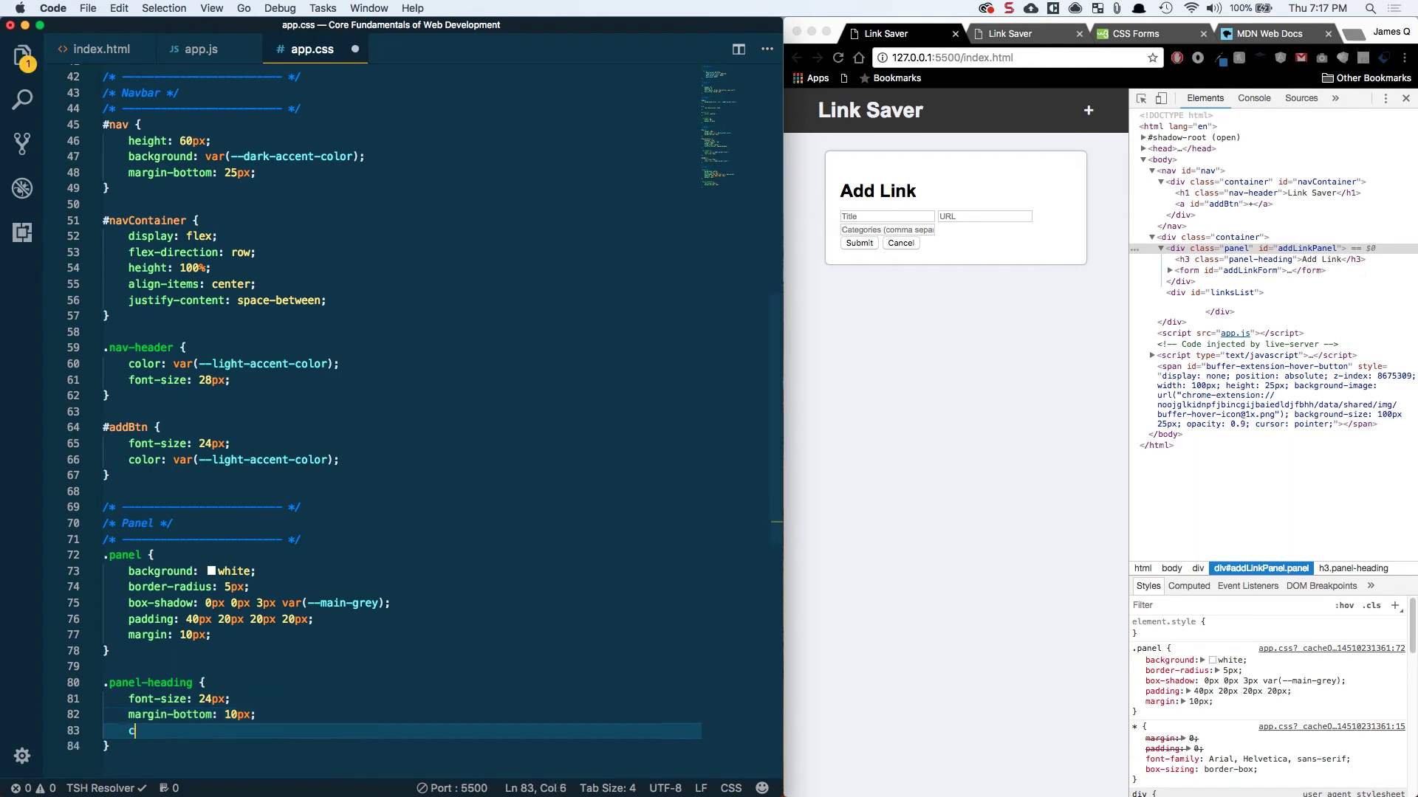
pyautogui.write('olor: --main')
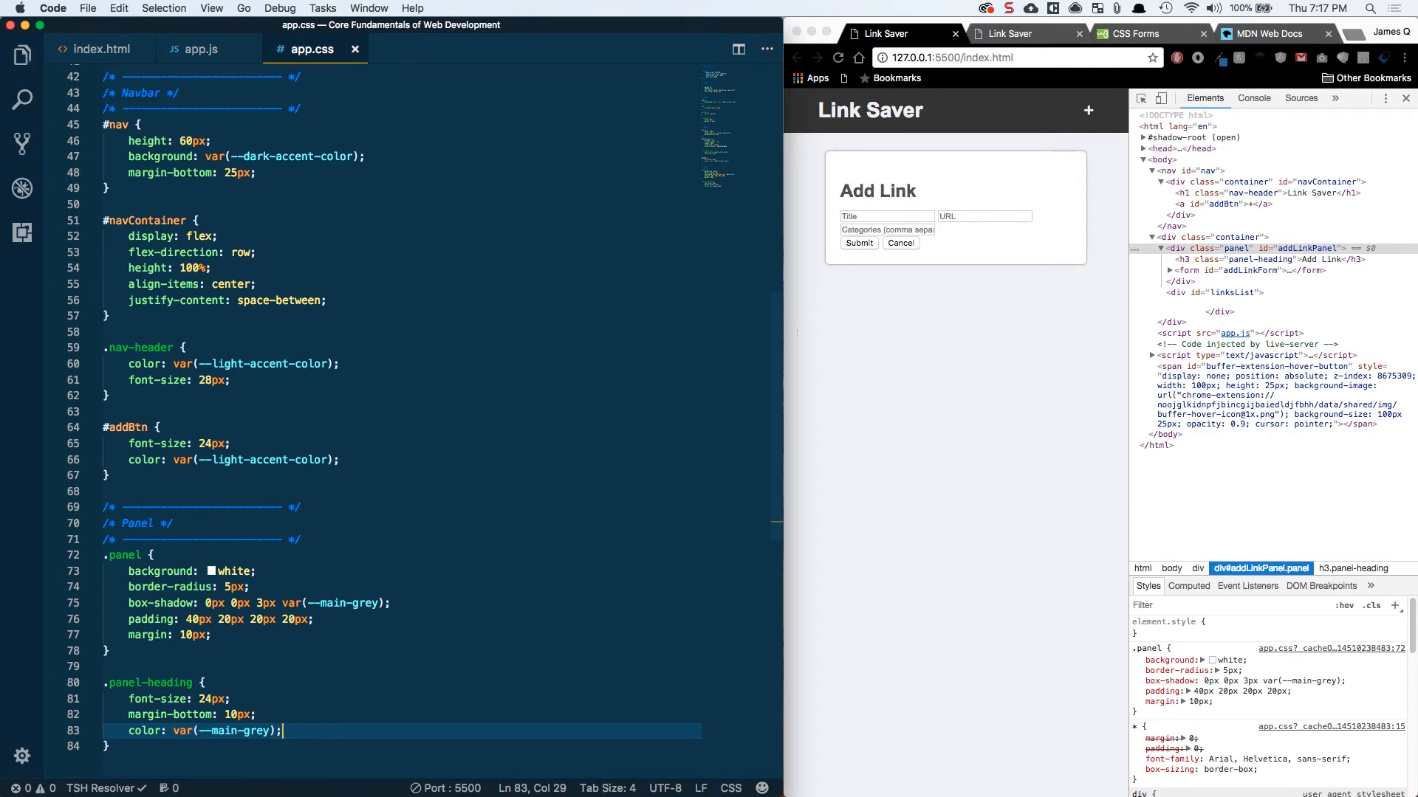
pyautogui.moveTo(413, 579)
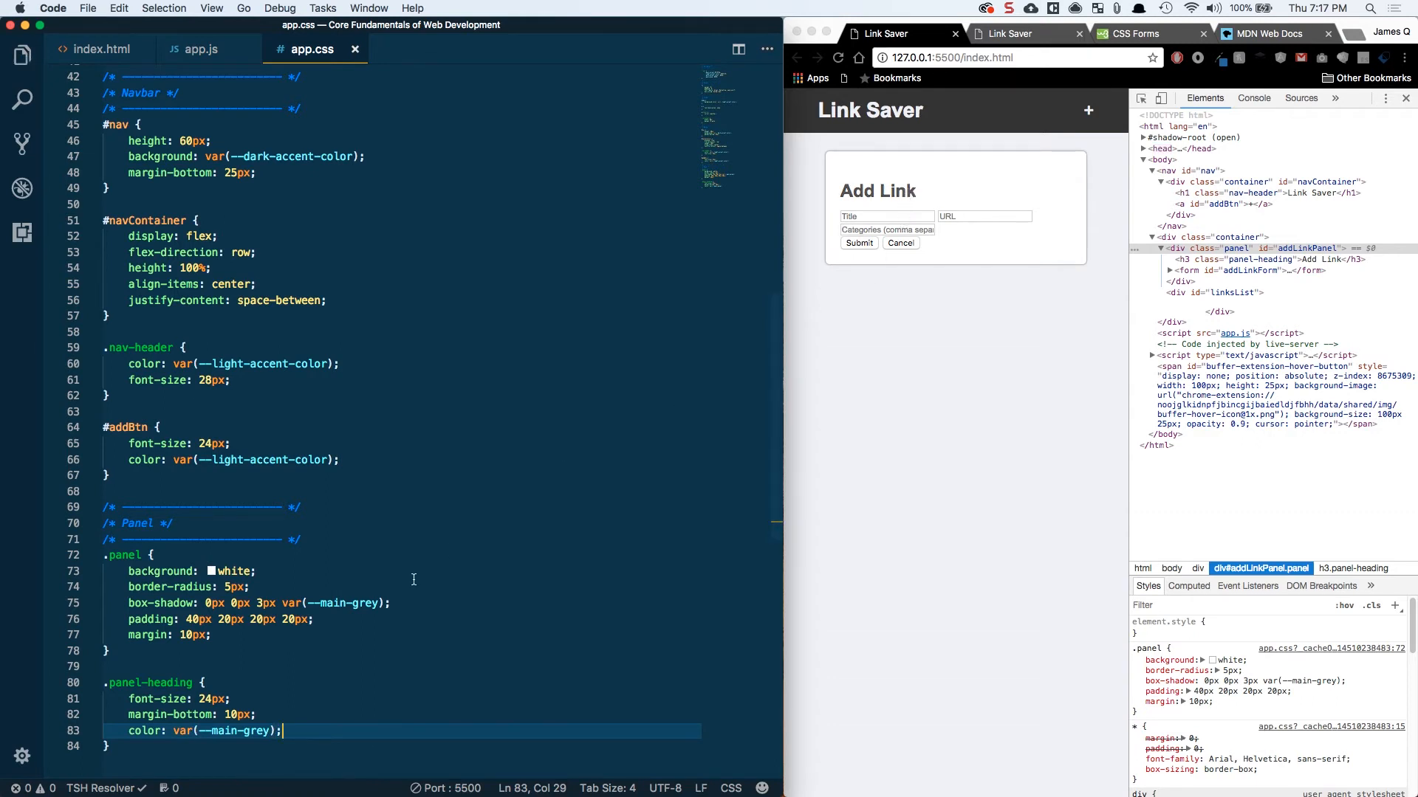
pyautogui.scroll(-3)
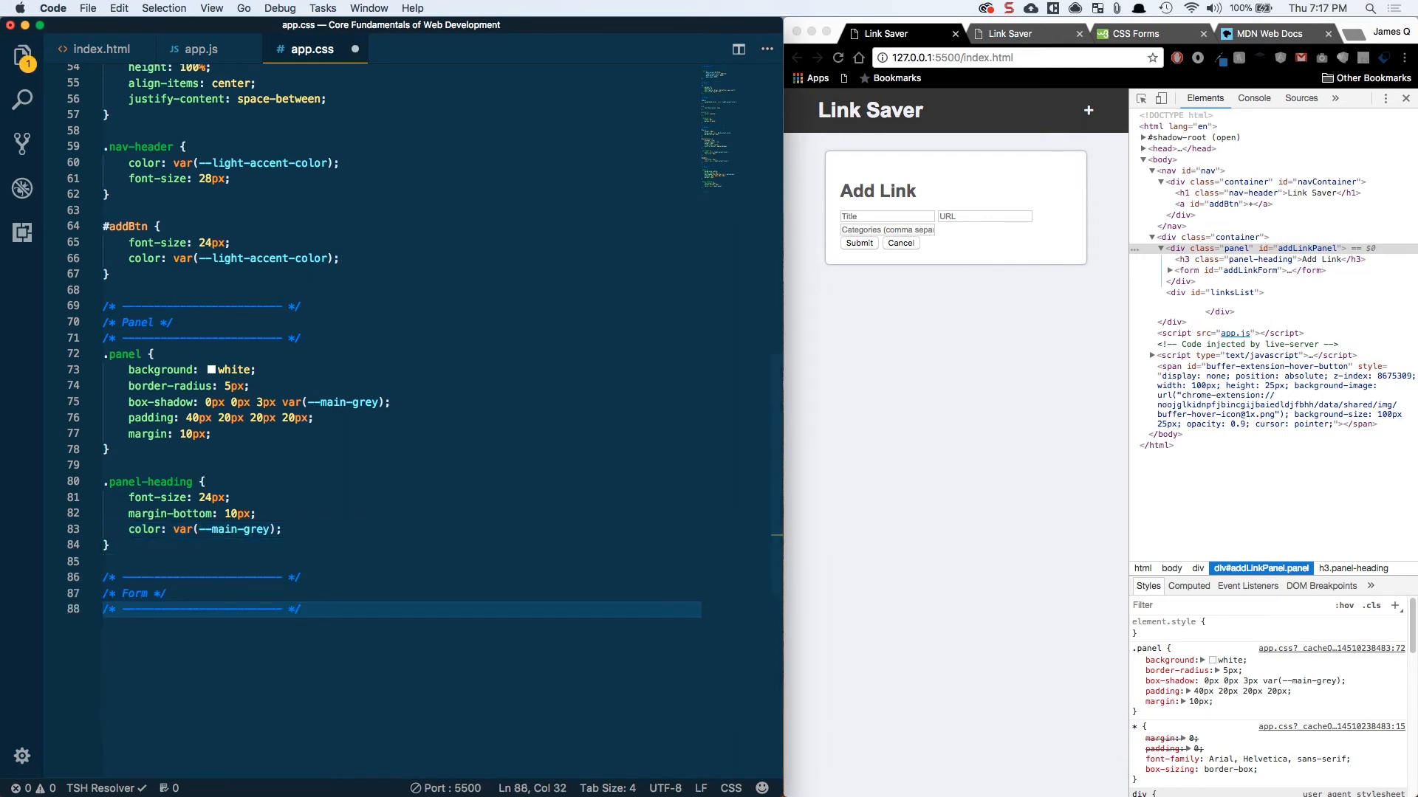
# Step: Create a .form-control rule with width 100%, margin 8px 0 and height 34px
pyautogui.write('.form-control {')
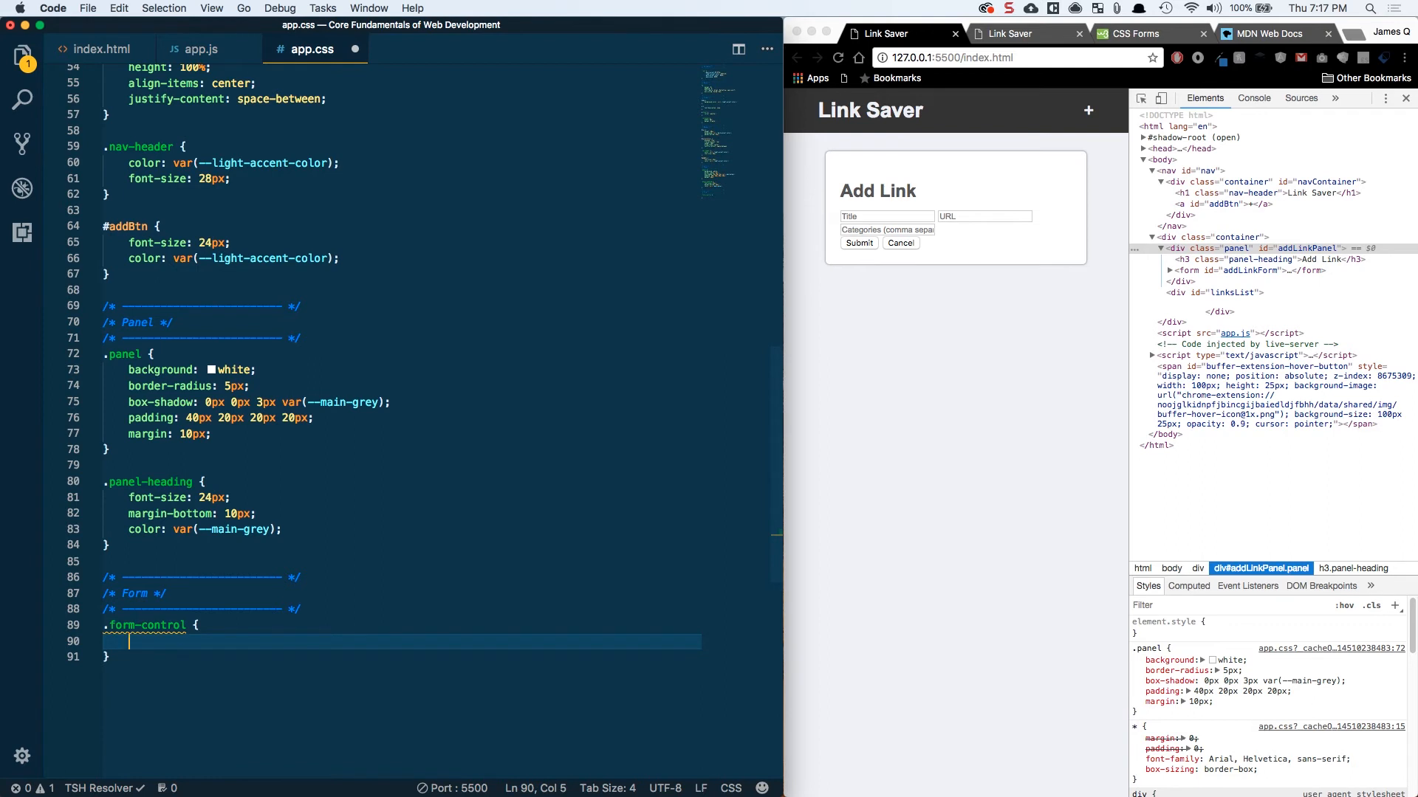
pyautogui.write('w')
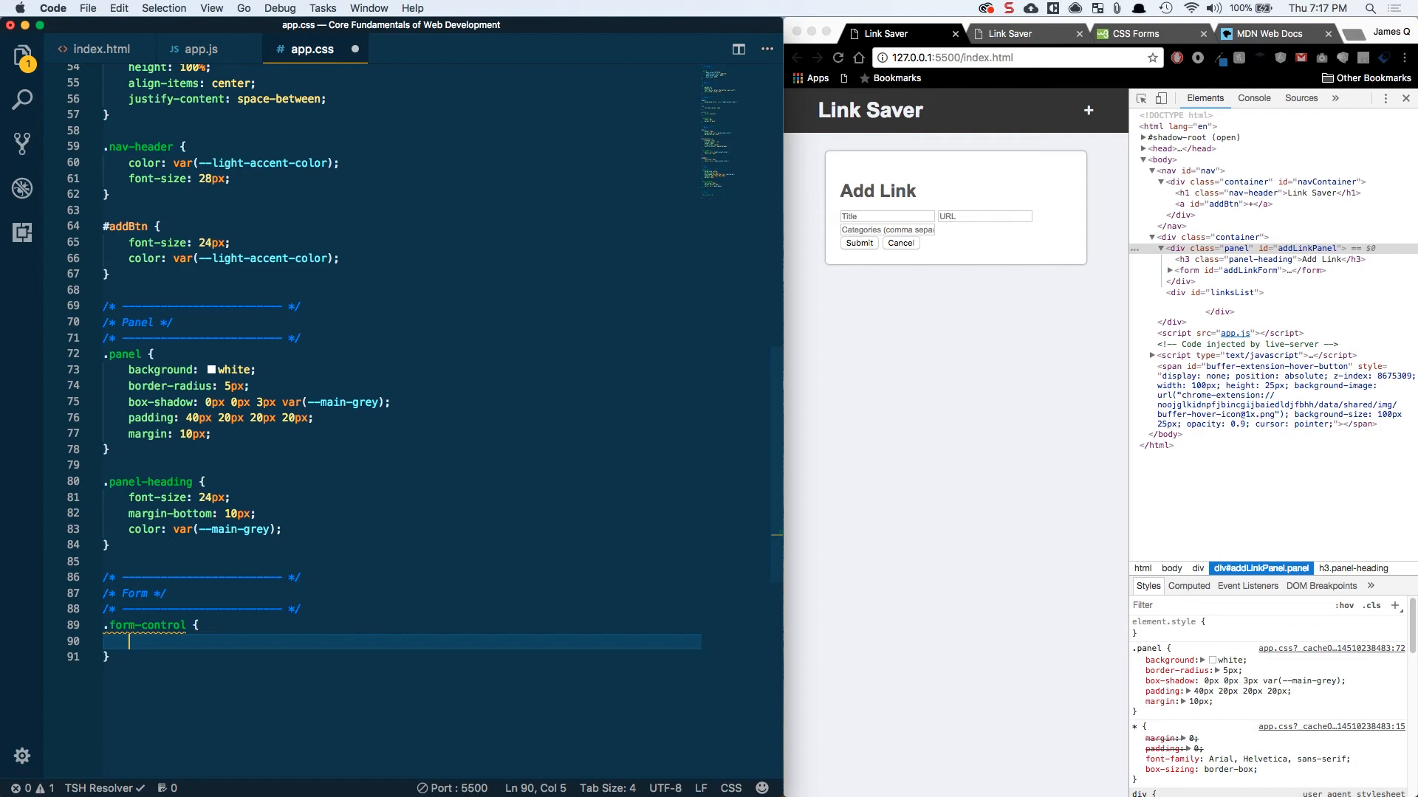
pyautogui.write('width: 100')
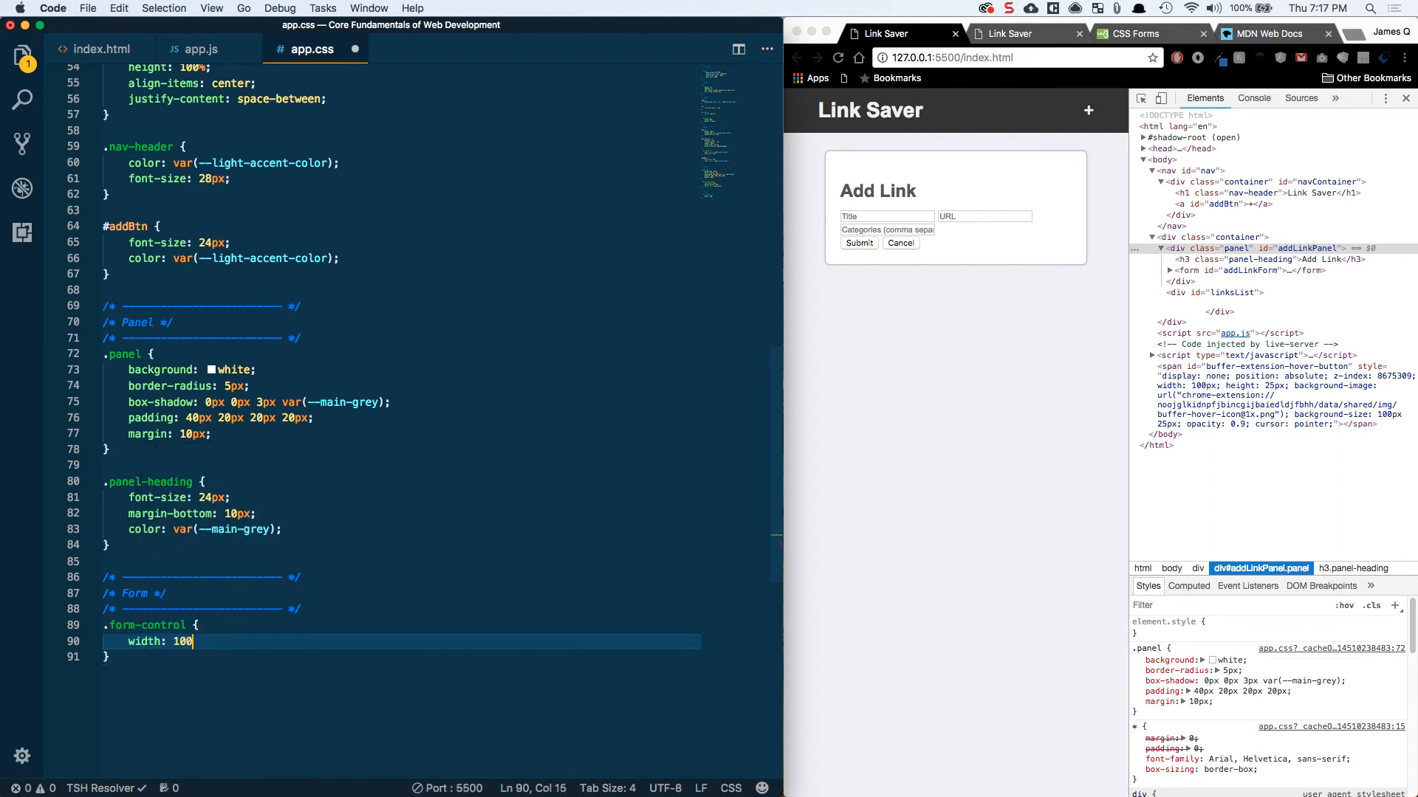
pyautogui.write('%;')
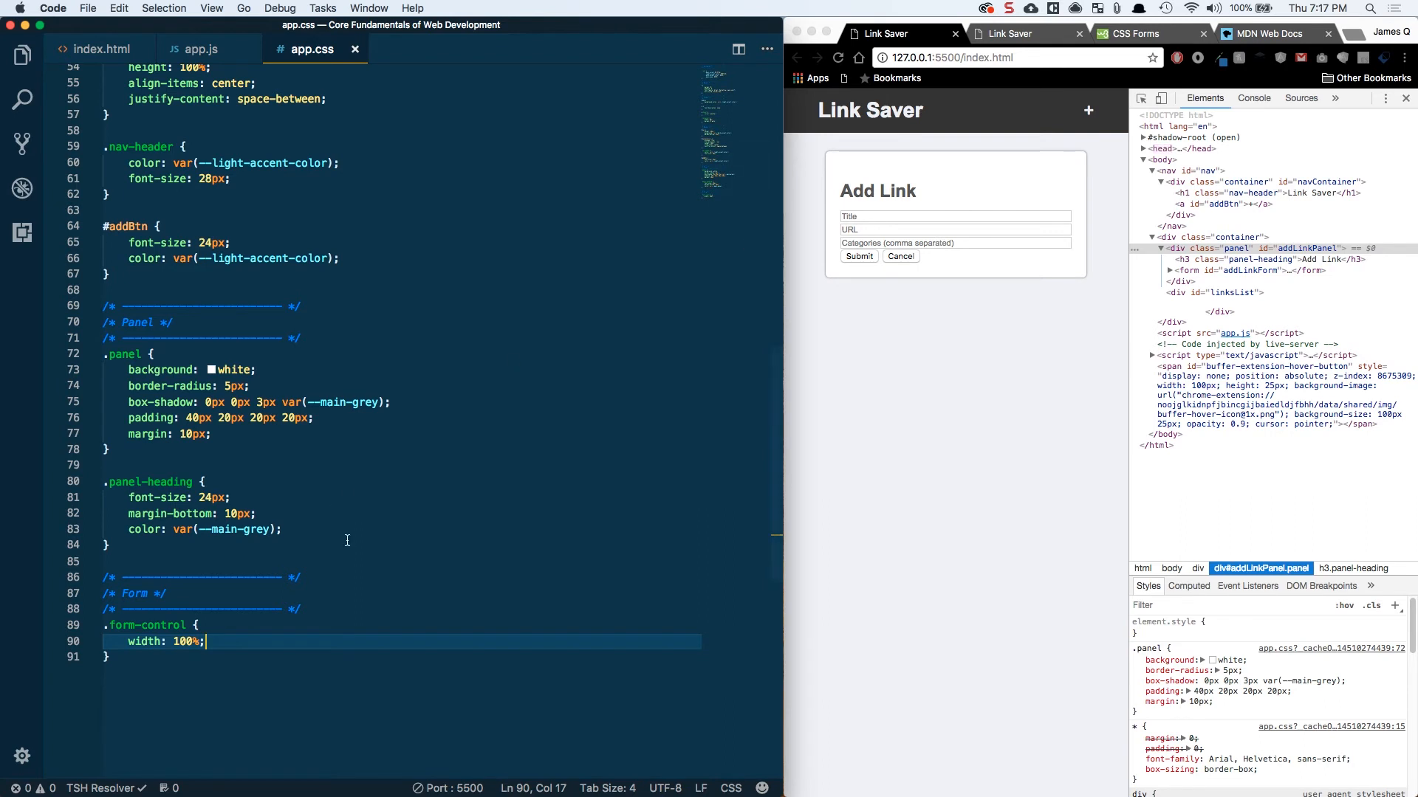
pyautogui.write('margin: 8px 0')
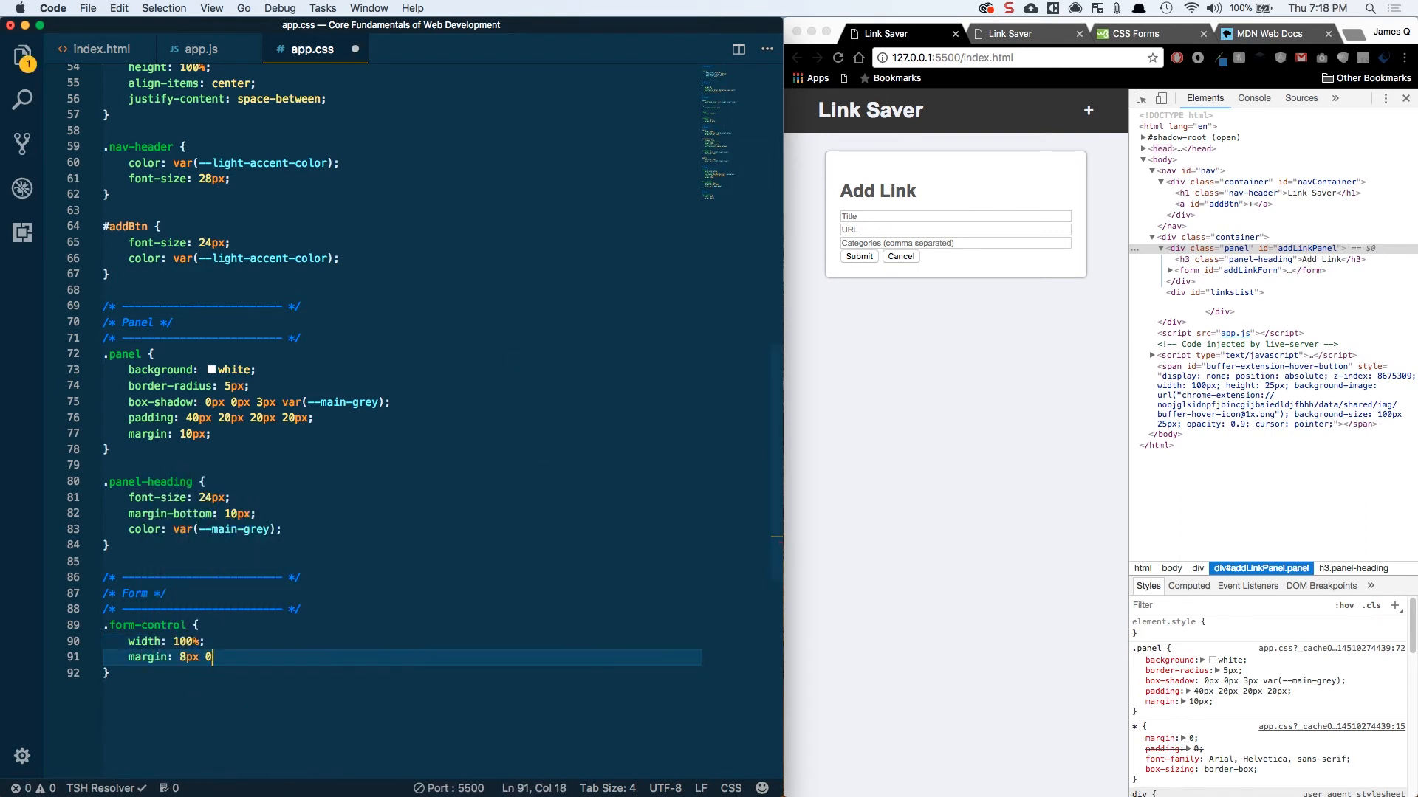
pyautogui.write(';')
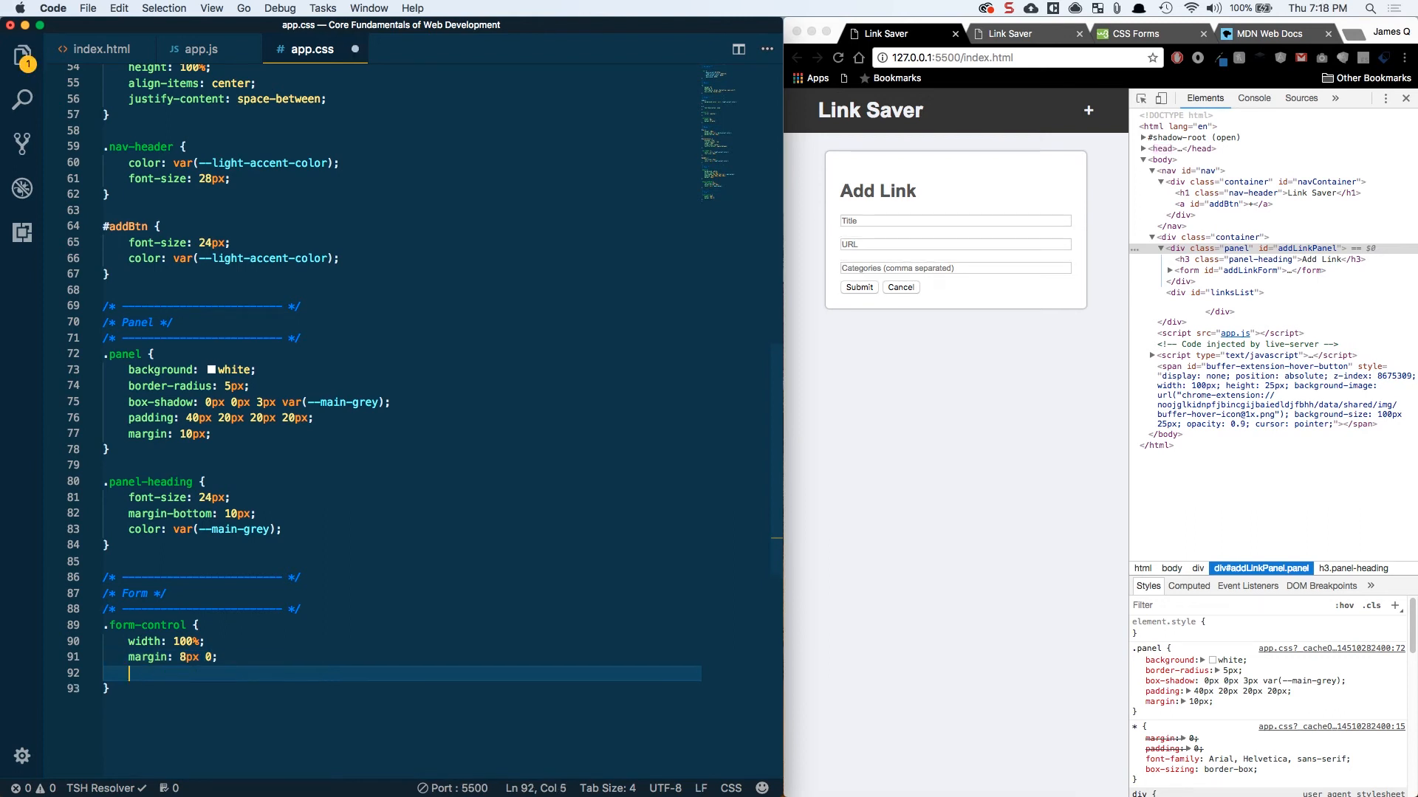
pyautogui.write('height: 34px;')
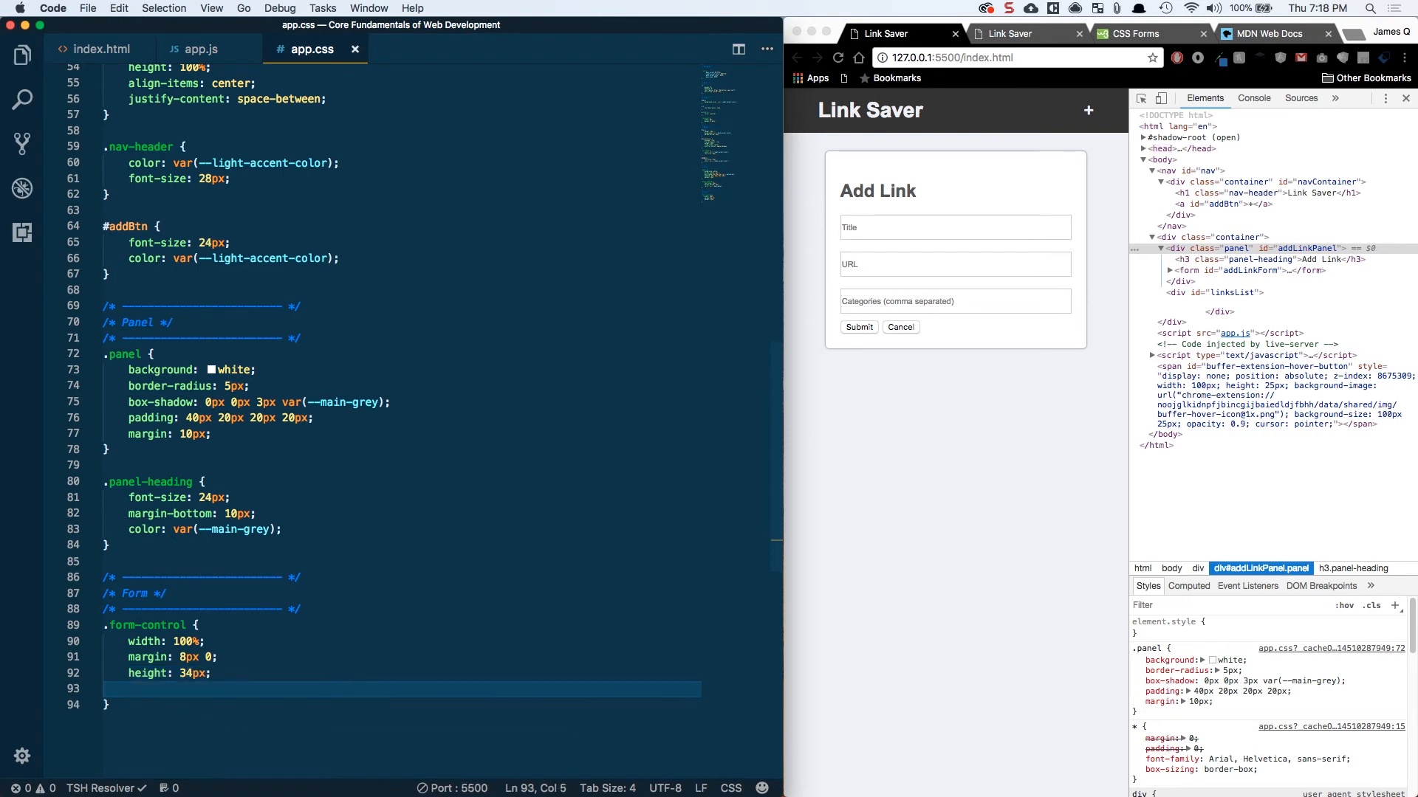
# Step: Give .form-control a 5px radius, 1px solid grey border, 5px 15px padding, 14px grey text
pyautogui.write('border-radius:')
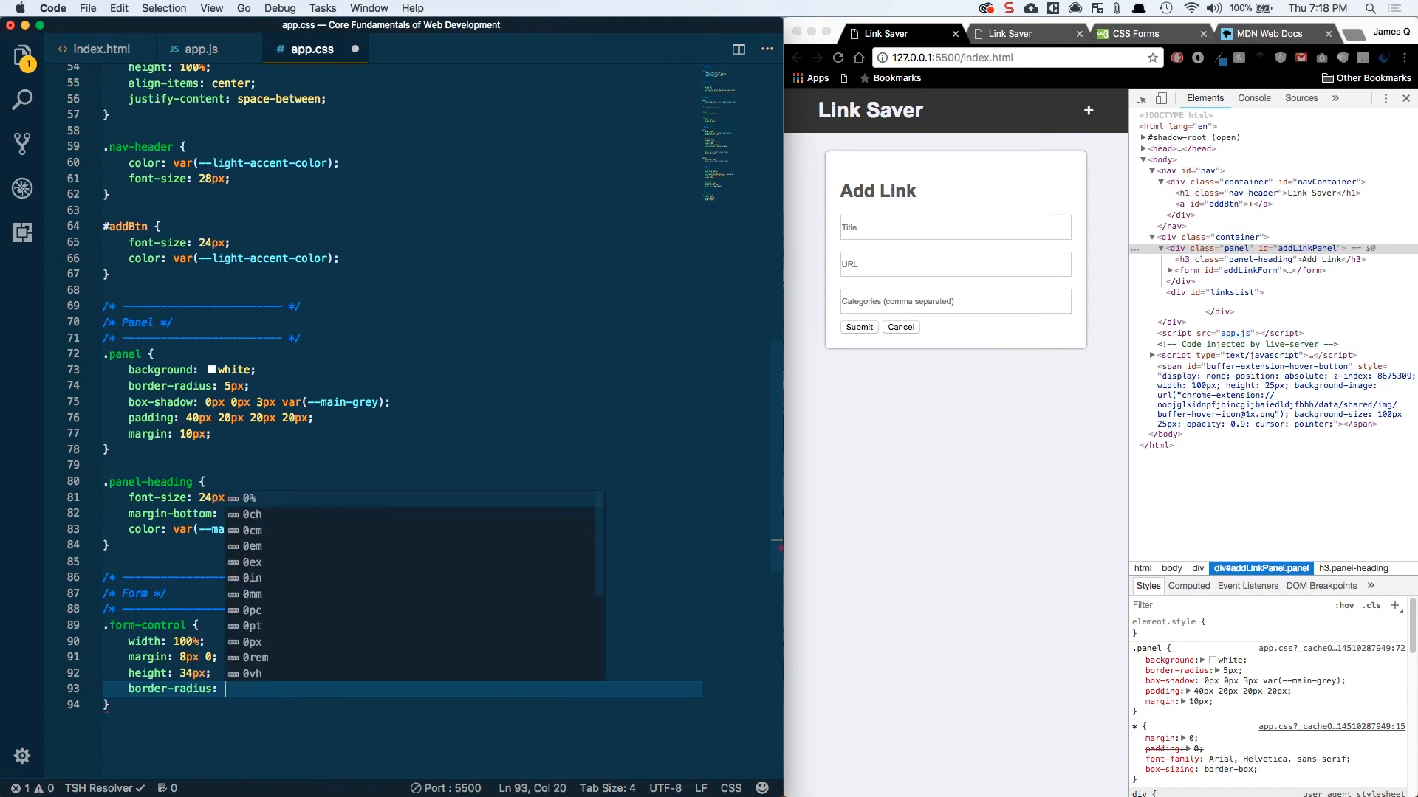
pyautogui.write('5px;')
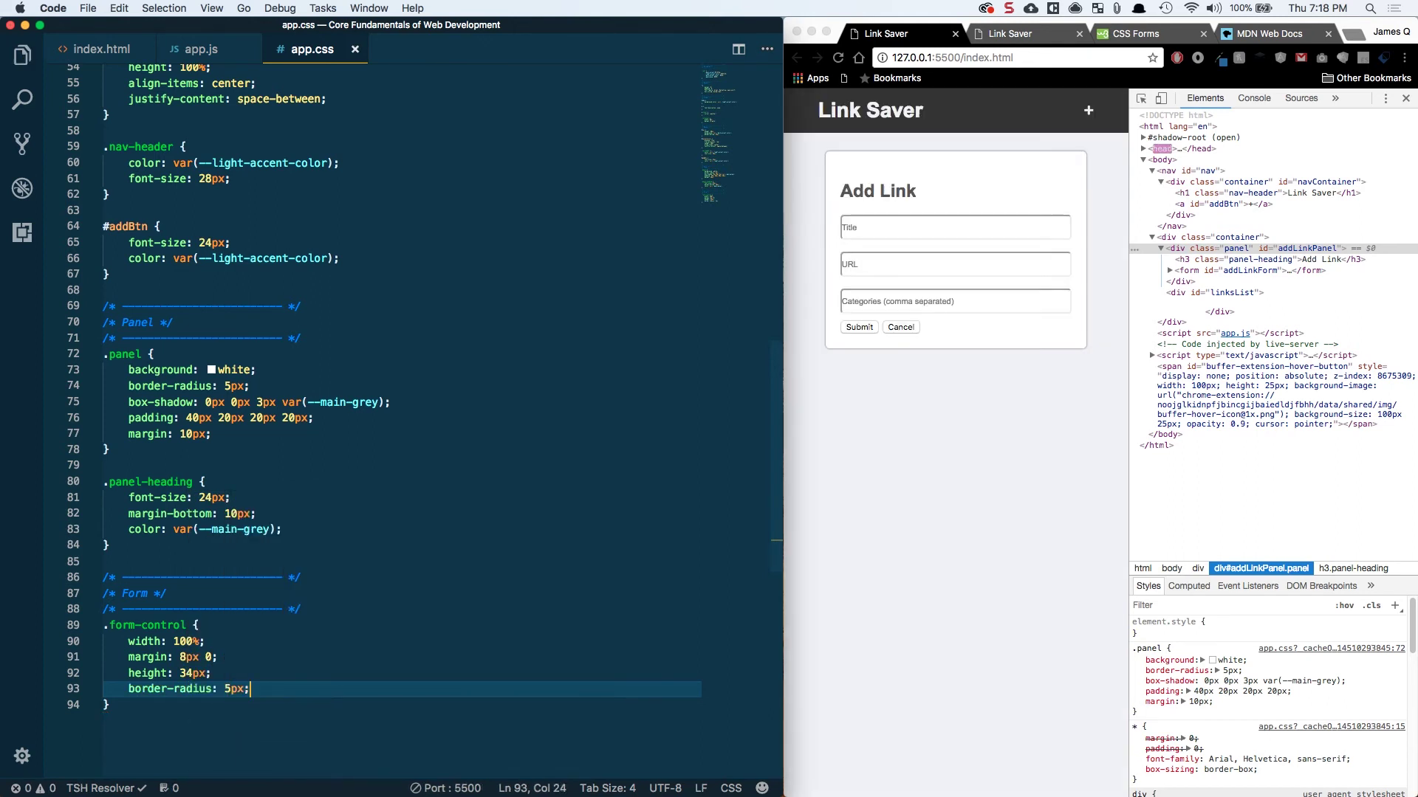
pyautogui.moveTo(869, 219)
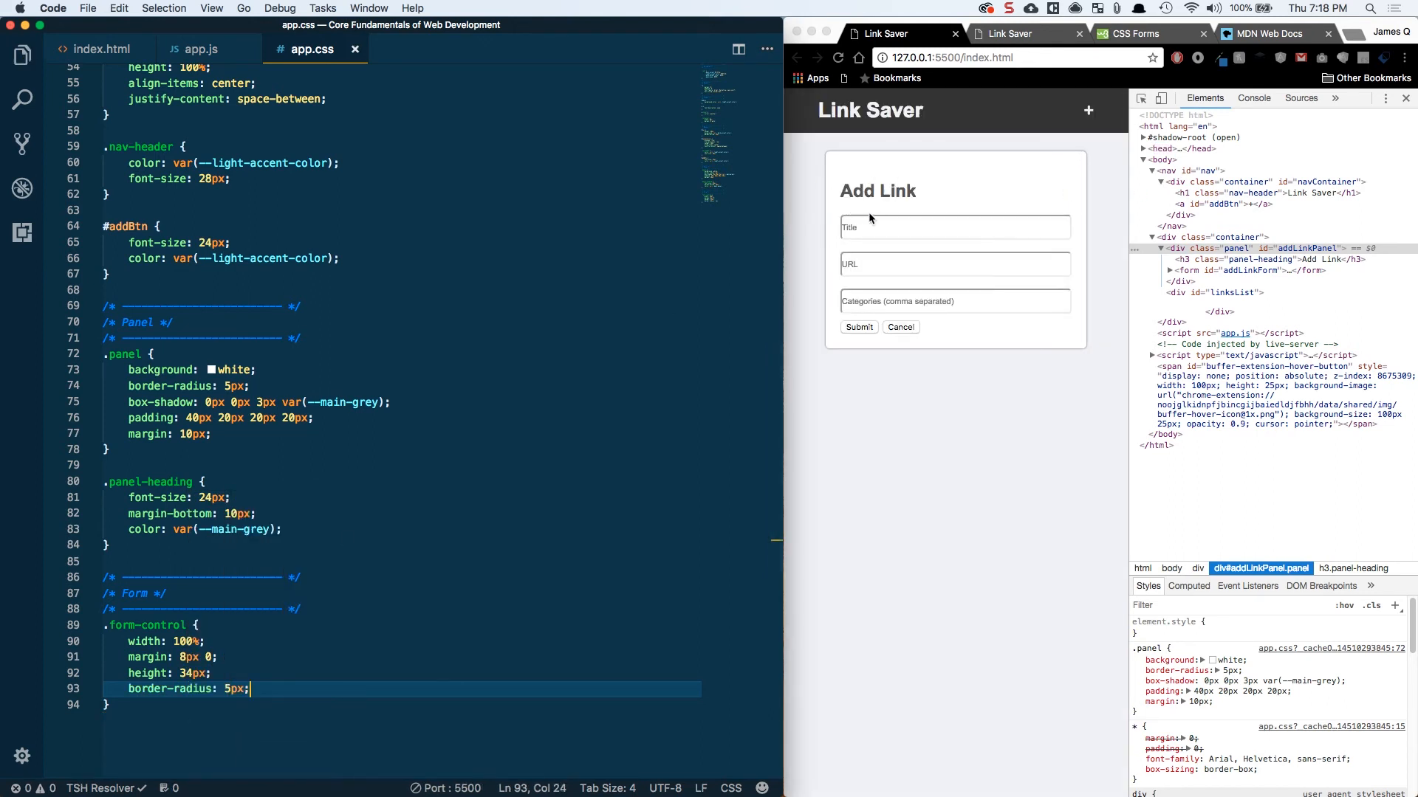
pyautogui.moveTo(282, 677)
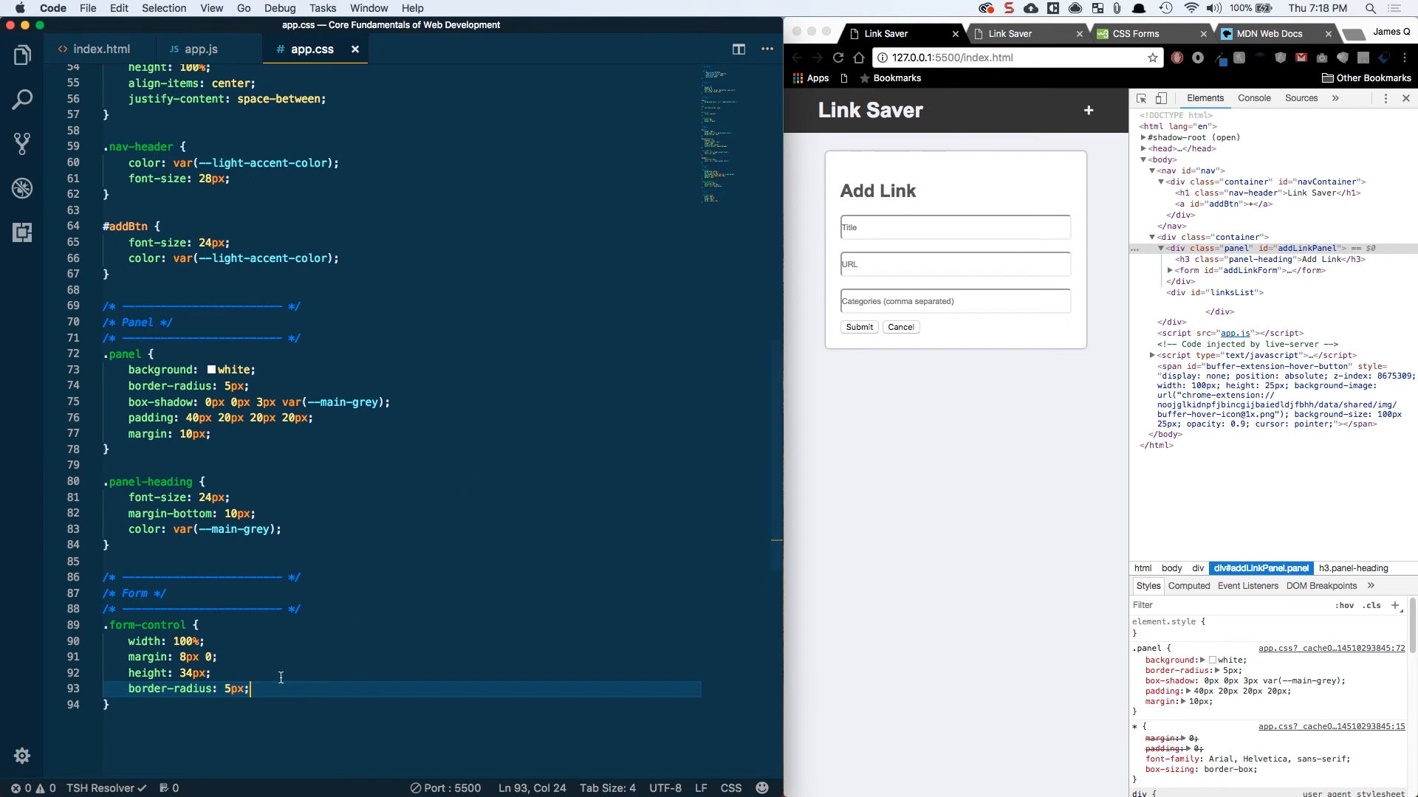
pyautogui.write('border: 1')
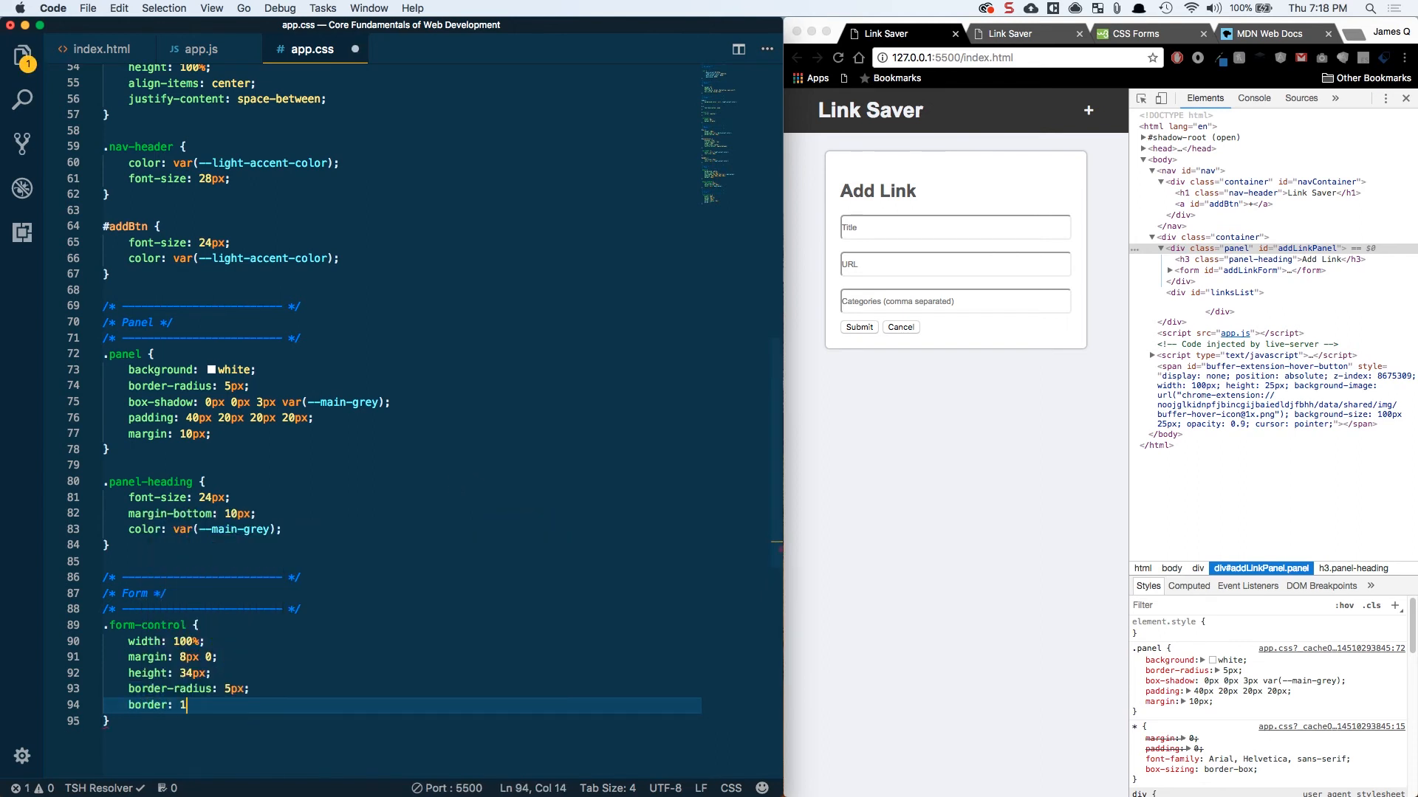
pyautogui.write('px sol')
pyautogui.write('padding:')
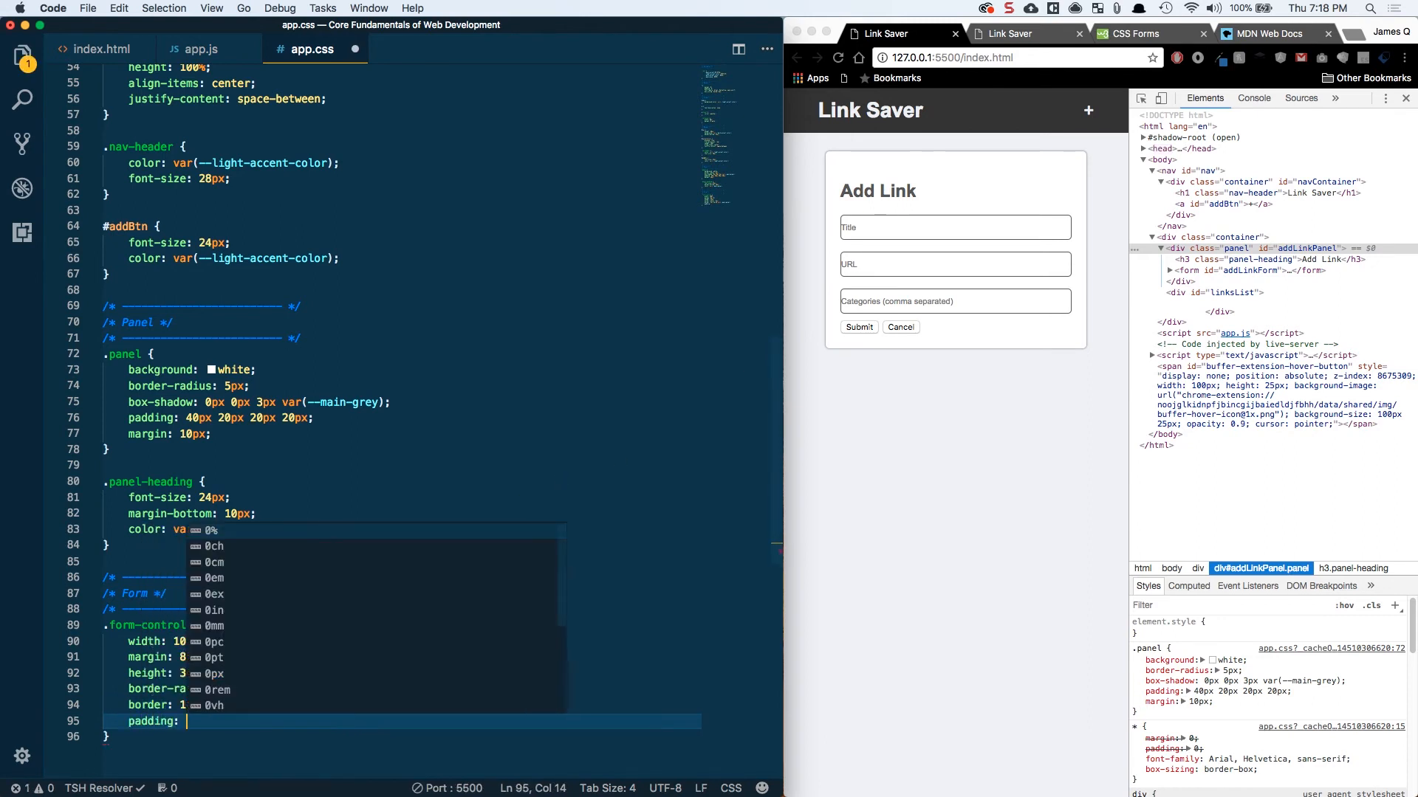
pyautogui.write('5px 15px;')
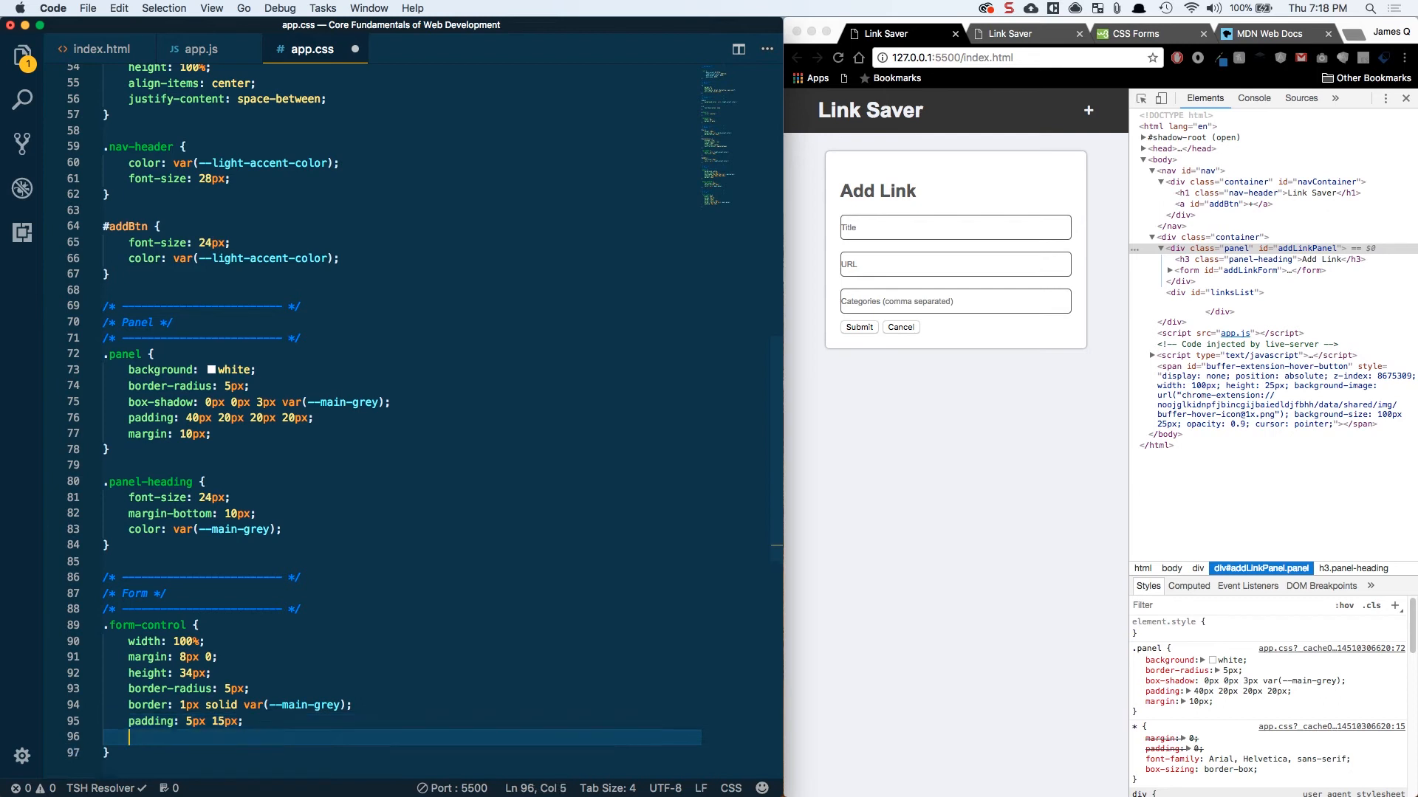
pyautogui.write('font-size: 1')
pyautogui.write('color: -')
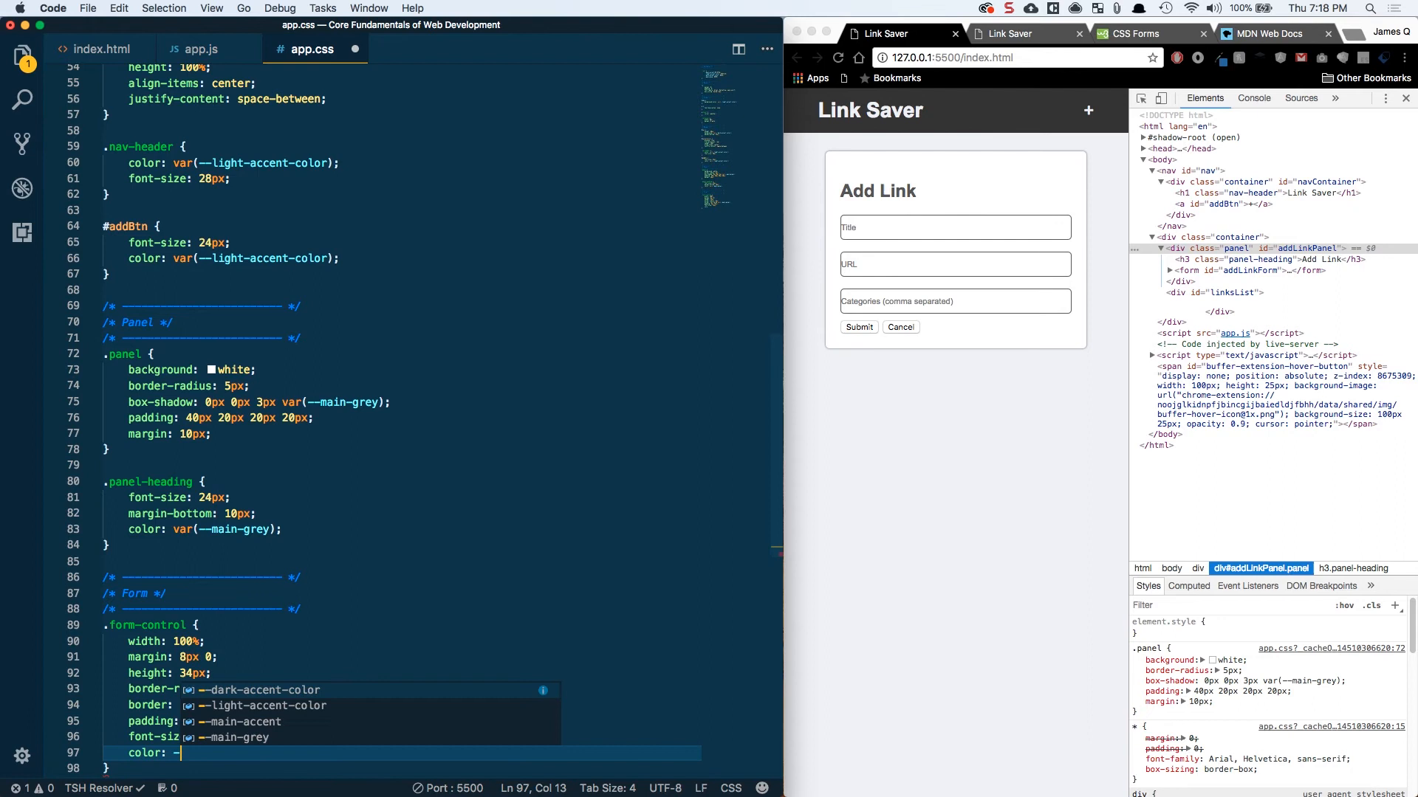
pyautogui.write('main-grey);')
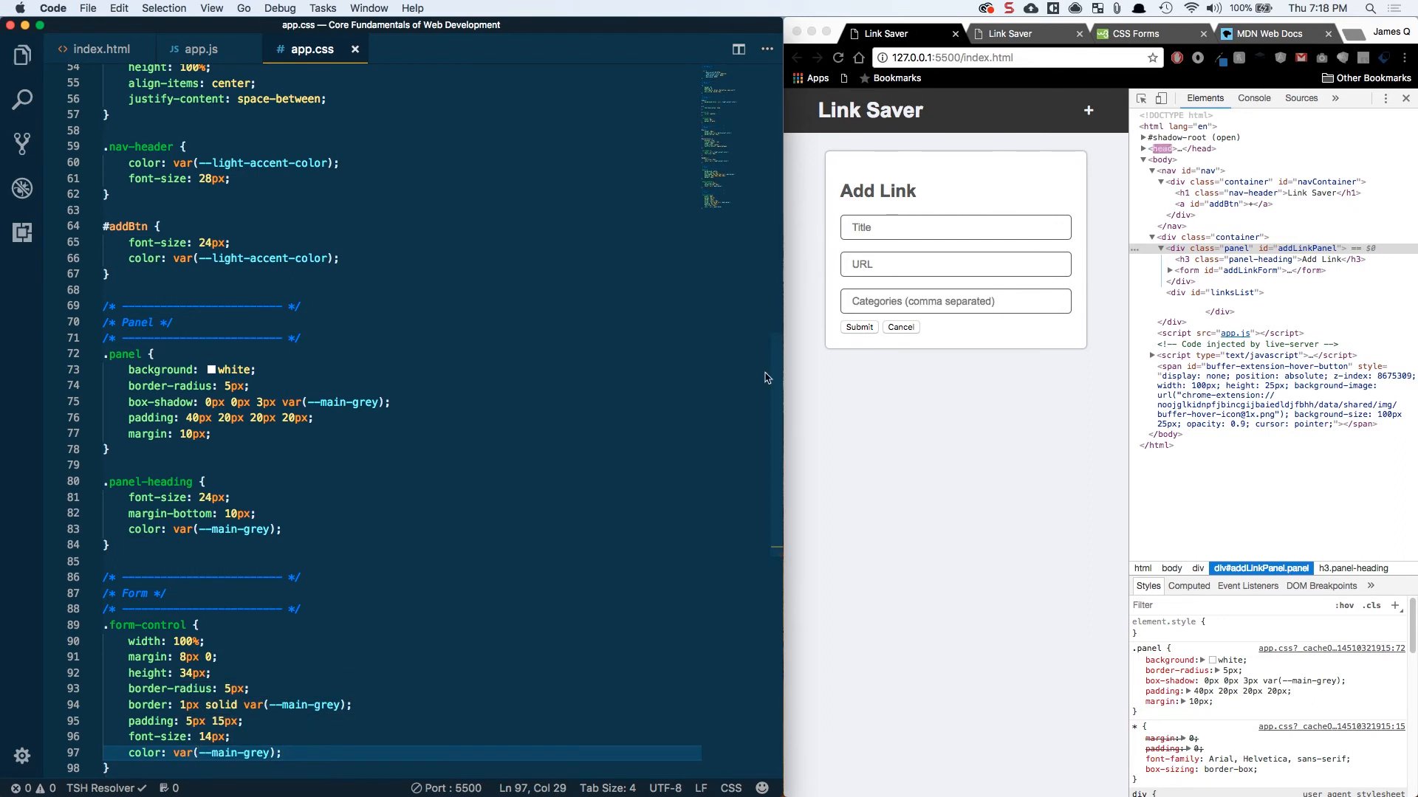
pyautogui.moveTo(898, 242)
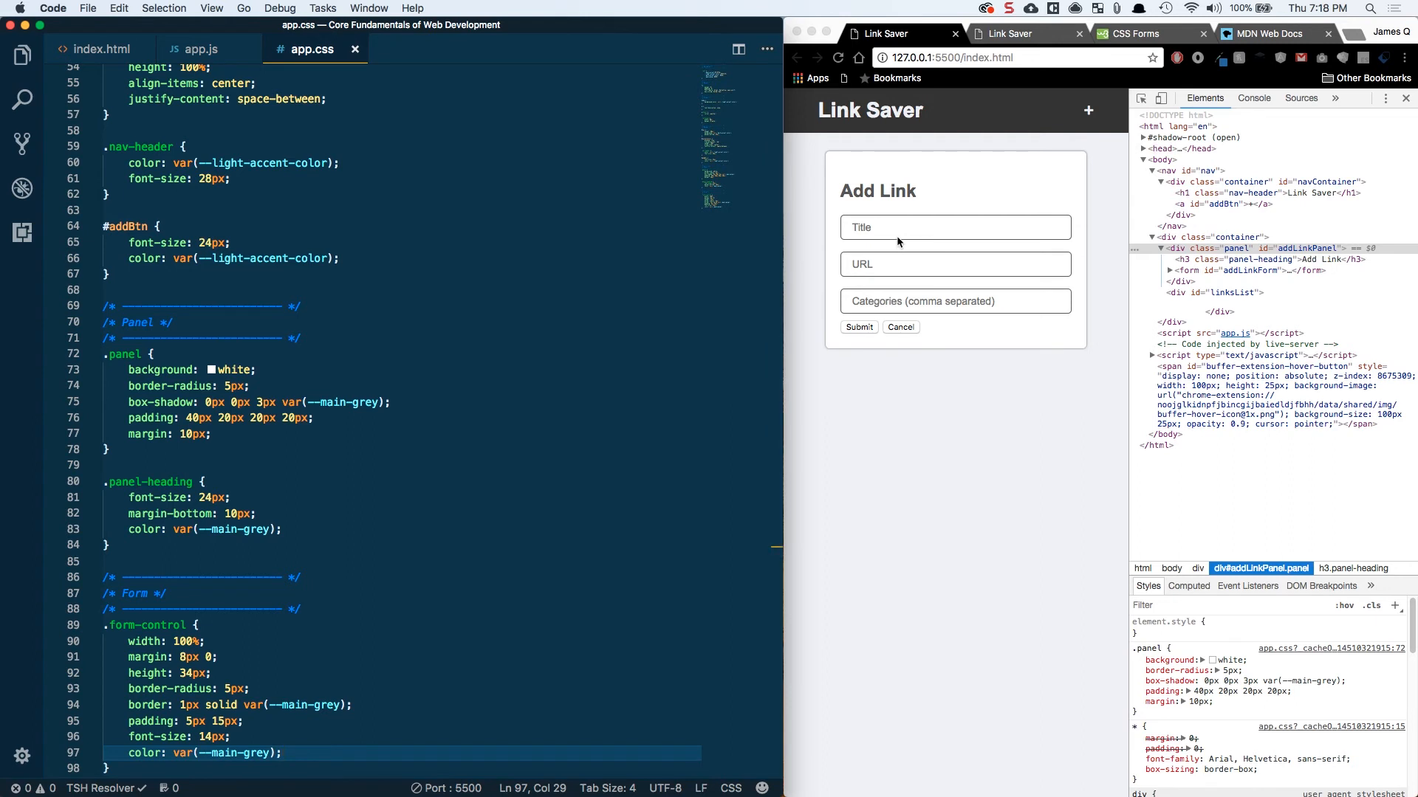
pyautogui.moveTo(963, 254)
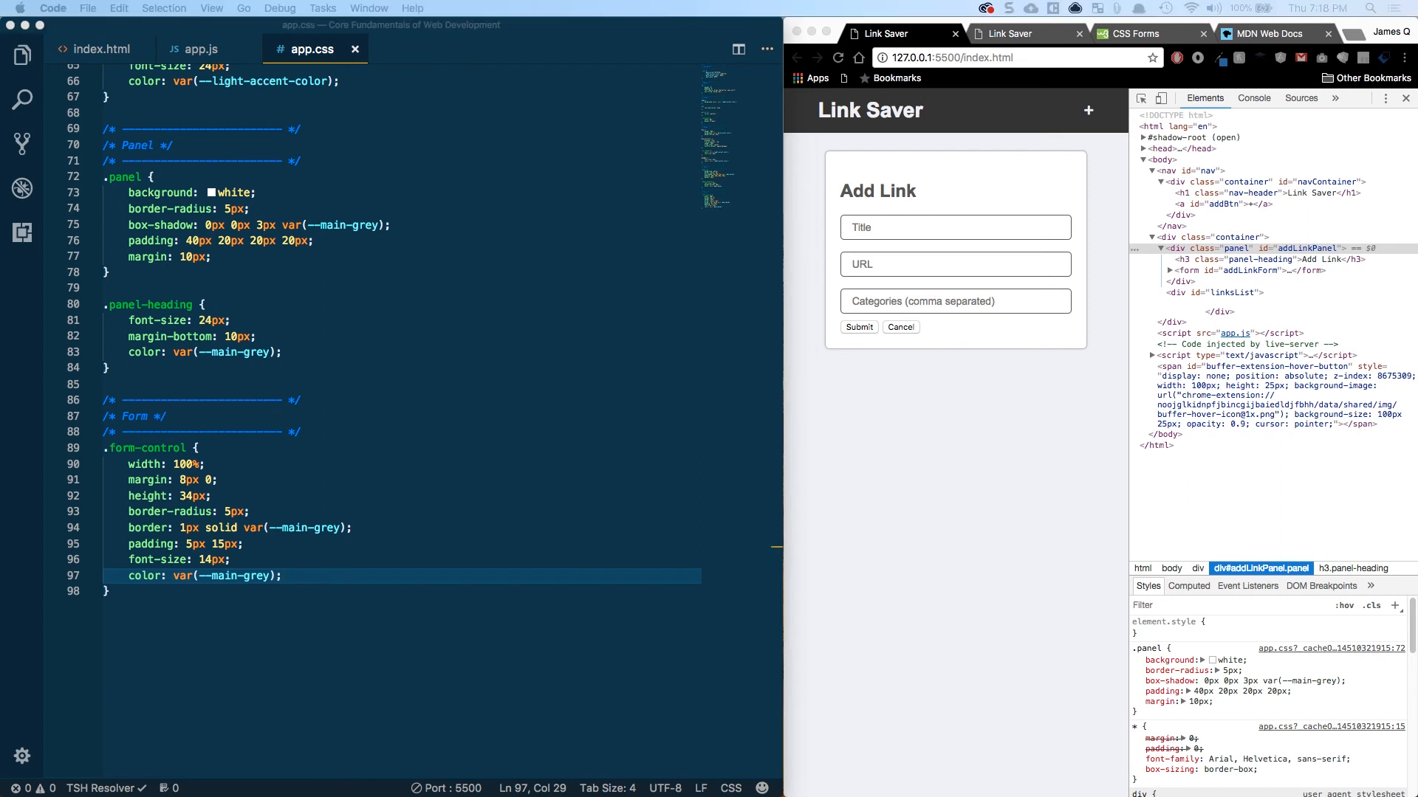
pyautogui.moveTo(210, 577)
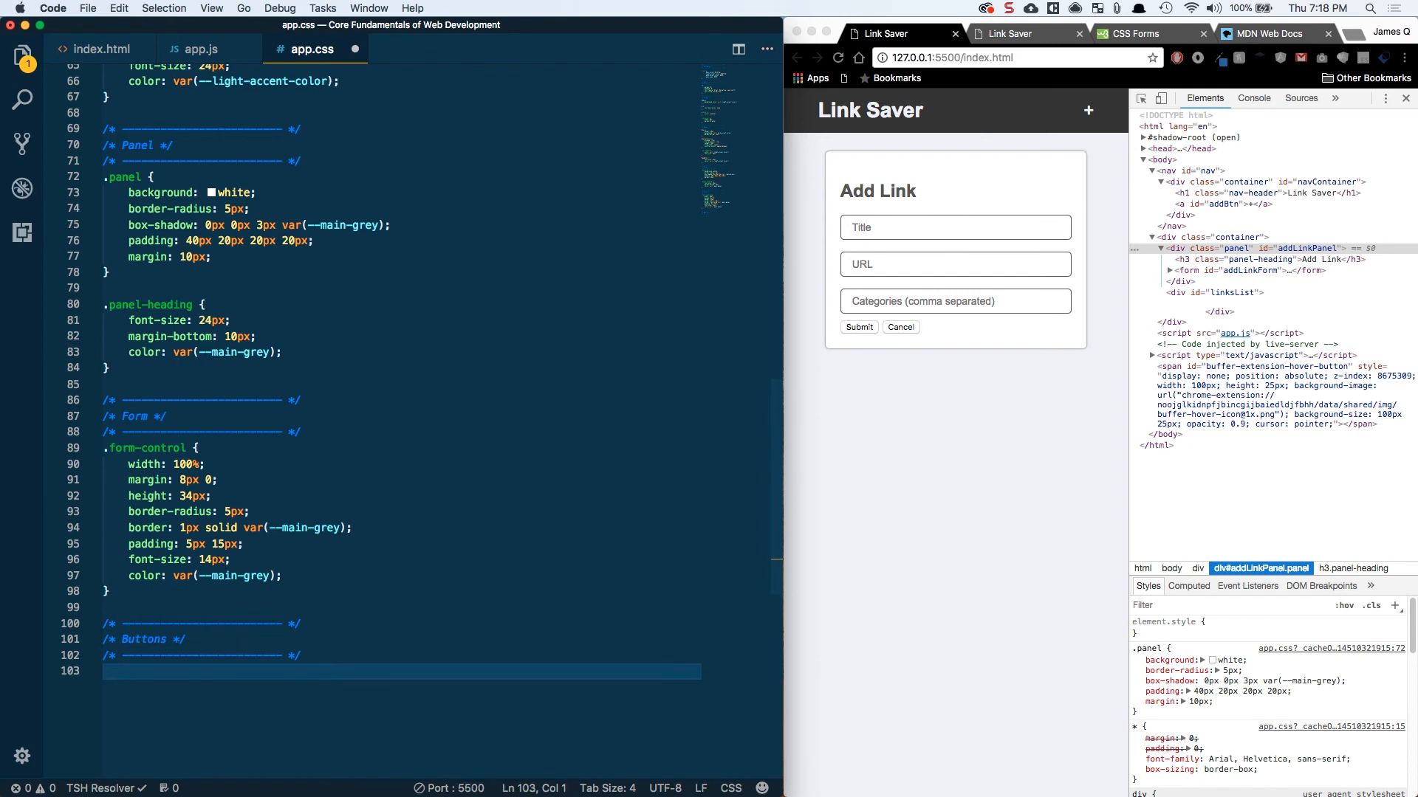
# Step: Start an input[type='submit'], button rule with padding, rounded corners and an accent border
pyautogui.write('input')
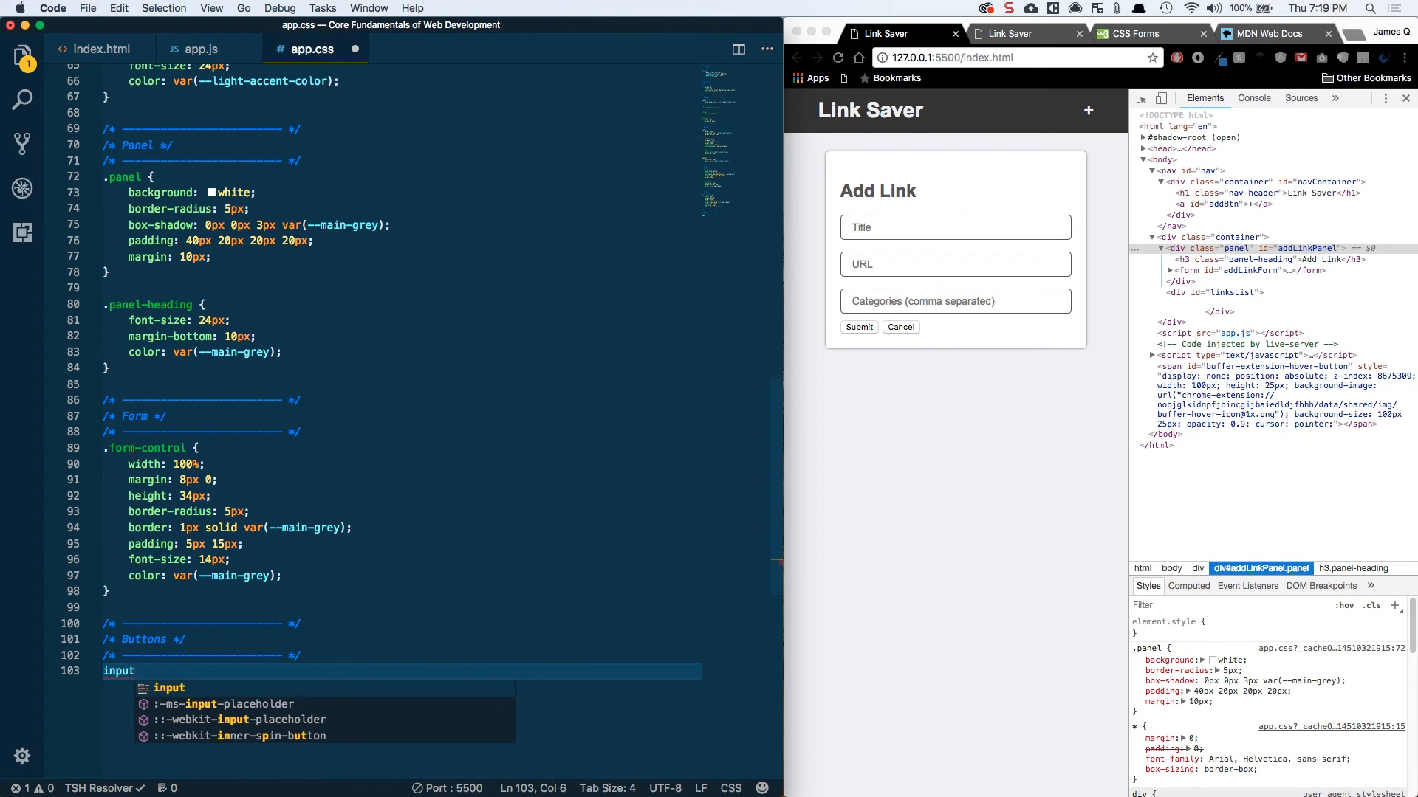
pyautogui.write('[type]')
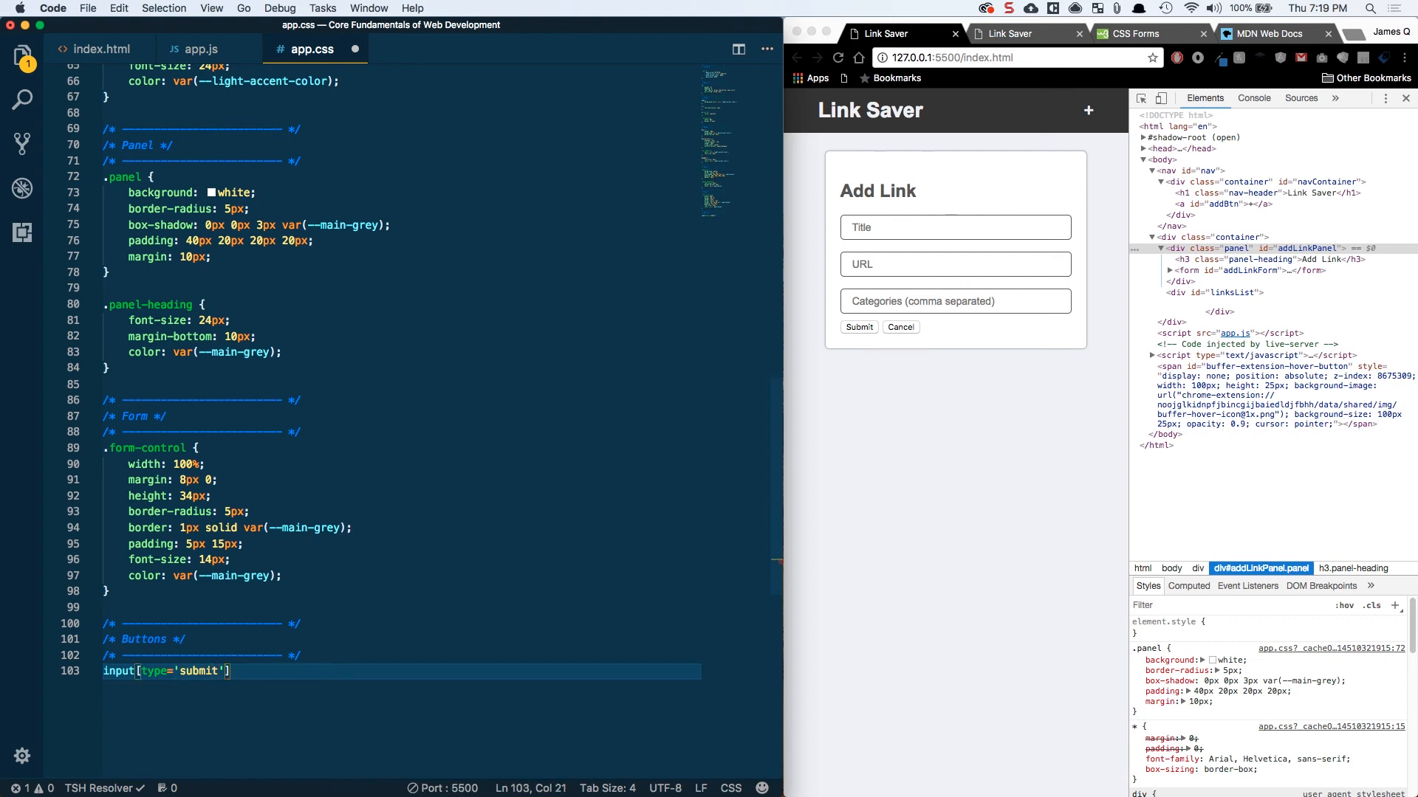
pyautogui.write(', button {')
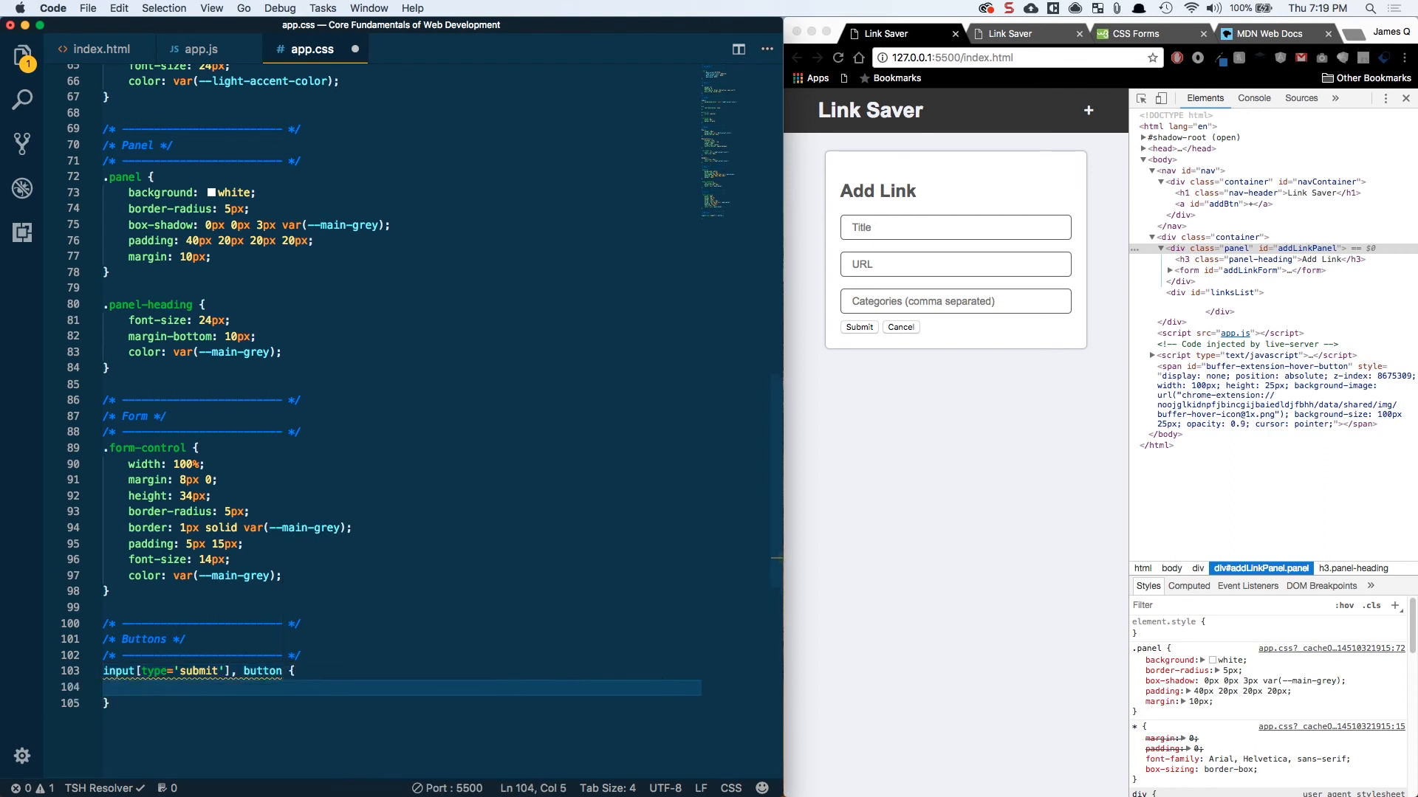
pyautogui.write('padding: 8px')
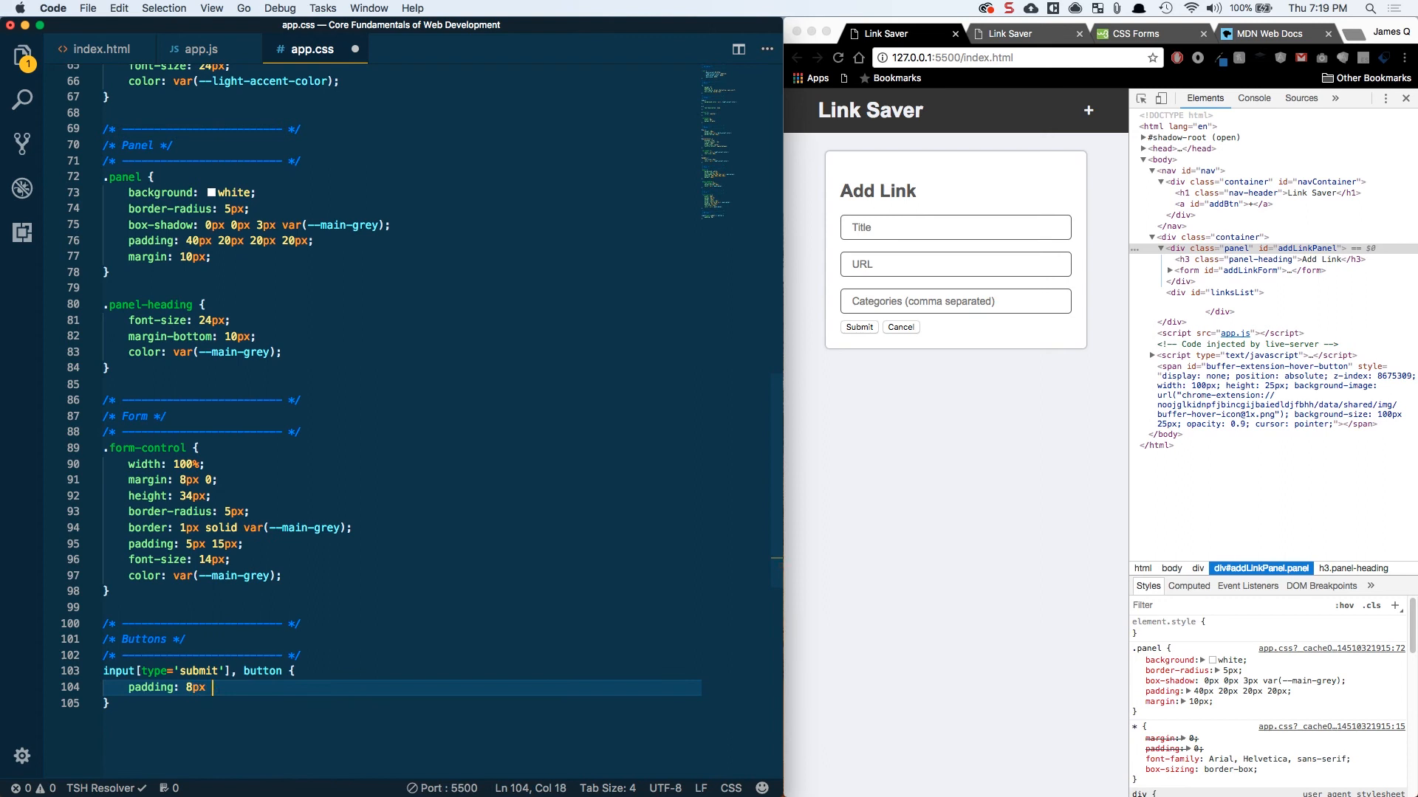
pyautogui.write('22px')
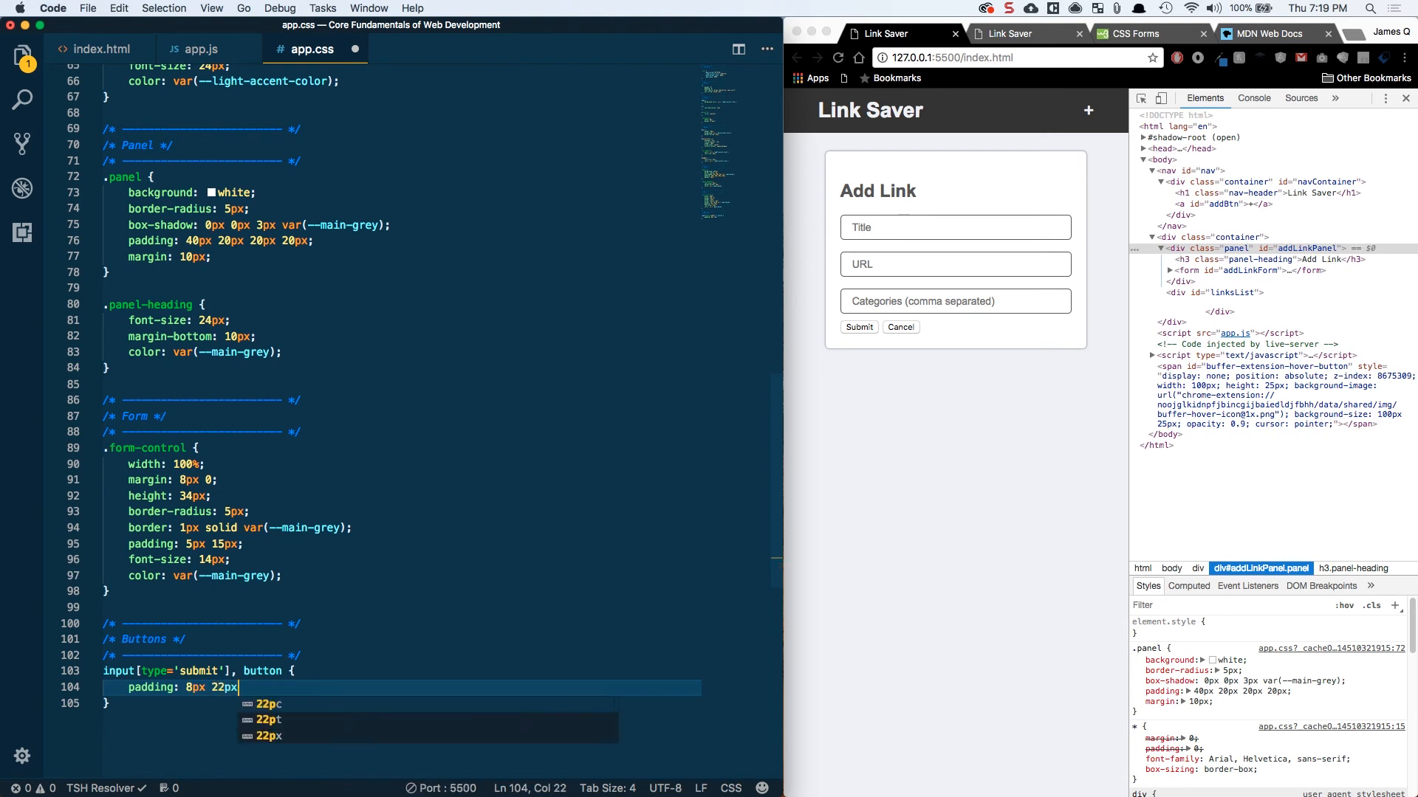
pyautogui.write('border-radius: 5px;')
pyautogui.write('border: 1px solid')
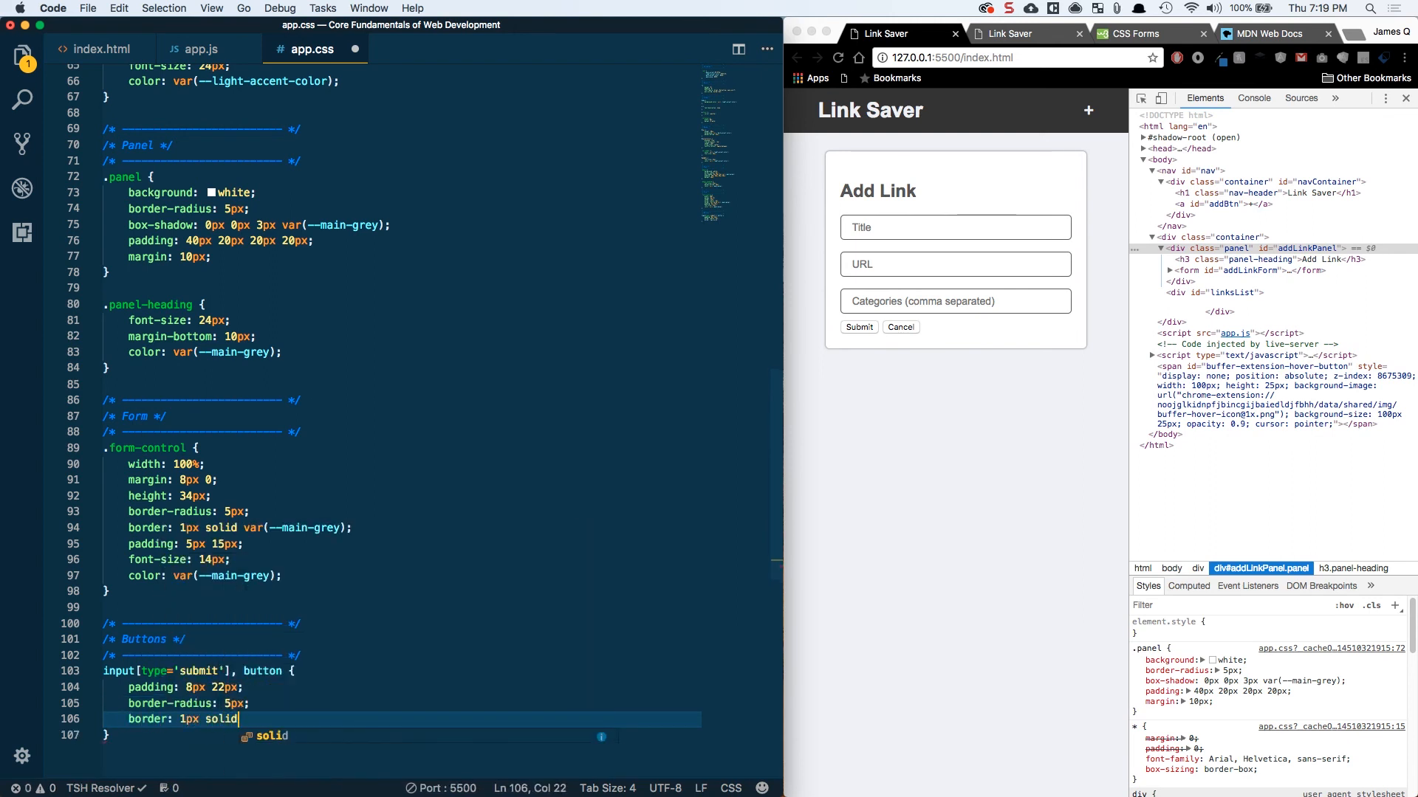
pyautogui.write('--main-accent);')
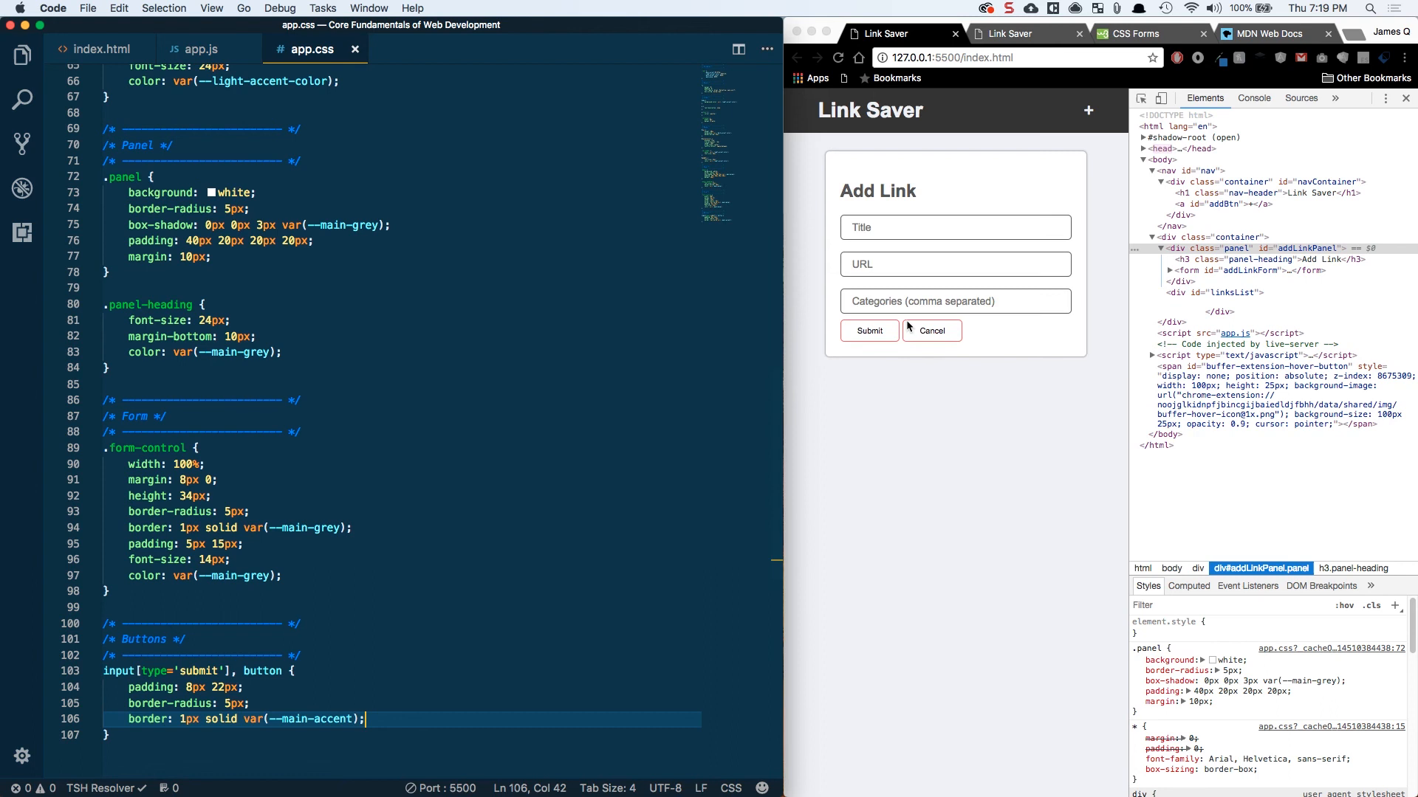
# Step: Give the buttons an accent background, light text color and 16px font size
pyautogui.press('Return')
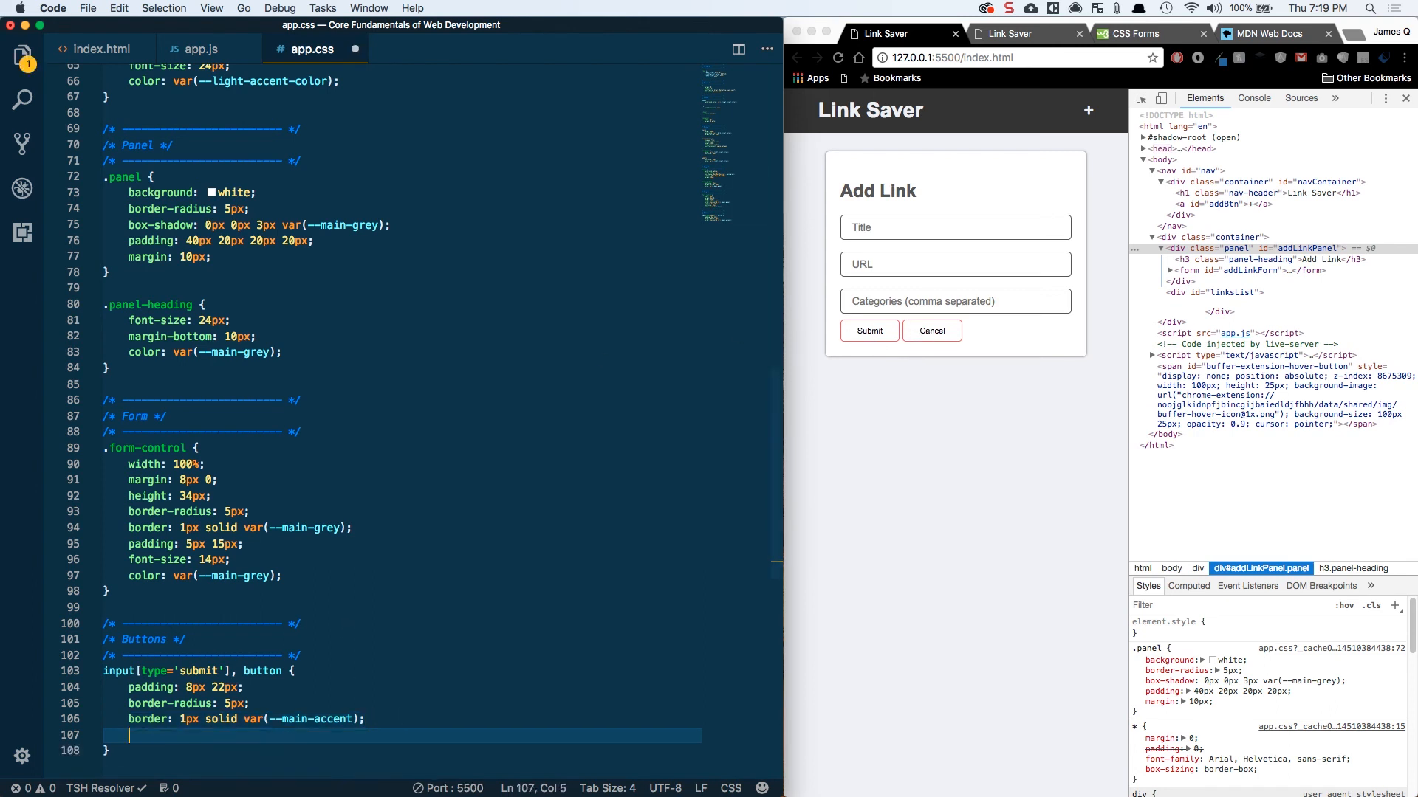
pyautogui.write('b')
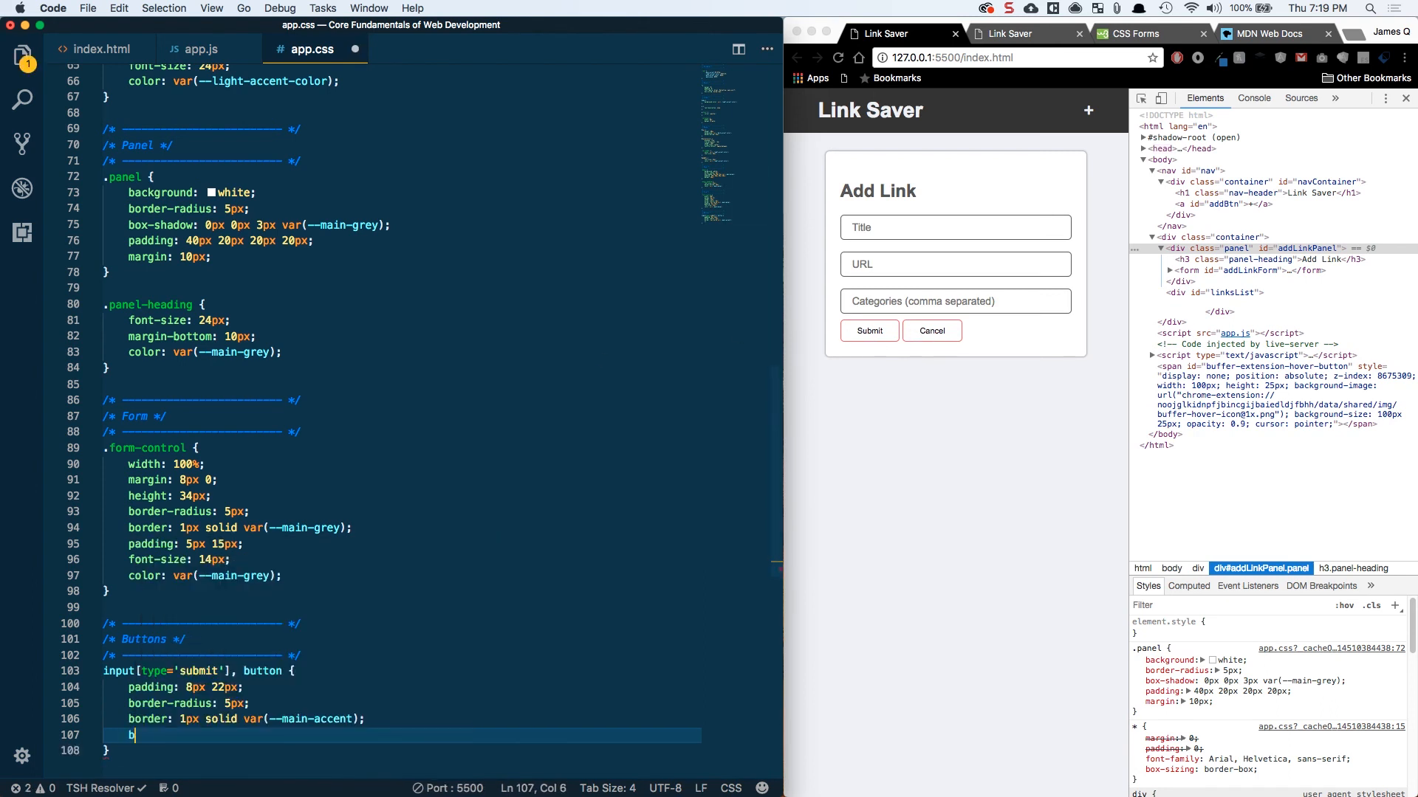
pyautogui.write('ackground-clip:')
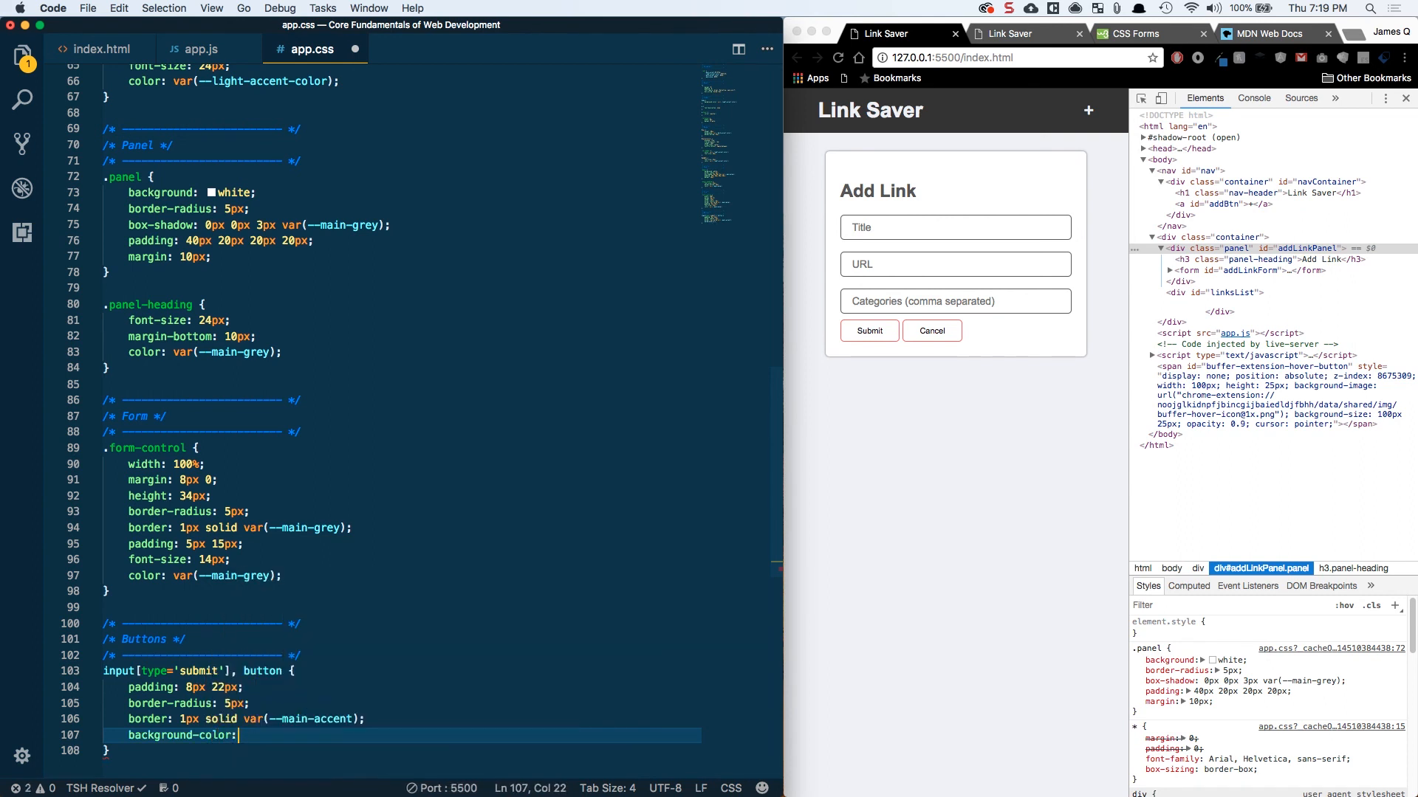
pyautogui.write('--main-accent);')
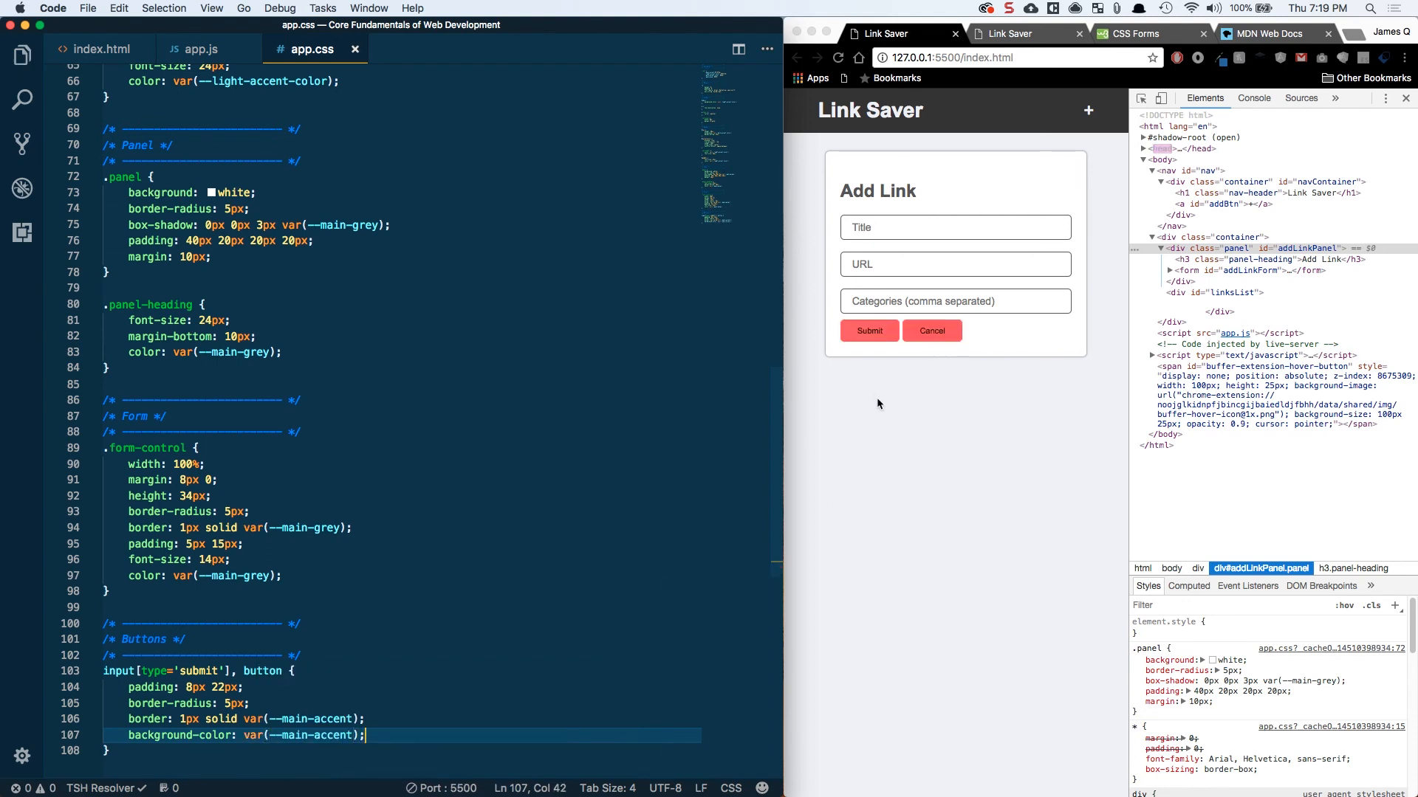
pyautogui.write('co')
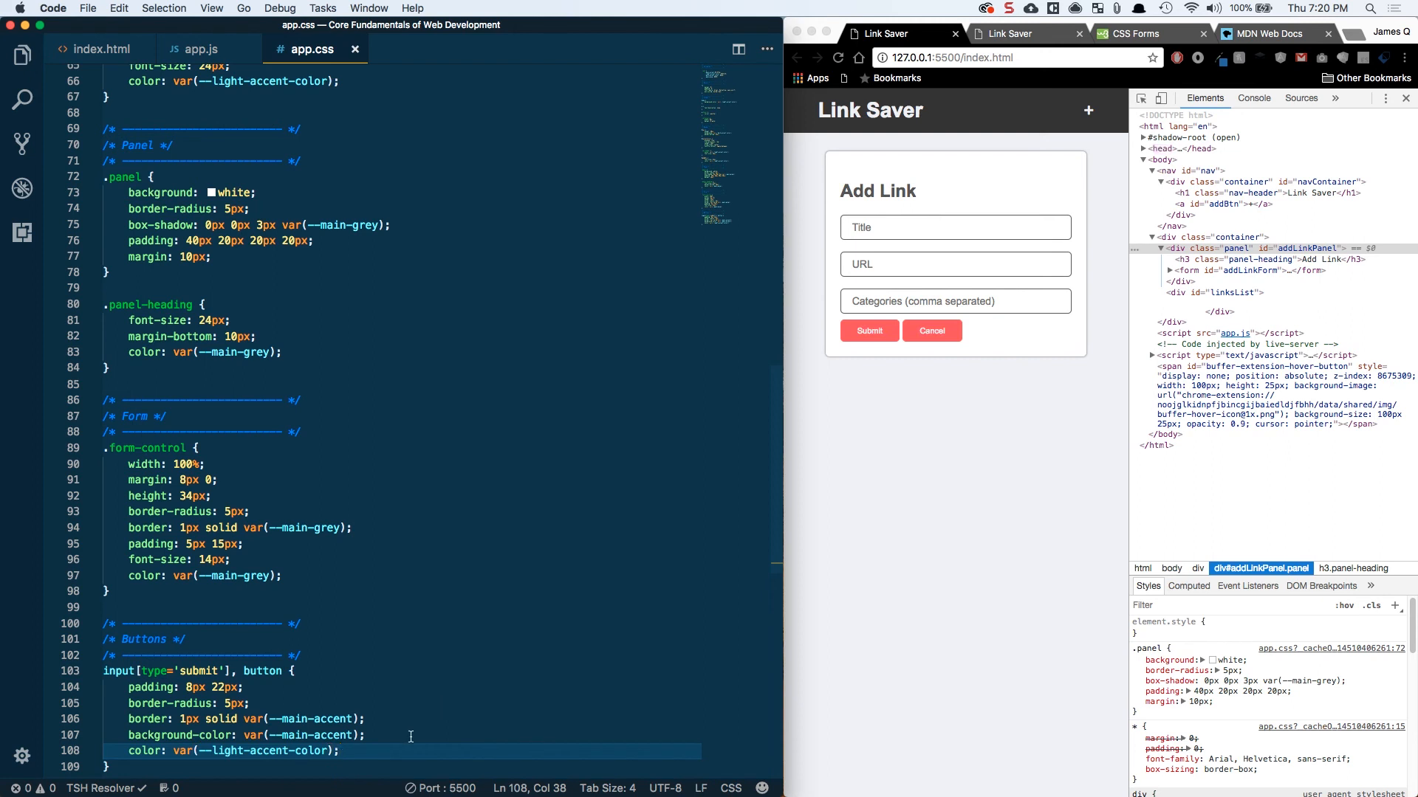
pyautogui.write('font-size: 1')
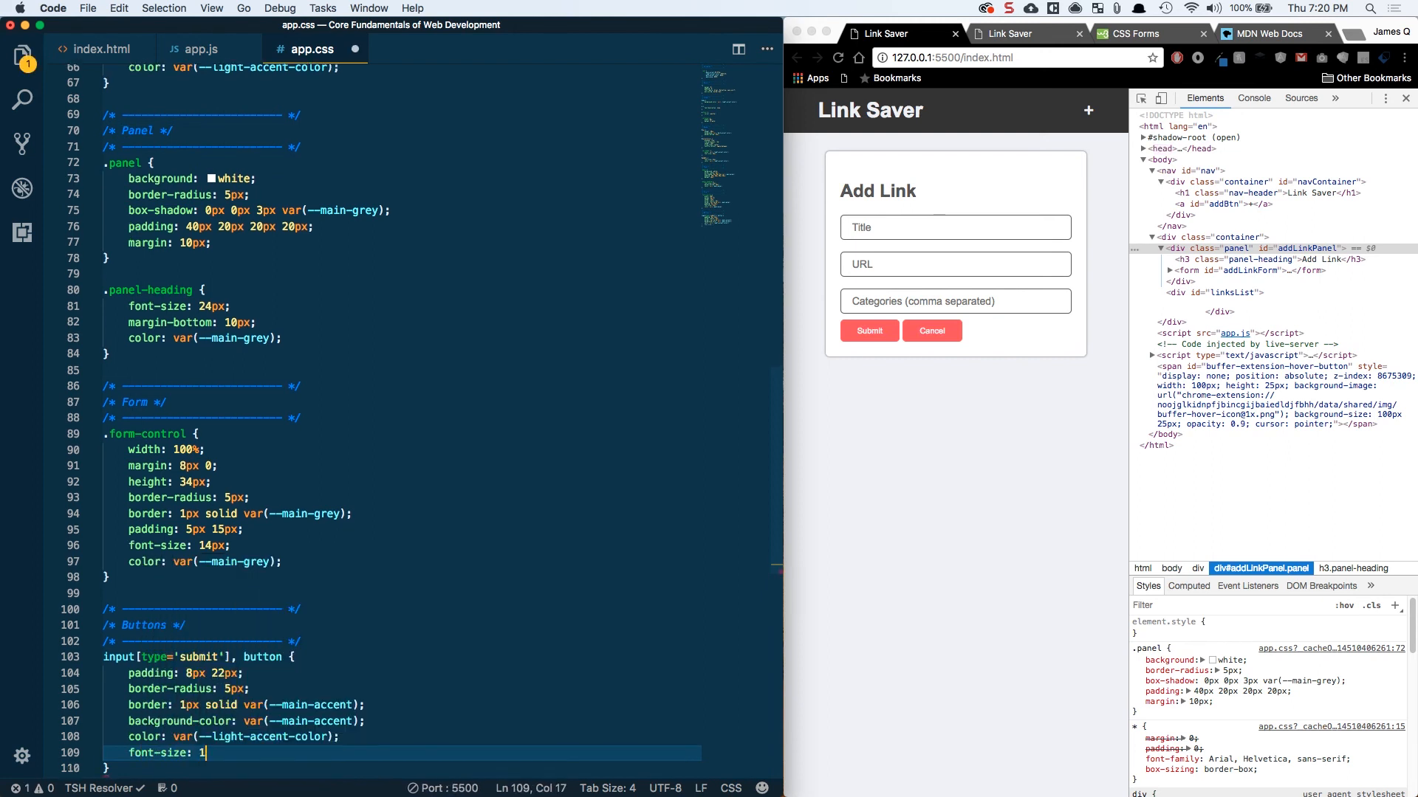
pyautogui.write('6px;')
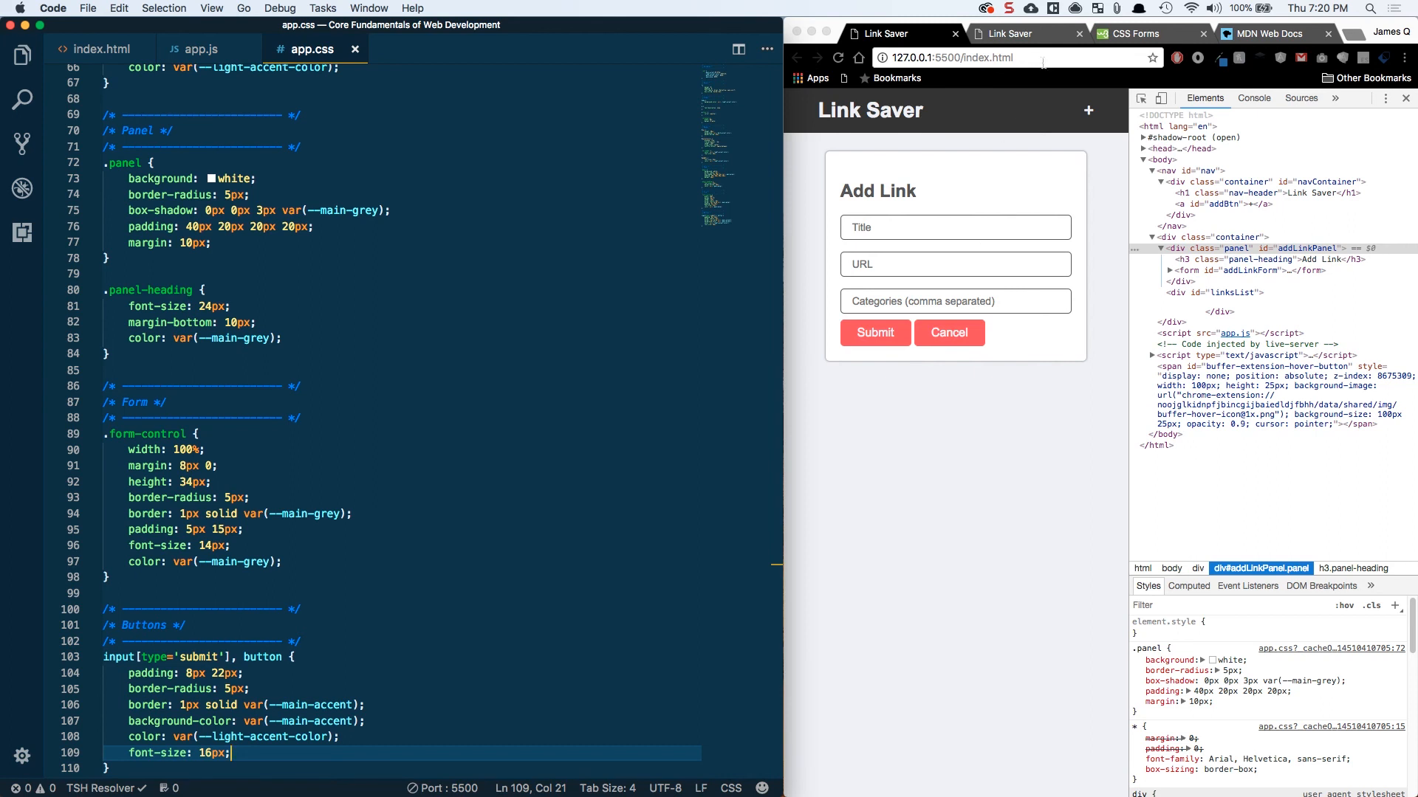
pyautogui.click(1022, 34)
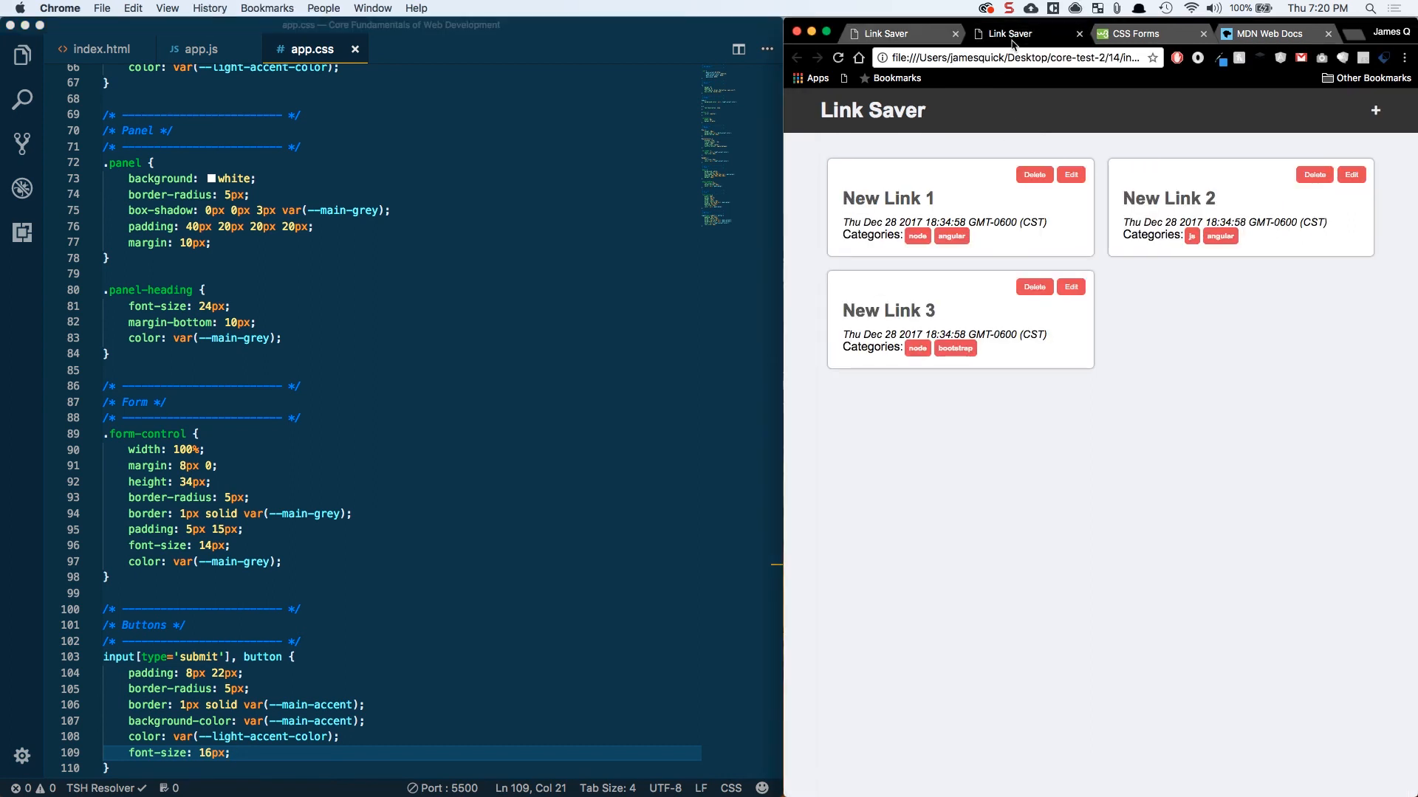
pyautogui.click(1375, 110)
pyautogui.write("input[type='submit']:, button")
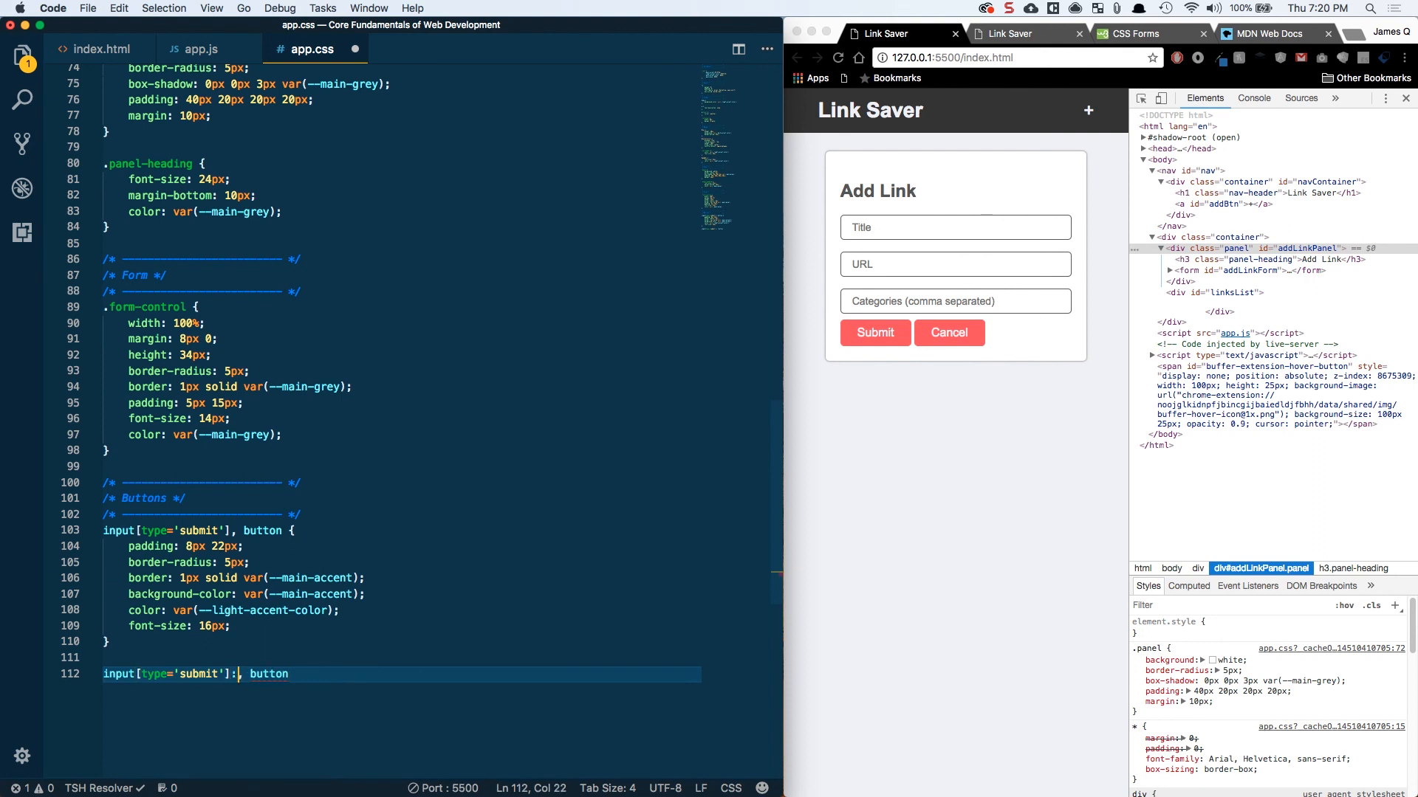
# Step: Add a submit/button :hover rule with pointer cursor, accent text color and white background
pyautogui.write('hover, button:h')
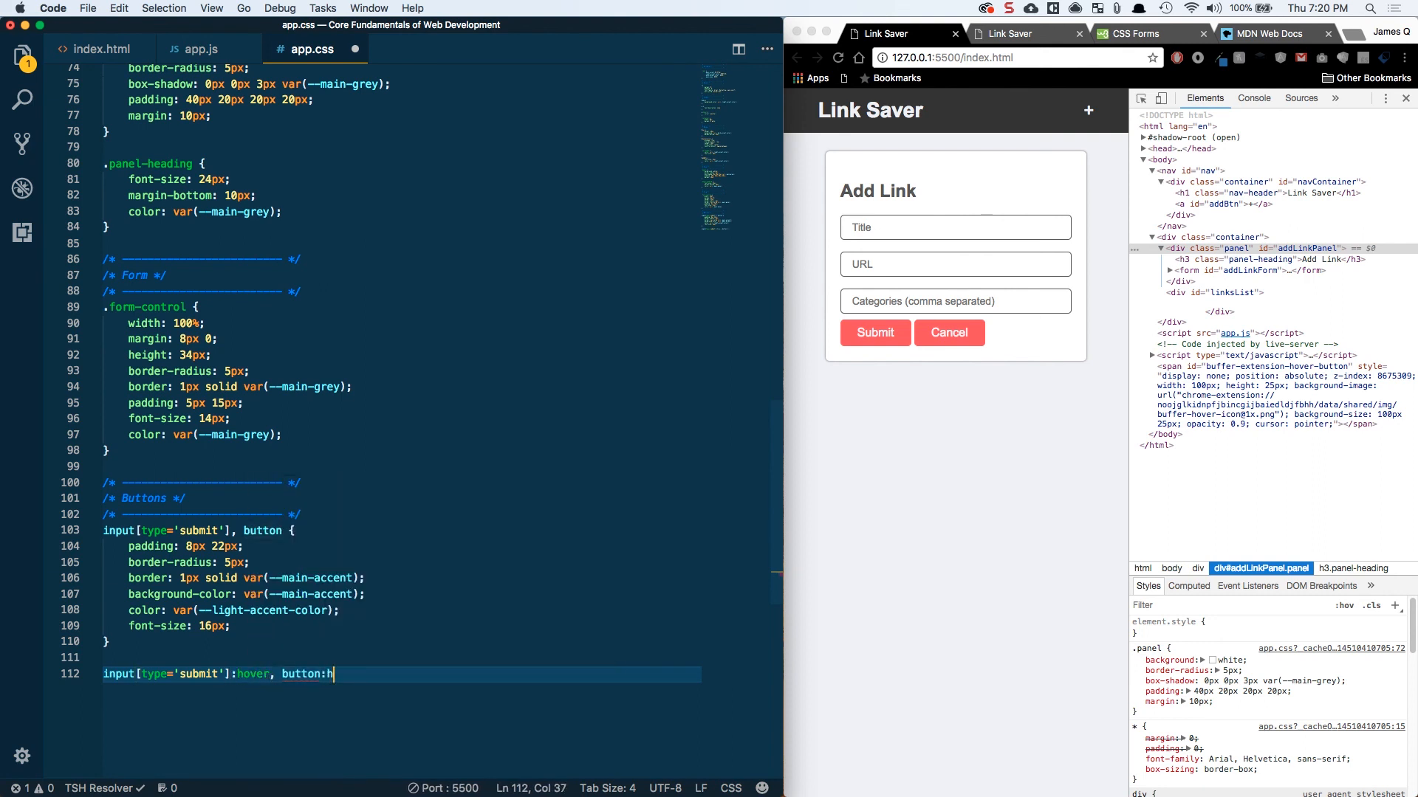
pyautogui.write('over {')
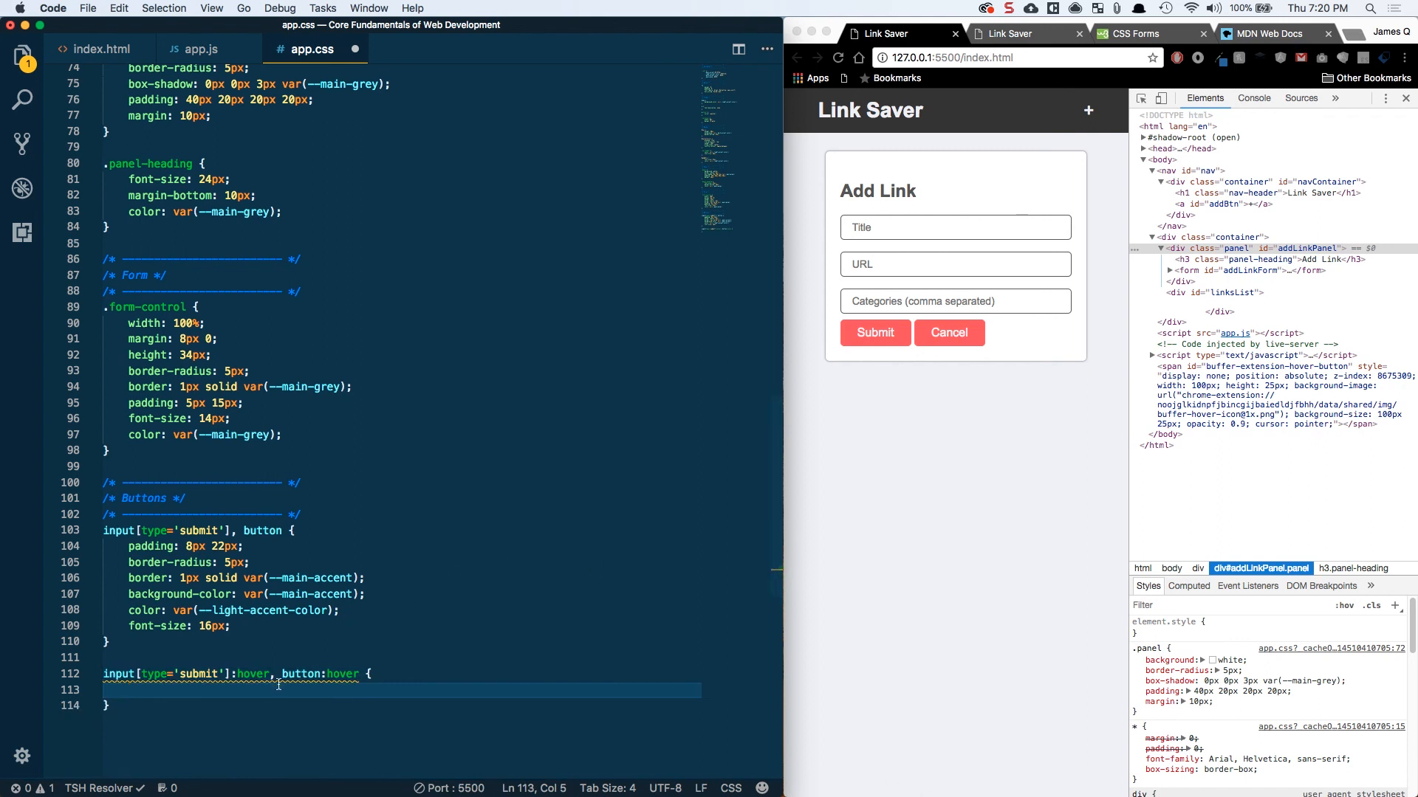
pyautogui.write('cursor: pointer;')
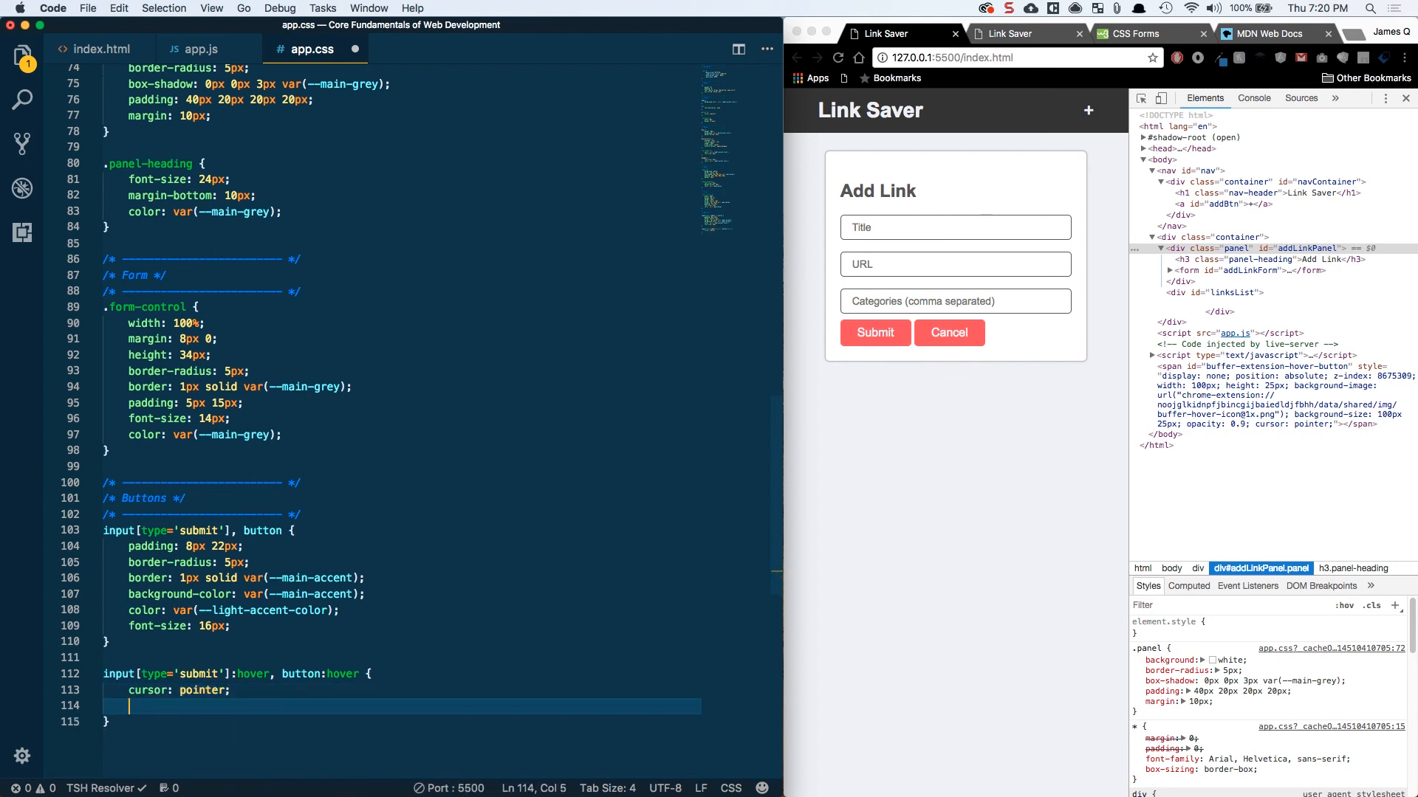
pyautogui.write('color:')
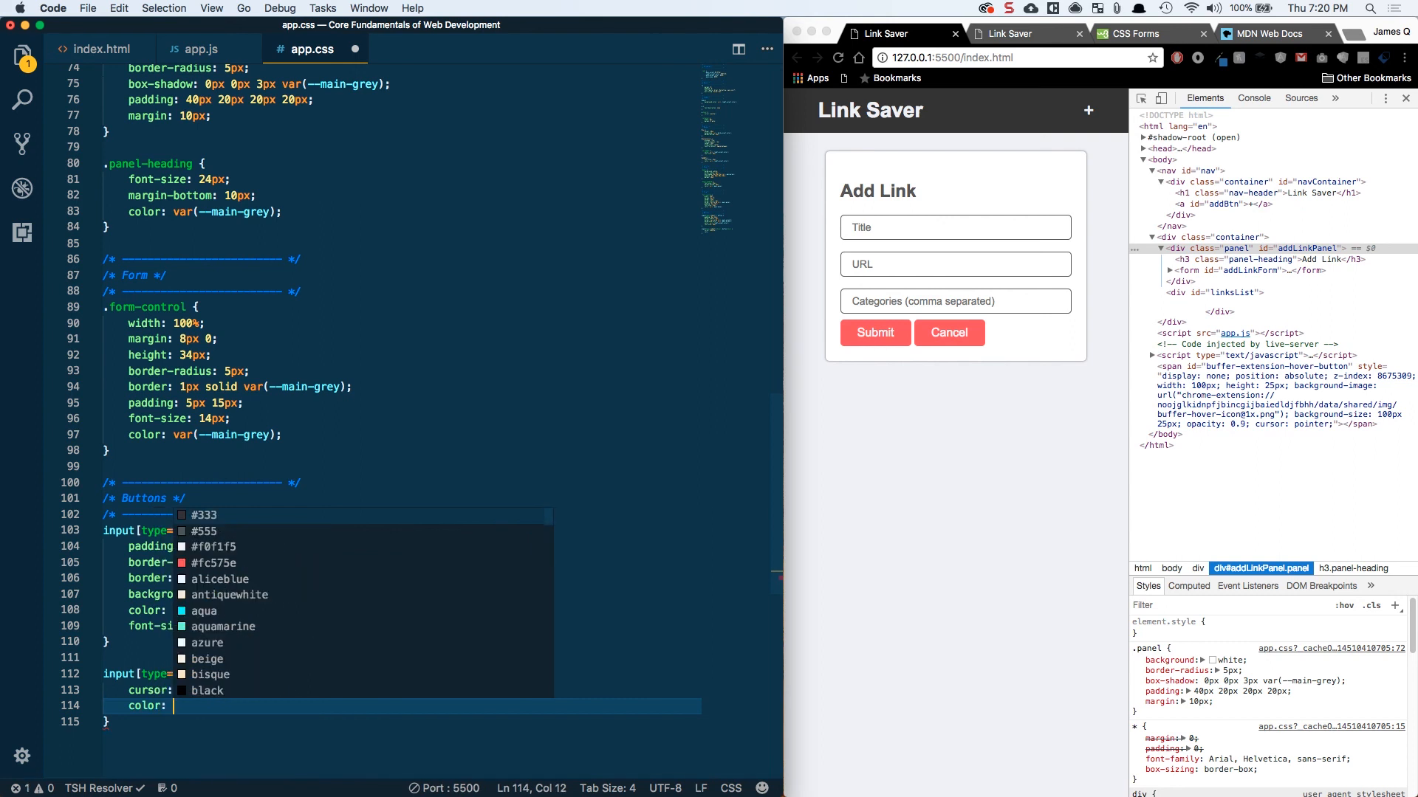
pyautogui.write('--main-ac')
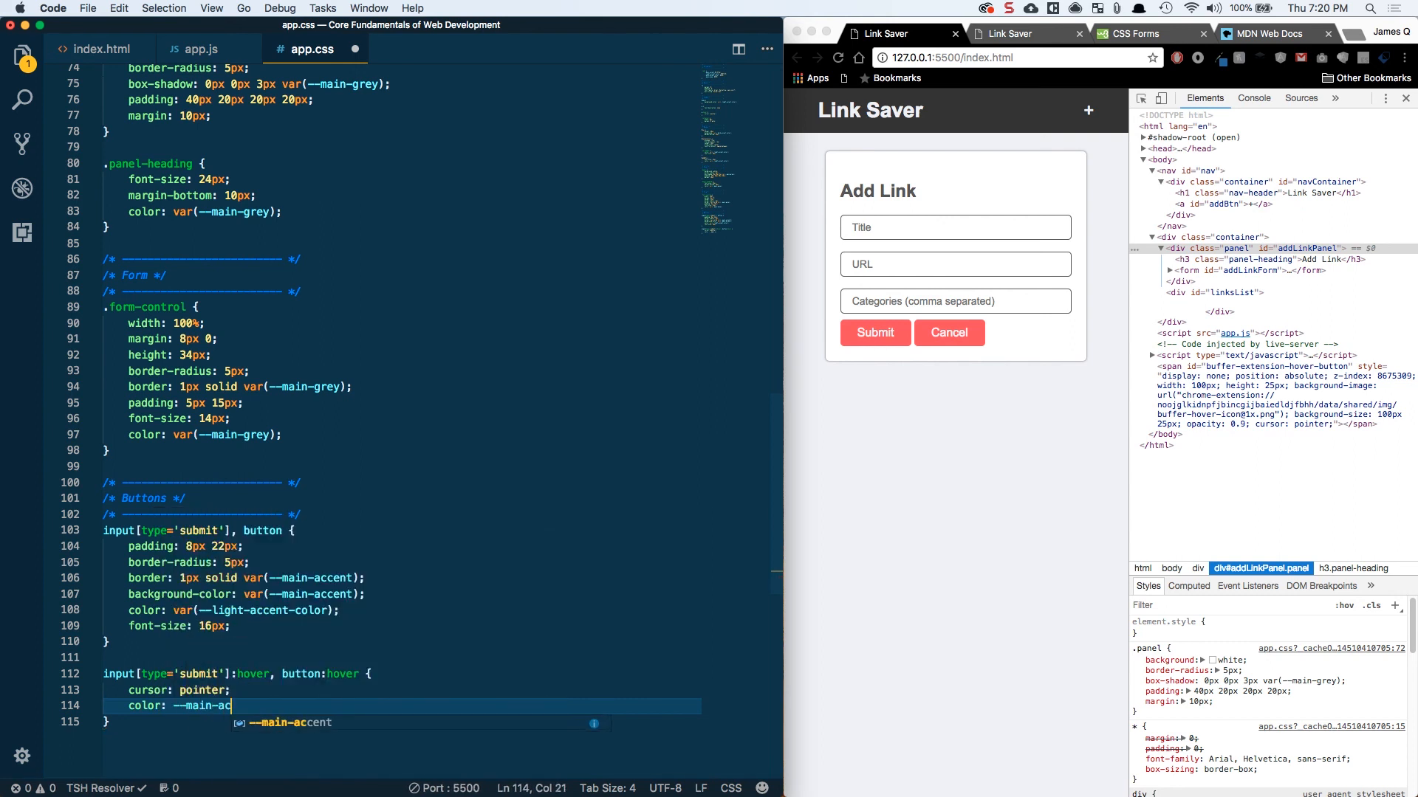
pyautogui.write('background: white;')
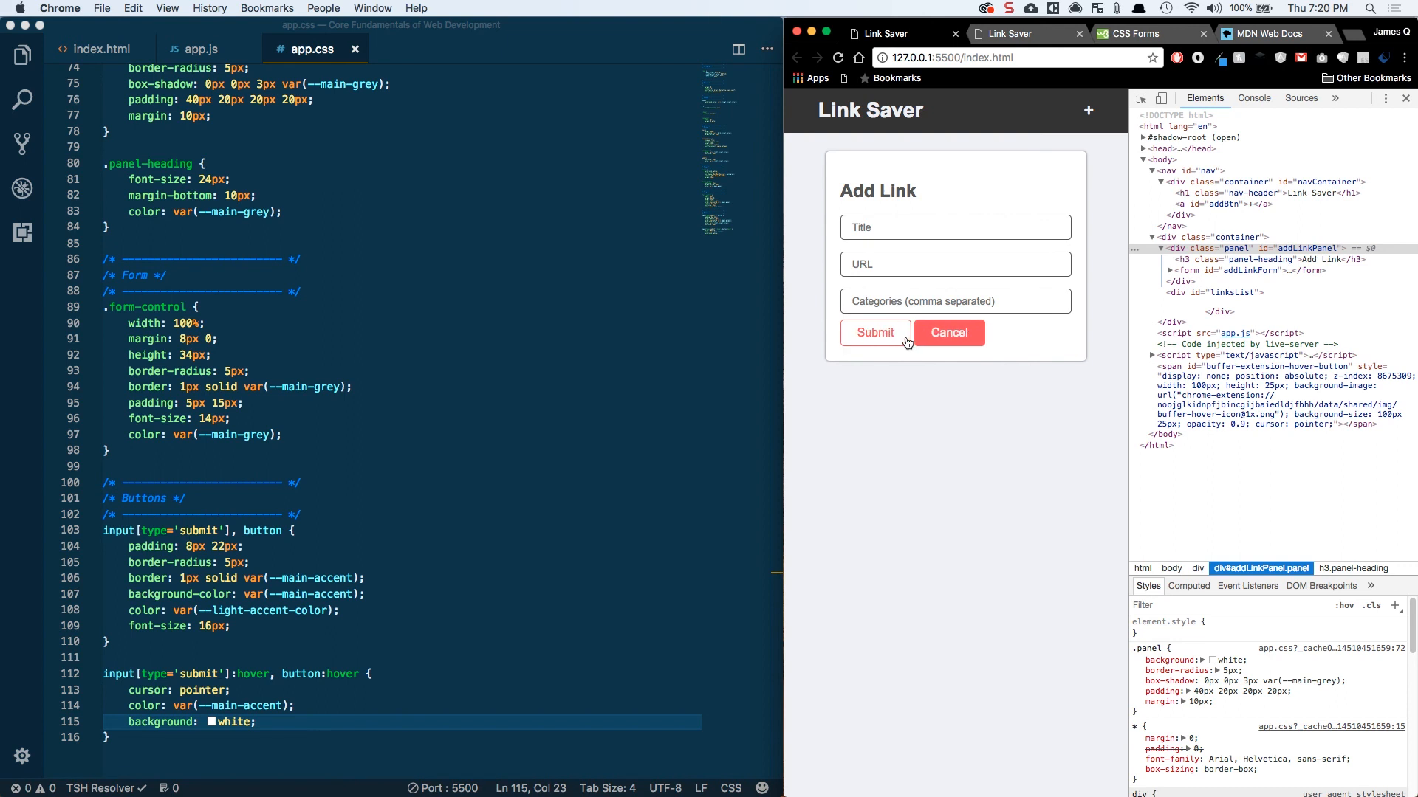
pyautogui.moveTo(907, 342)
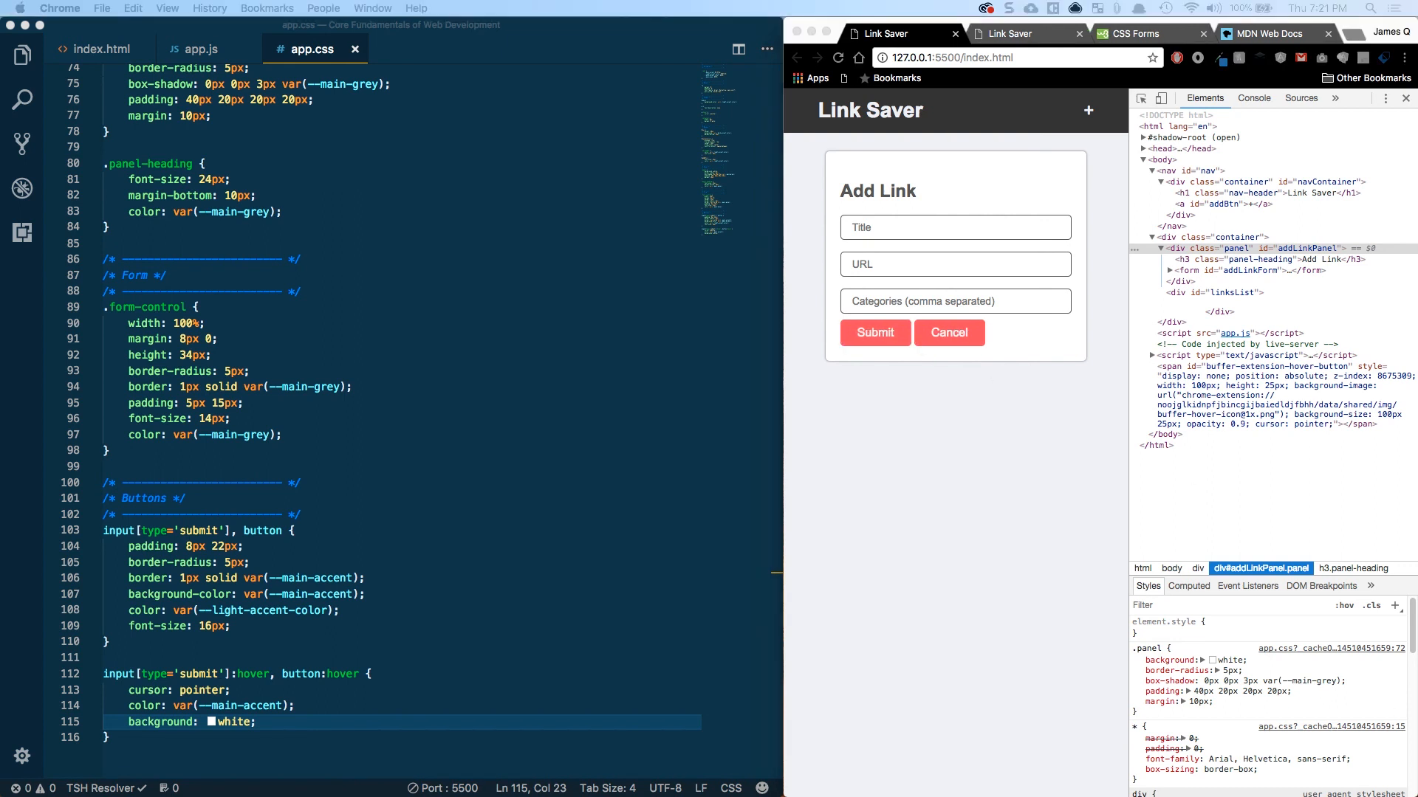
pyautogui.moveTo(773, 177)
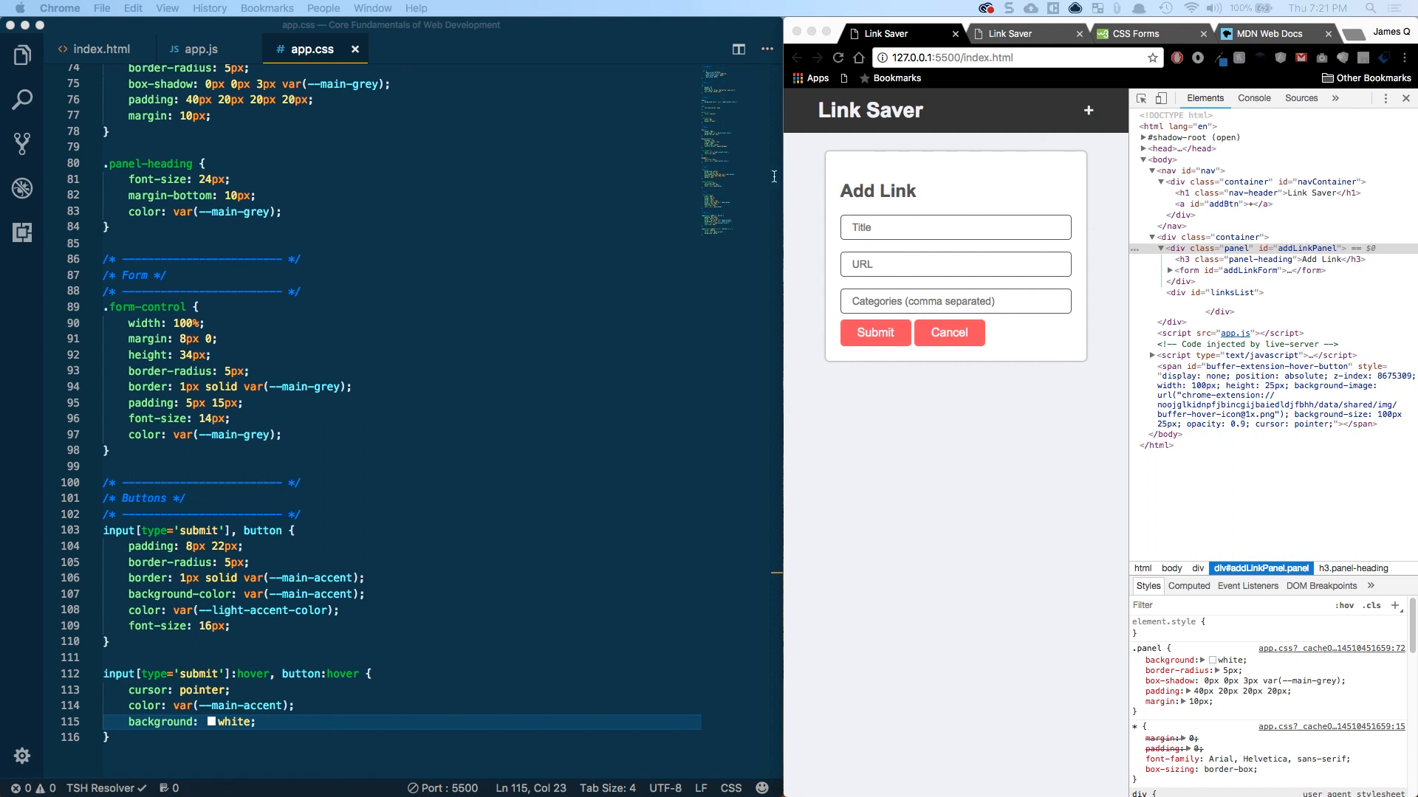